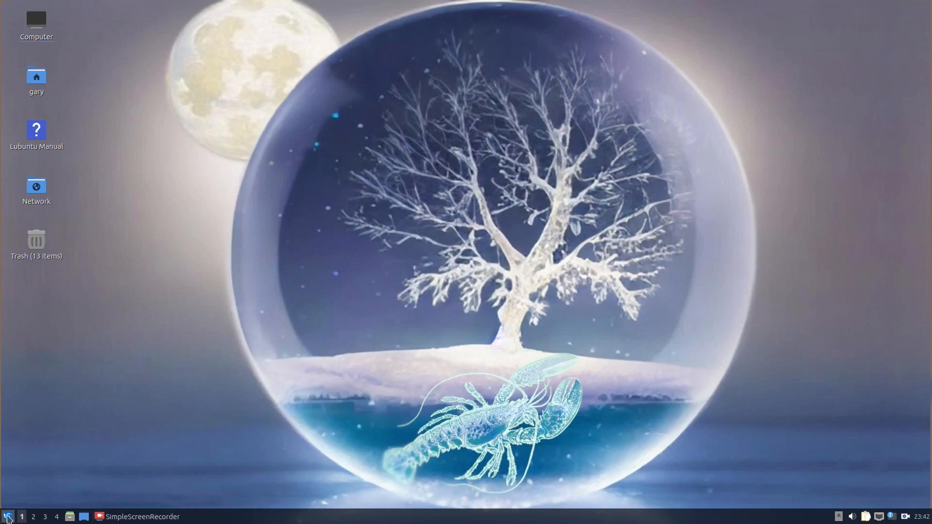
Step: Launch htop from the applications menu, then close its terminal window
{"action": "left_click", "coordinate": [6, 516]}
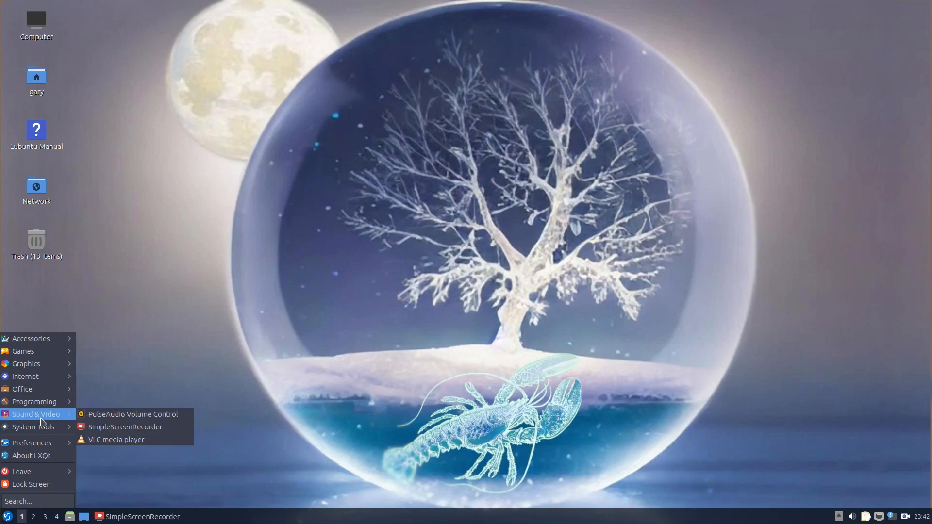
{"action": "left_click", "coordinate": [497, 174]}
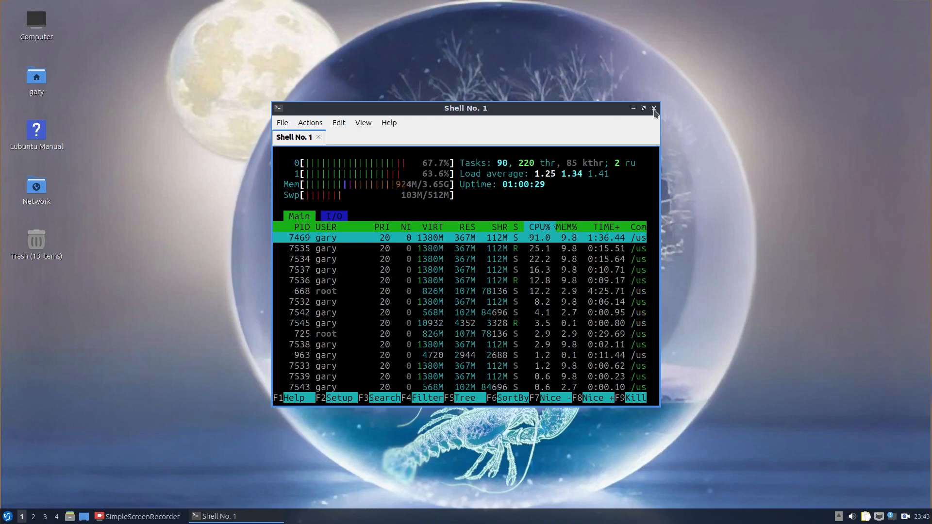
{"action": "left_click", "coordinate": [653, 108]}
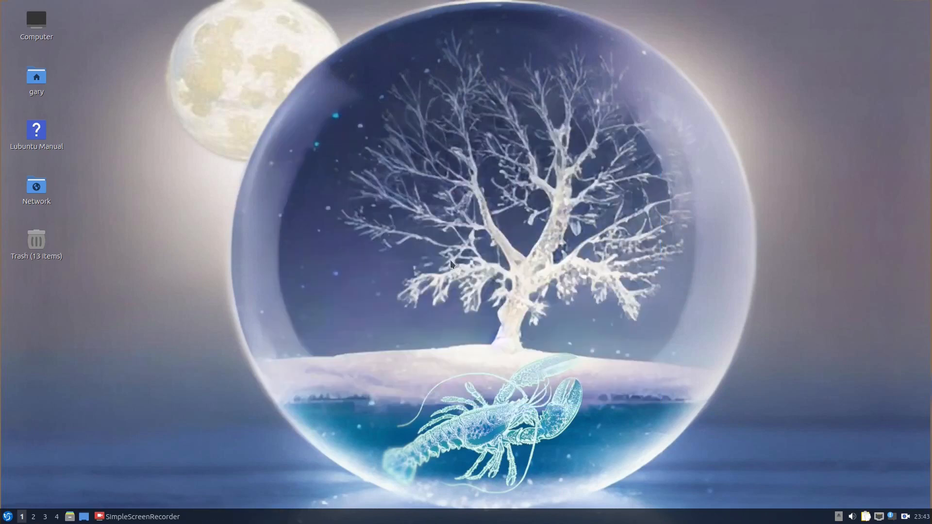
{"action": "mouse_move", "coordinate": [354, 281]}
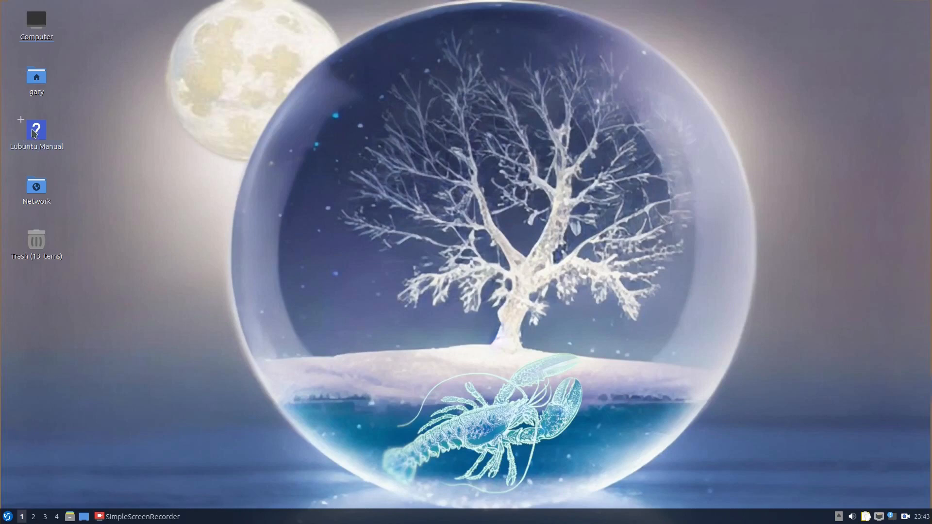
{"action": "mouse_move", "coordinate": [36, 129]}
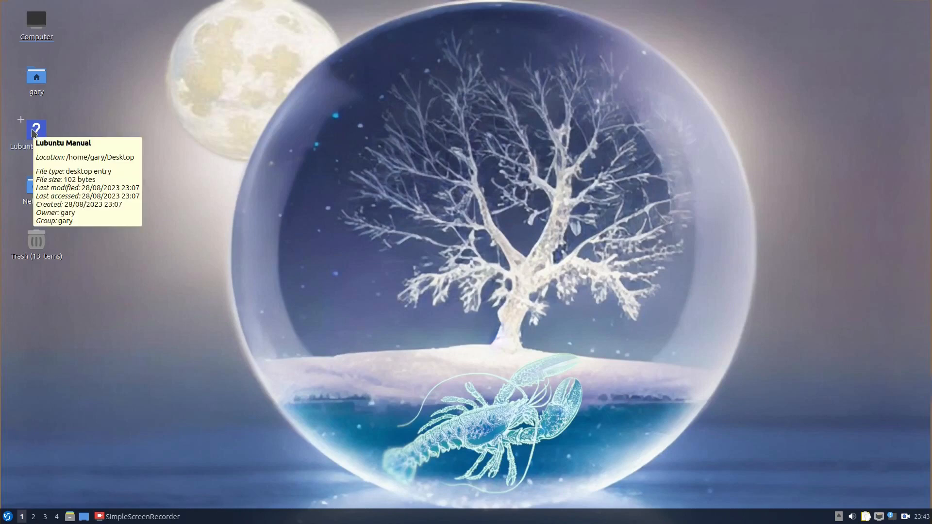
Step: Open the Lubuntu Manual from its desktop shortcut and scroll through it in the browser
{"action": "left_click", "coordinate": [36, 129]}
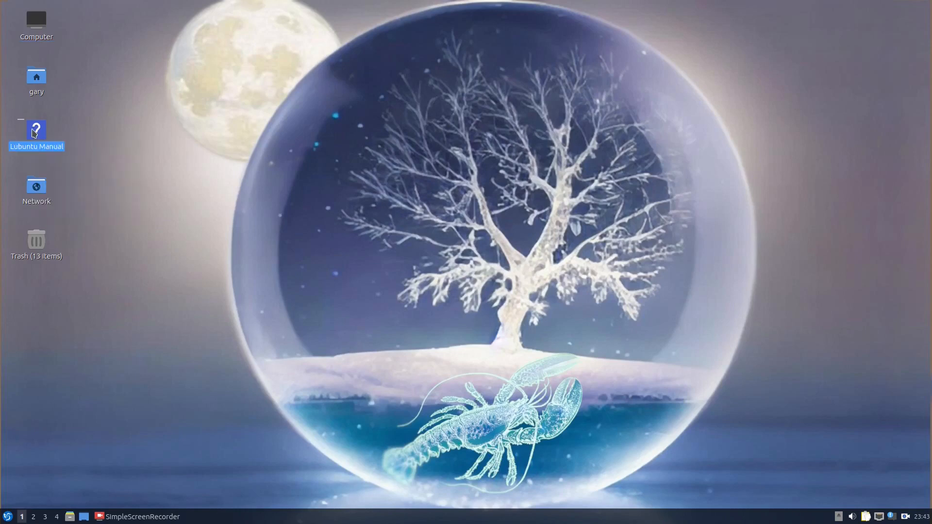
{"action": "mouse_move", "coordinate": [342, 182]}
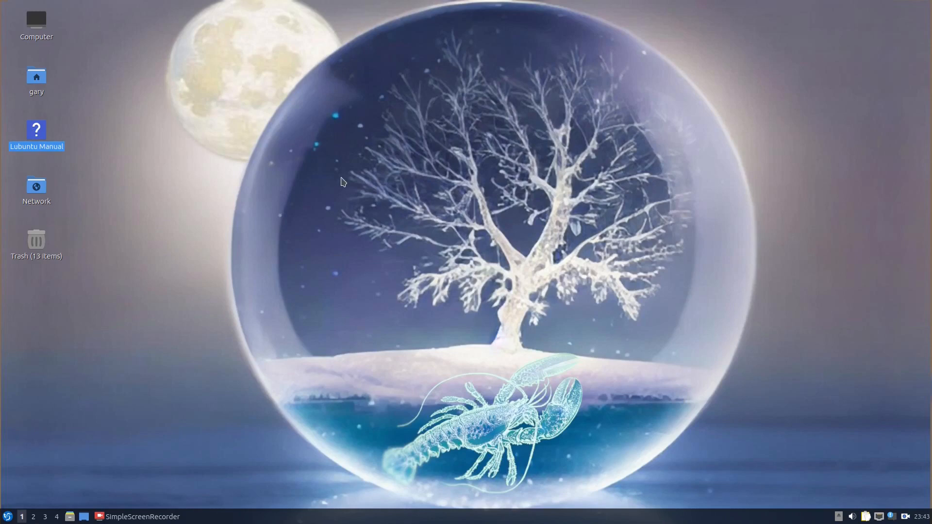
{"action": "double_click", "coordinate": [37, 129]}
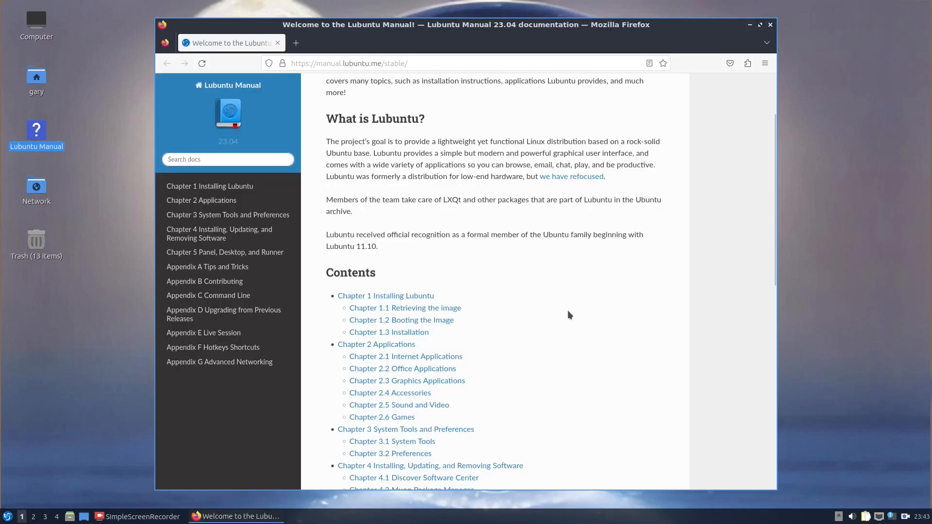
{"action": "scroll", "scroll_direction": "down", "scroll_amount": 3}
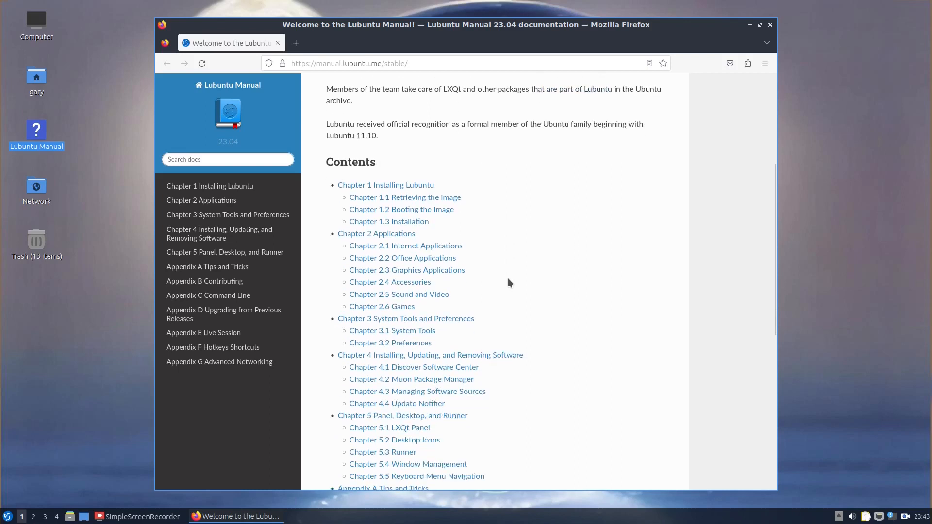
{"action": "mouse_move", "coordinate": [475, 219]}
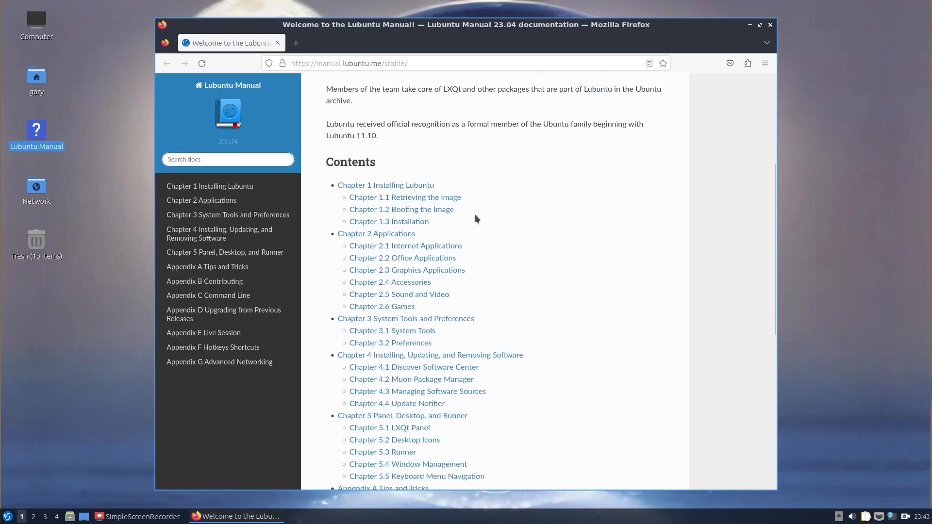
{"action": "mouse_move", "coordinate": [428, 261]}
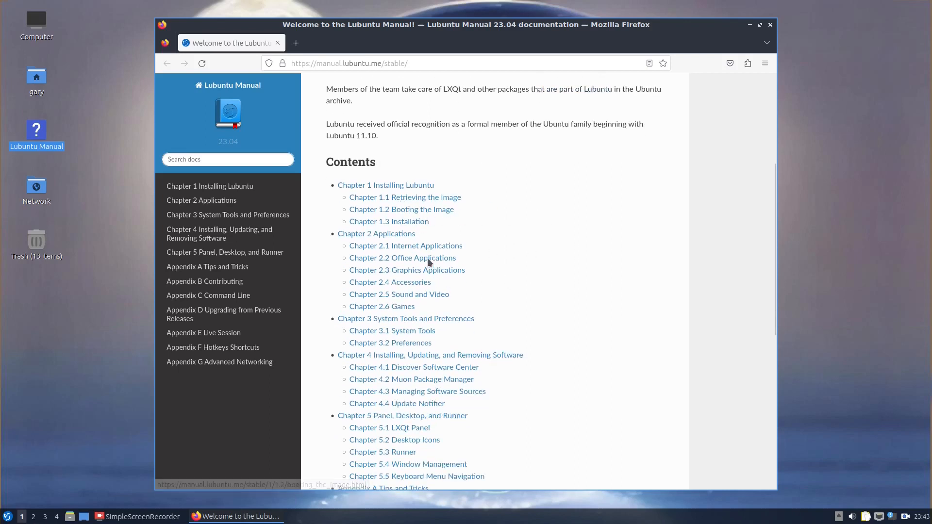
{"action": "mouse_move", "coordinate": [576, 292]}
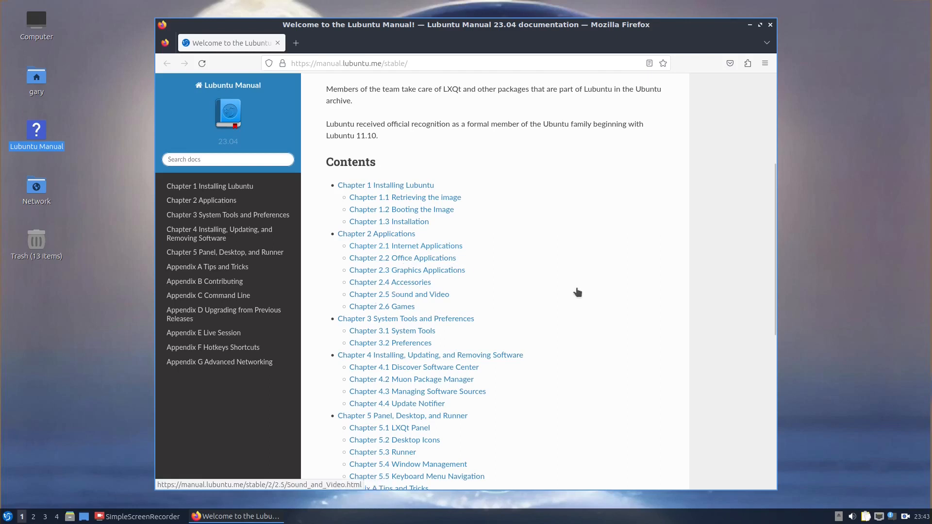
{"action": "scroll", "scroll_direction": "down", "scroll_amount": 3}
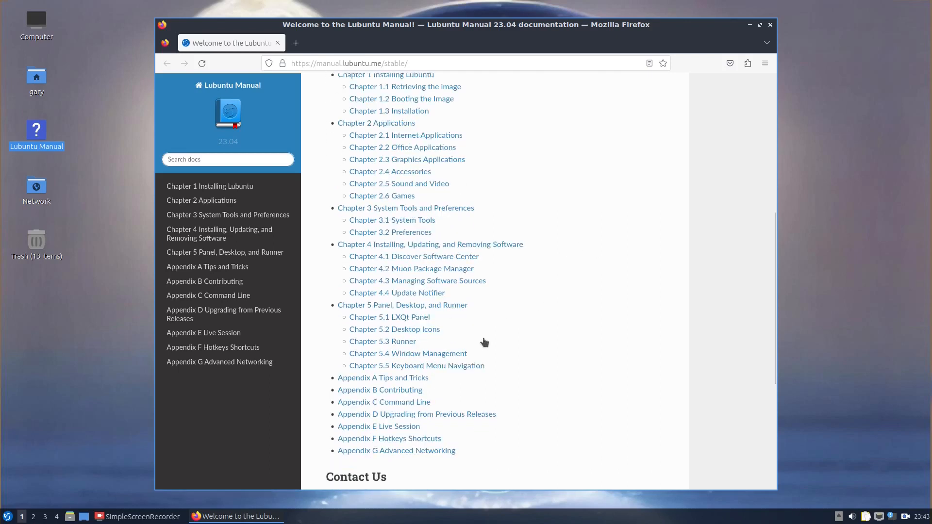
{"action": "mouse_move", "coordinate": [533, 358]}
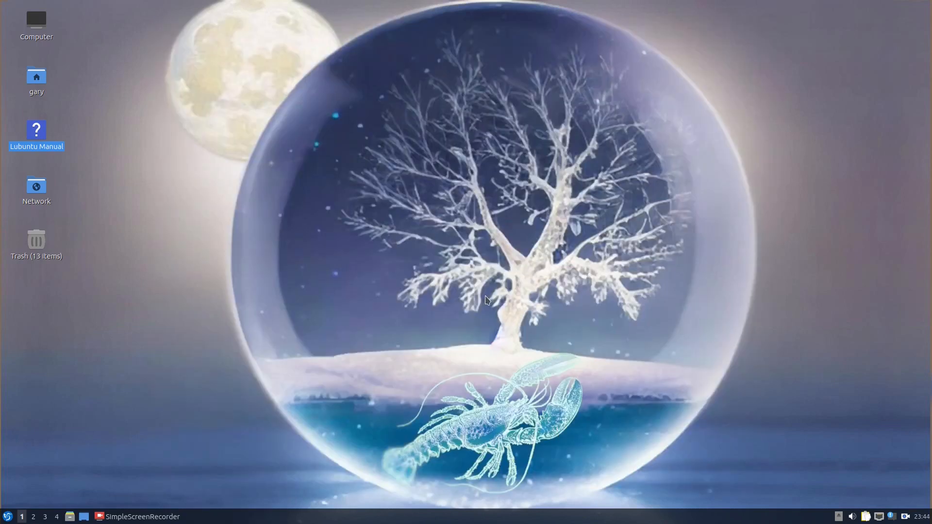
{"action": "mouse_move", "coordinate": [865, 348]}
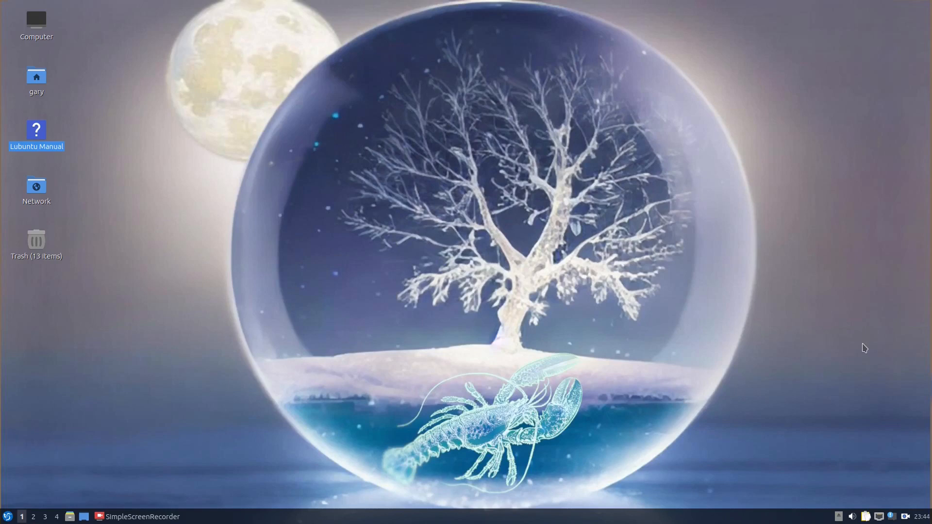
{"action": "mouse_move", "coordinate": [880, 520]}
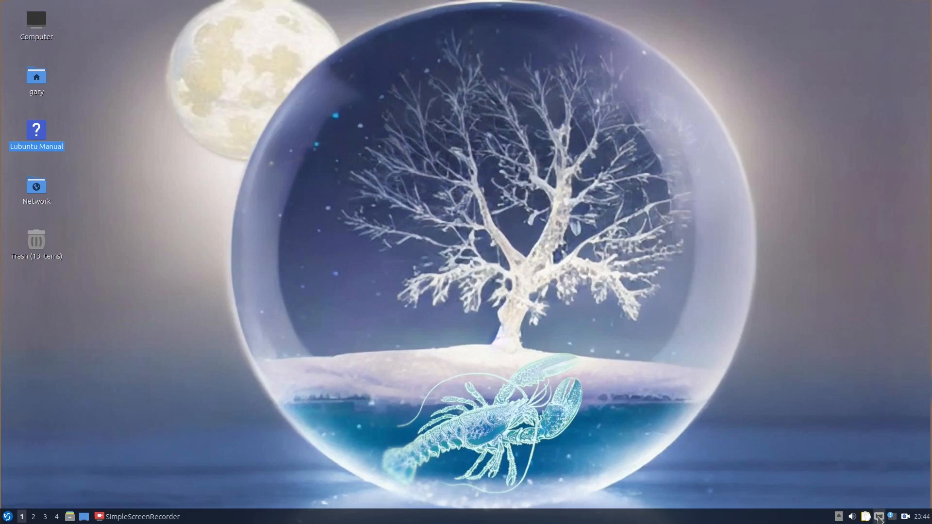
Step: Show the available network connections, search the runner for firefox, and close the Printers window
{"action": "left_click", "coordinate": [891, 516]}
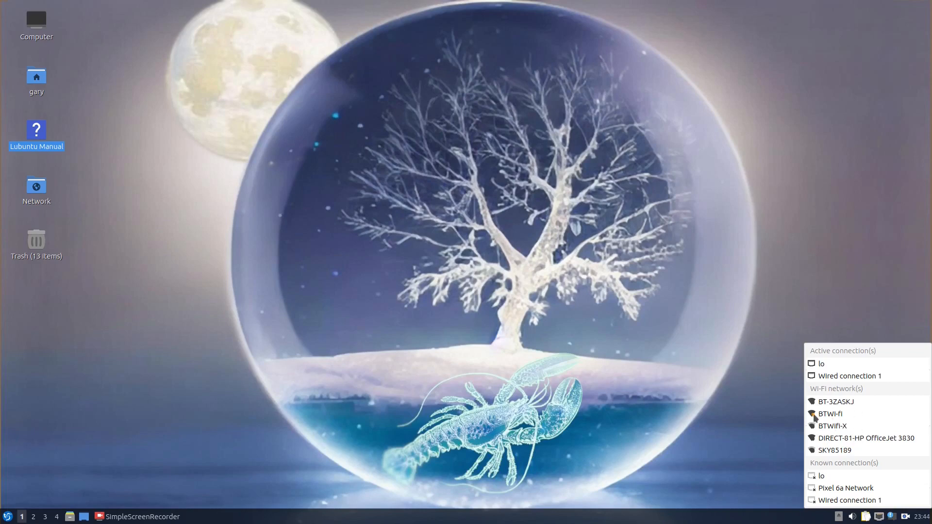
{"action": "mouse_move", "coordinate": [823, 380]}
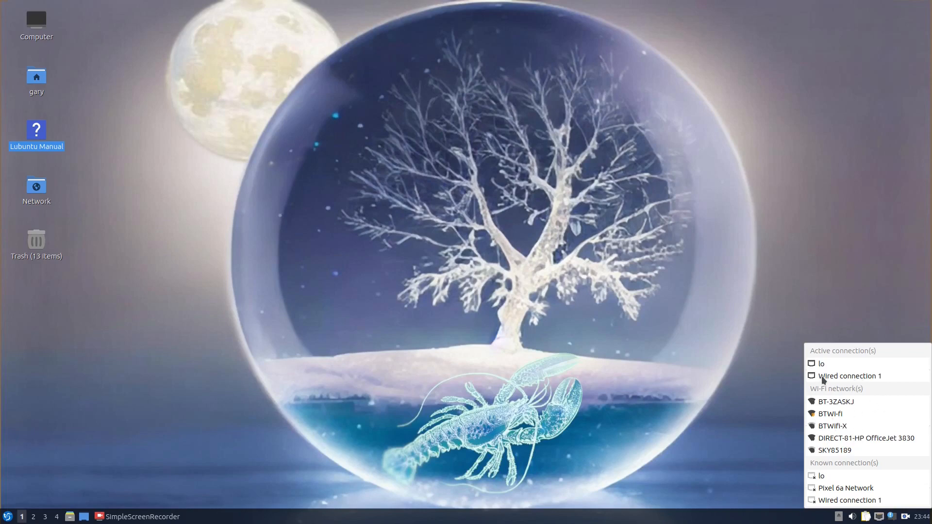
{"action": "mouse_move", "coordinate": [838, 454]}
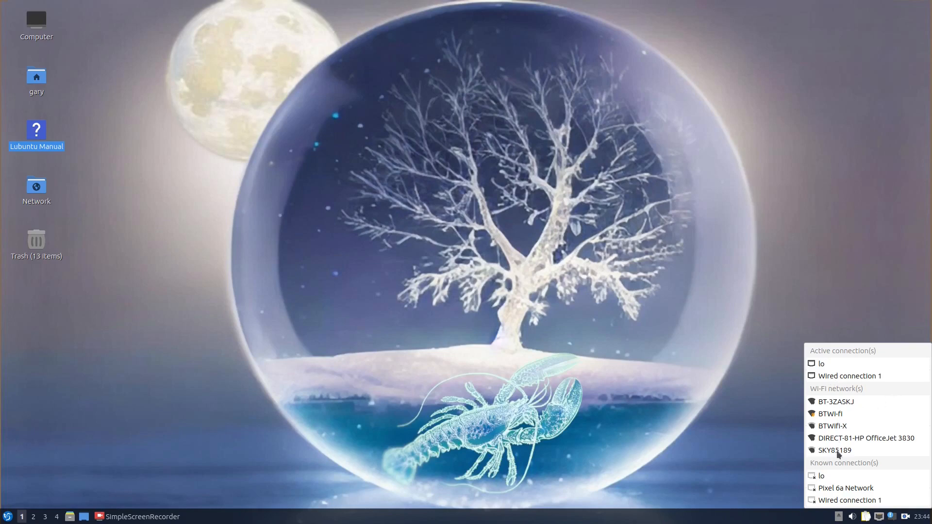
{"action": "mouse_move", "coordinate": [465, 332]}
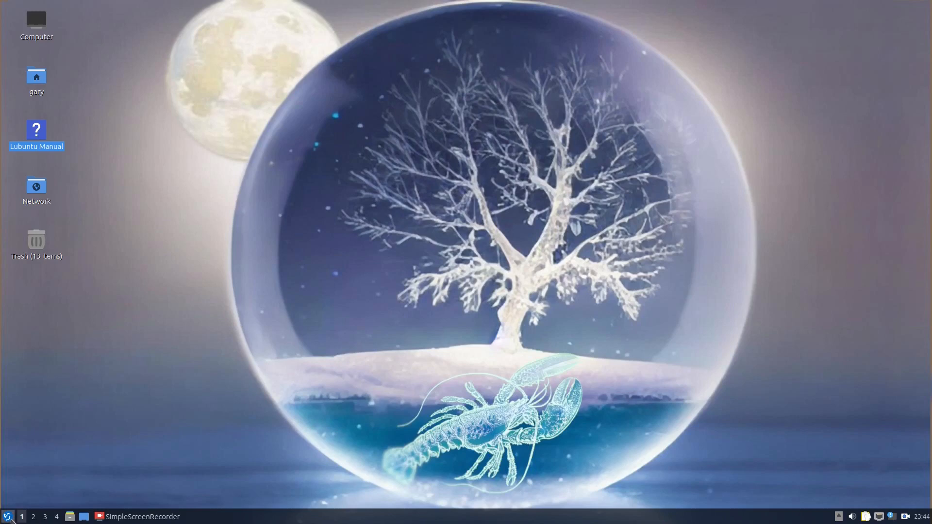
{"action": "type", "text": "firefox"}
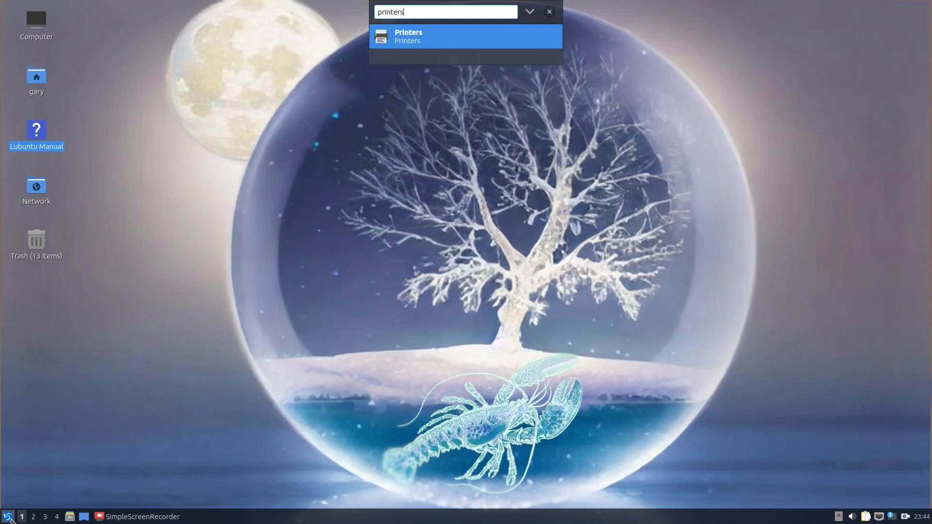
{"action": "mouse_move", "coordinate": [425, 31]}
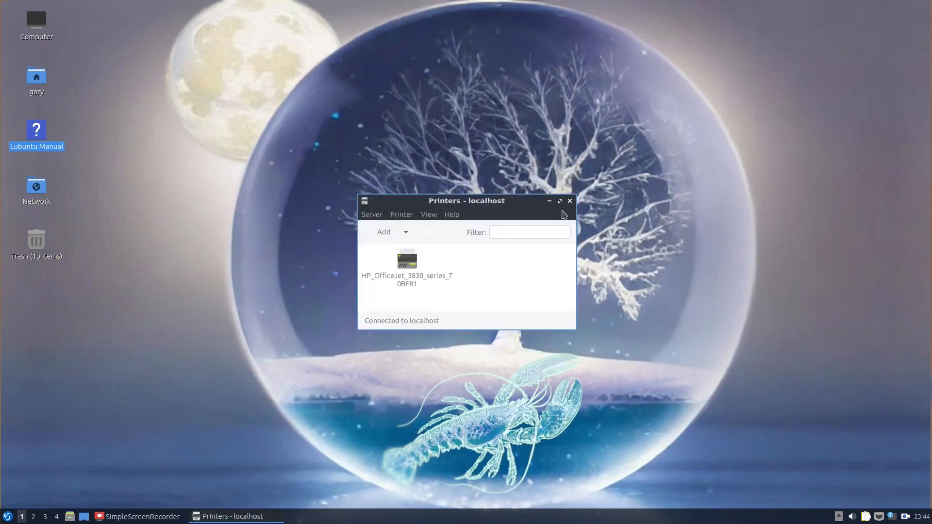
{"action": "left_click", "coordinate": [8, 516]}
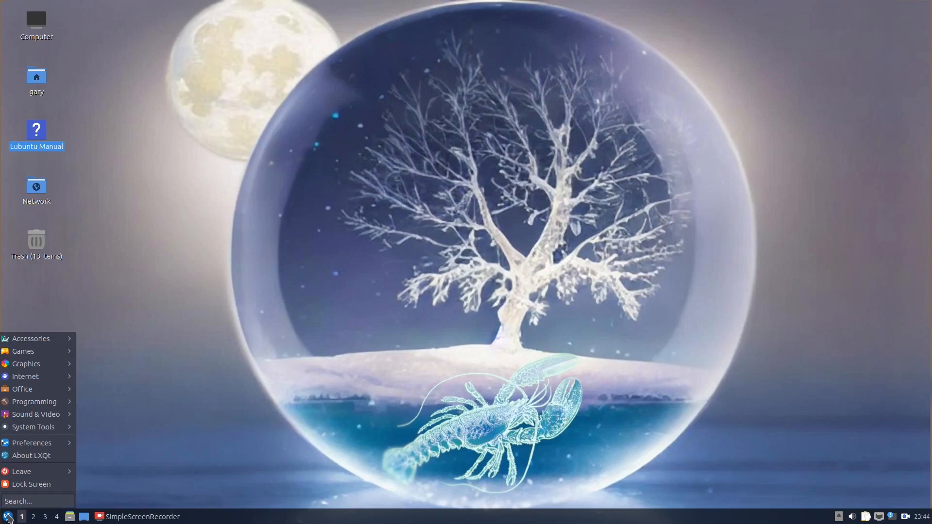
Step: Search for bluetooth, start adding a new Bluetooth device, cancel it, and reopen the applications menu
{"action": "type", "text": "blue"}
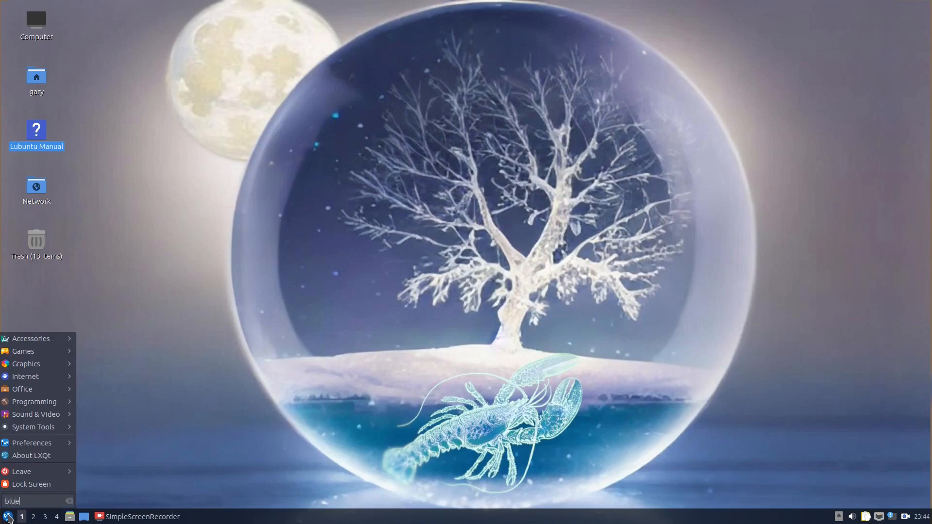
{"action": "type", "text": "tooth"}
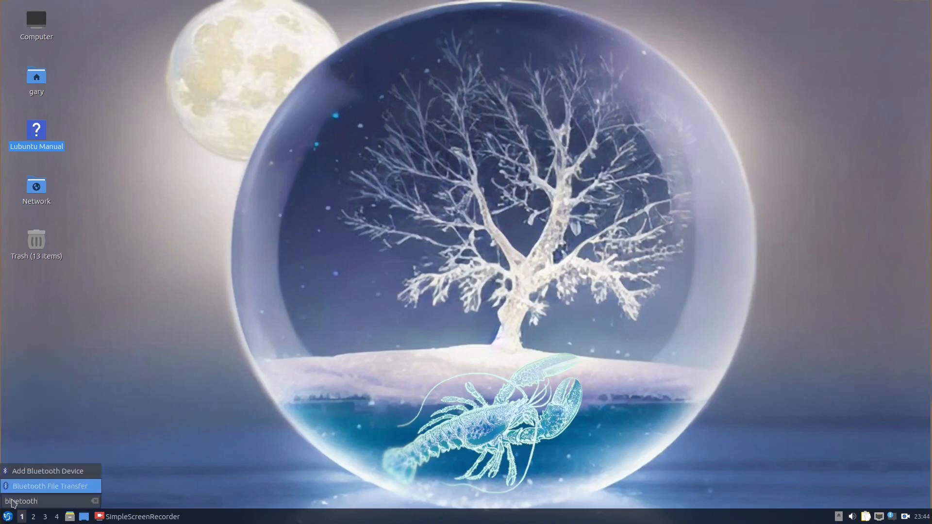
{"action": "left_click", "coordinate": [418, 336]}
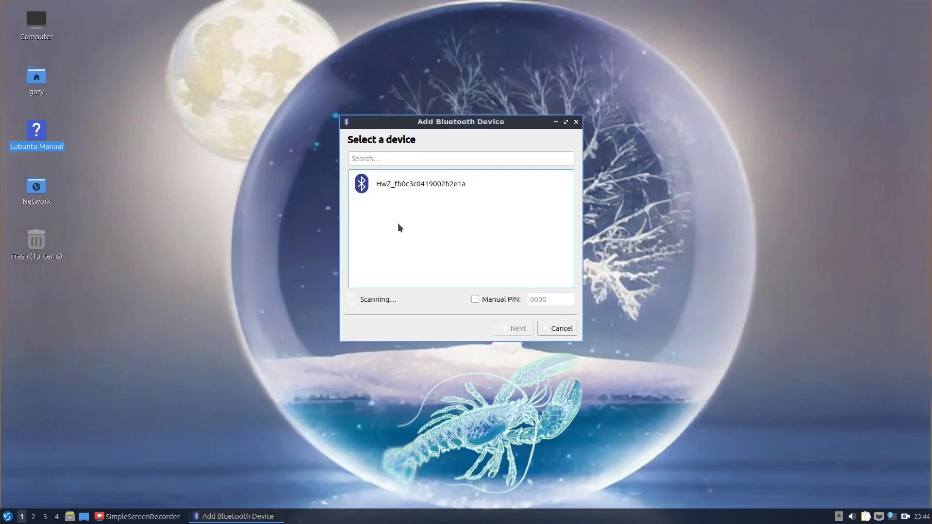
{"action": "mouse_move", "coordinate": [636, 144]}
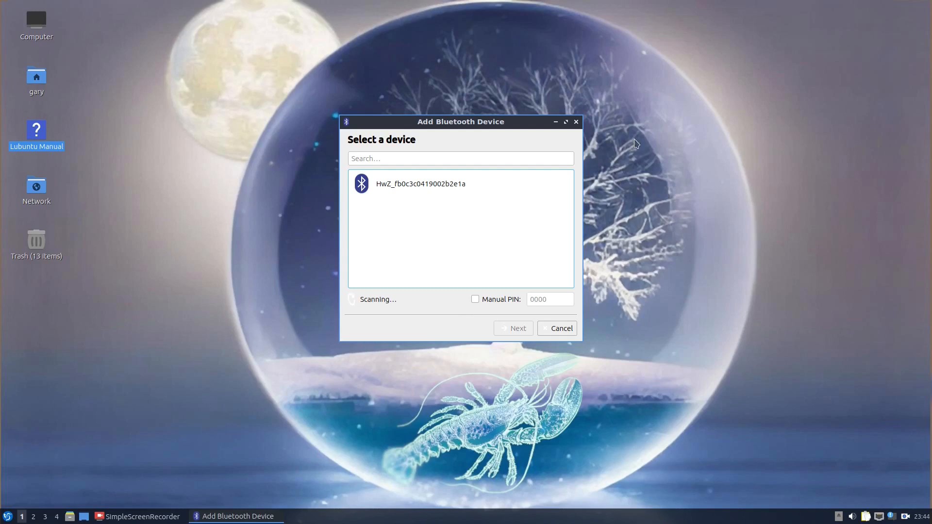
{"action": "left_click", "coordinate": [556, 328]}
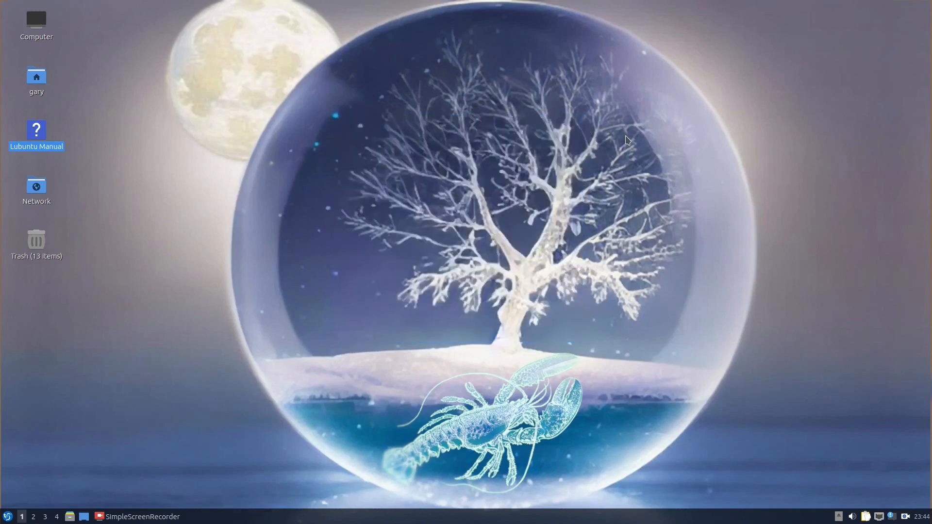
{"action": "mouse_move", "coordinate": [460, 218]}
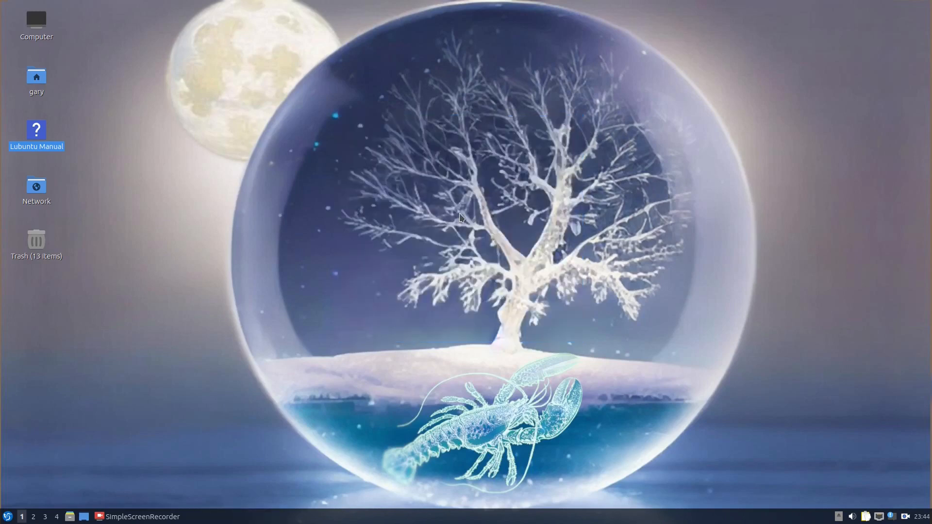
{"action": "left_click", "coordinate": [9, 516]}
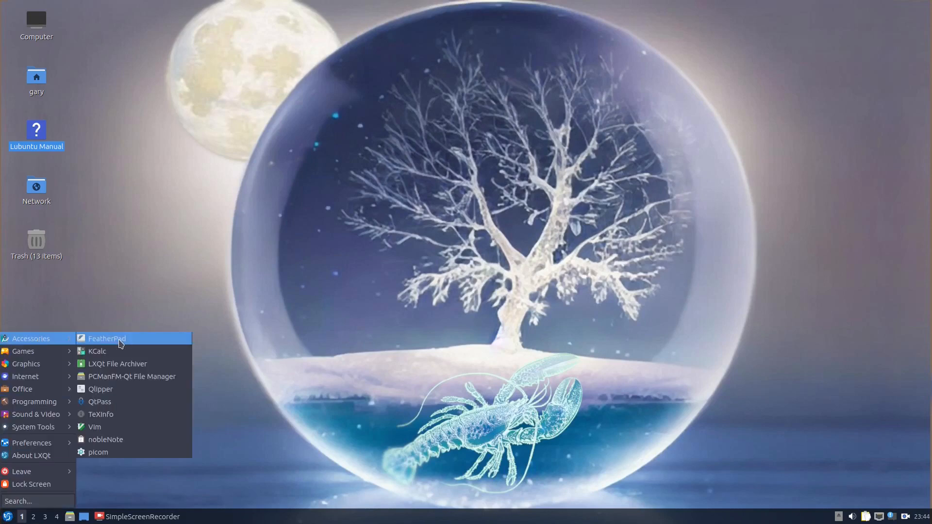
{"action": "mouse_move", "coordinate": [131, 377]}
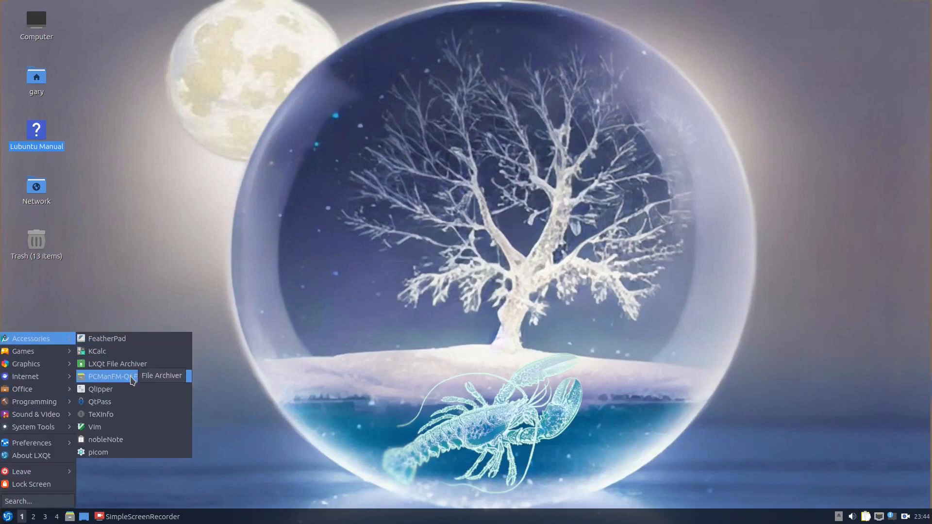
{"action": "mouse_move", "coordinate": [117, 363]}
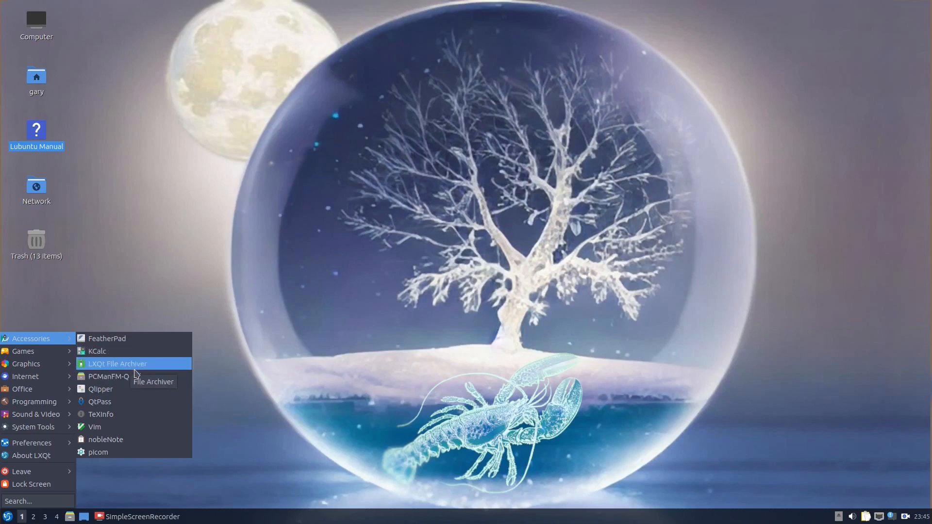
{"action": "mouse_move", "coordinate": [101, 414]}
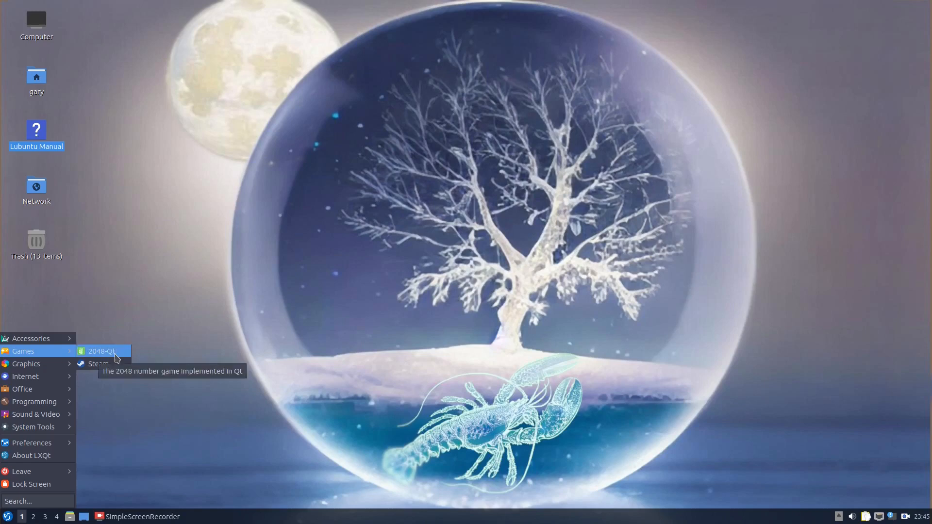
{"action": "mouse_move", "coordinate": [99, 363]}
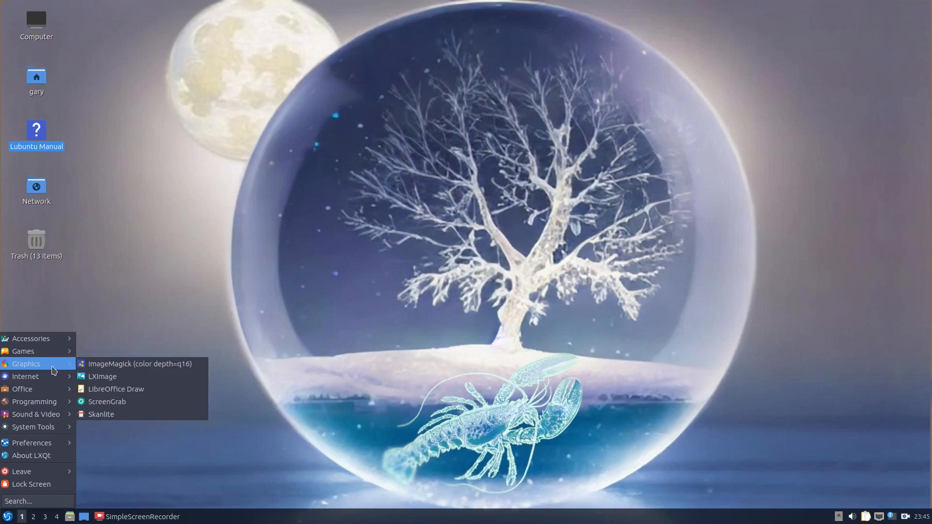
{"action": "mouse_move", "coordinate": [125, 402]}
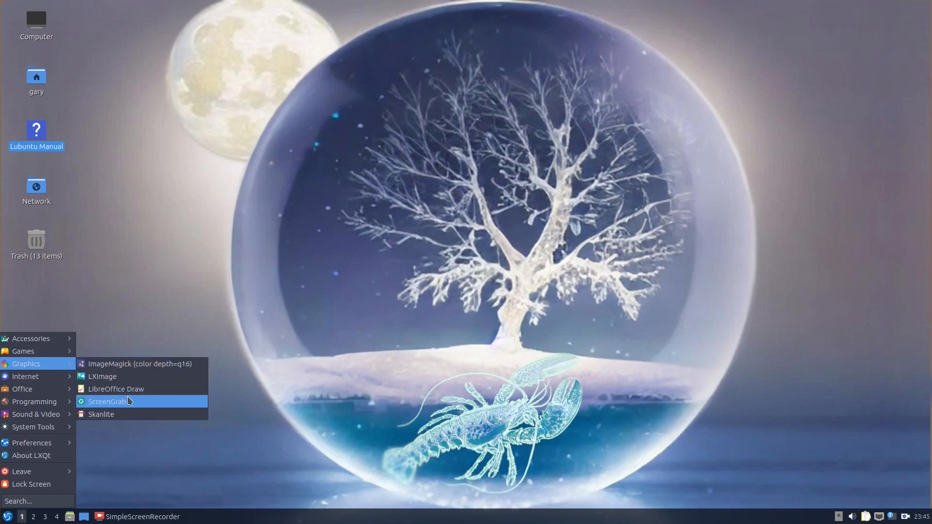
{"action": "mouse_move", "coordinate": [142, 413]}
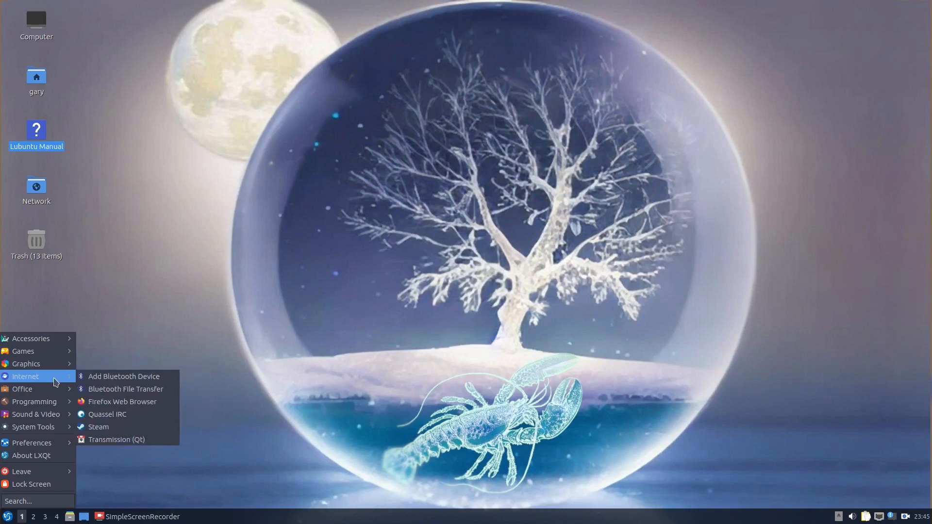
{"action": "mouse_move", "coordinate": [122, 401]}
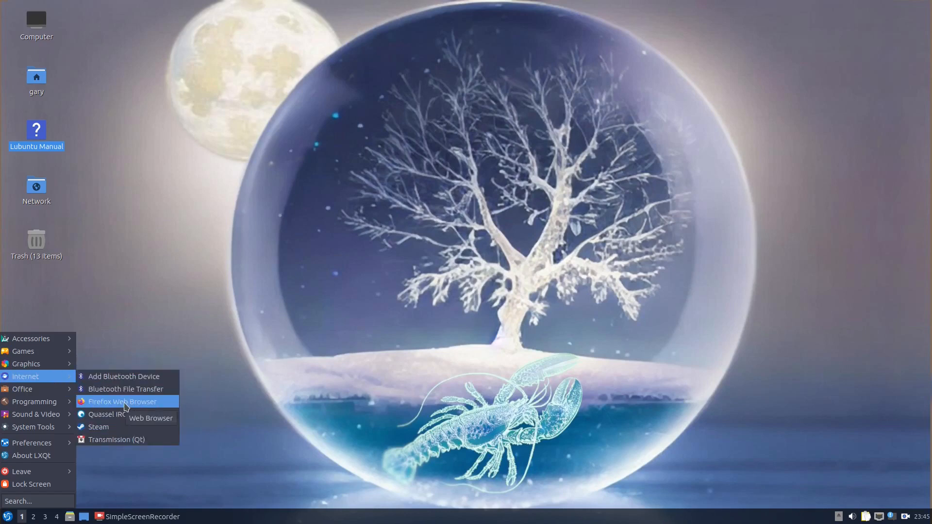
{"action": "mouse_move", "coordinate": [117, 439]}
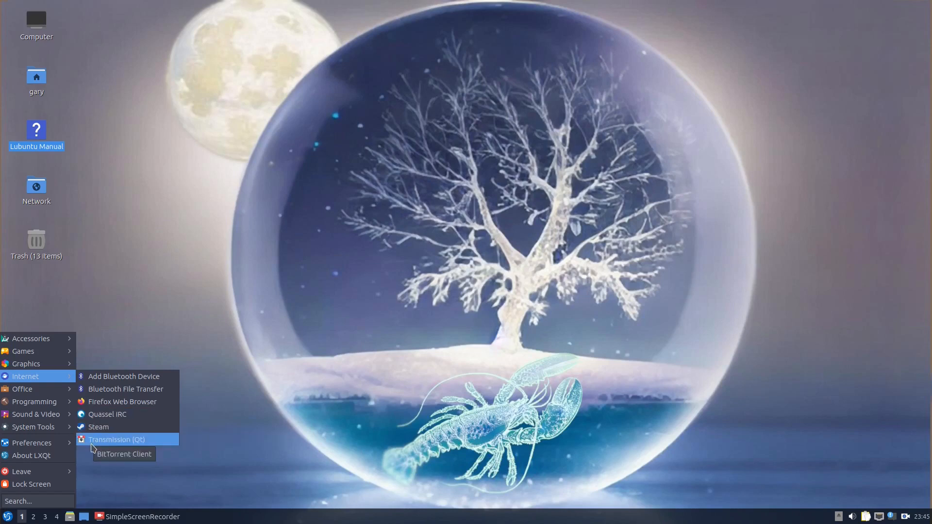
{"action": "mouse_move", "coordinate": [108, 414]}
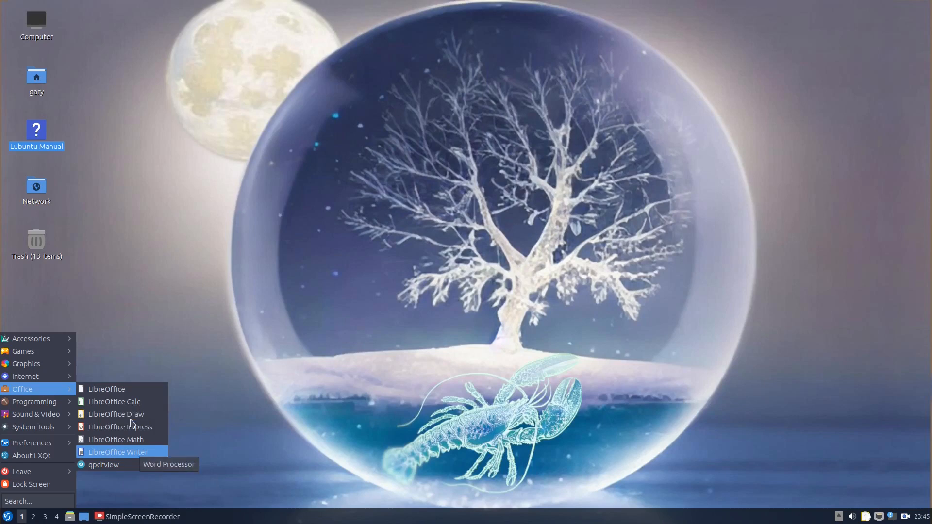
{"action": "mouse_move", "coordinate": [103, 464]}
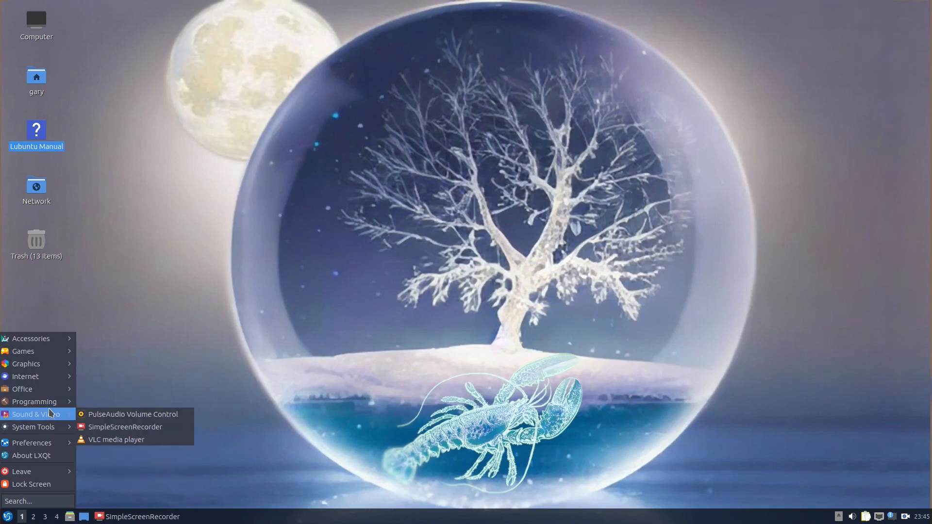
{"action": "mouse_move", "coordinate": [34, 402]}
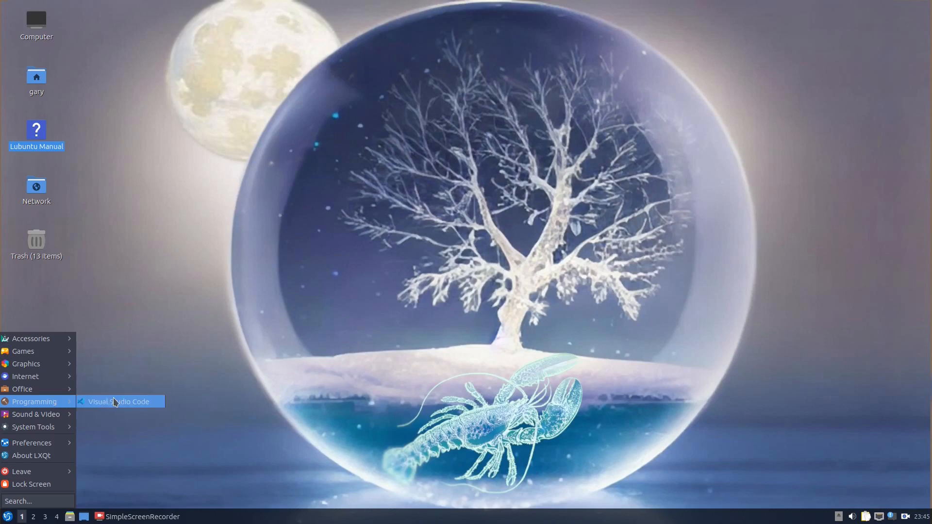
{"action": "mouse_move", "coordinate": [119, 401]}
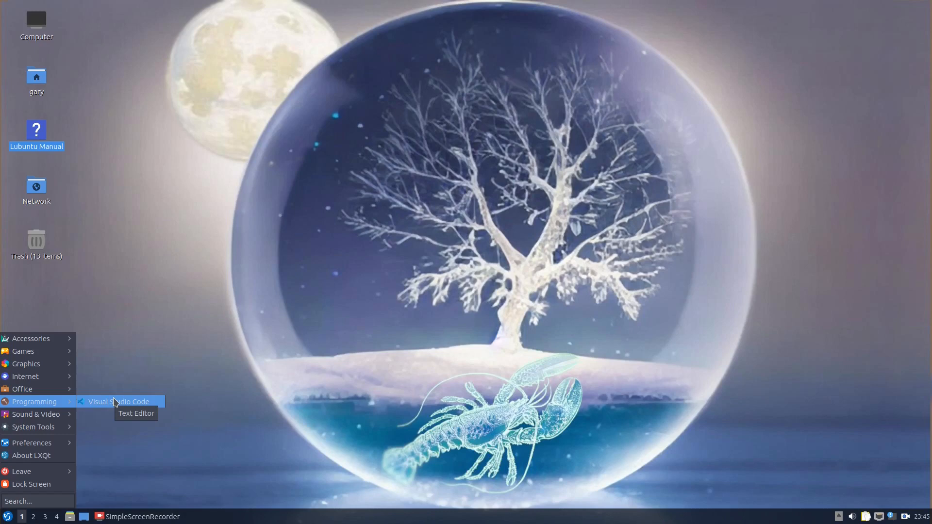
{"action": "mouse_move", "coordinate": [57, 410]}
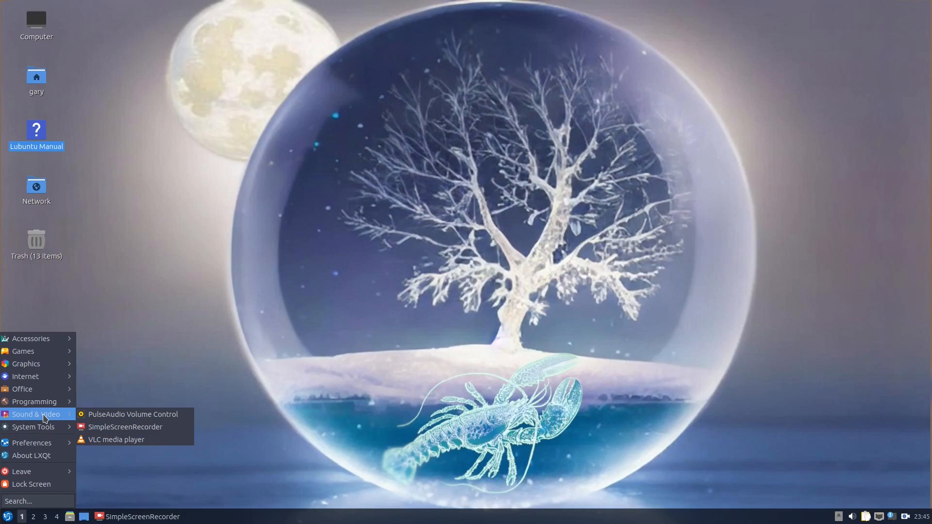
{"action": "mouse_move", "coordinate": [116, 440]}
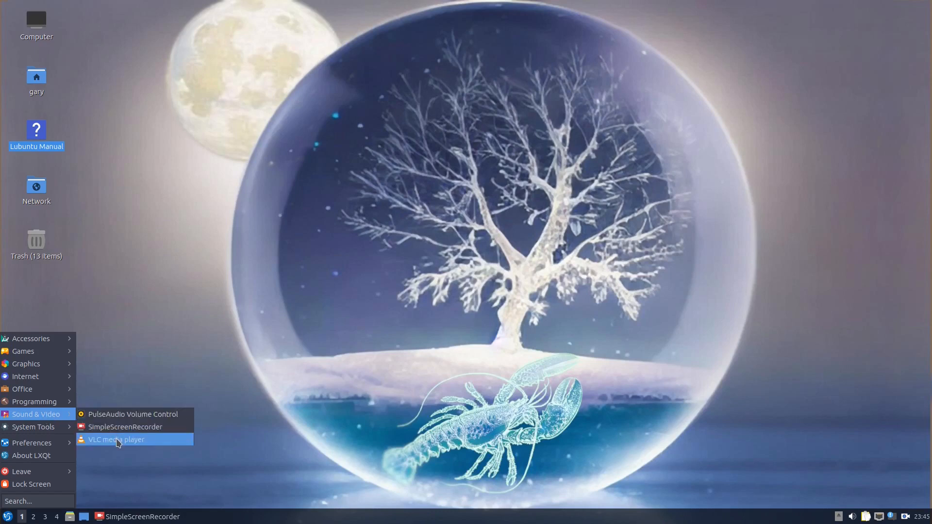
{"action": "mouse_move", "coordinate": [117, 440]}
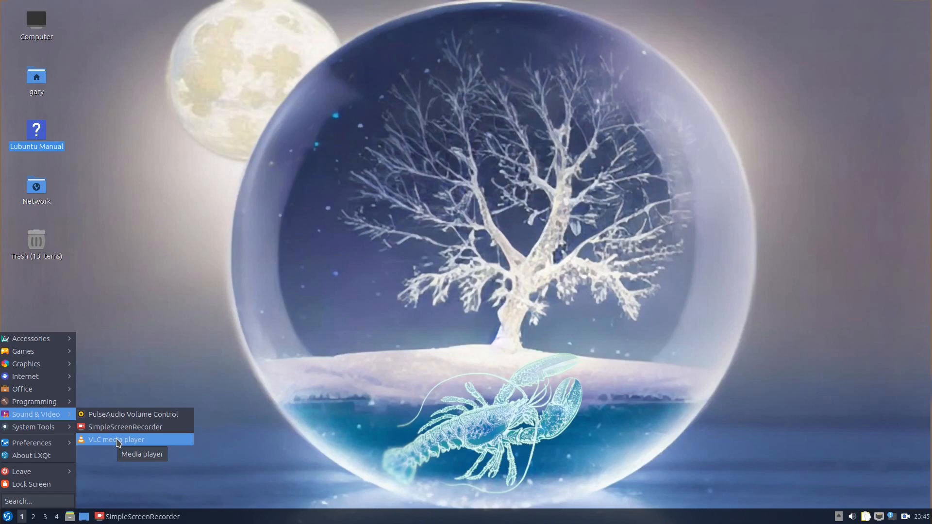
{"action": "mouse_move", "coordinate": [125, 426]}
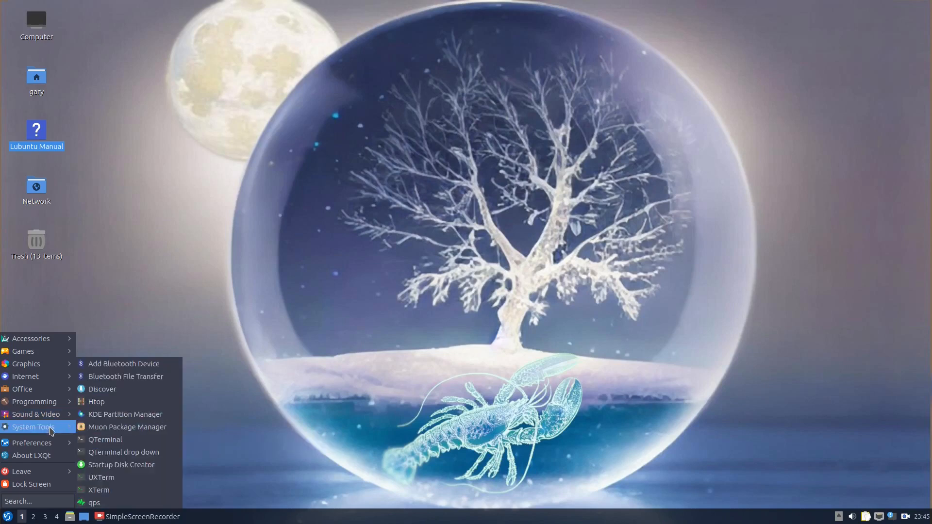
{"action": "mouse_move", "coordinate": [112, 402]}
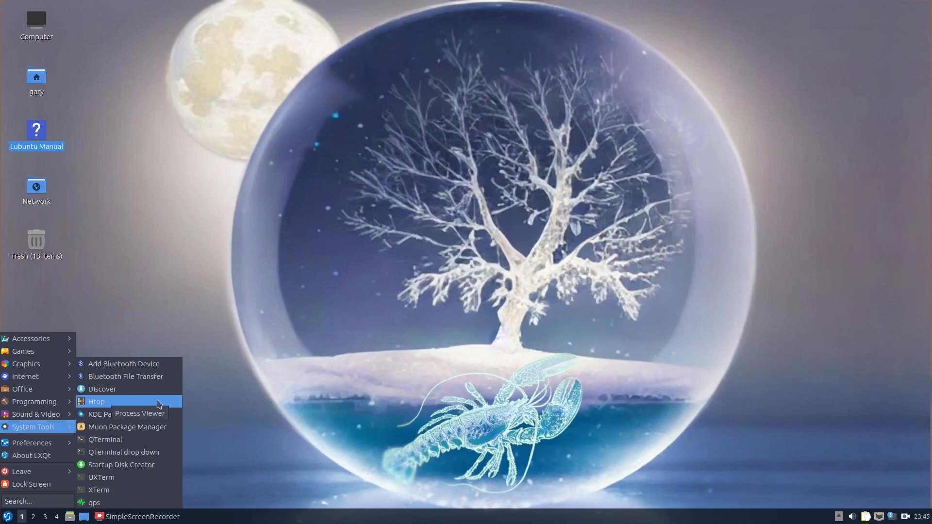
{"action": "mouse_move", "coordinate": [105, 440]}
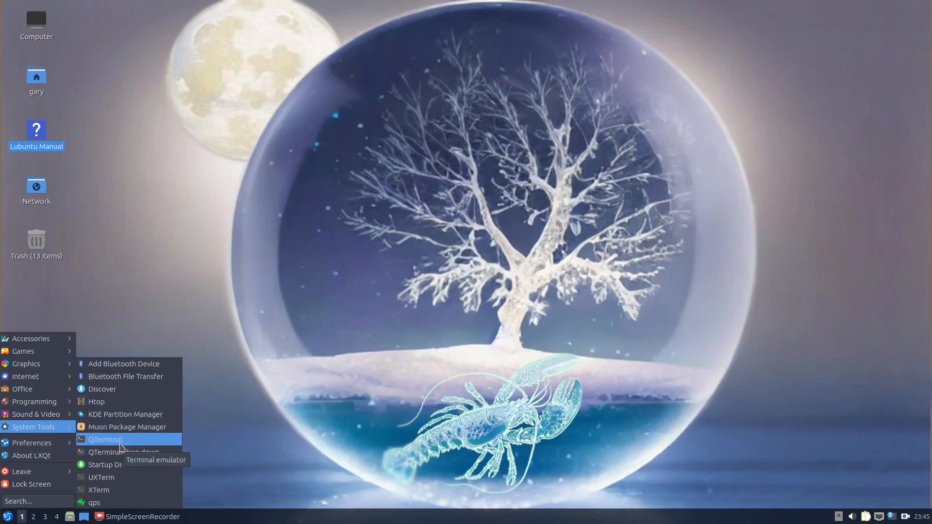
{"action": "mouse_move", "coordinate": [134, 490]}
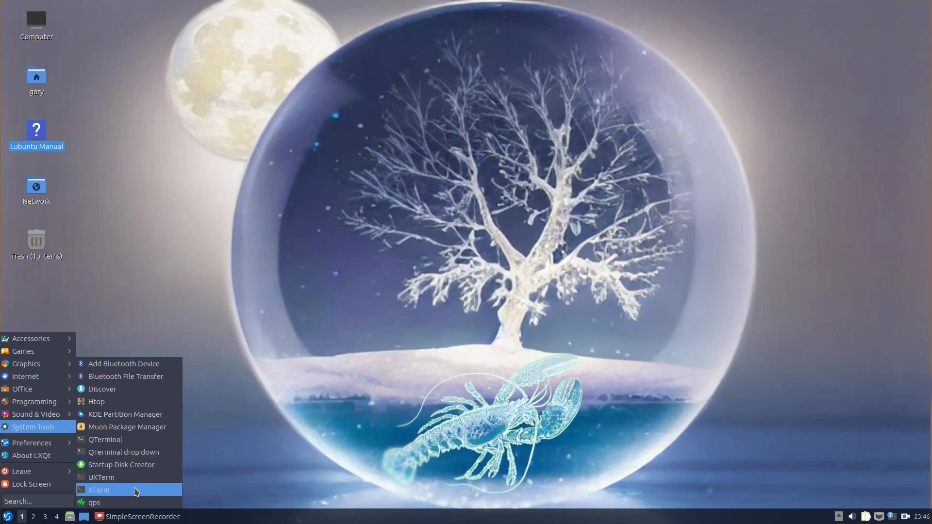
{"action": "mouse_move", "coordinate": [121, 464]}
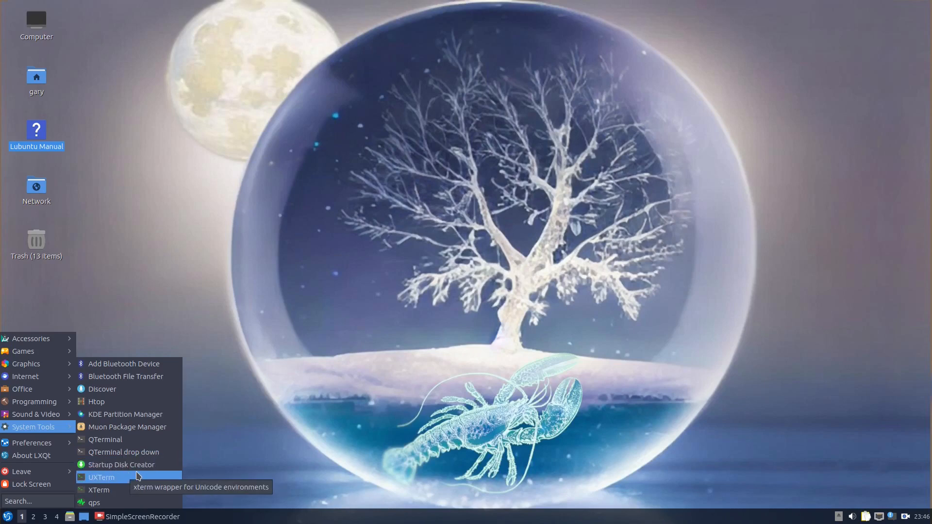
{"action": "mouse_move", "coordinate": [140, 421]}
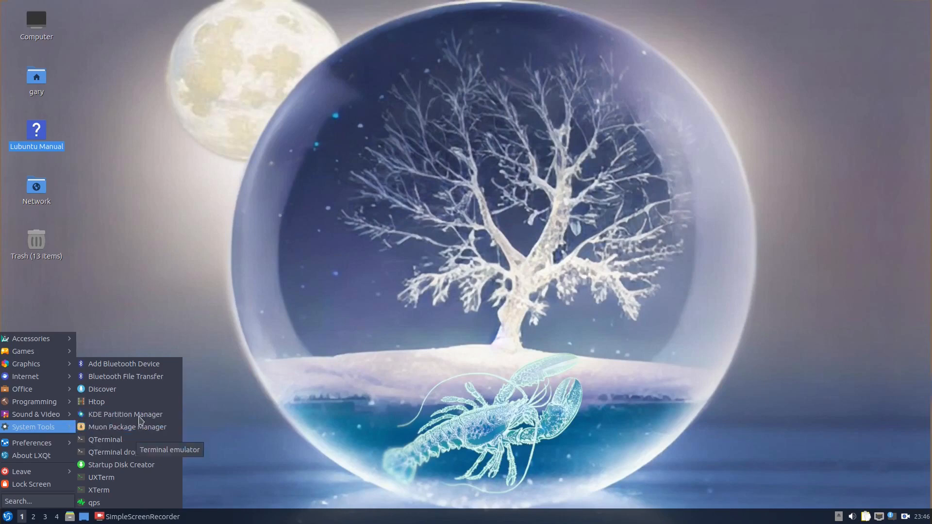
{"action": "mouse_move", "coordinate": [125, 414]}
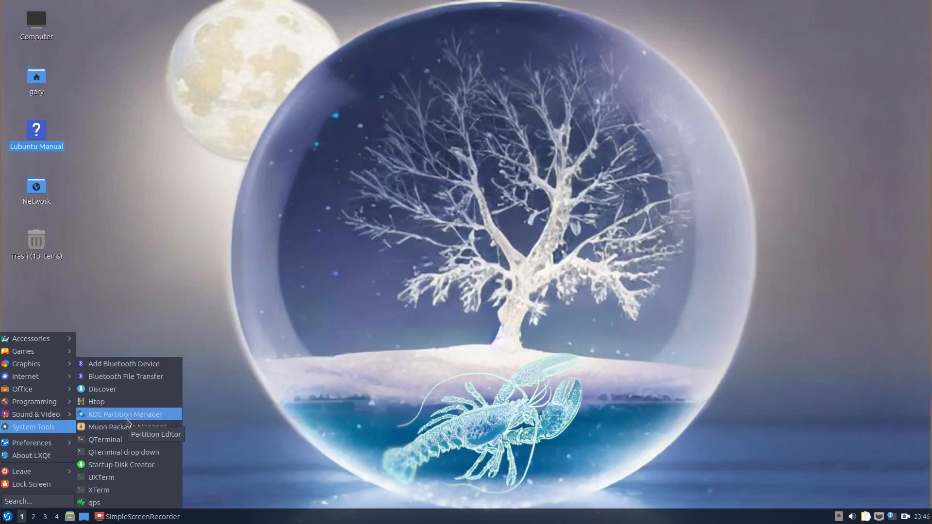
{"action": "mouse_move", "coordinate": [102, 389]}
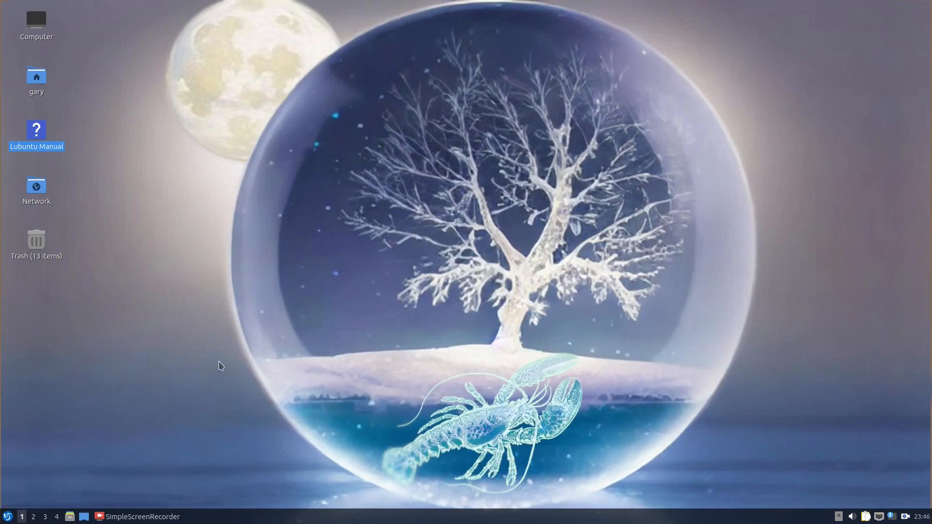
{"action": "mouse_move", "coordinate": [8, 516]}
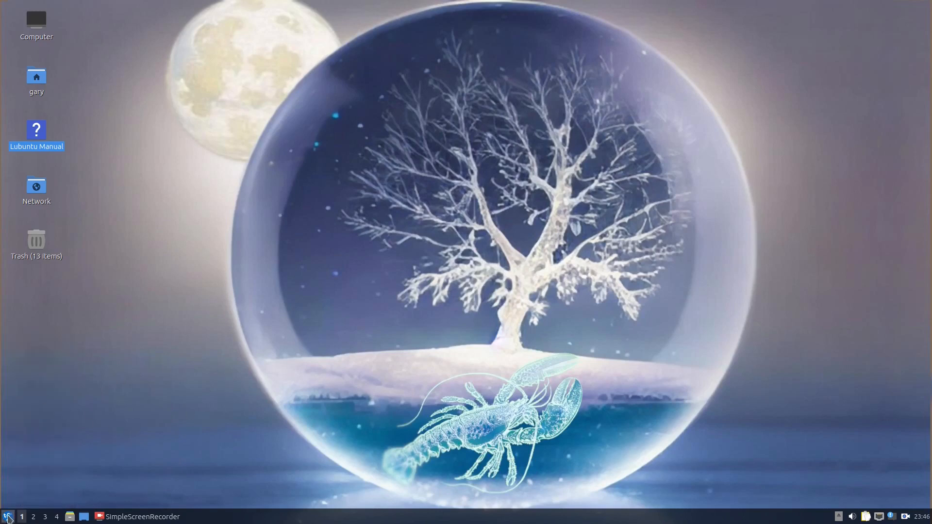
Step: Reopen the applications menu to browse Office and the LXQt Settings entries
{"action": "left_click", "coordinate": [7, 516]}
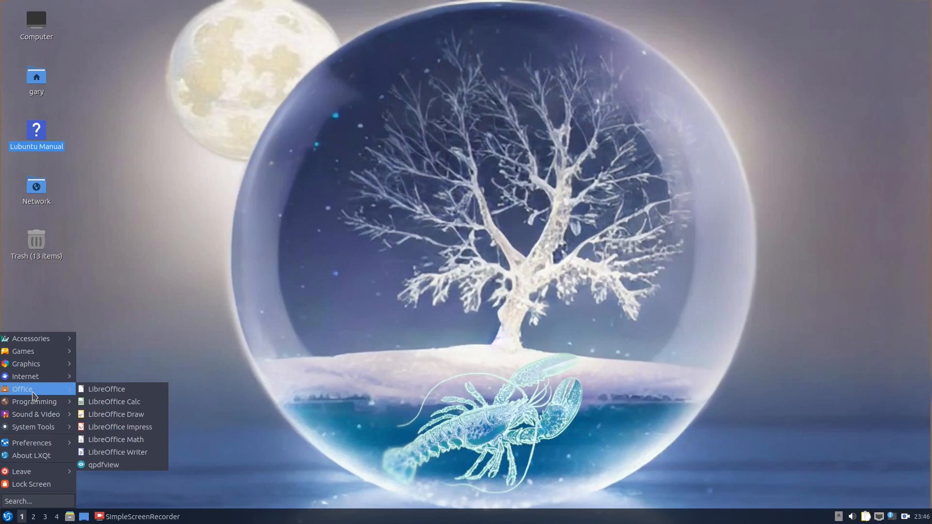
{"action": "mouse_move", "coordinate": [26, 364]}
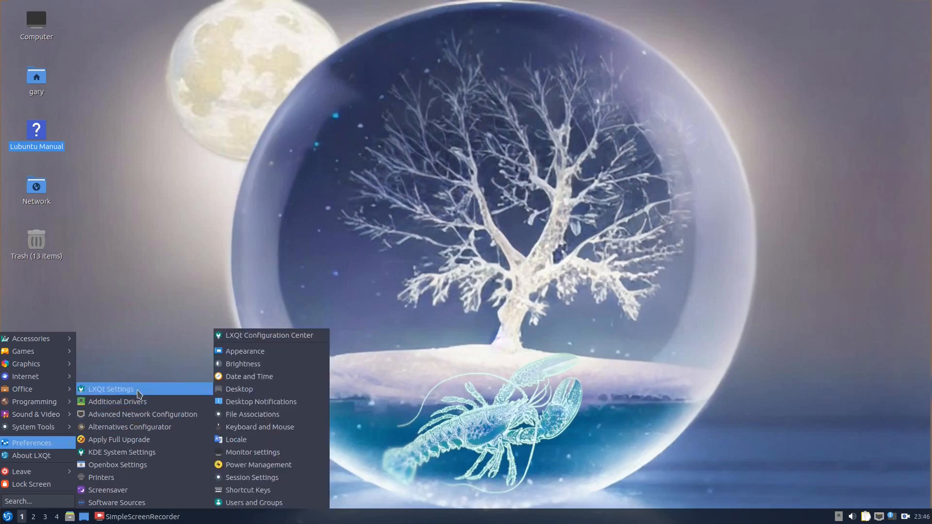
{"action": "mouse_move", "coordinate": [283, 389]}
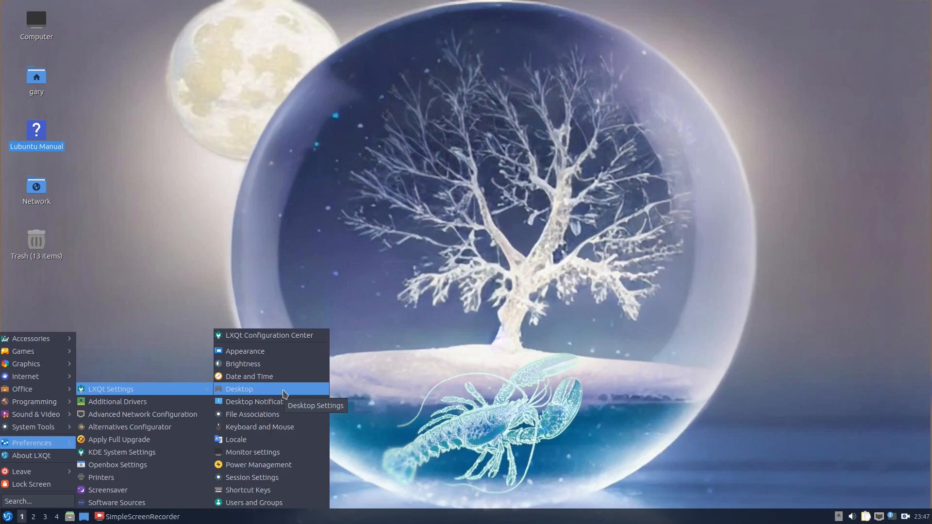
{"action": "mouse_move", "coordinate": [34, 402]}
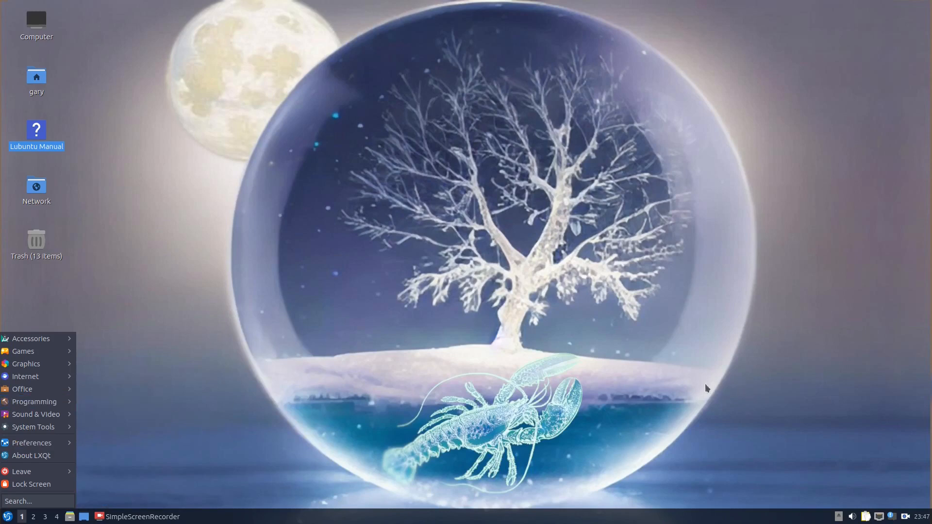
{"action": "mouse_move", "coordinate": [219, 385]}
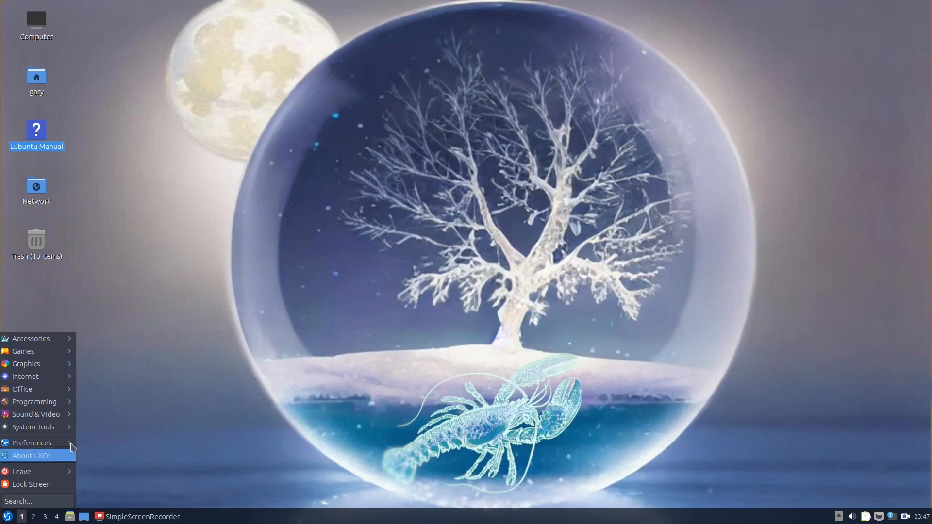
{"action": "mouse_move", "coordinate": [47, 505]}
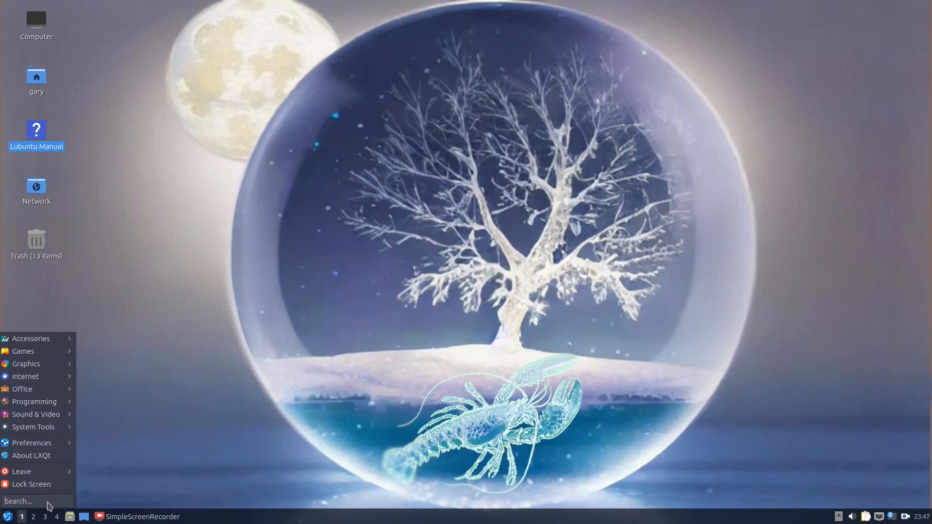
Step: Search the runner for firefox, dismiss the results, and reopen the applications menu
{"action": "type", "text": "firef"}
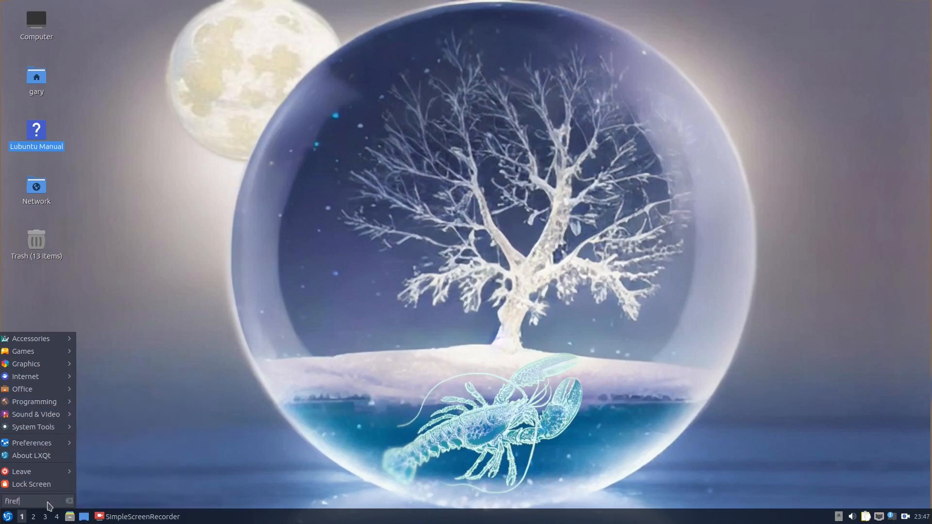
{"action": "left_click", "coordinate": [338, 351]}
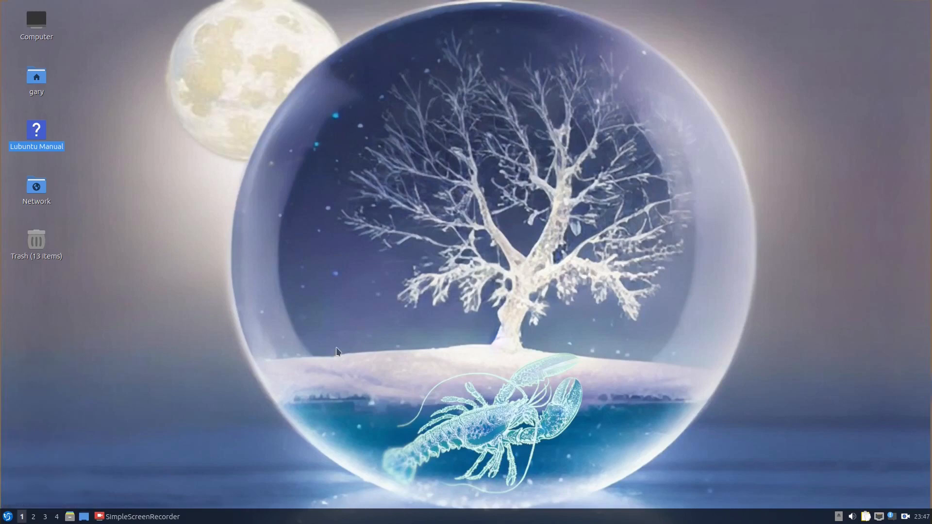
{"action": "mouse_move", "coordinate": [472, 367]}
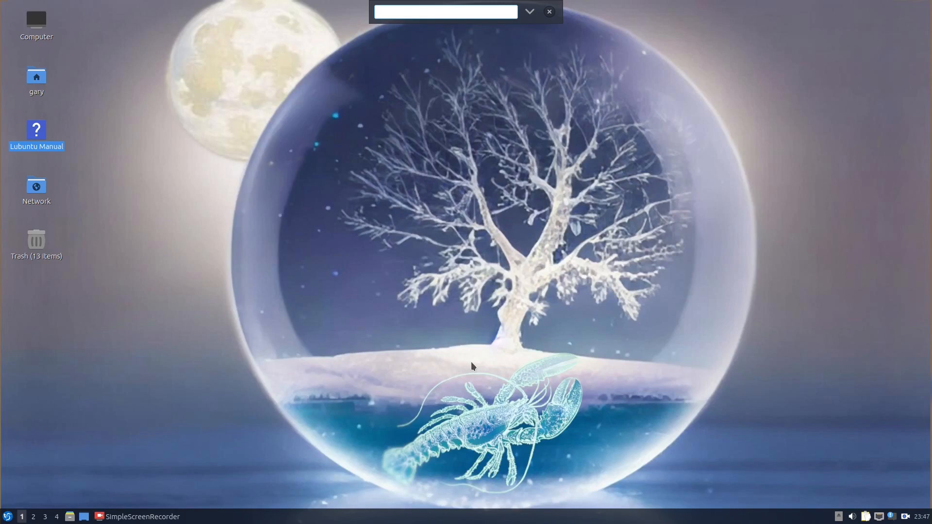
{"action": "type", "text": "firefox"}
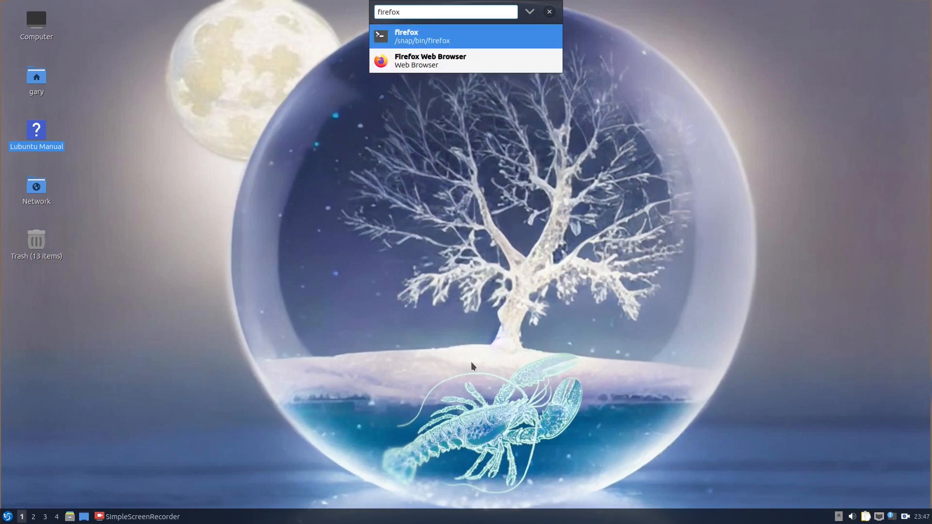
{"action": "mouse_move", "coordinate": [490, 245]}
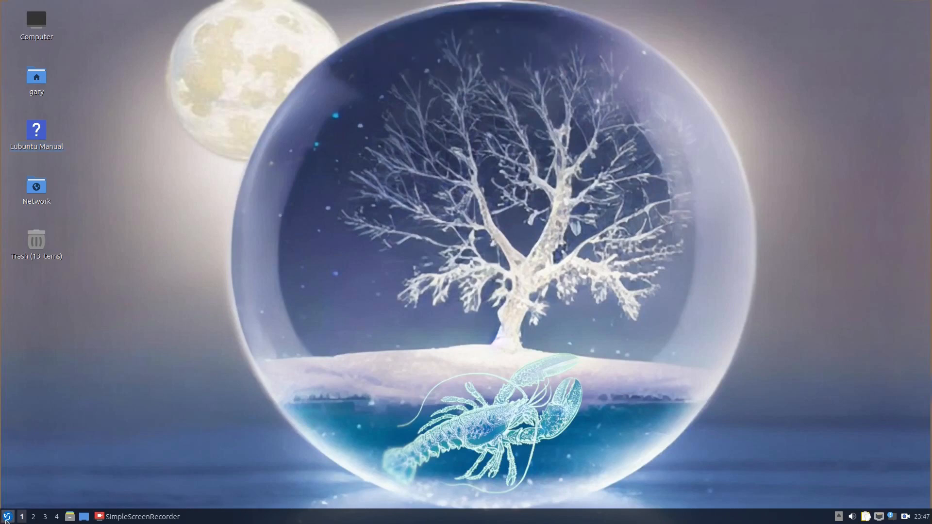
{"action": "left_click", "coordinate": [8, 516]}
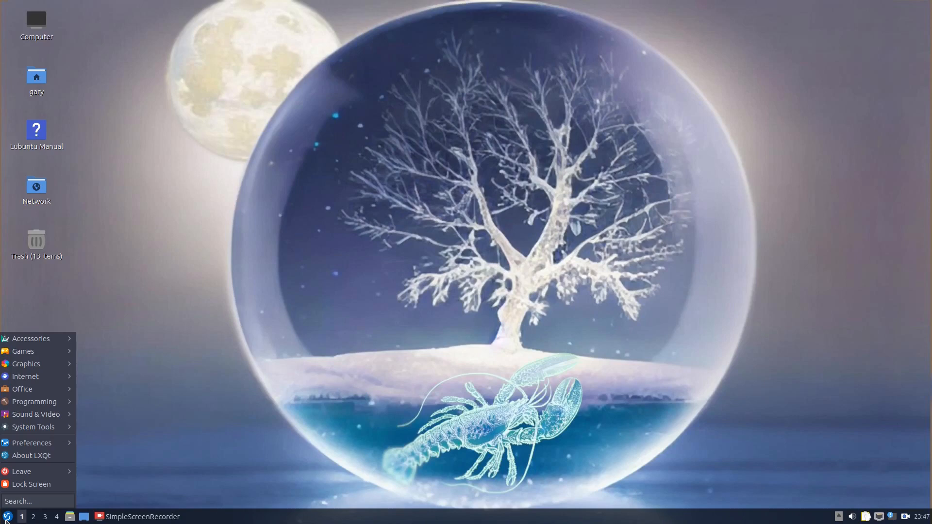
{"action": "mouse_move", "coordinate": [32, 426]}
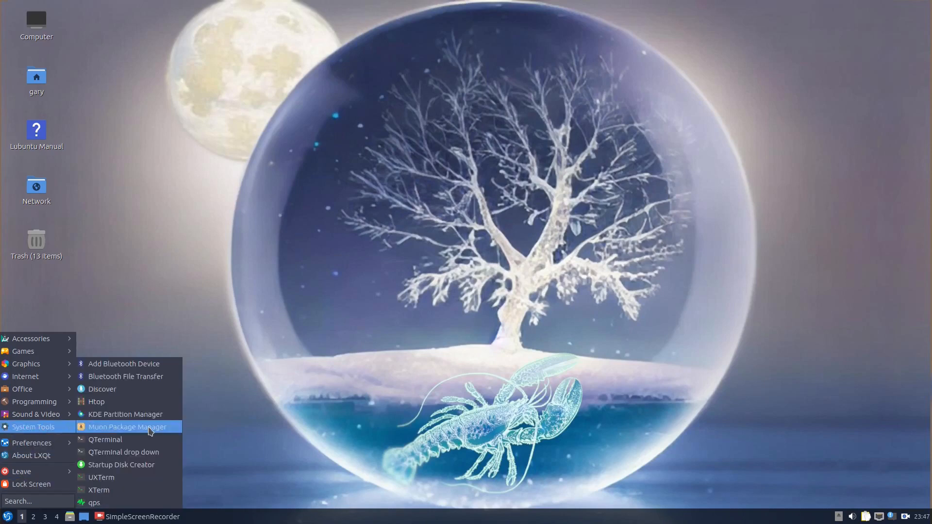
Step: Launch Muon Package Manager and search its package list for rhythmbox
{"action": "left_click", "coordinate": [127, 427]}
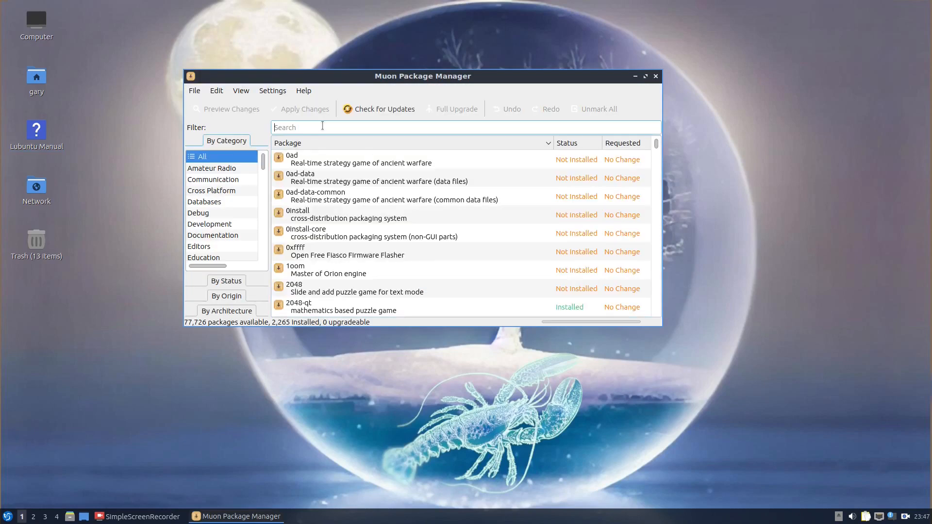
{"action": "type", "text": "rhyth"}
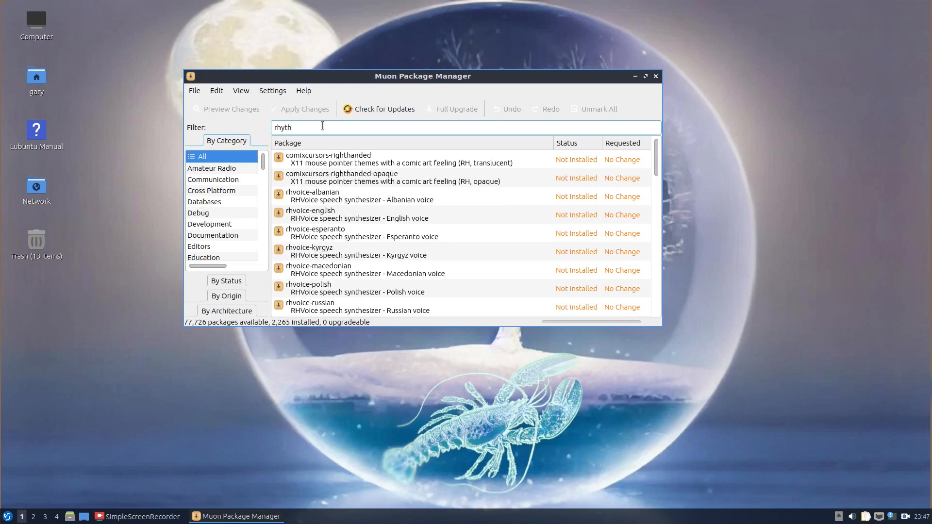
{"action": "type", "text": "mbox"}
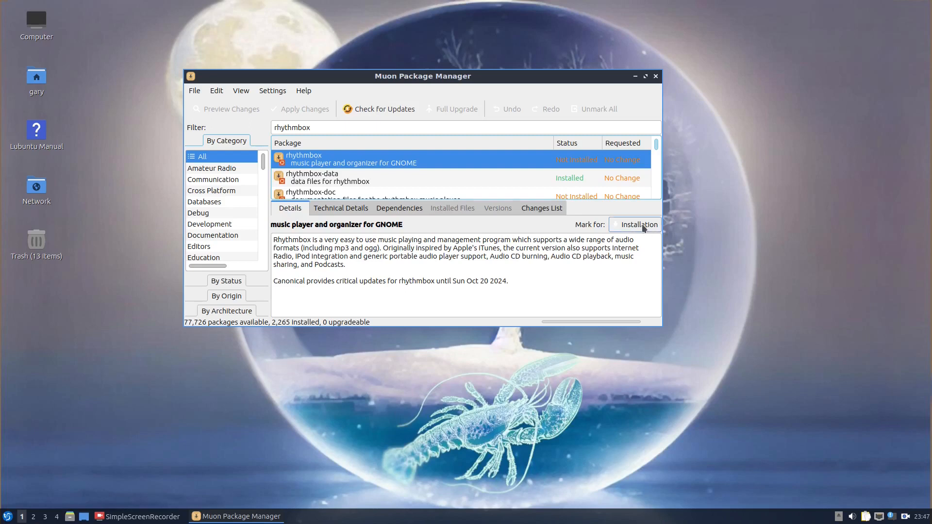
Step: Mark rhythmbox with its extra plugin packages for installation, apply the changes and authenticate
{"action": "left_click", "coordinate": [641, 224]}
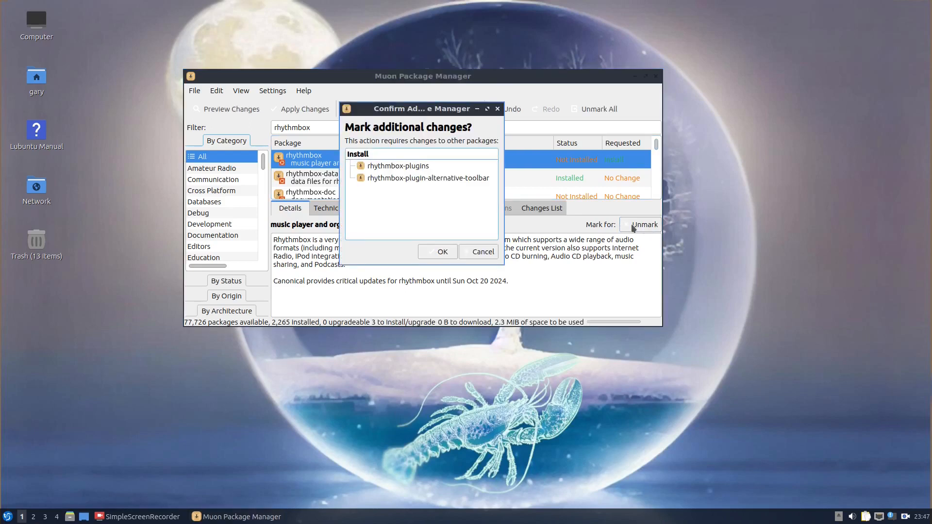
{"action": "left_click", "coordinate": [483, 251]}
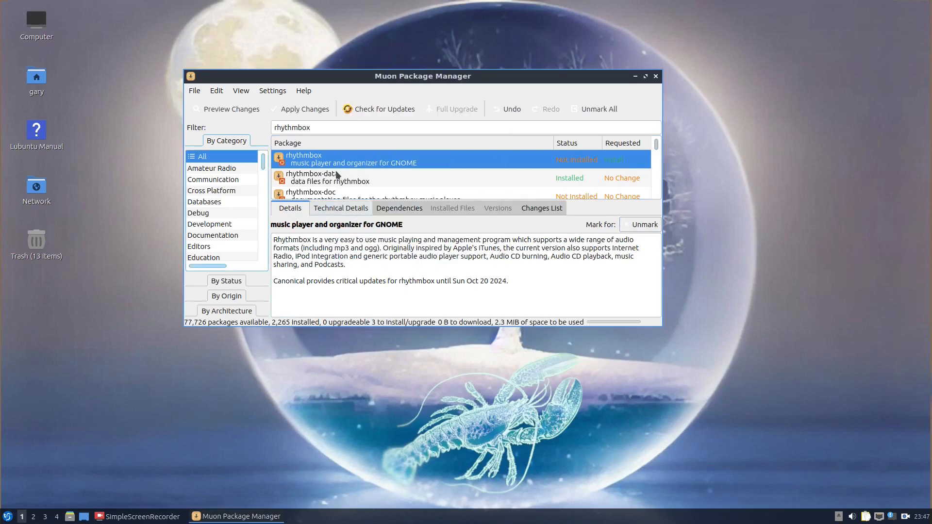
{"action": "left_click", "coordinate": [305, 109]}
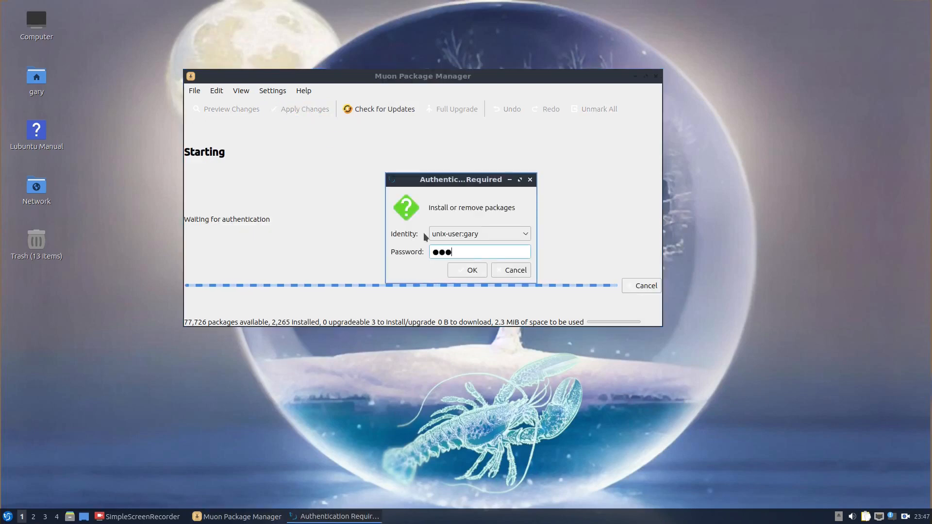
{"action": "left_click", "coordinate": [466, 270]}
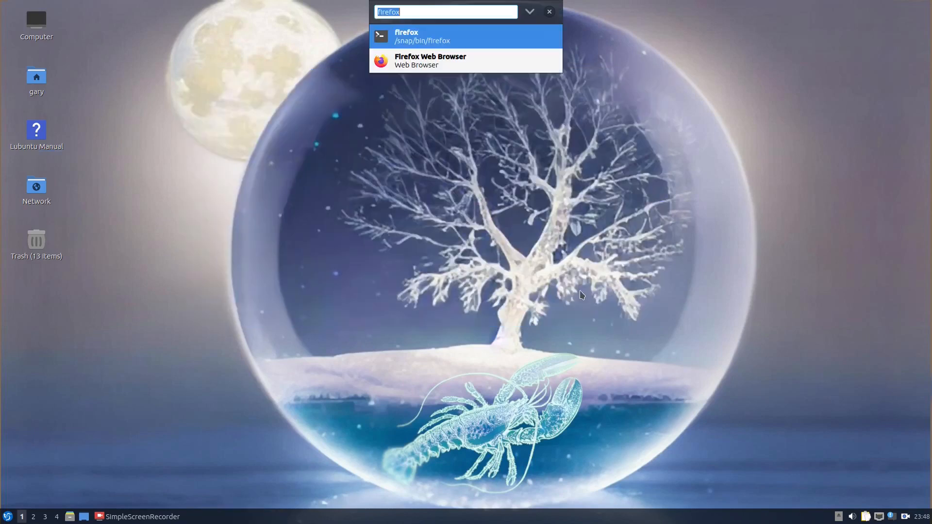
Step: Launch Rhythmbox from a runner search and again from the Sound & Video menu
{"action": "type", "text": "rhythmbox"}
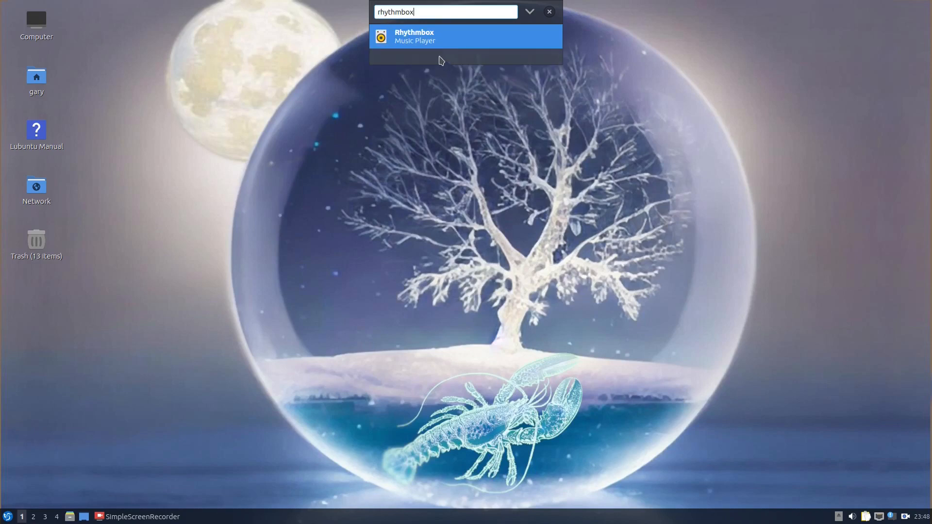
{"action": "left_click", "coordinate": [466, 36]}
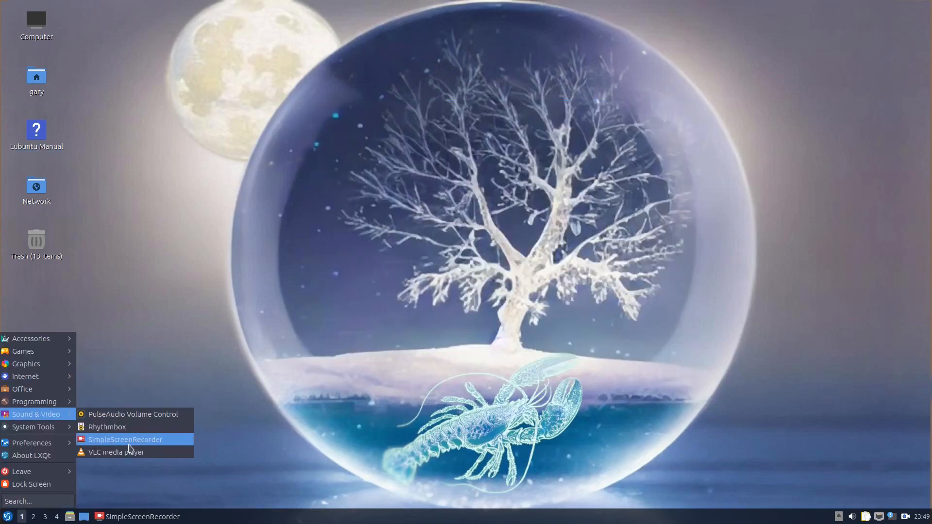
{"action": "mouse_move", "coordinate": [107, 427]}
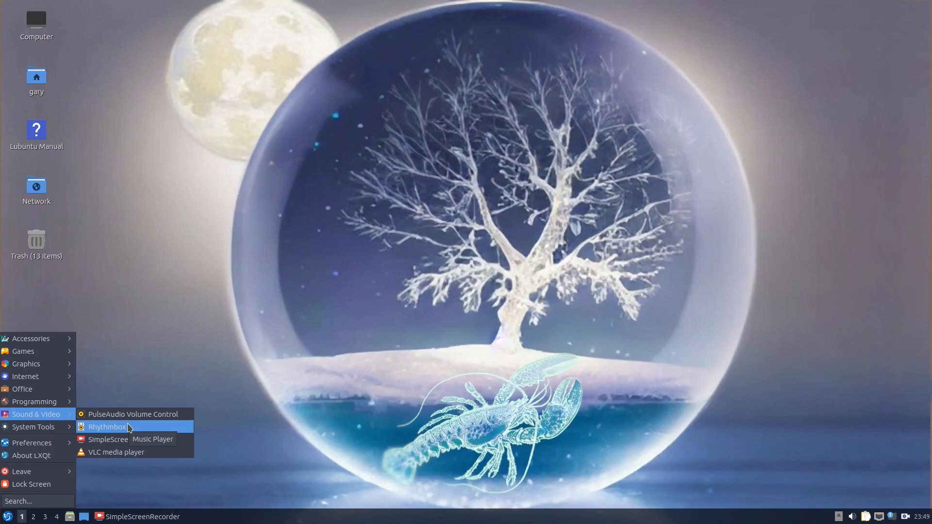
{"action": "left_click", "coordinate": [307, 325]}
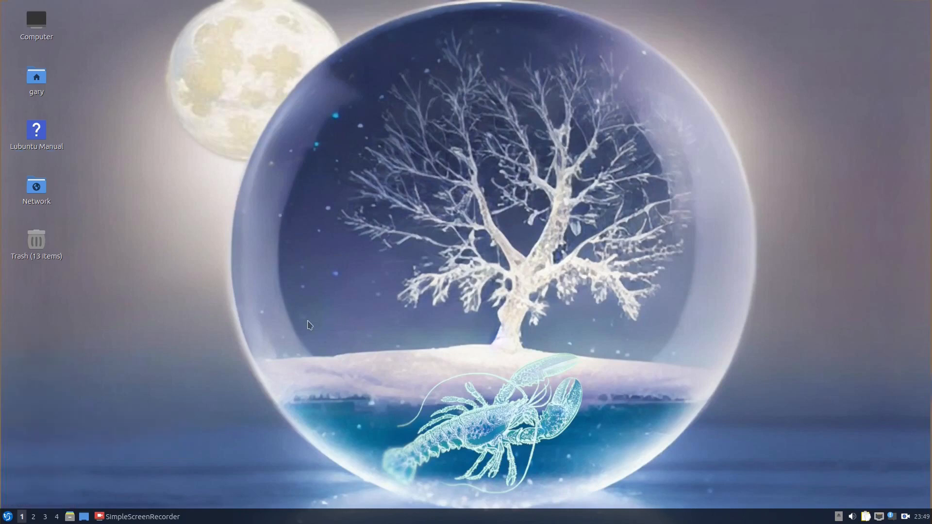
Step: Reopen Muon Package Manager from the Preferences applications
{"action": "left_click", "coordinate": [7, 516]}
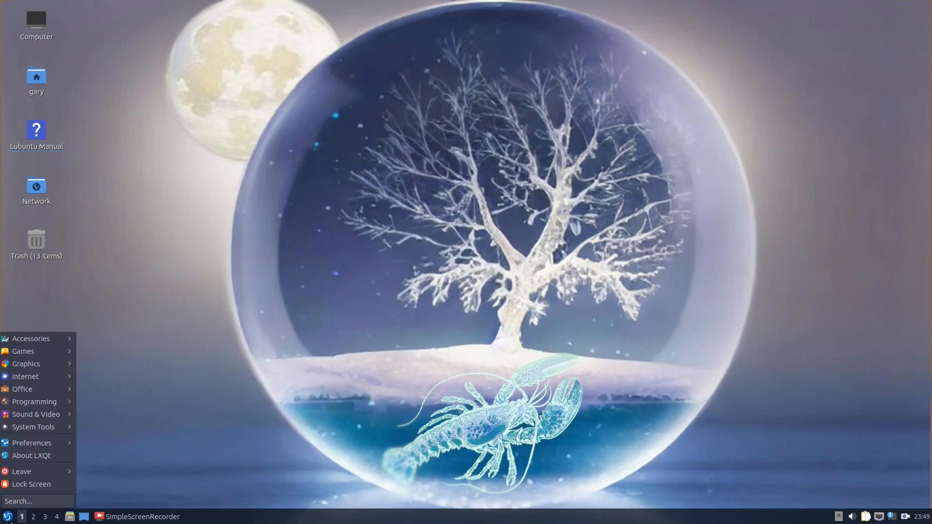
{"action": "left_click", "coordinate": [32, 443]}
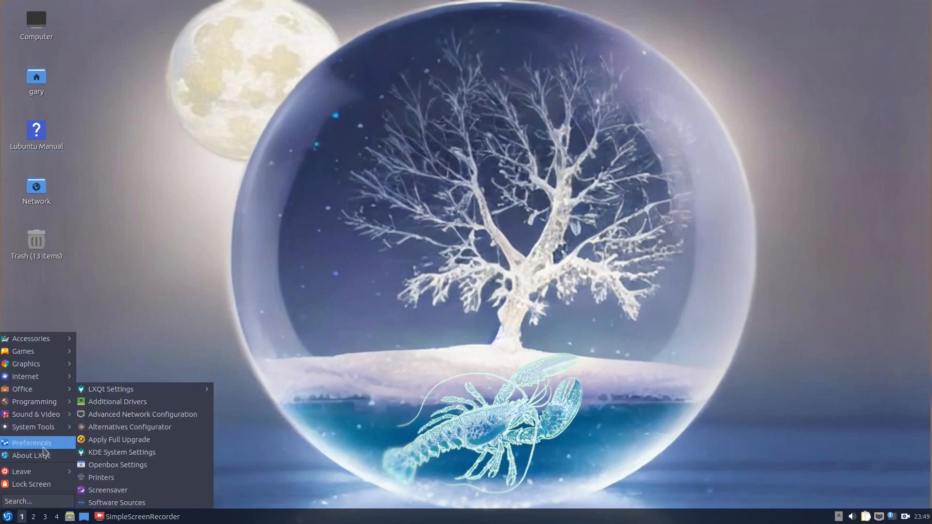
{"action": "mouse_move", "coordinate": [30, 455]}
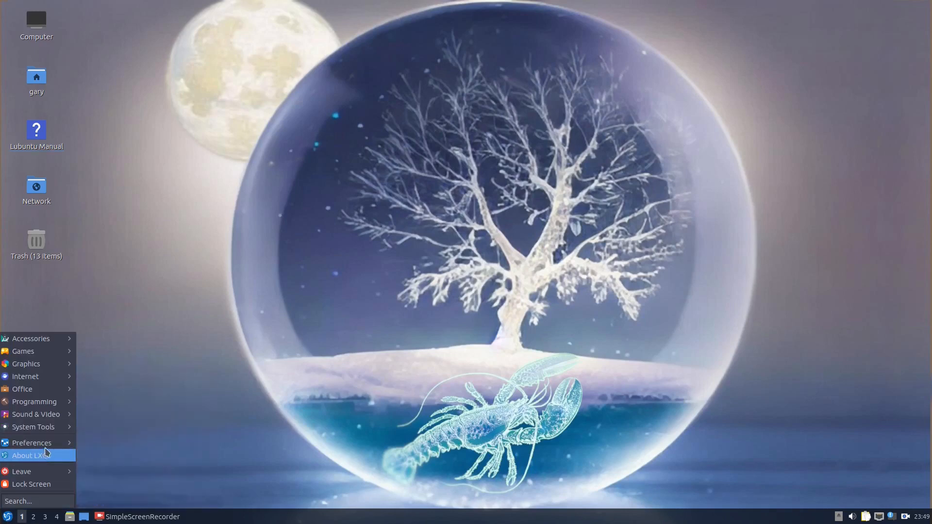
{"action": "left_click", "coordinate": [426, 404]}
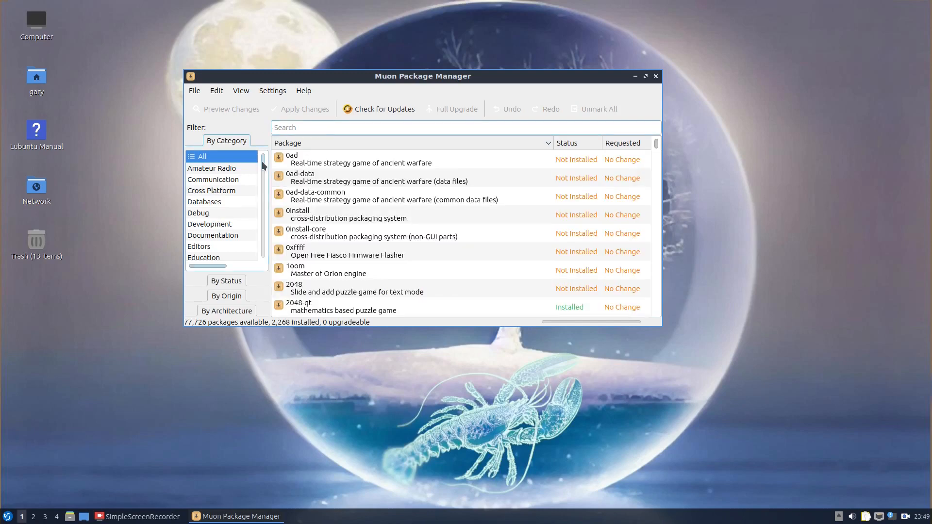
Step: Browse the Development and Editors package categories in Muon
{"action": "scroll", "scroll_direction": "down", "scroll_amount": 3}
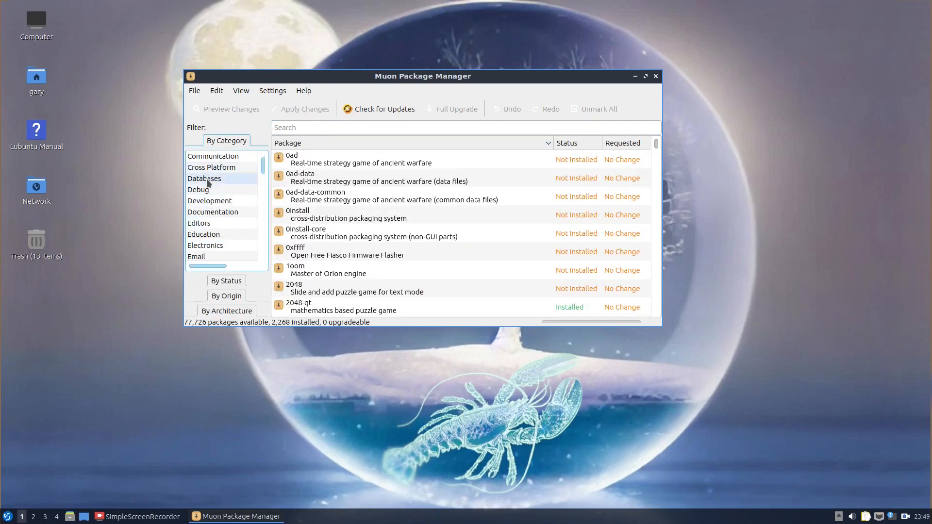
{"action": "left_click", "coordinate": [209, 201]}
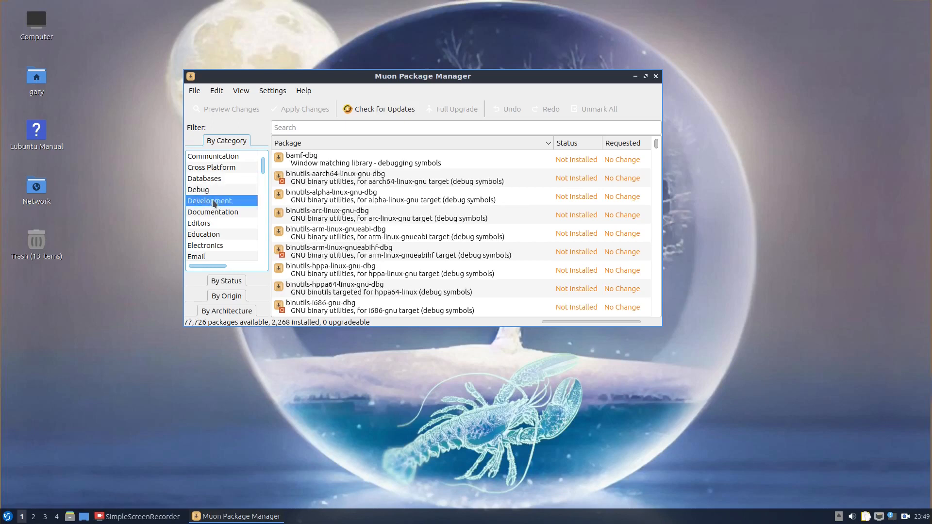
{"action": "left_click", "coordinate": [199, 223]}
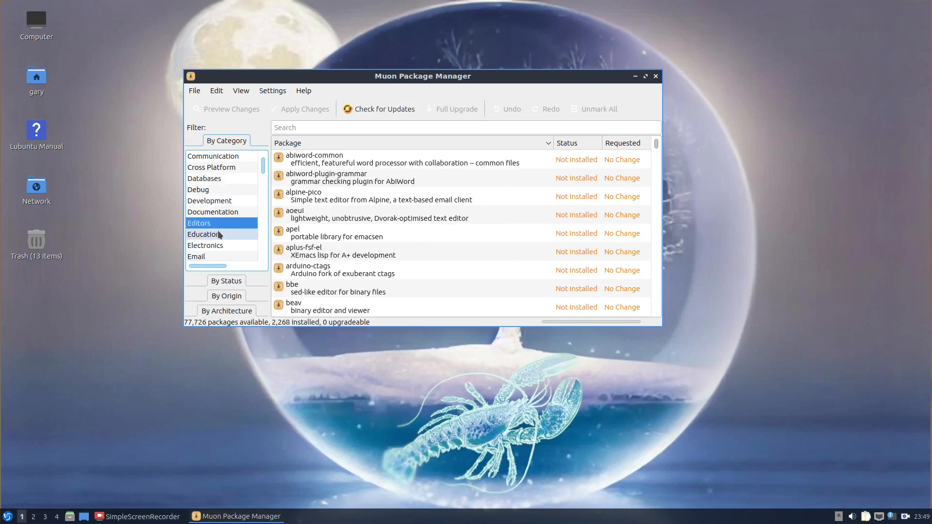
{"action": "scroll", "scroll_direction": "down", "scroll_amount": 3}
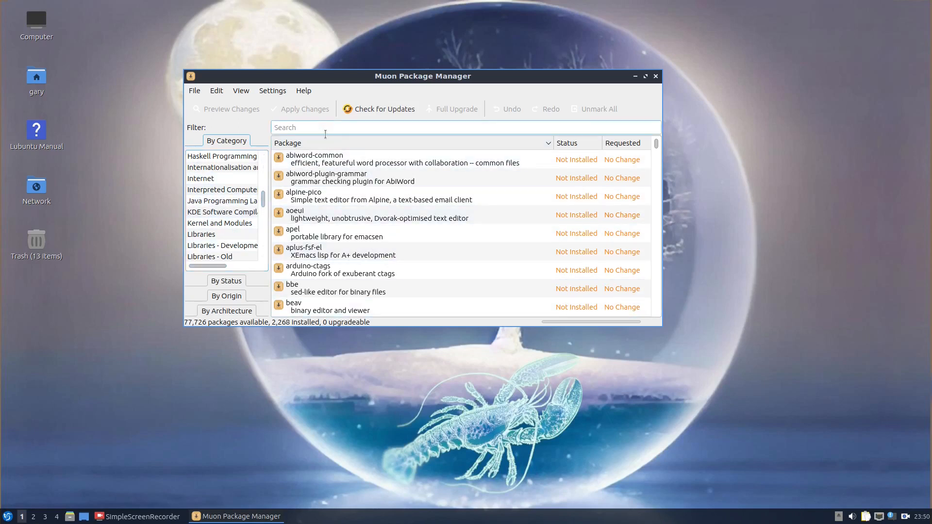
Step: Search Muon for chrome, finding only elpa-atomic-chrome, then close the package manager
{"action": "type", "text": "ch"}
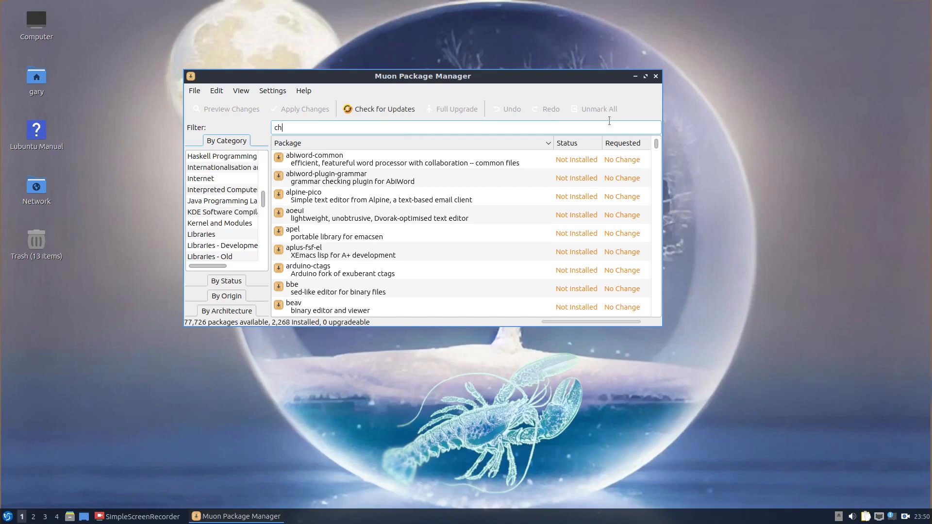
{"action": "type", "text": "rome"}
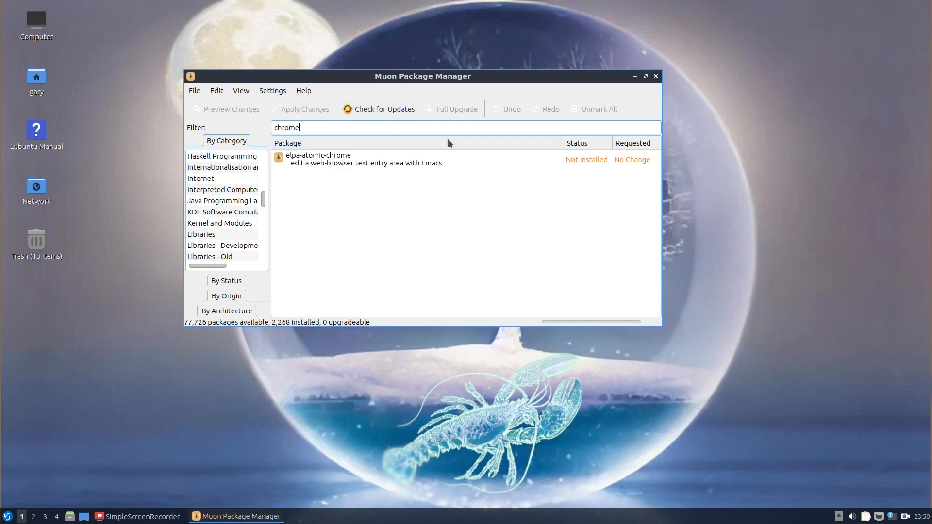
{"action": "left_click", "coordinate": [656, 76]}
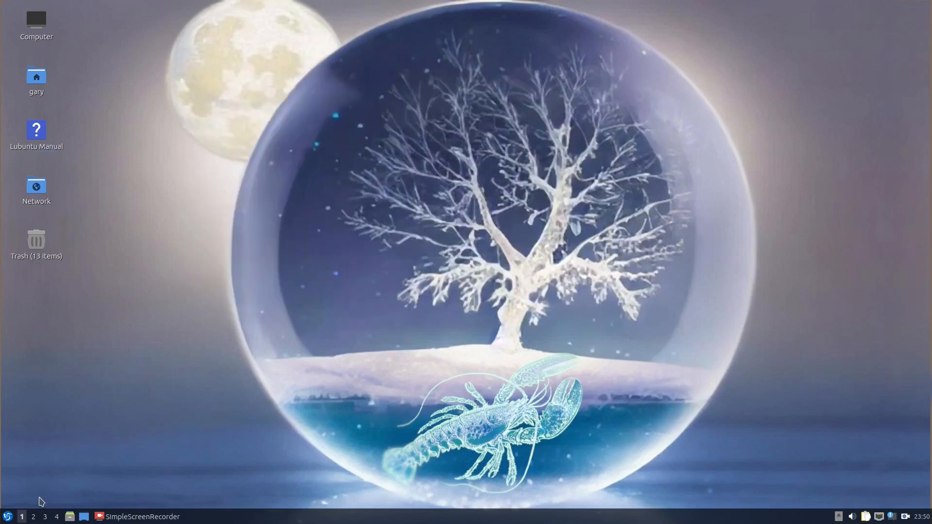
Step: Launch the Discover software centre from a menu search for dis, then reopen the applications menu
{"action": "left_click", "coordinate": [6, 515]}
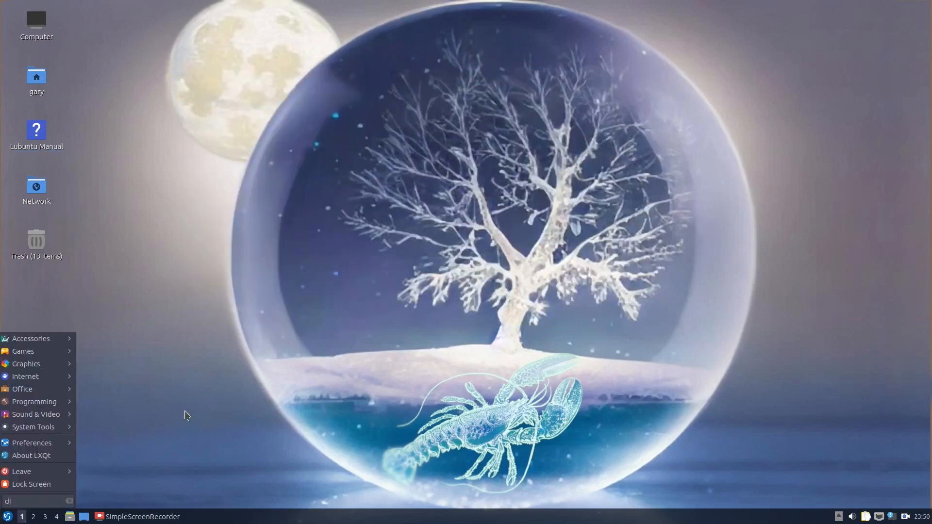
{"action": "type", "text": "is"}
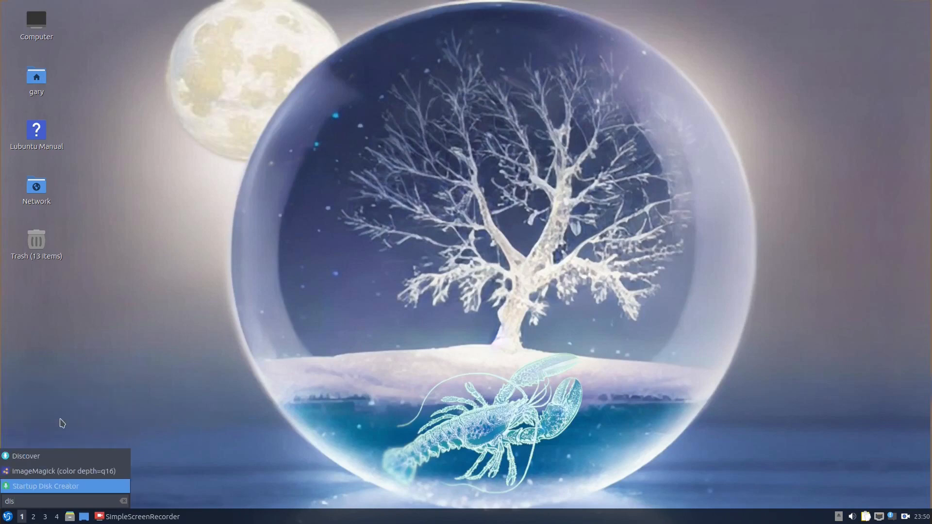
{"action": "left_click", "coordinate": [409, 286]}
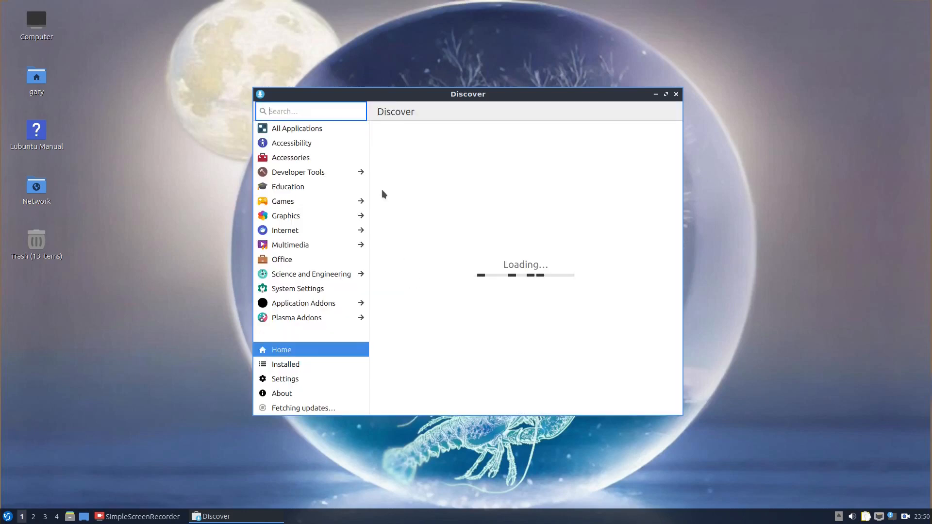
{"action": "left_click", "coordinate": [6, 516]}
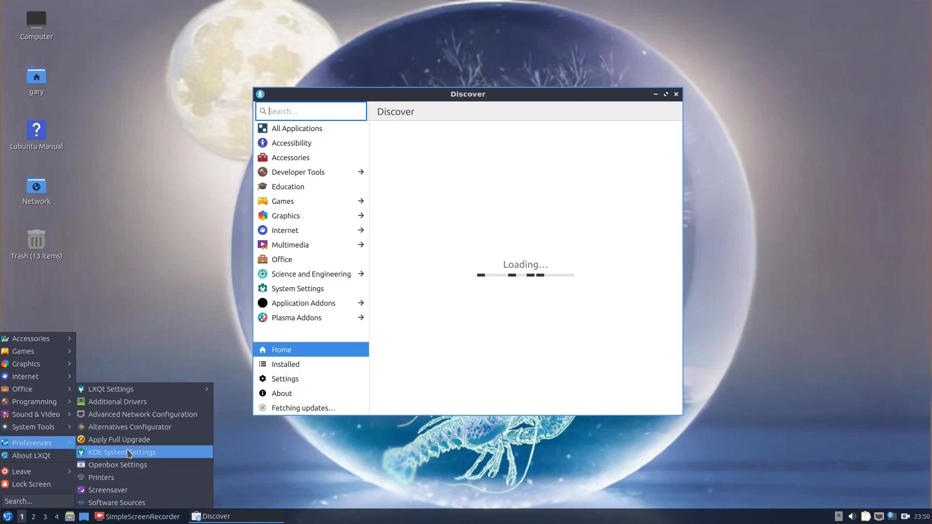
{"action": "mouse_move", "coordinate": [33, 426]}
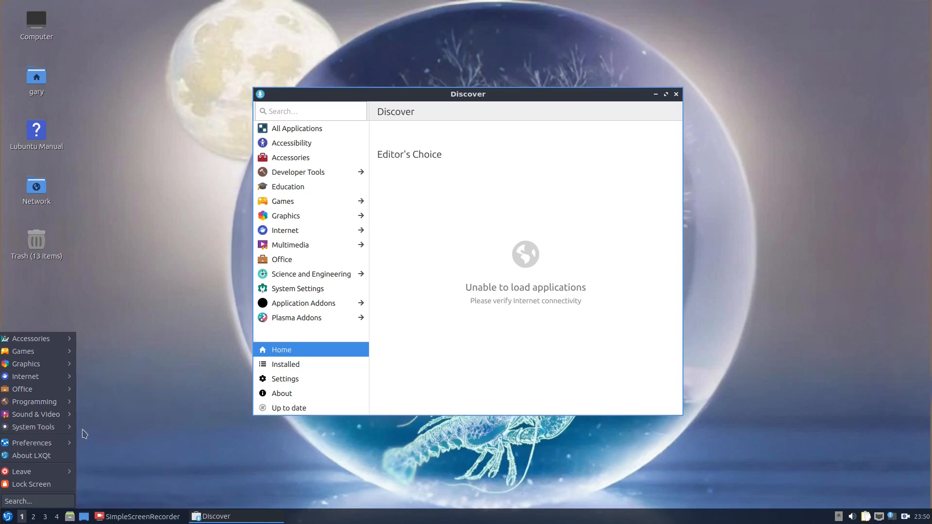
{"action": "mouse_move", "coordinate": [475, 256]}
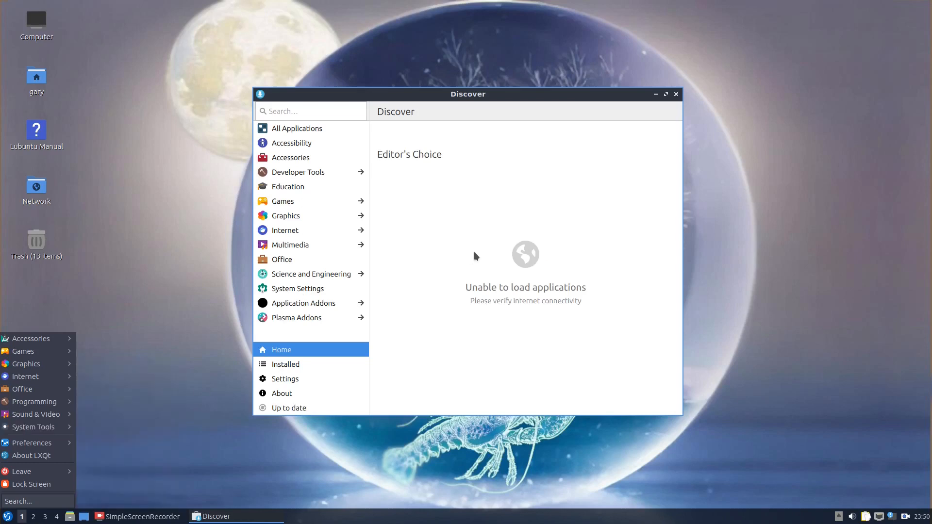
{"action": "mouse_move", "coordinate": [530, 135]}
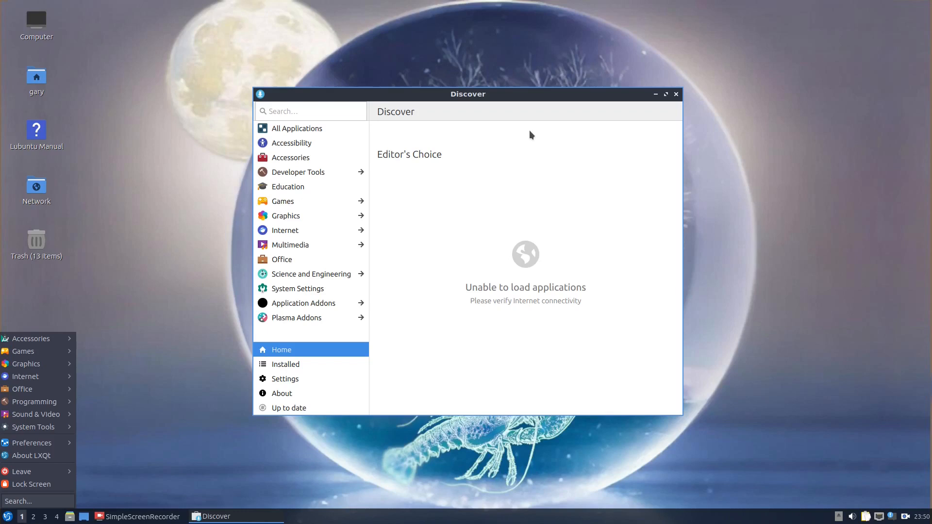
Step: Search Discover's catalogue for chrome and scroll through the 34 matching apps
{"action": "left_click", "coordinate": [309, 111]}
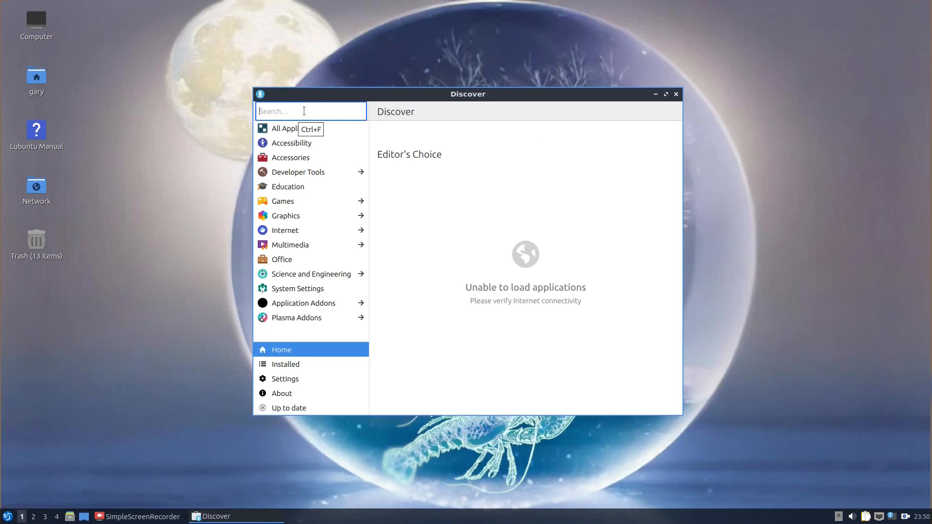
{"action": "type", "text": "chrome"}
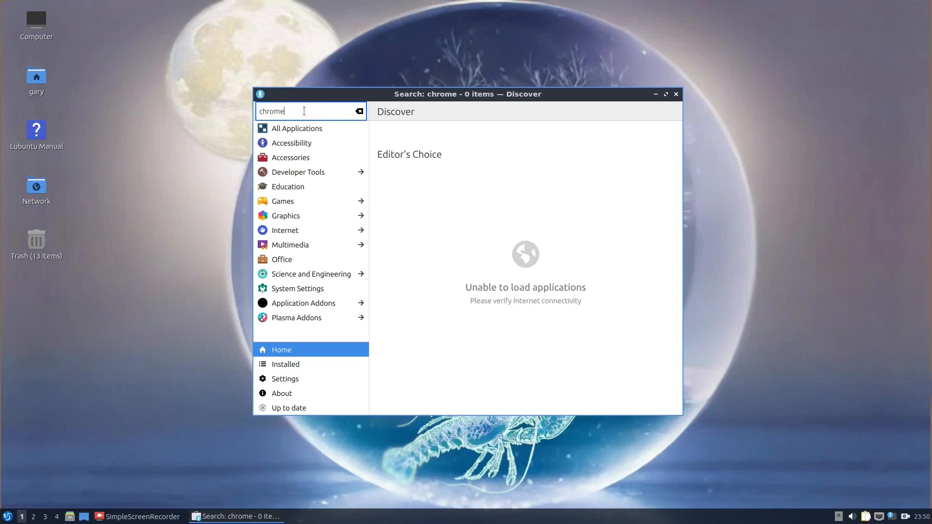
{"action": "key", "text": "Return"}
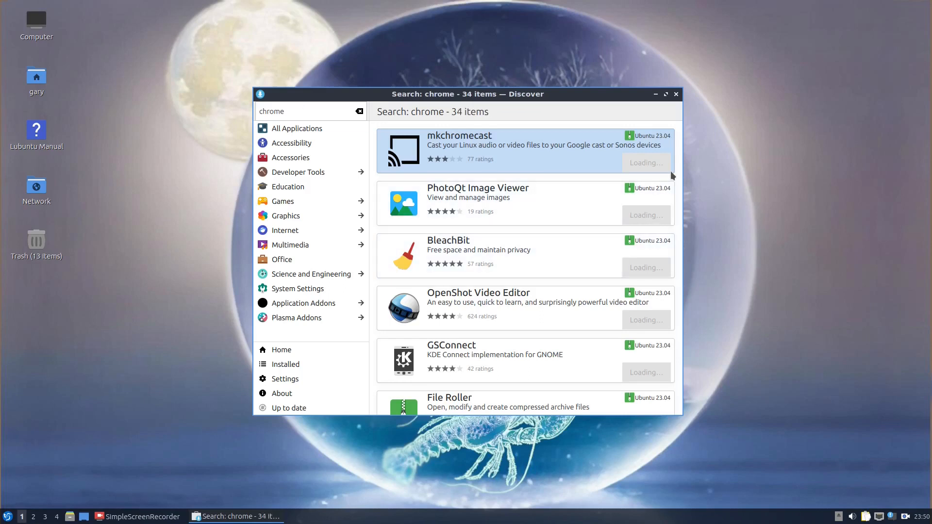
{"action": "scroll", "scroll_direction": "down", "scroll_amount": 3}
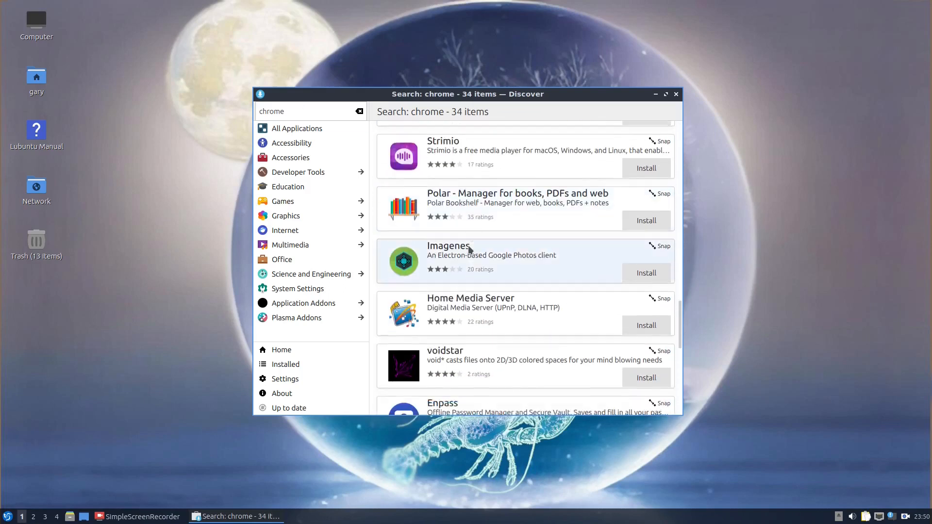
{"action": "scroll", "scroll_direction": "down", "scroll_amount": 3}
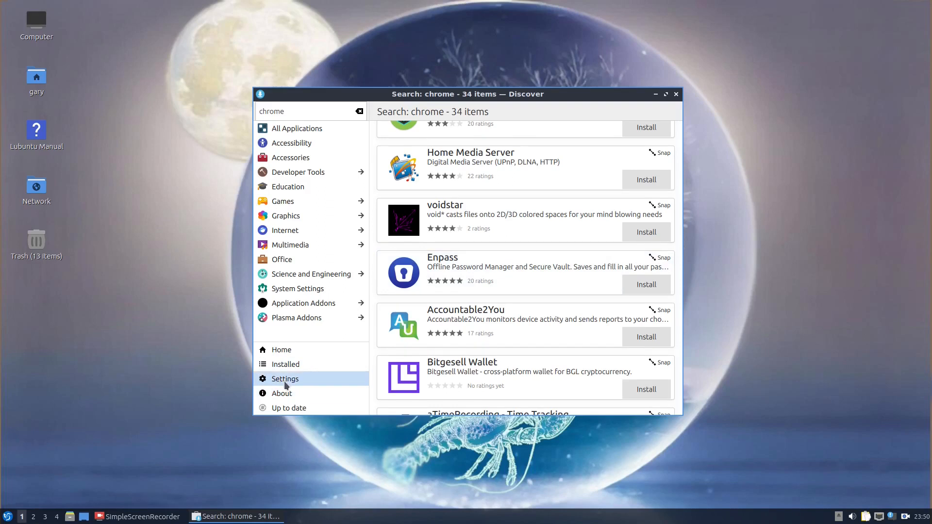
Step: Open Discover's Settings, tick the Flathub source, and scroll through the Flatpak, Snap and Ubuntu sources
{"action": "left_click", "coordinate": [284, 378]}
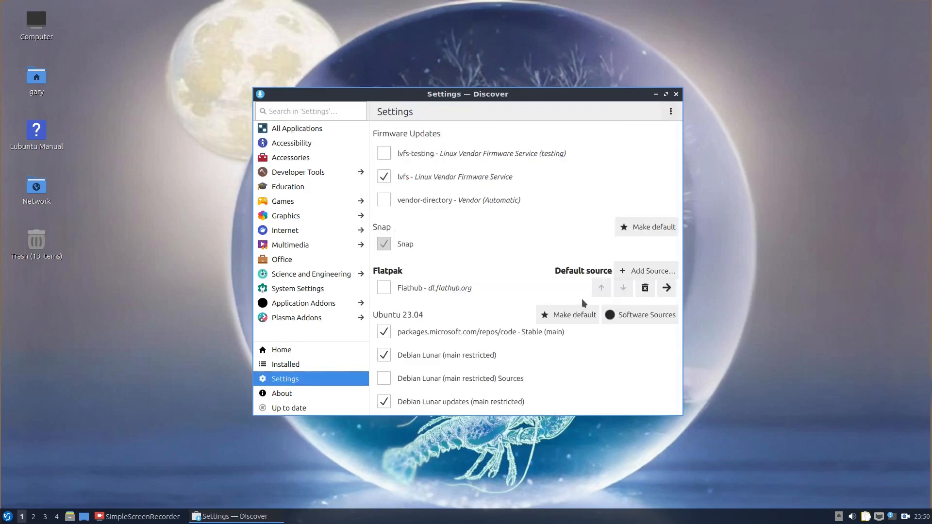
{"action": "mouse_move", "coordinate": [463, 268]}
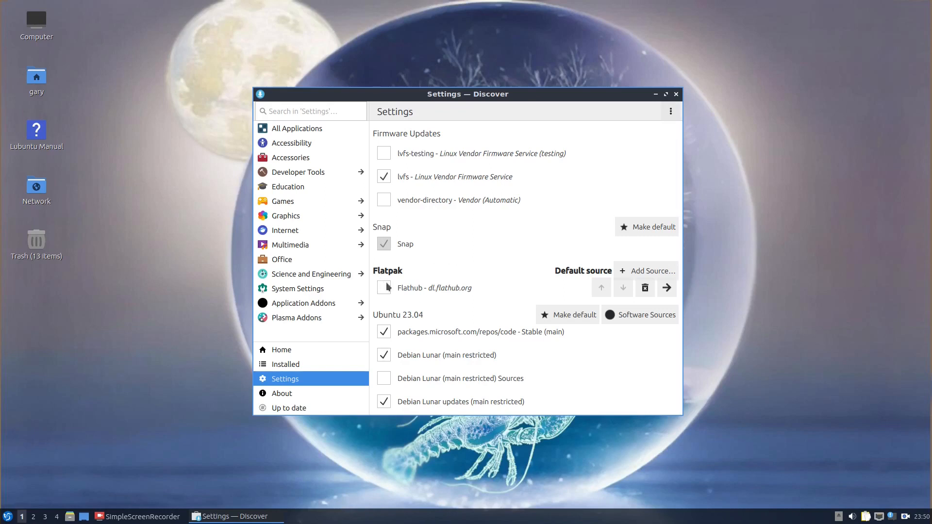
{"action": "left_click", "coordinate": [383, 288]}
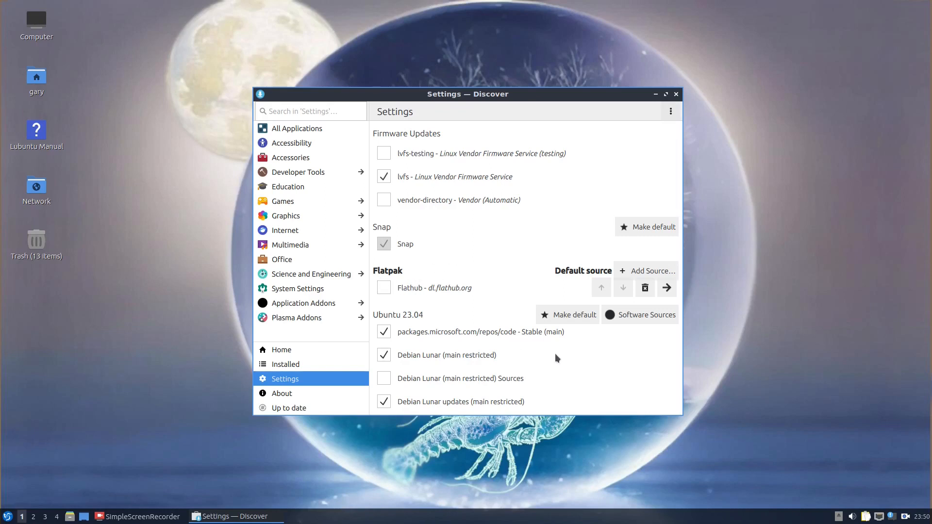
{"action": "scroll", "scroll_direction": "down", "scroll_amount": 3}
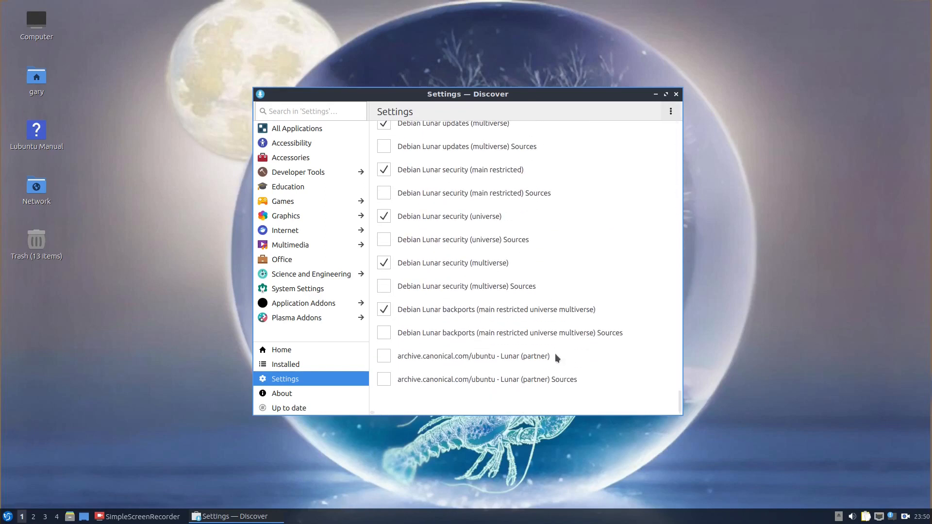
{"action": "scroll", "scroll_direction": "up", "scroll_amount": 3}
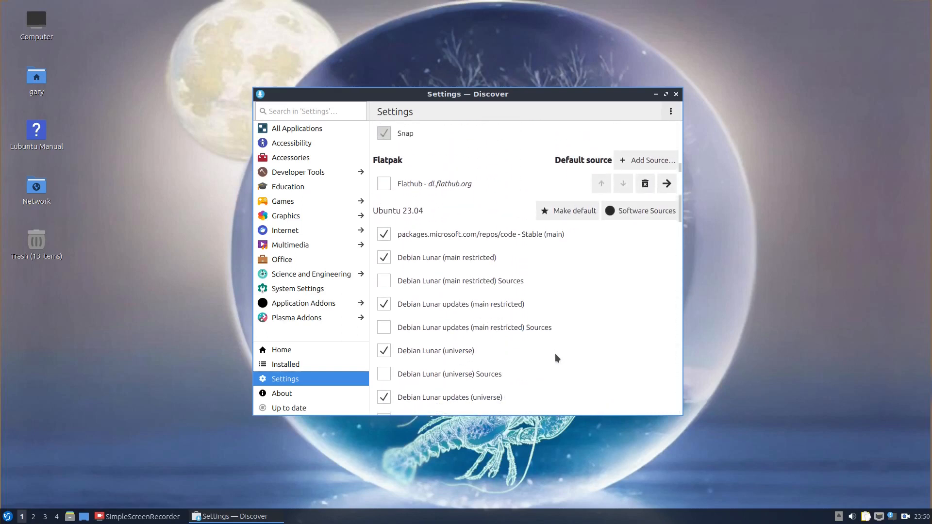
{"action": "scroll", "scroll_direction": "down", "scroll_amount": 3}
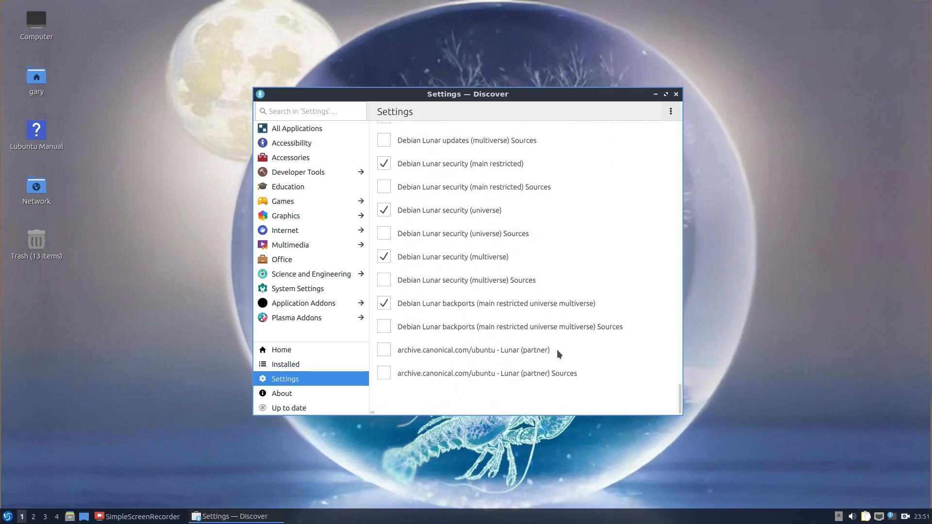
{"action": "scroll", "scroll_direction": "down", "scroll_amount": 3}
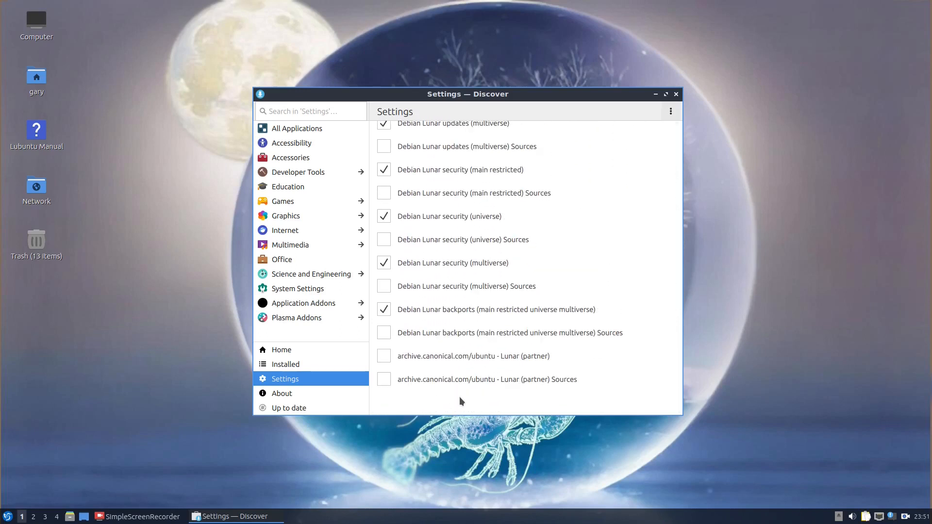
{"action": "mouse_move", "coordinate": [387, 401]}
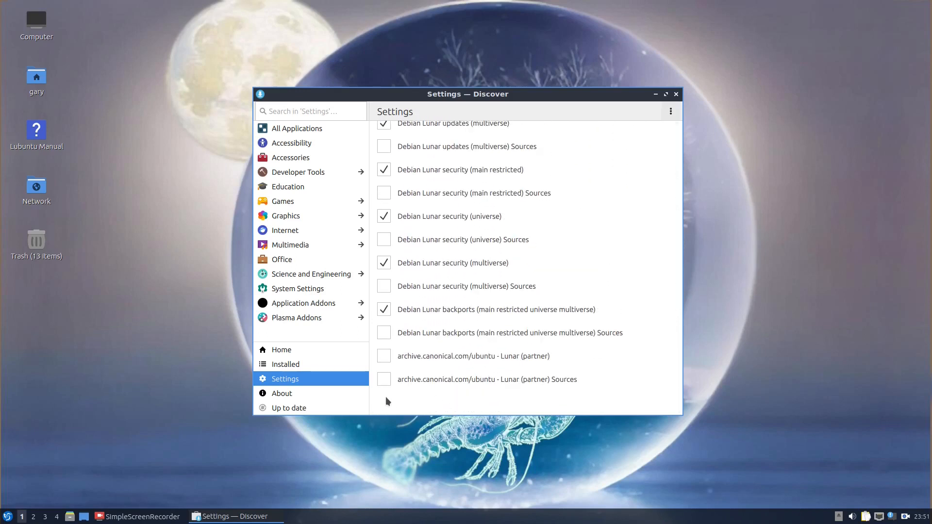
{"action": "mouse_move", "coordinate": [381, 401]}
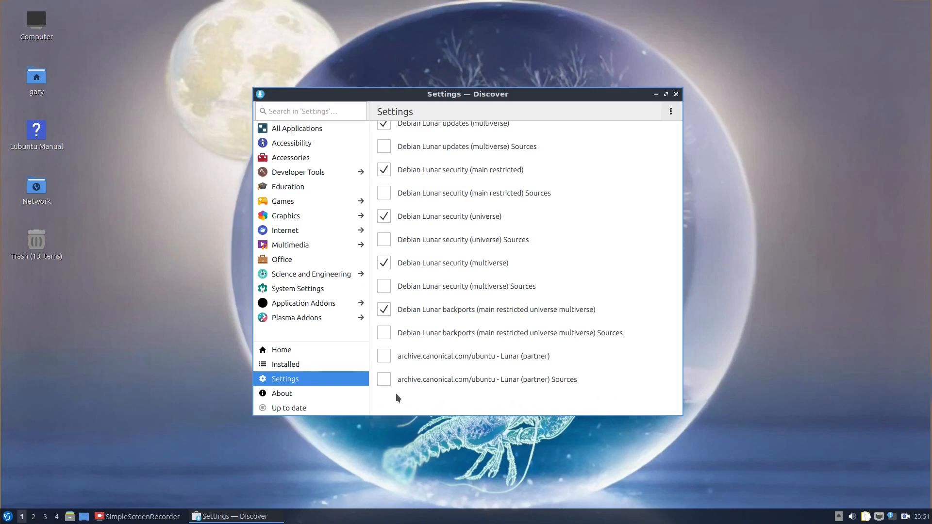
{"action": "mouse_move", "coordinate": [632, 397]}
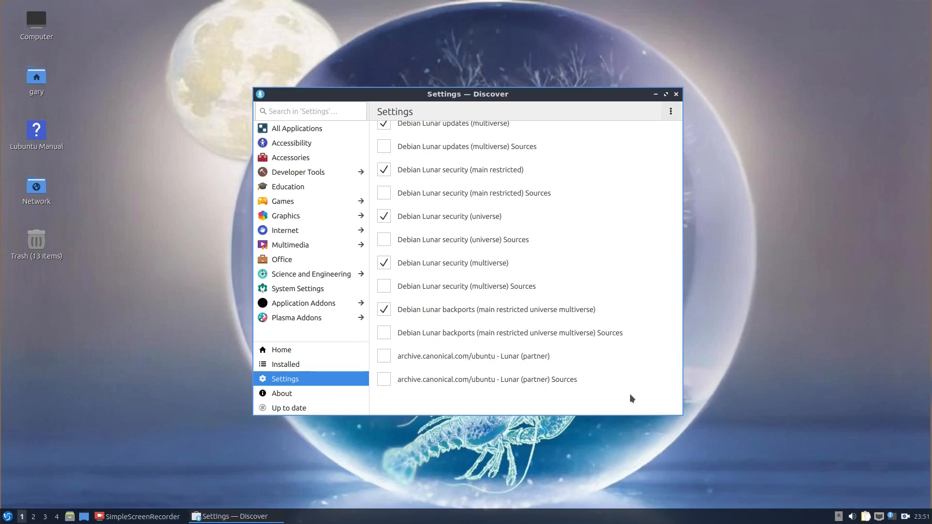
{"action": "scroll", "scroll_direction": "up", "scroll_amount": 3}
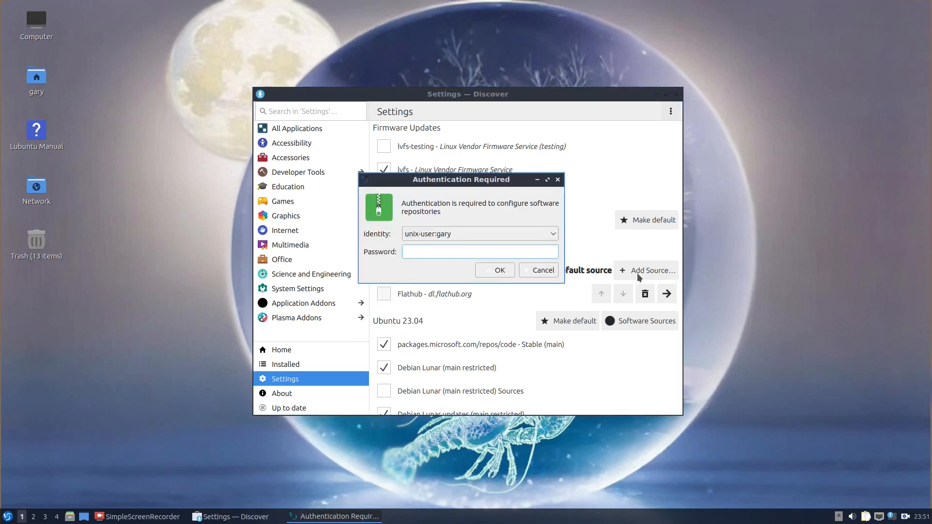
Step: Enter the account password to authorise enabling Flathub, then list the apps Flathub offers
{"action": "left_click", "coordinate": [479, 251]}
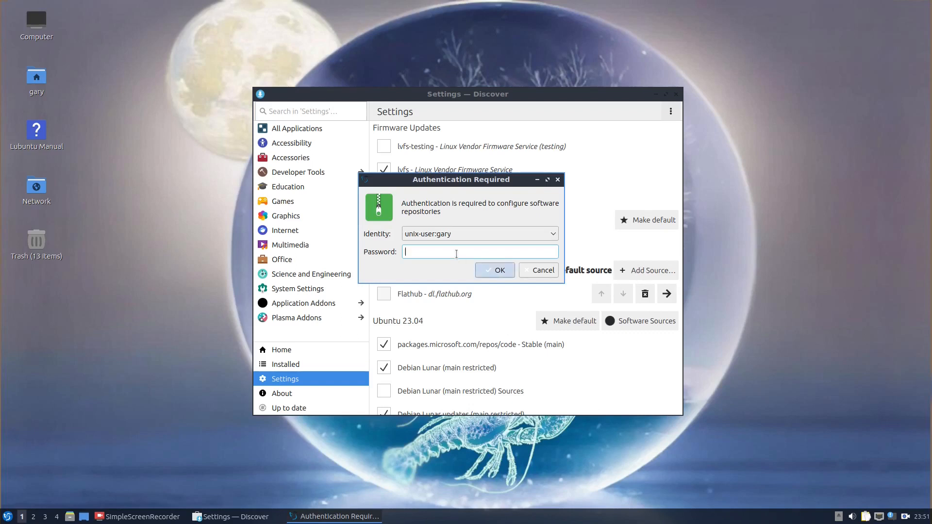
{"action": "type", "text": "password"}
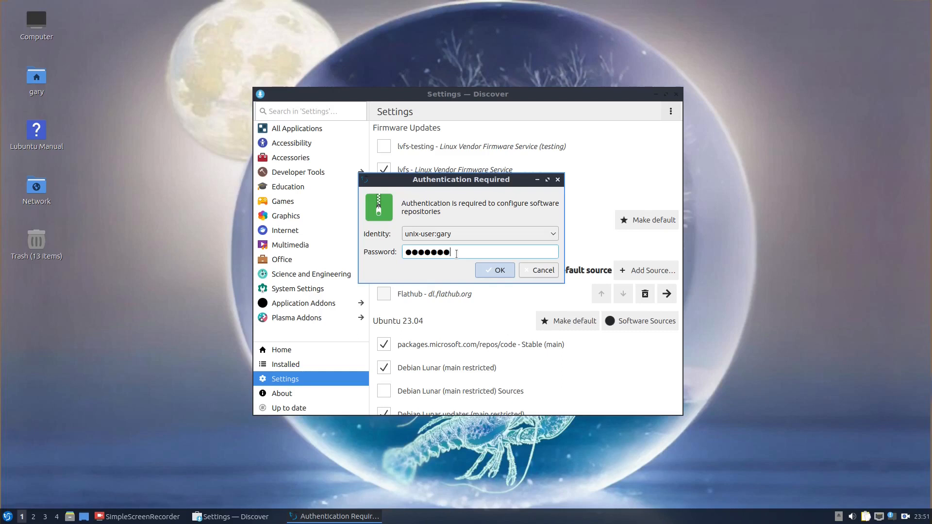
{"action": "left_click", "coordinate": [495, 270]}
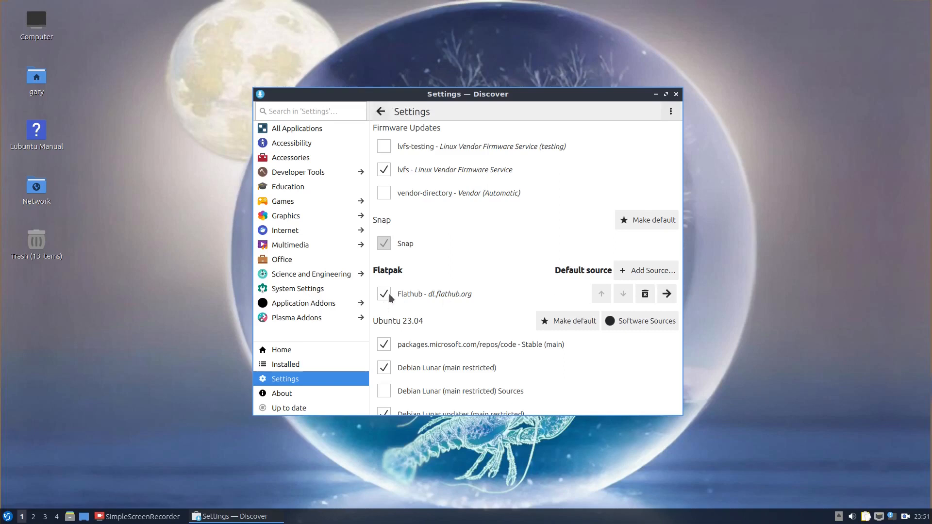
{"action": "left_click", "coordinate": [666, 294]}
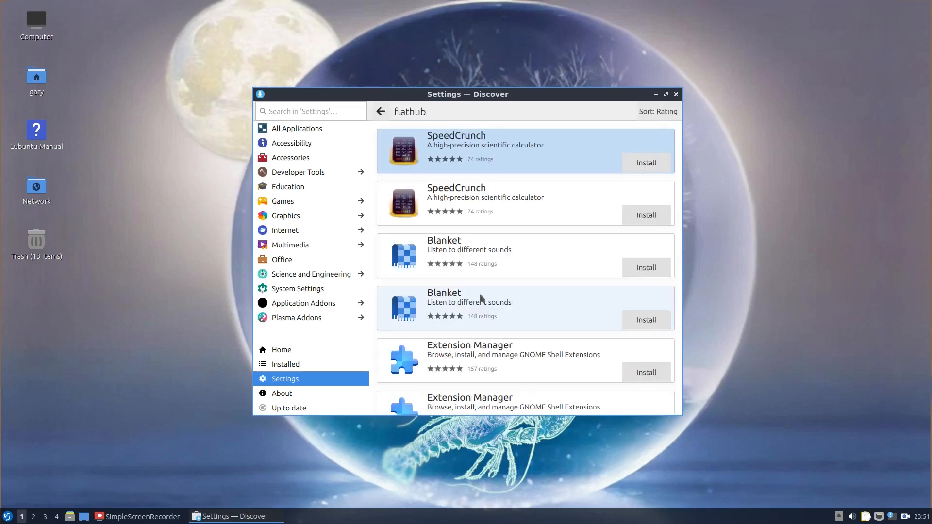
{"action": "mouse_move", "coordinate": [290, 412]}
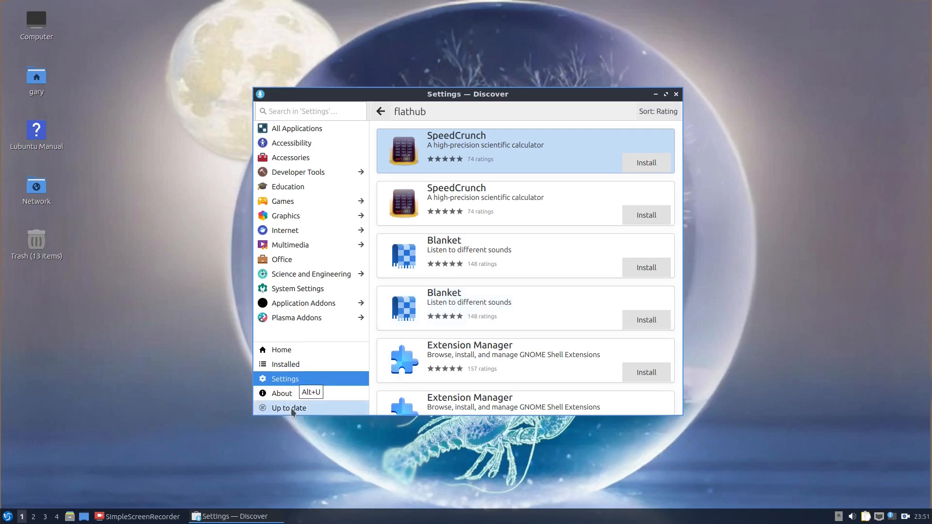
Step: Refresh the update check, confirm the system is up to date, then view All Applications
{"action": "left_click", "coordinate": [289, 408]}
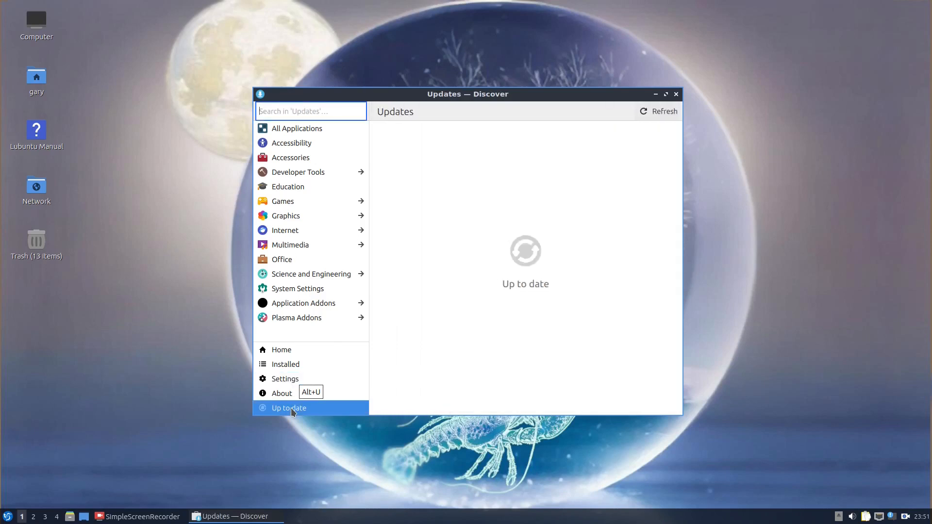
{"action": "mouse_move", "coordinate": [455, 343]}
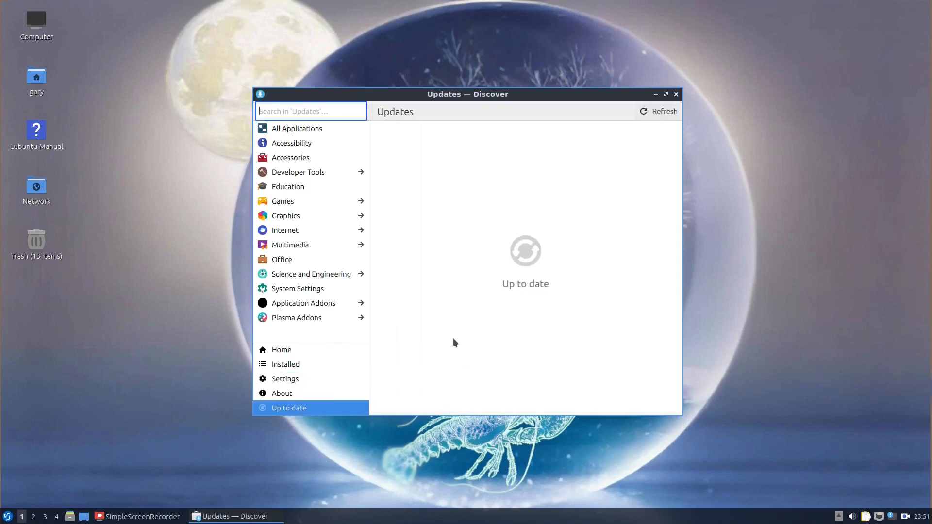
{"action": "mouse_move", "coordinate": [317, 408]}
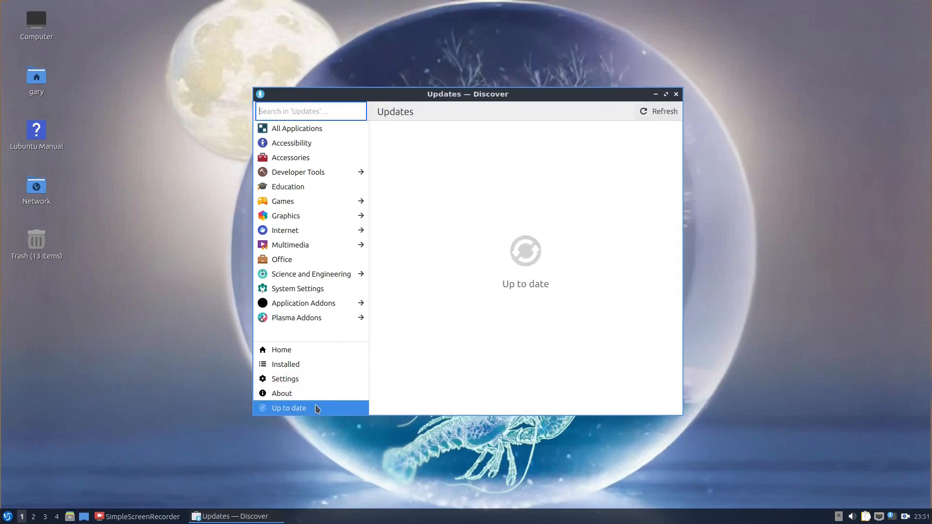
{"action": "left_click", "coordinate": [659, 111]}
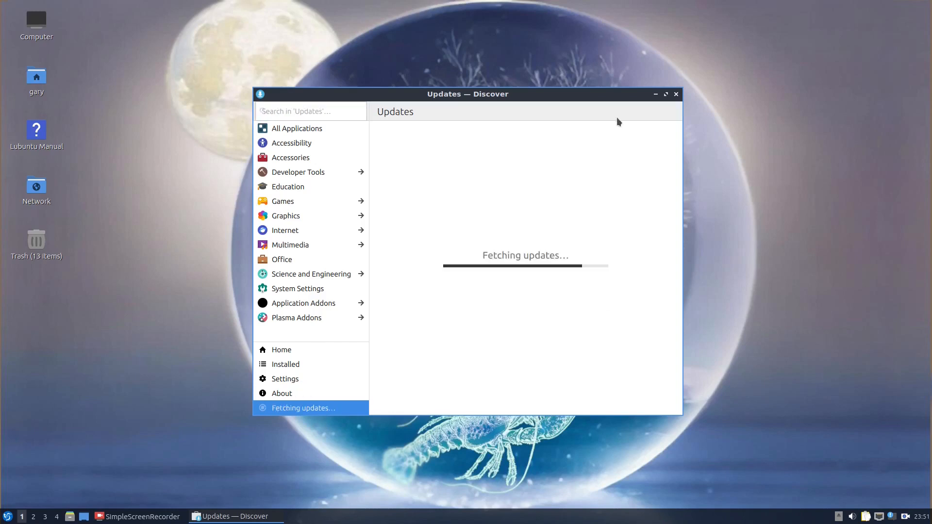
{"action": "mouse_move", "coordinate": [445, 155]}
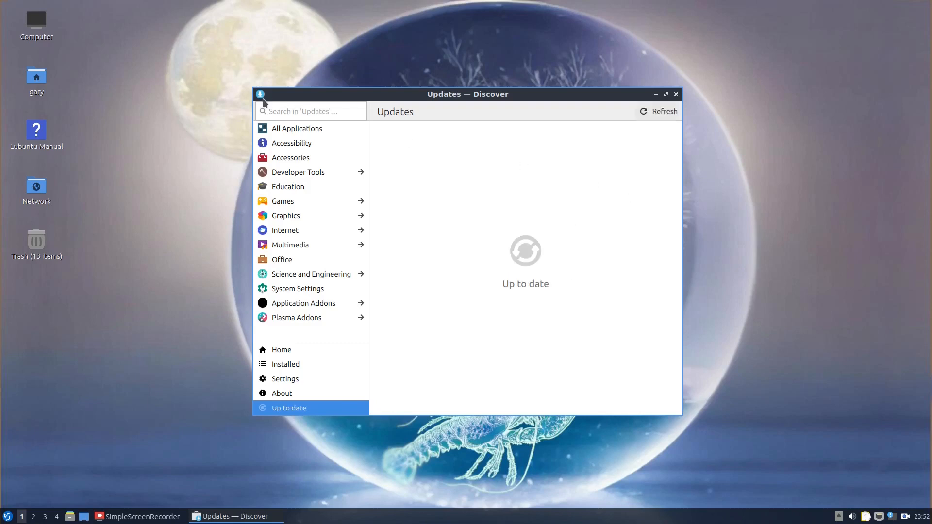
{"action": "left_click", "coordinate": [297, 127]}
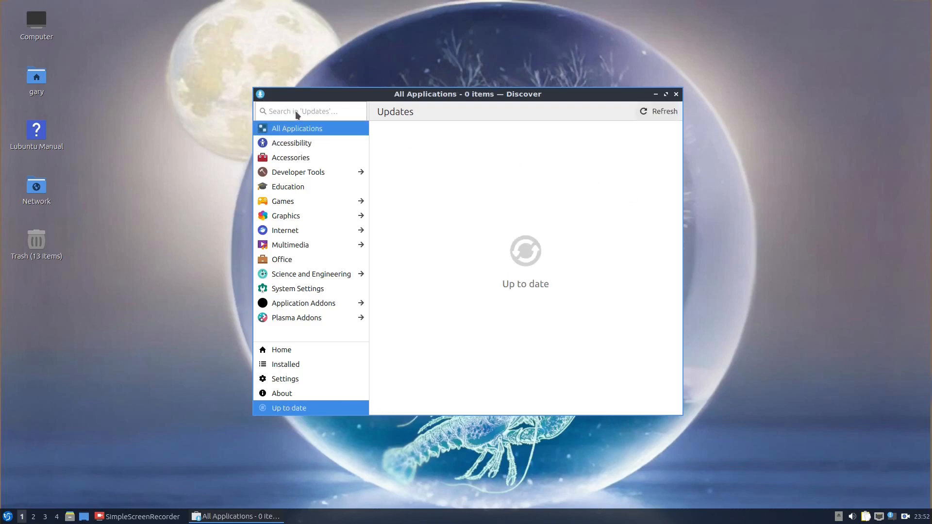
Step: Search all applications for 'chrome' and scroll through the 9 results to Google Chrome
{"action": "left_click", "coordinate": [297, 127]}
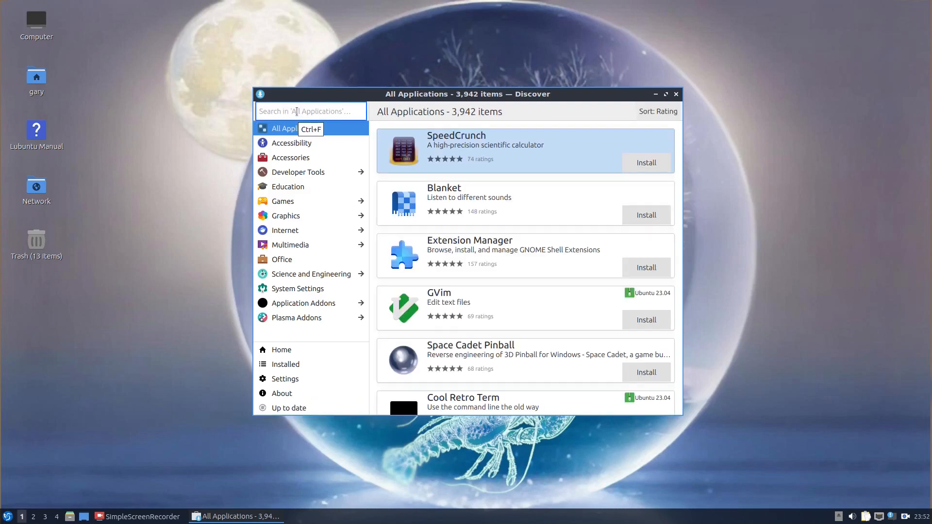
{"action": "type", "text": "chrome"}
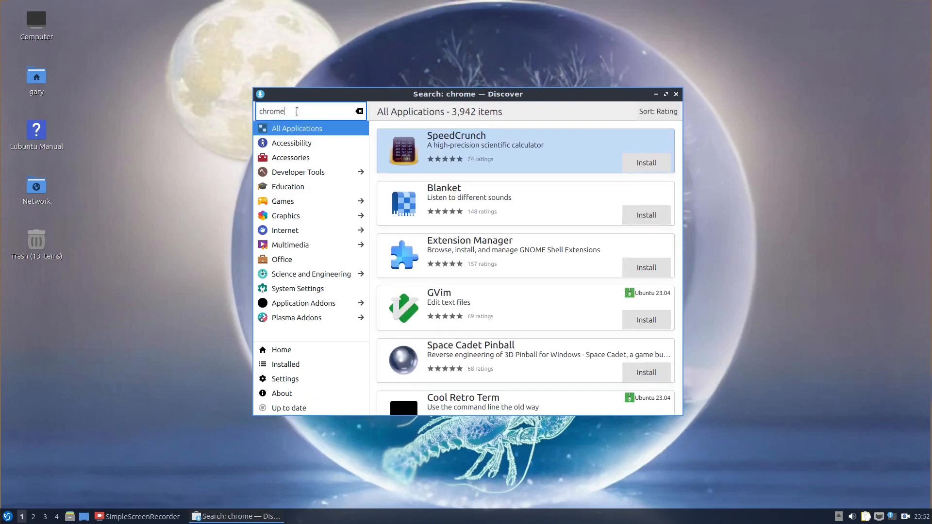
{"action": "key", "text": "Return"}
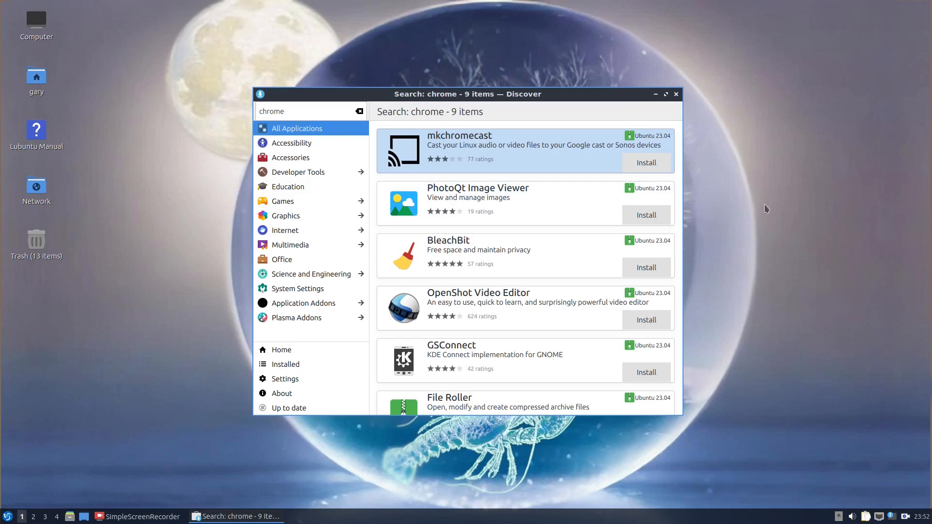
{"action": "scroll", "scroll_direction": "down", "scroll_amount": 3}
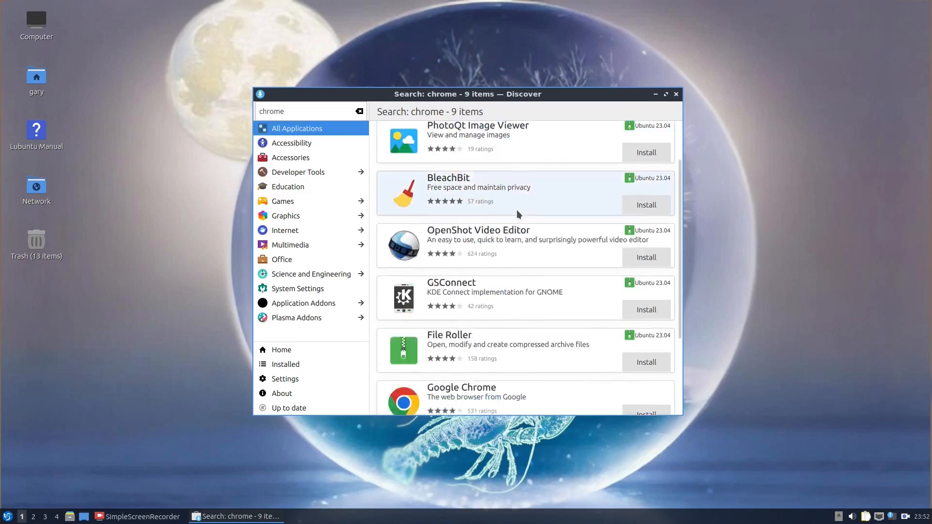
{"action": "scroll", "scroll_direction": "down", "scroll_amount": 3}
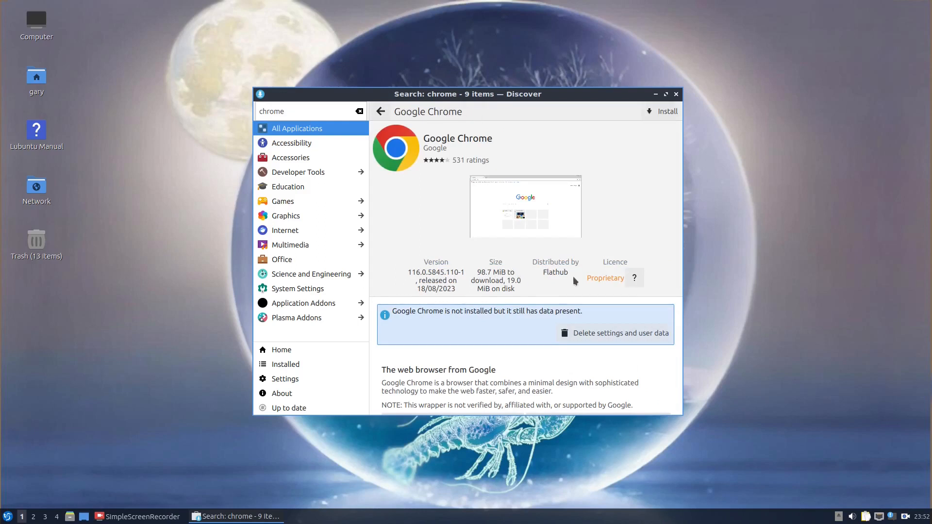
{"action": "mouse_move", "coordinate": [596, 278]}
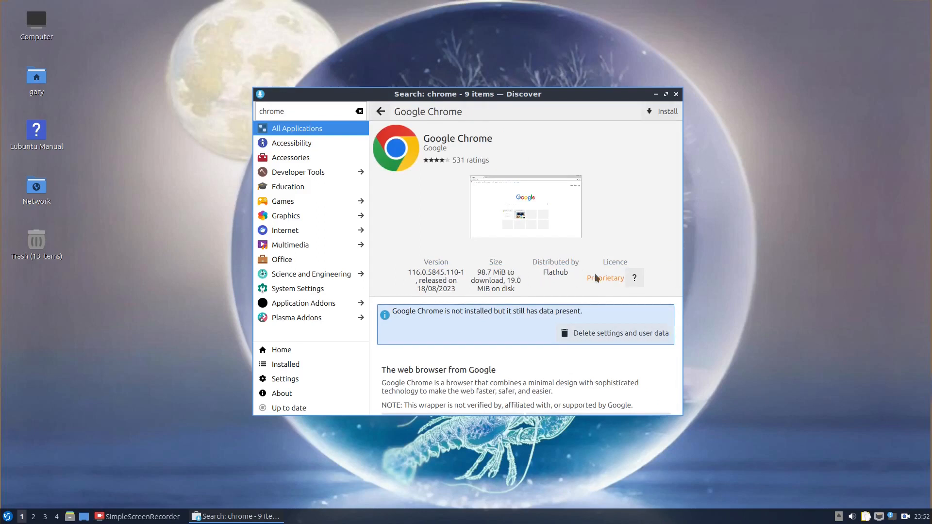
{"action": "mouse_move", "coordinate": [538, 274]}
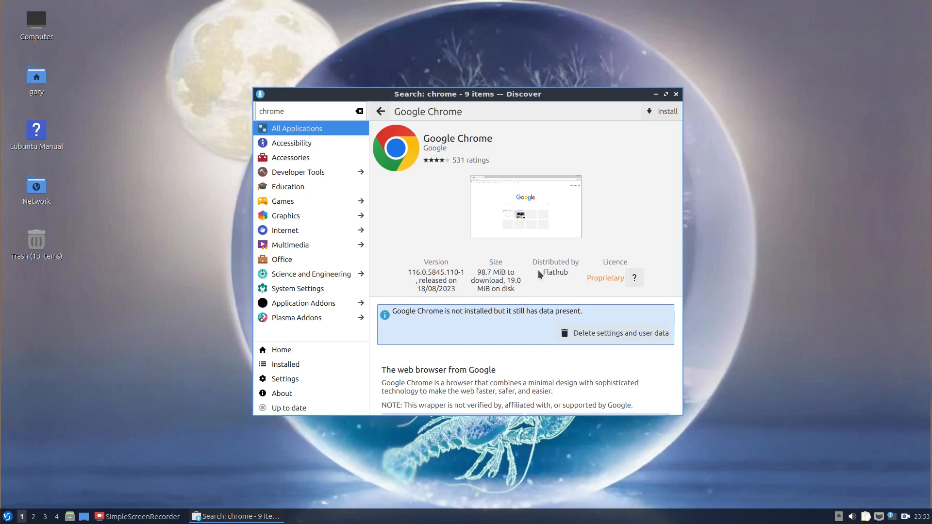
{"action": "mouse_move", "coordinate": [439, 167]}
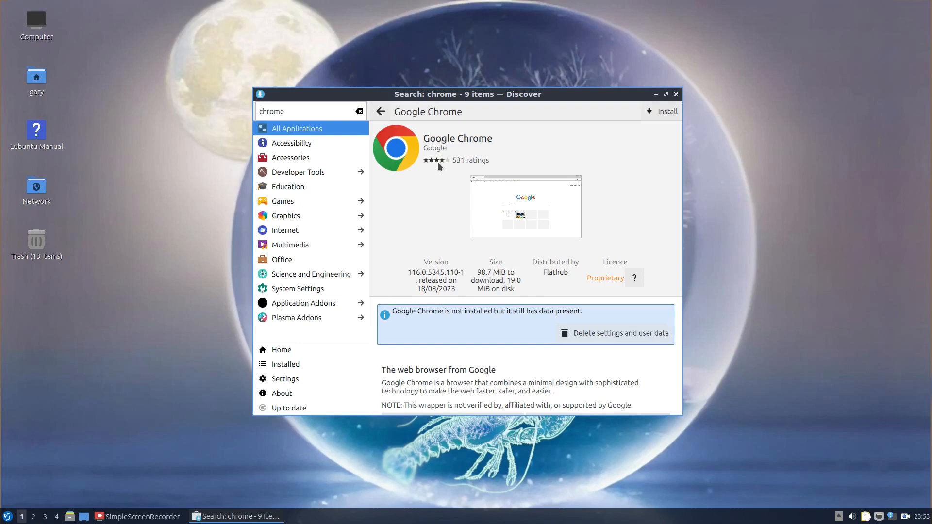
{"action": "mouse_move", "coordinate": [434, 170]}
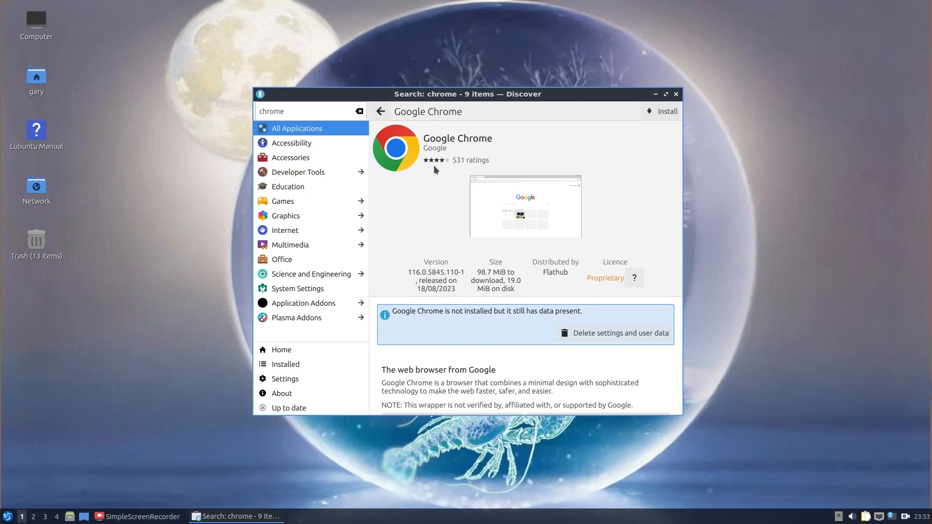
{"action": "mouse_move", "coordinate": [427, 143]}
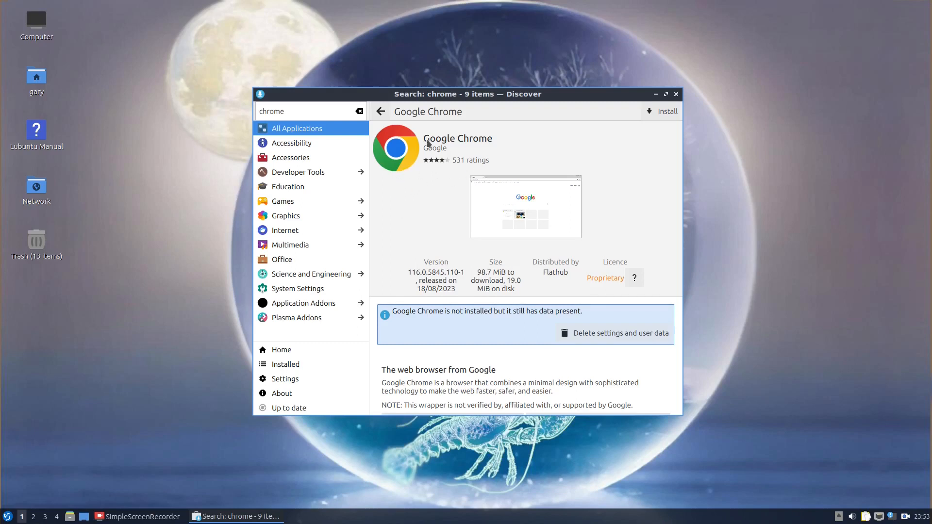
{"action": "mouse_move", "coordinate": [447, 185]}
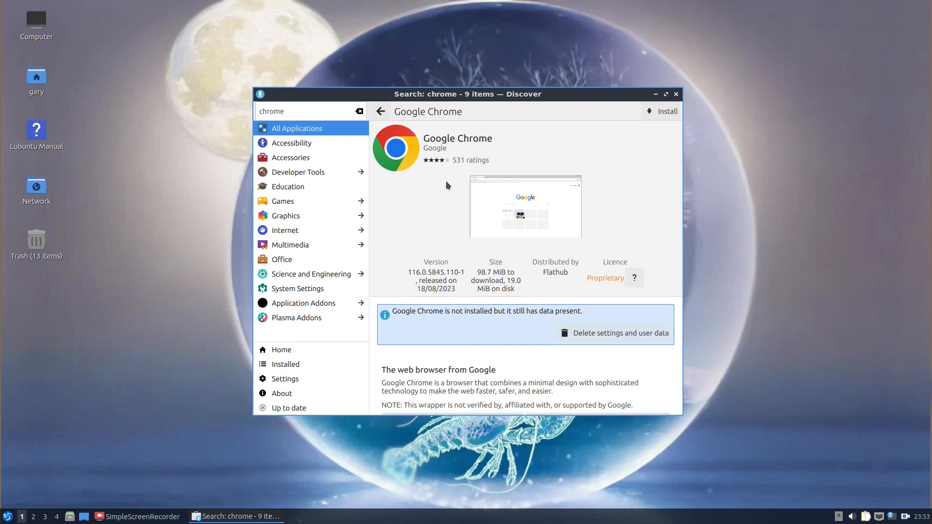
{"action": "mouse_move", "coordinate": [401, 181]}
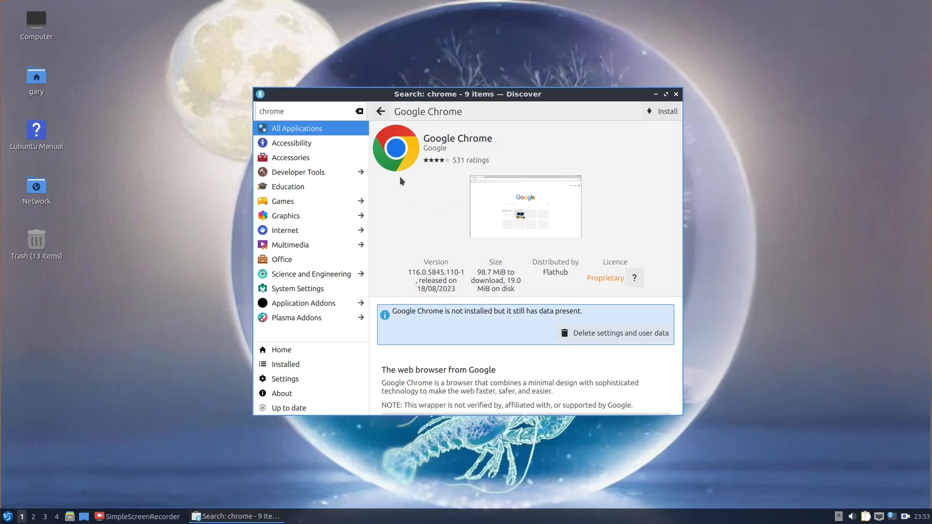
{"action": "mouse_move", "coordinate": [411, 194]}
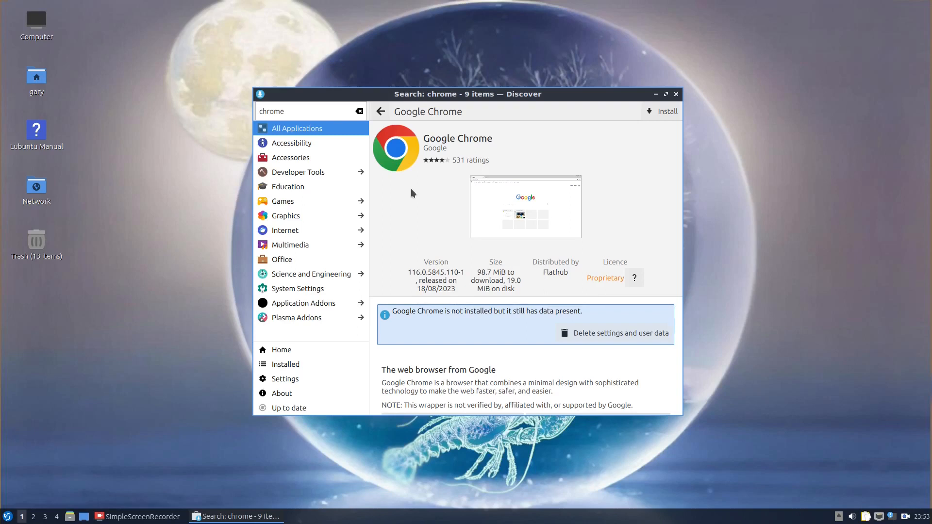
{"action": "mouse_move", "coordinate": [675, 96]}
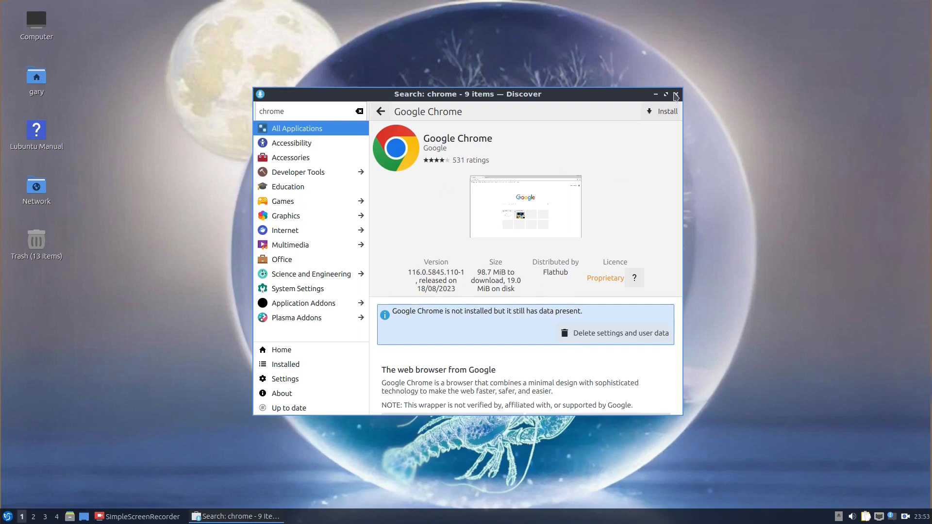
Step: Close the Discover window and launch Firefox from the panel
{"action": "left_click", "coordinate": [675, 94]}
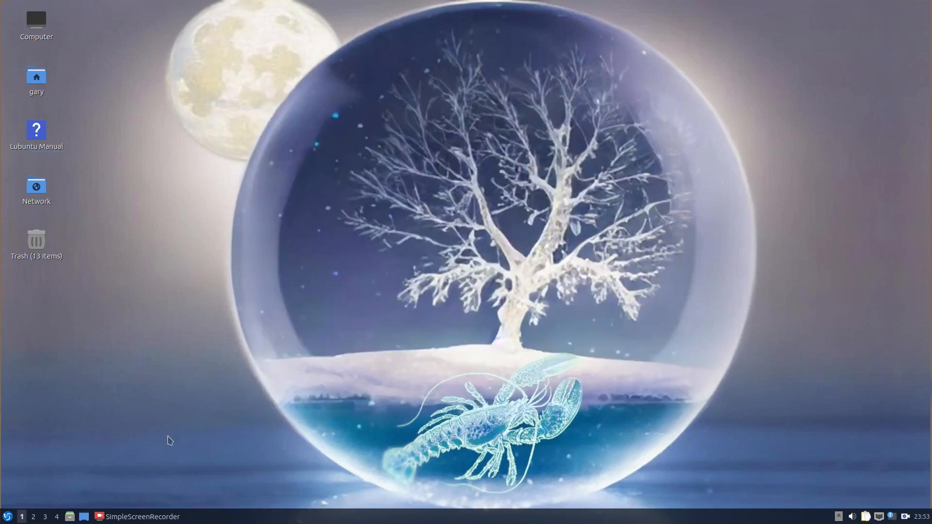
{"action": "mouse_move", "coordinate": [7, 516]}
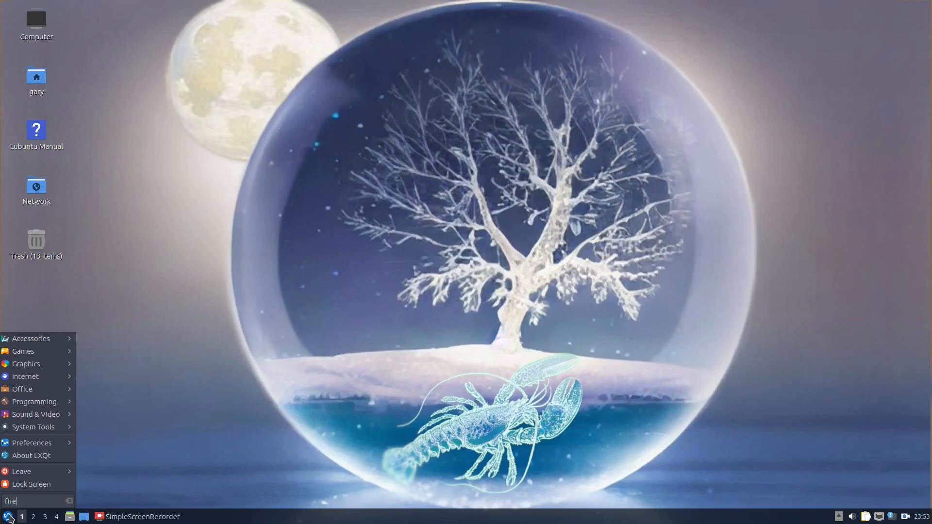
{"action": "left_click", "coordinate": [36, 513]}
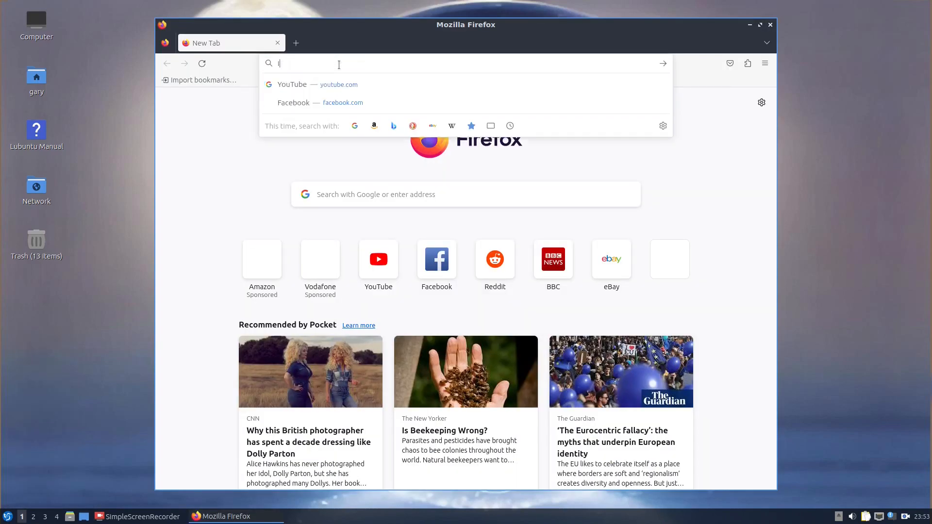
Step: Search Google for 'install chrome' and follow the Download Now link to Chrome's download page
{"action": "type", "text": "Install chro"}
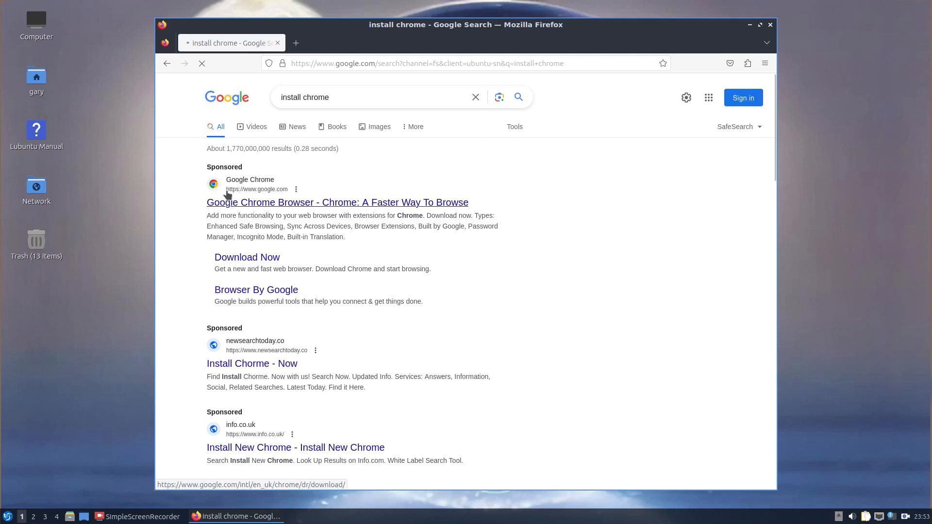
{"action": "mouse_move", "coordinate": [246, 257]}
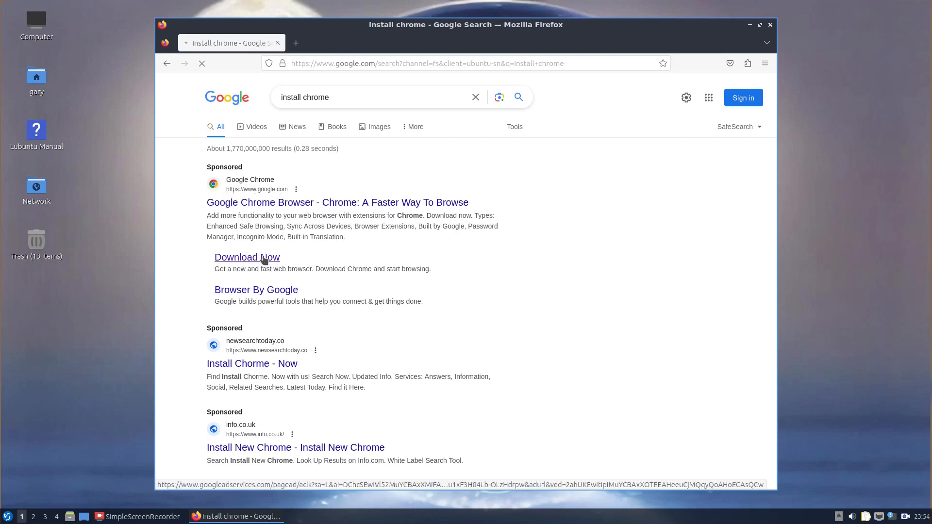
{"action": "left_click", "coordinate": [246, 257]}
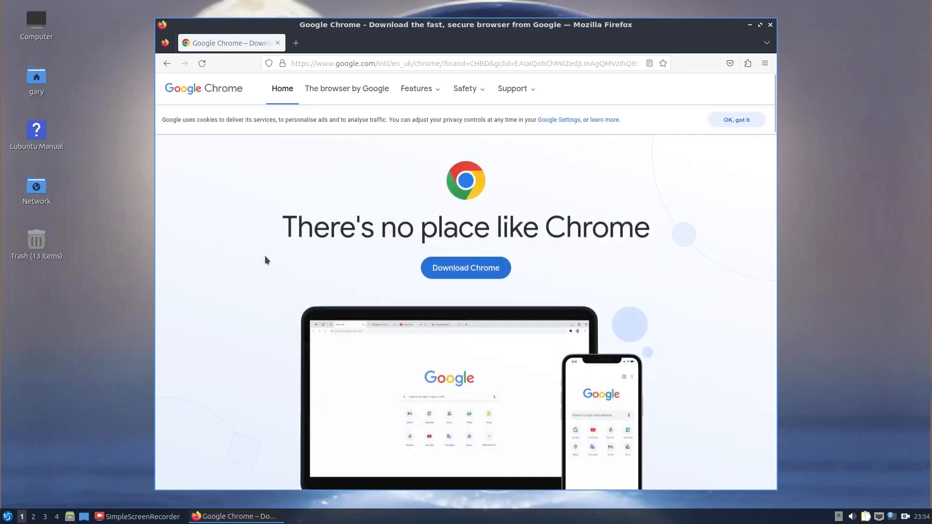
{"action": "left_click", "coordinate": [466, 266]}
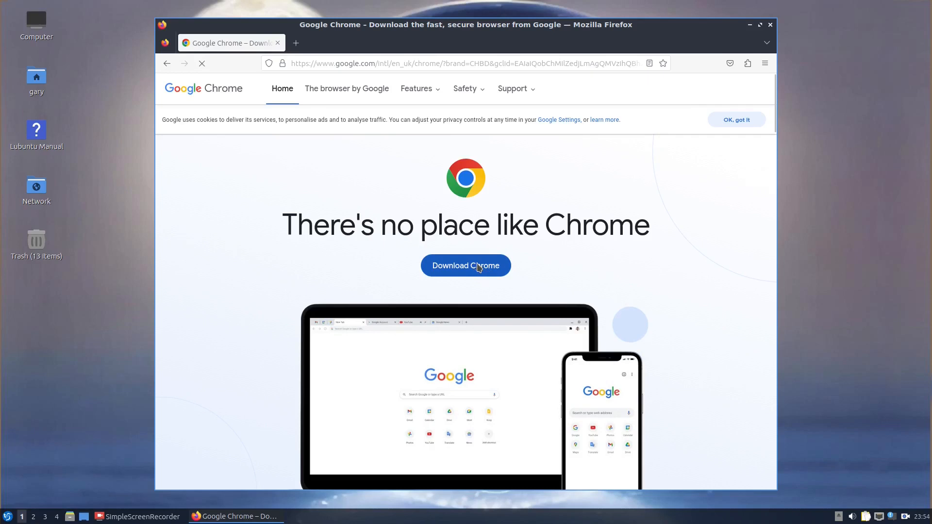
Step: Accept the terms to download the 64-bit .deb and choose QApt Package Installer to open it
{"action": "left_click", "coordinate": [465, 265]}
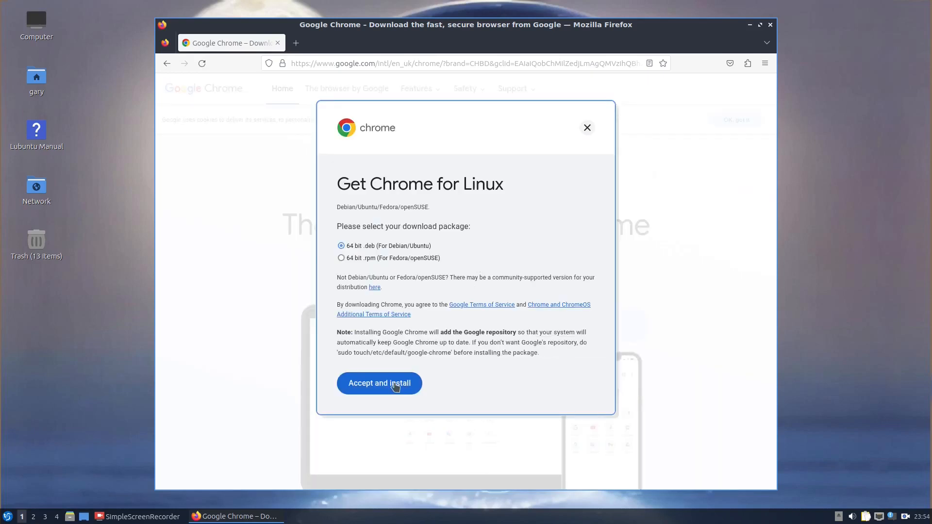
{"action": "mouse_move", "coordinate": [393, 252]}
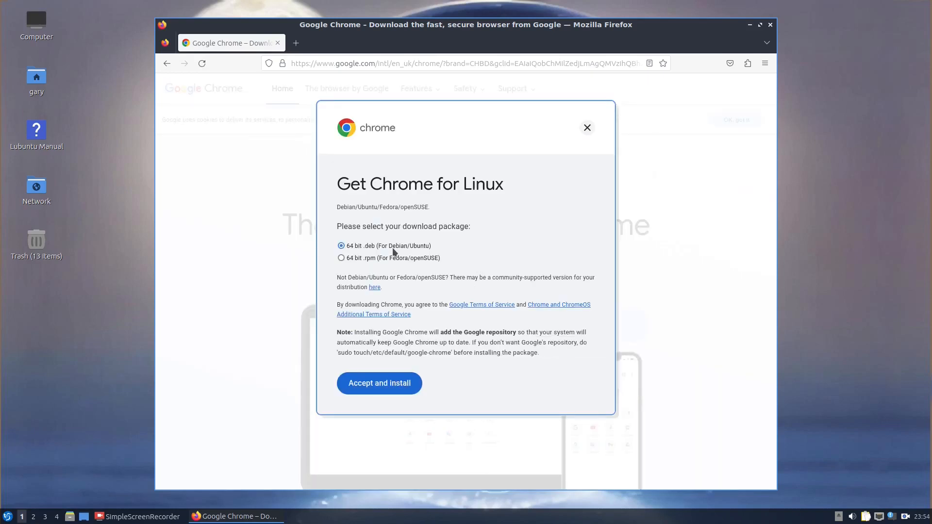
{"action": "left_click", "coordinate": [378, 383]}
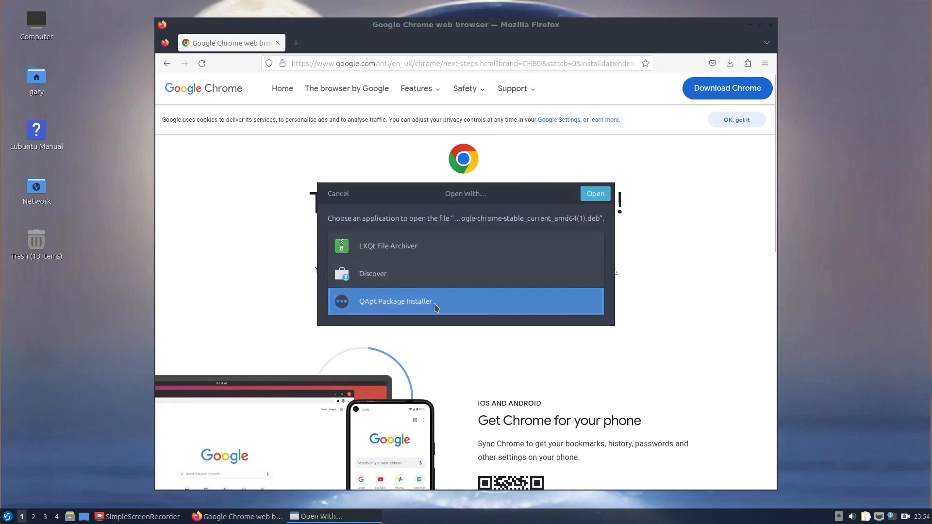
{"action": "mouse_move", "coordinate": [398, 281]}
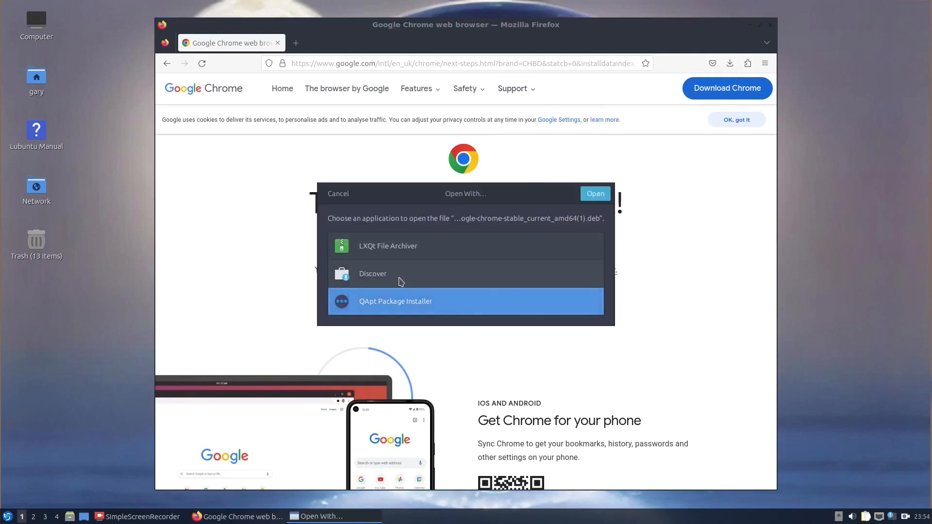
{"action": "mouse_move", "coordinate": [410, 304]}
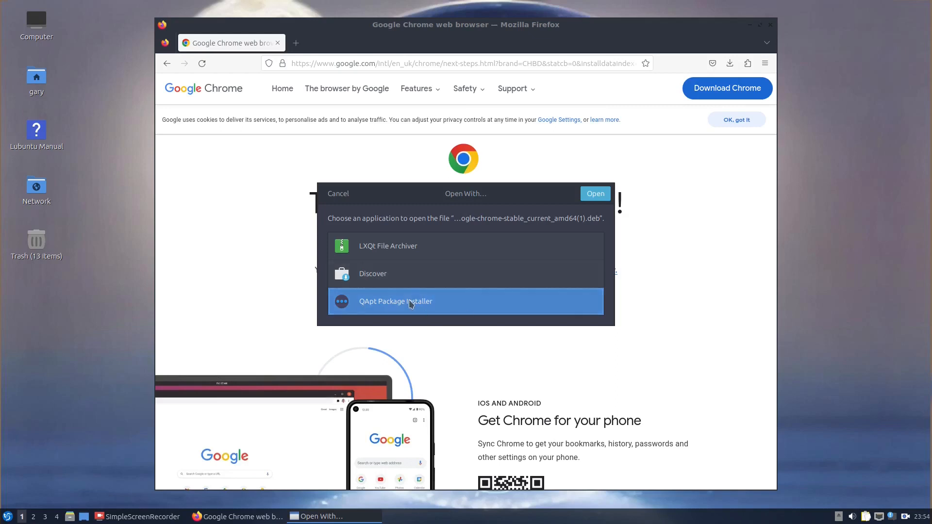
Step: Install google-chrome-stable via QApt, authorising with the password, and close once Done
{"action": "left_click", "coordinate": [594, 194]}
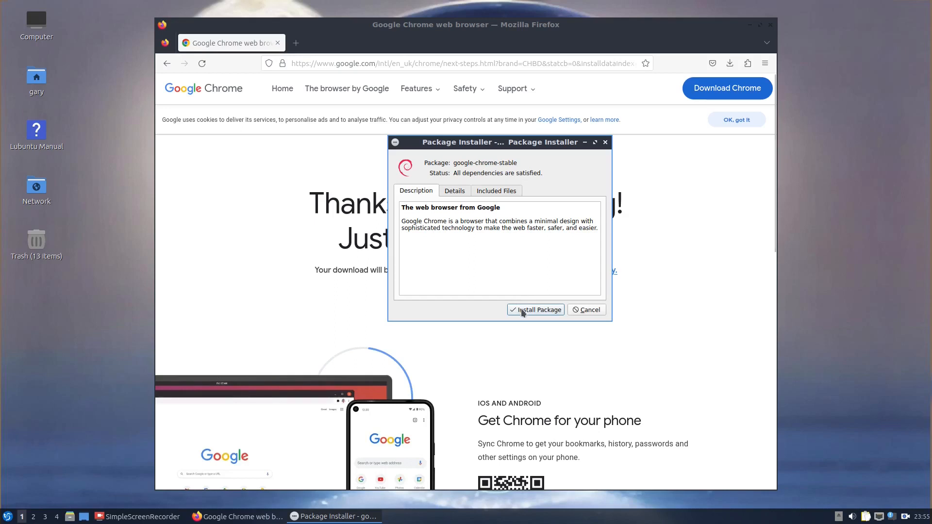
{"action": "left_click", "coordinate": [534, 310]}
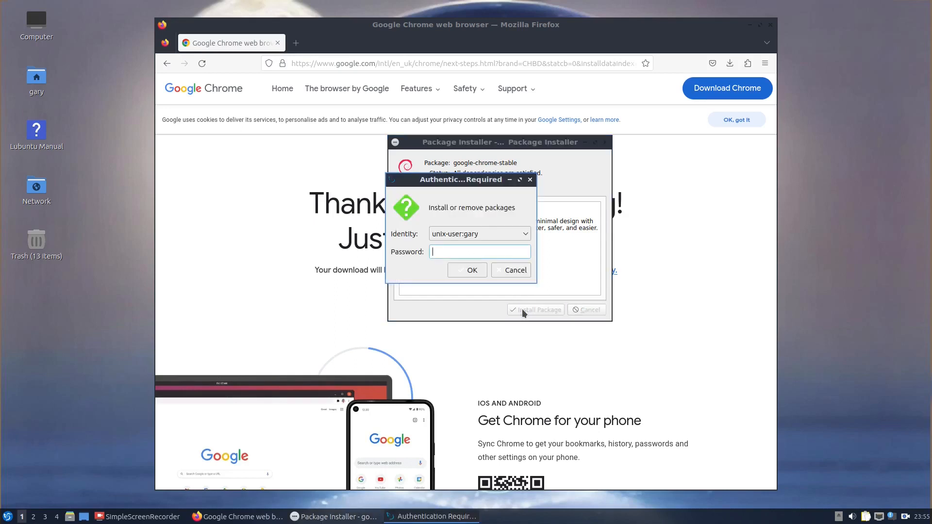
{"action": "type", "text": "password"}
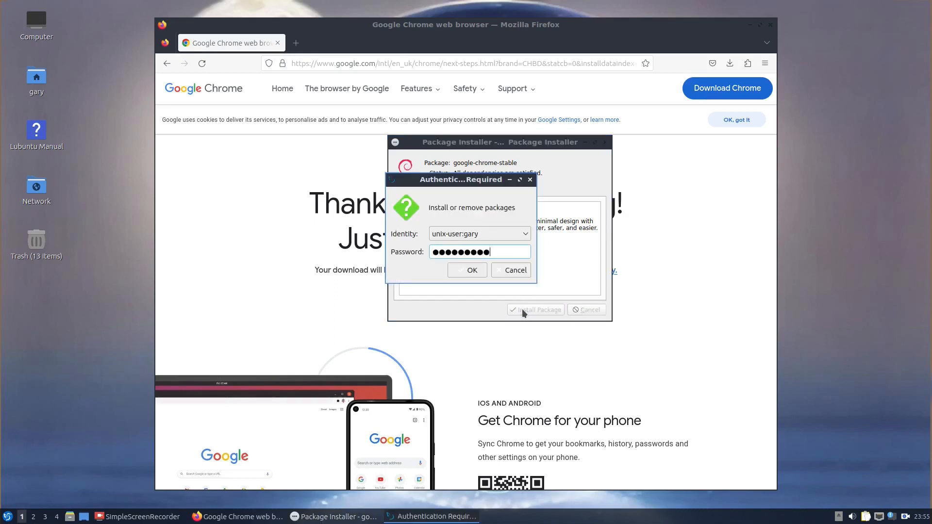
{"action": "left_click", "coordinate": [472, 270]}
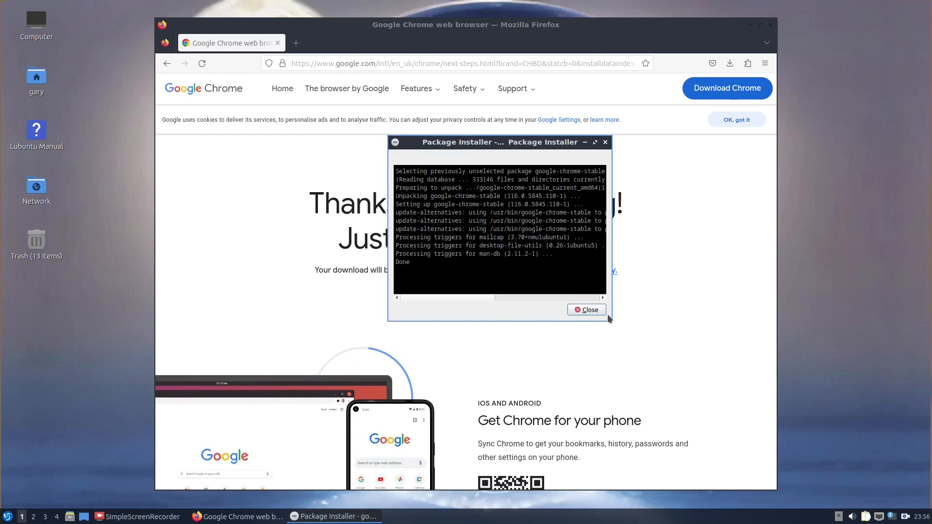
{"action": "left_click", "coordinate": [586, 310]}
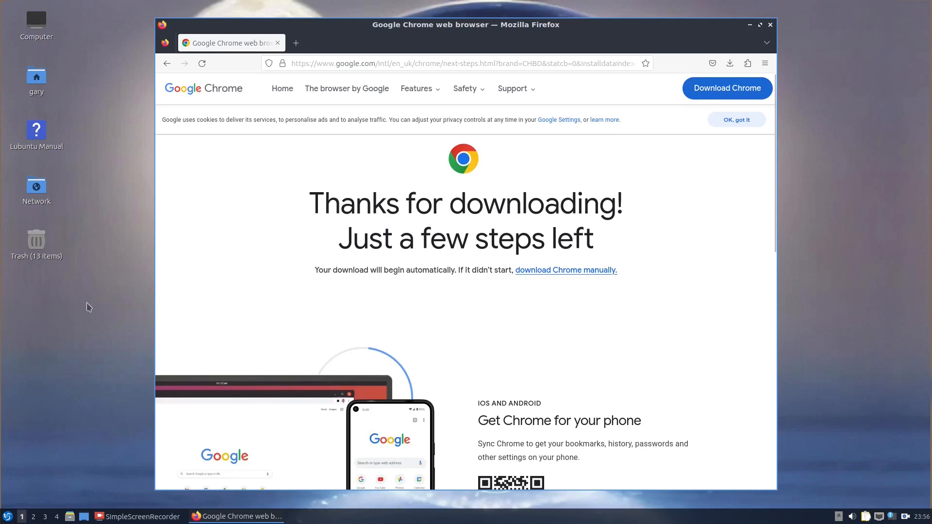
{"action": "mouse_move", "coordinate": [288, 215]}
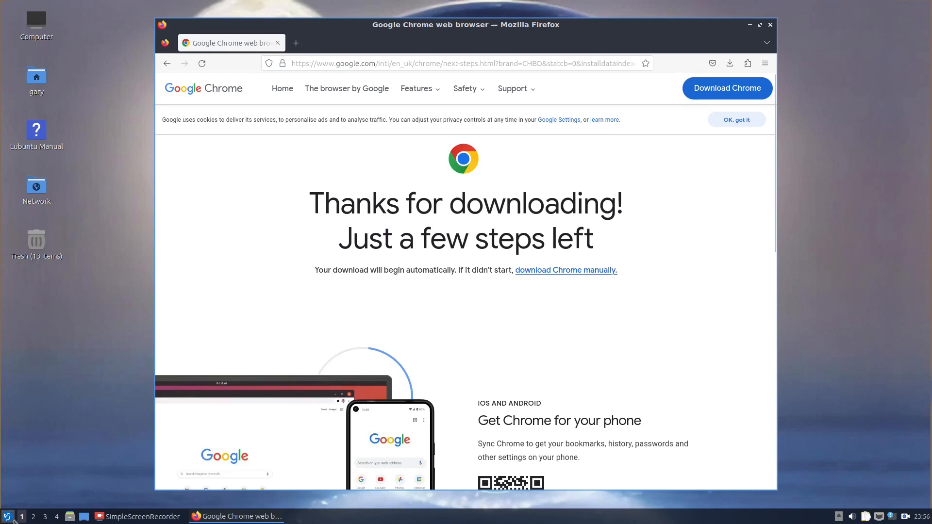
Step: Open the application menu twice to find Google Chrome under Internet applications
{"action": "left_click", "coordinate": [7, 516]}
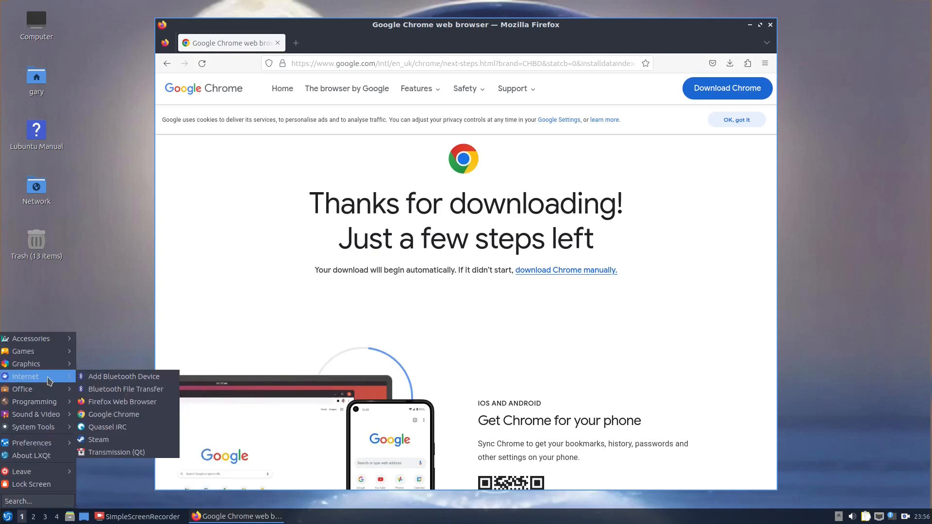
{"action": "mouse_move", "coordinate": [113, 414]}
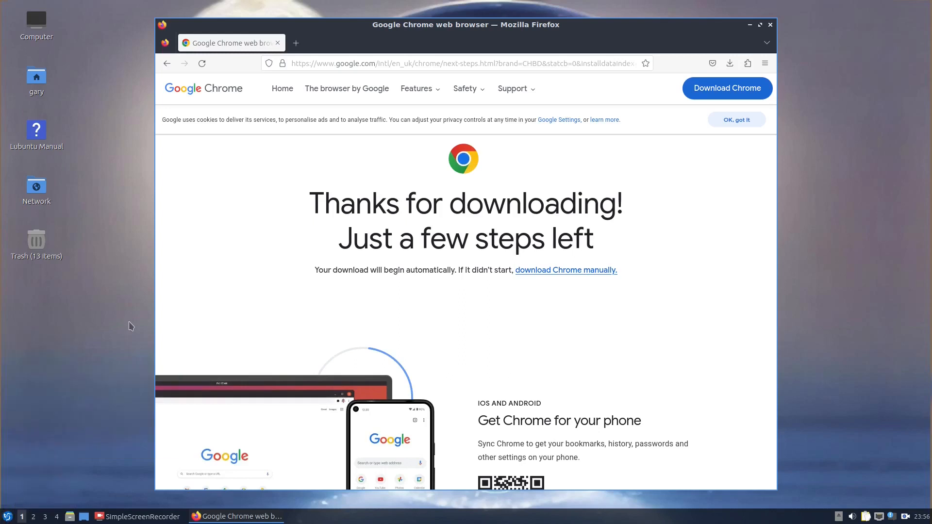
{"action": "mouse_move", "coordinate": [126, 354]}
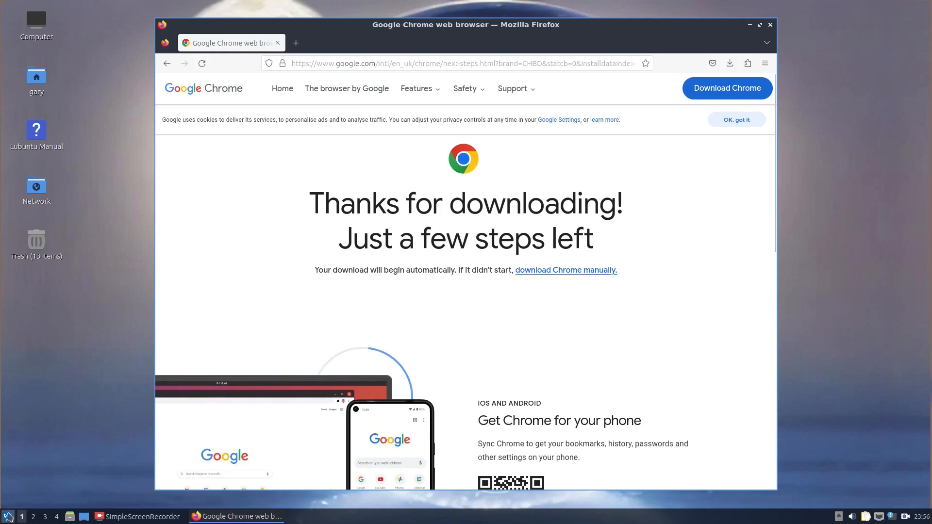
{"action": "left_click", "coordinate": [8, 516]}
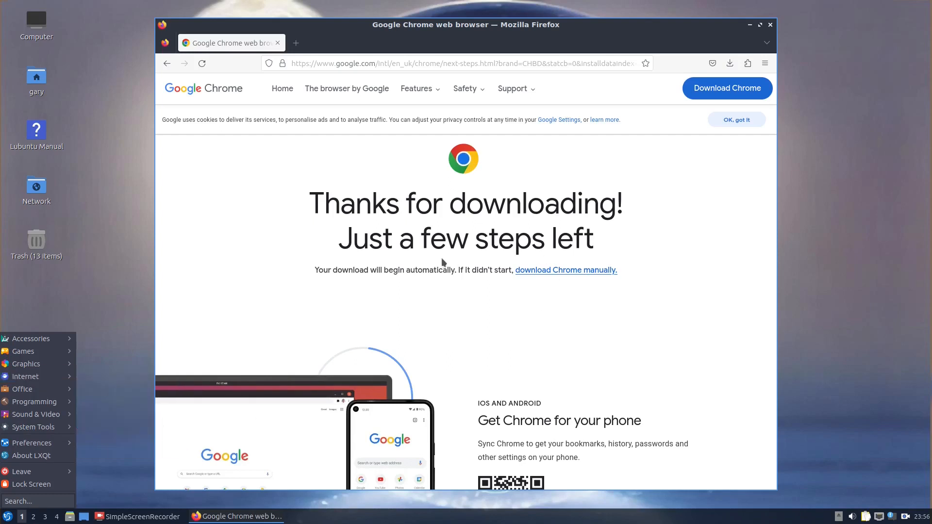
{"action": "mouse_move", "coordinate": [470, 222]}
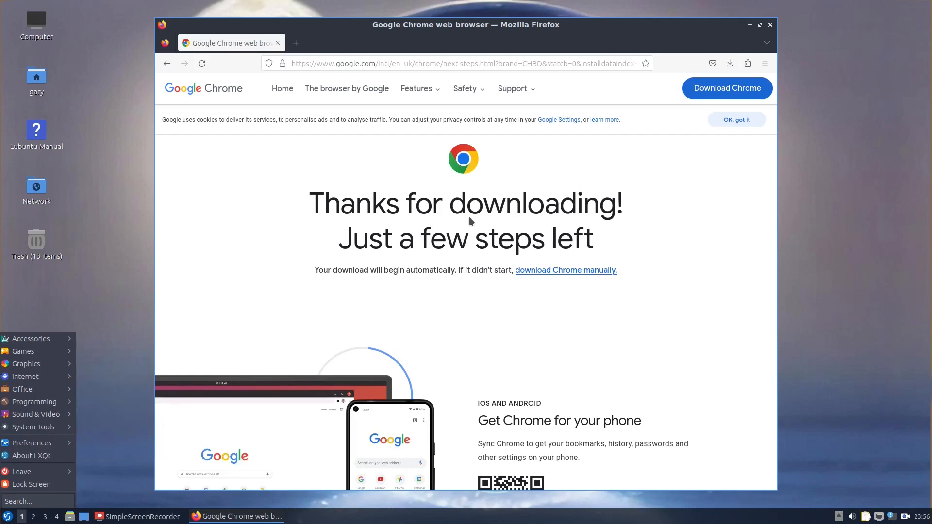
{"action": "mouse_move", "coordinate": [457, 225]}
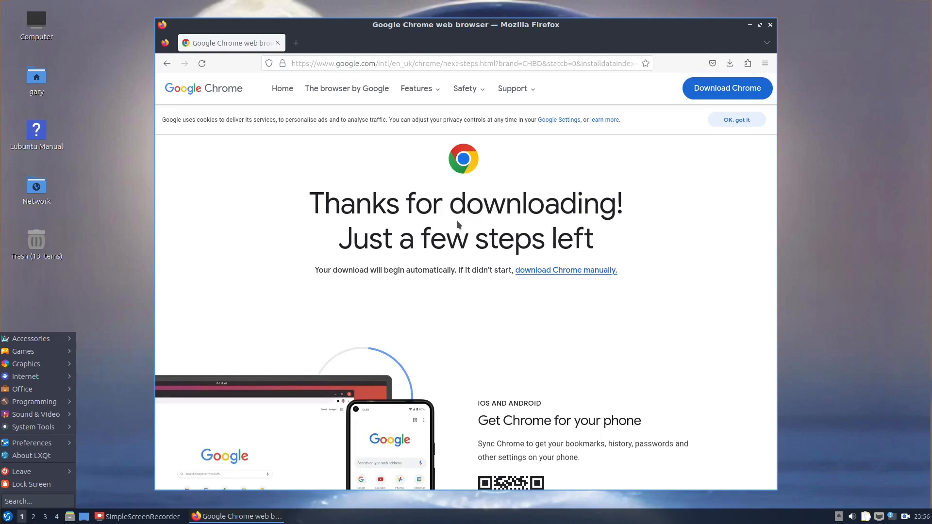
{"action": "mouse_move", "coordinate": [444, 236]}
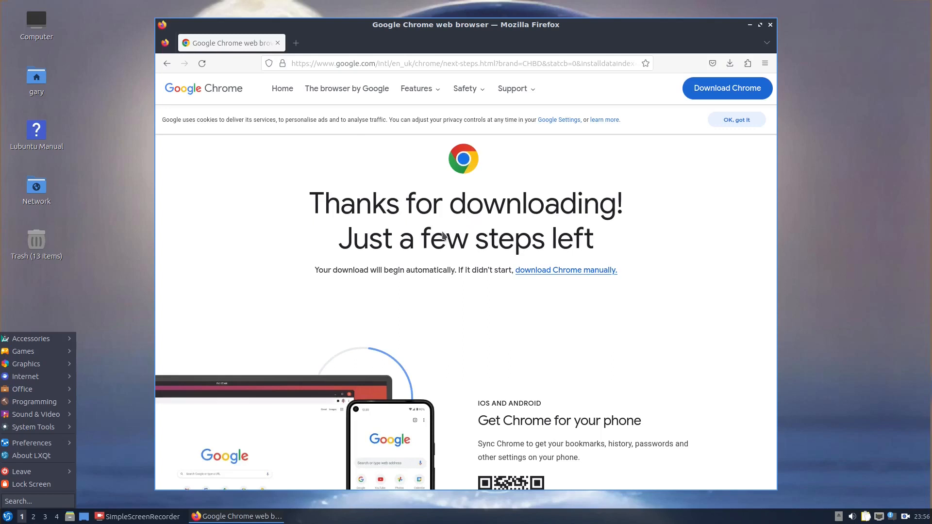
{"action": "mouse_move", "coordinate": [516, 208]}
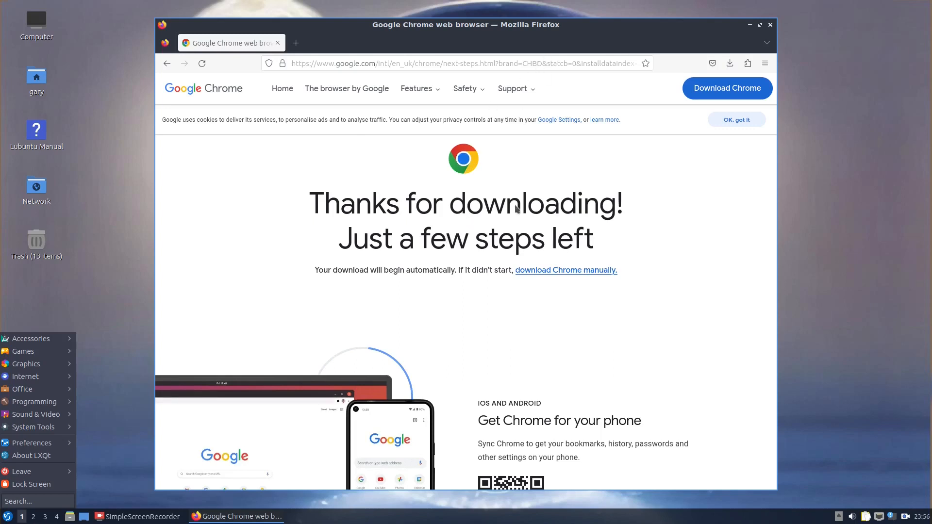
Step: Search the web for 'visual studio code', reach its Download page, then open the application menu
{"action": "left_click", "coordinate": [463, 63]}
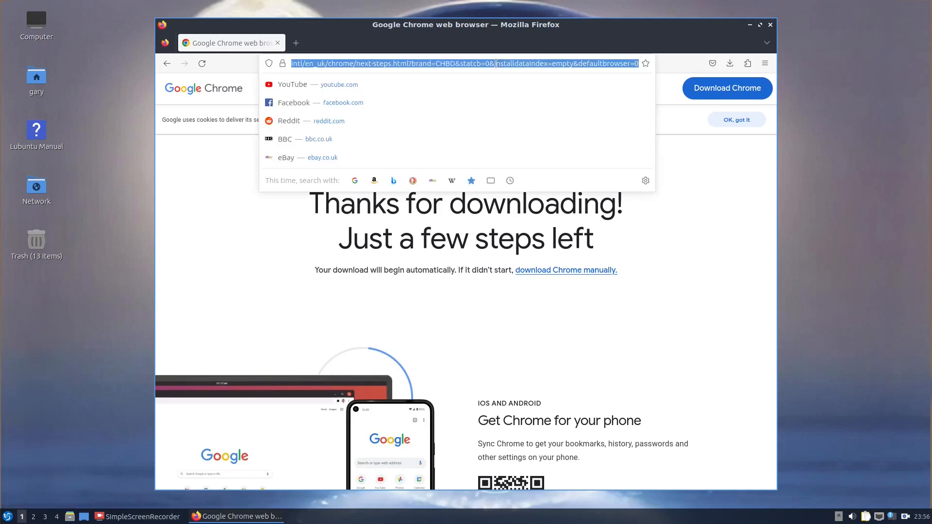
{"action": "type", "text": "visual+studio+code"}
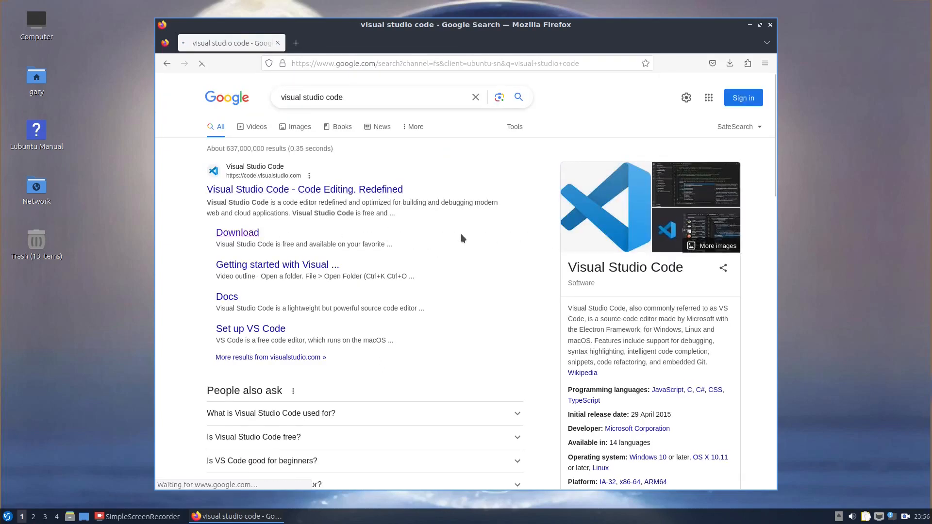
{"action": "left_click", "coordinate": [237, 233]}
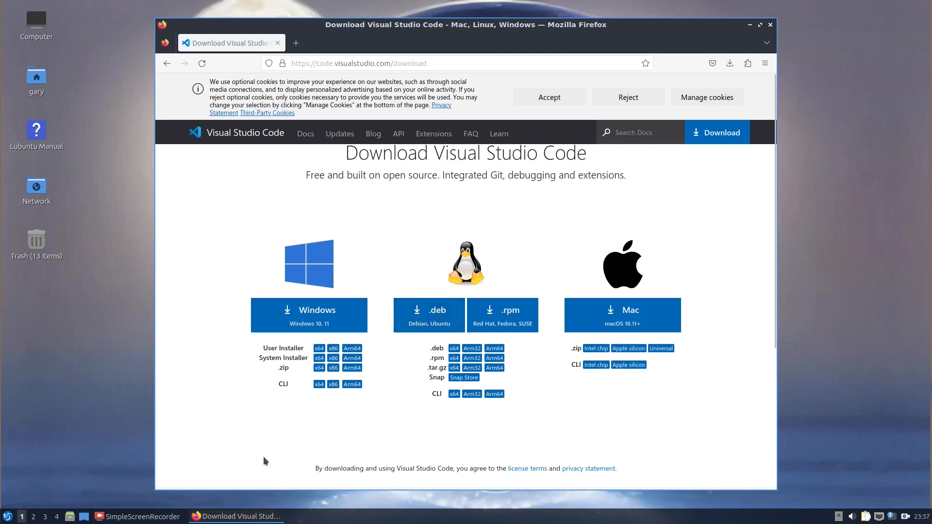
{"action": "left_click", "coordinate": [6, 516]}
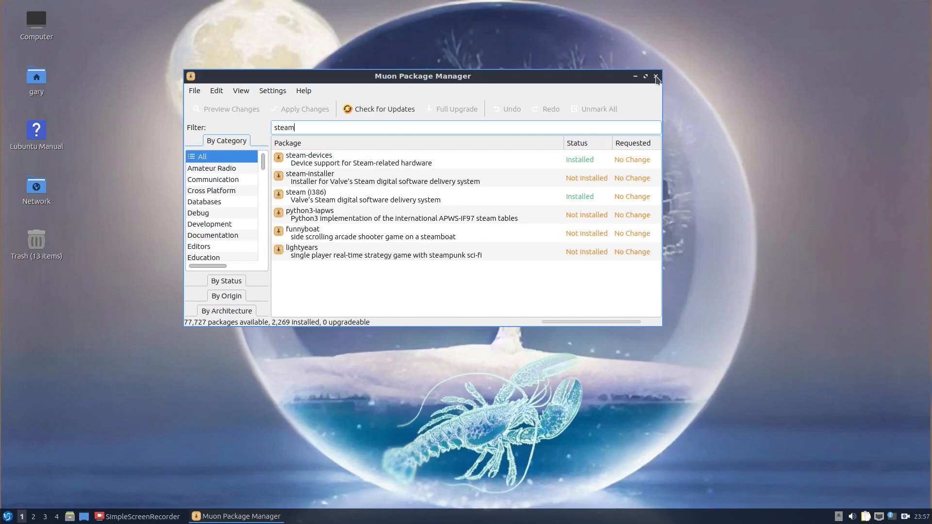
Step: Close Muon Package Manager after its steam search and launch a terminal from the panel
{"action": "left_click", "coordinate": [656, 76]}
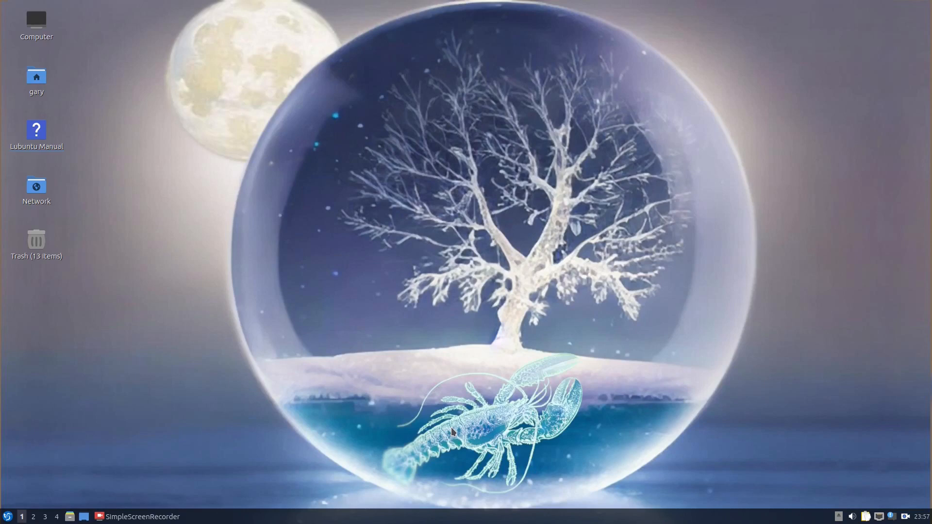
{"action": "left_click", "coordinate": [85, 516]}
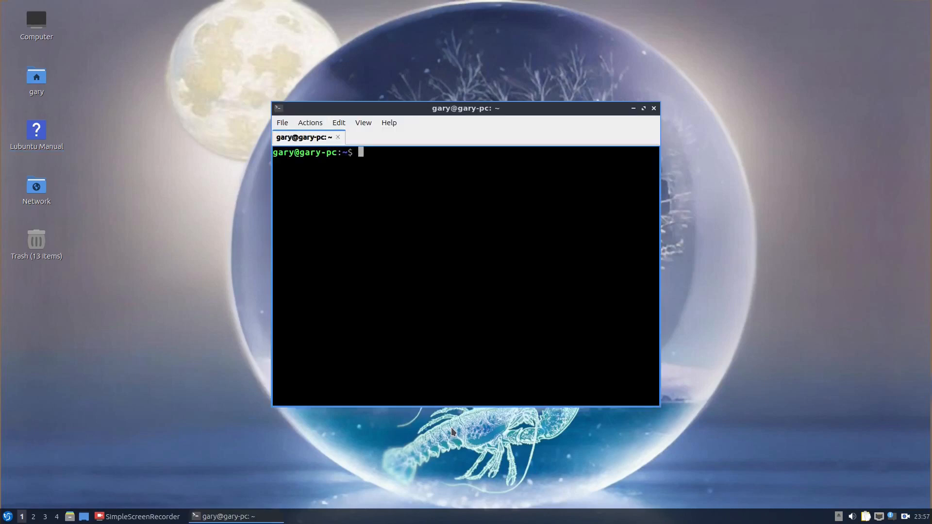
Step: Run 'sudo apt-cache search steam' with the password to list steam-related packages
{"action": "type", "text": "sudo apt"}
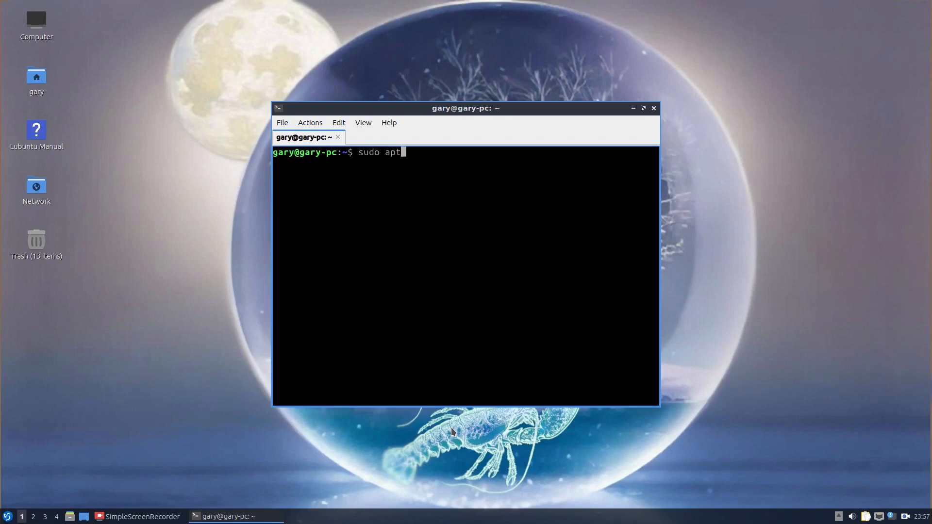
{"action": "type", "text": "-ca"}
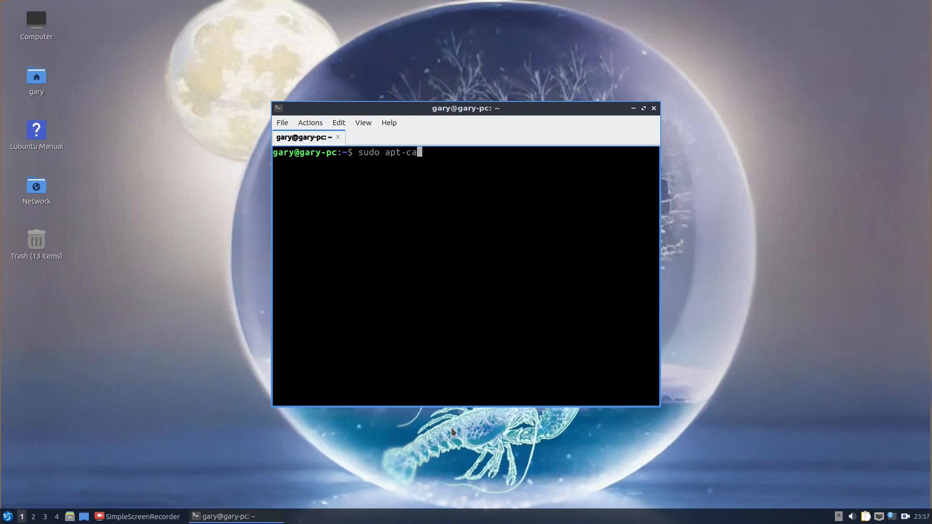
{"action": "type", "text": "che search"}
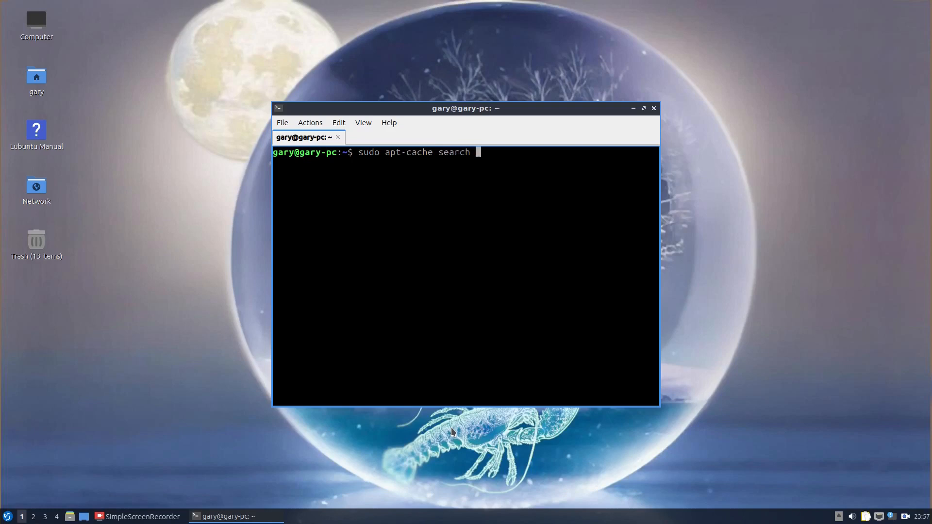
{"action": "type", "text": "s"}
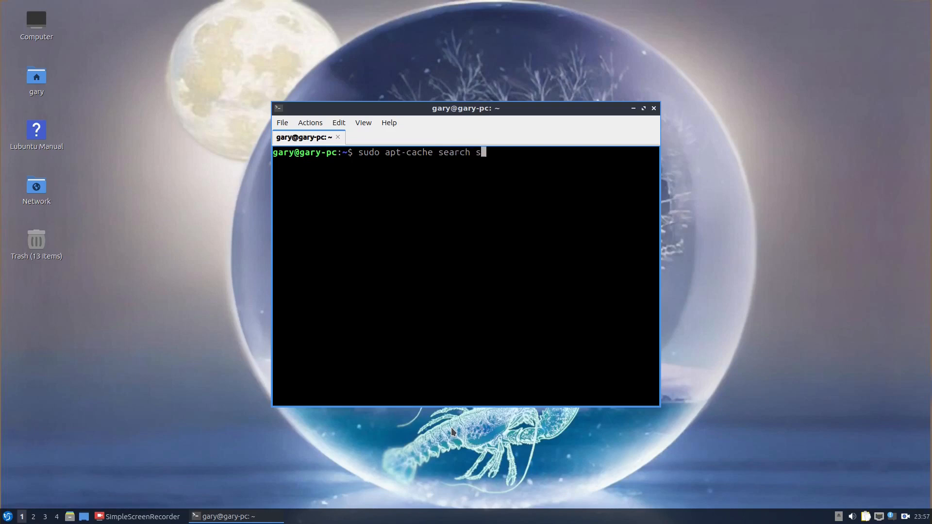
{"action": "key", "text": "Return"}
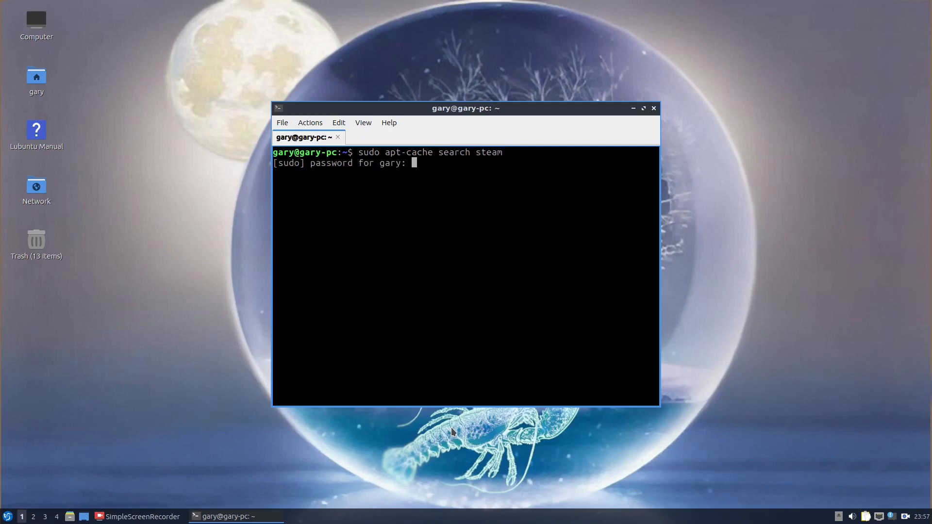
{"action": "key", "text": "Return"}
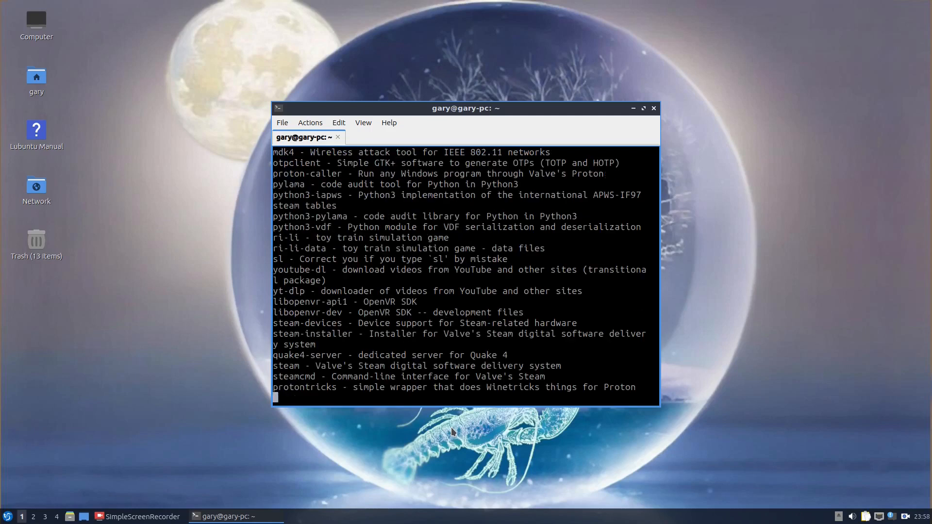
{"action": "key", "text": "Return"}
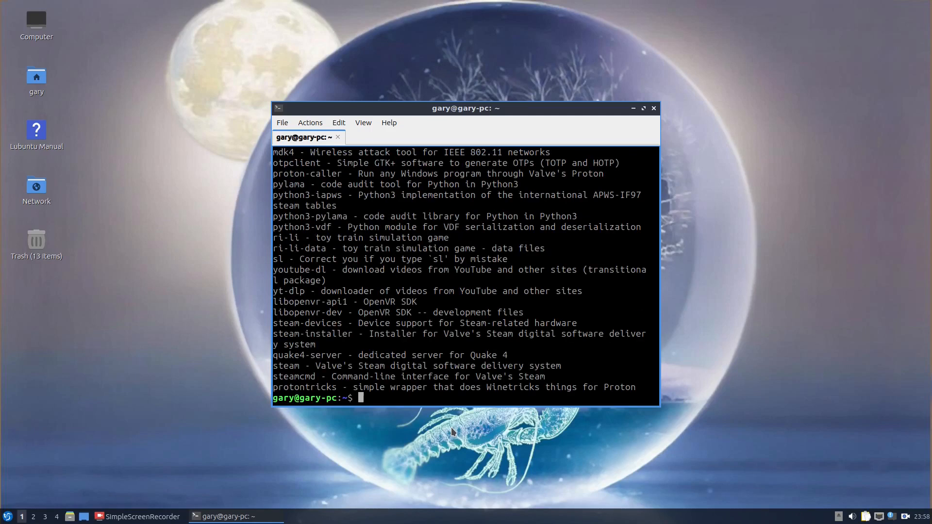
Step: Type 'sudo apt install steam-installer' without running it, then close the terminal
{"action": "type", "text": "sudo apt i"}
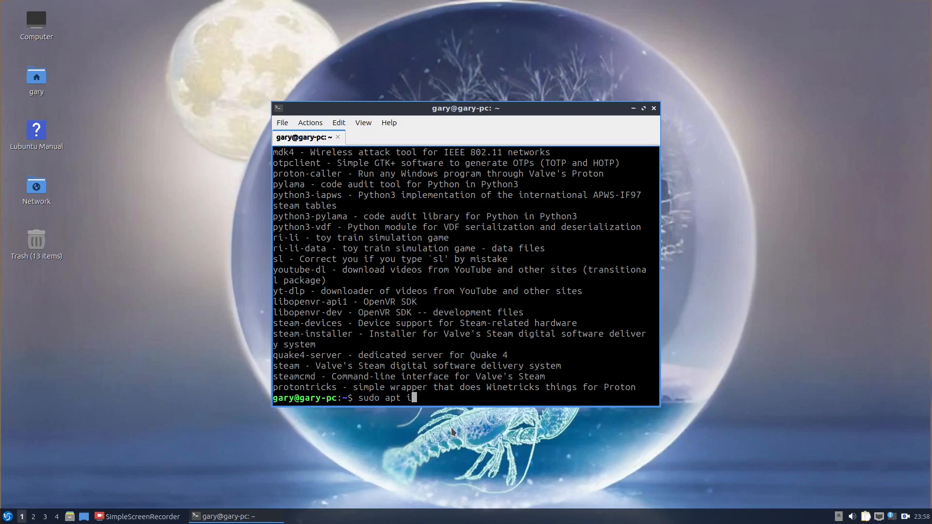
{"action": "type", "text": "nstall"}
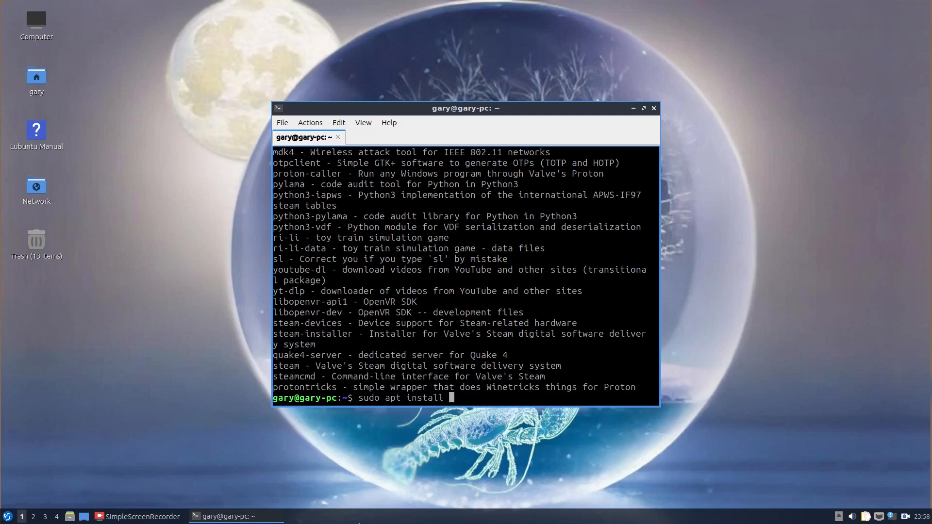
{"action": "type", "text": "s"}
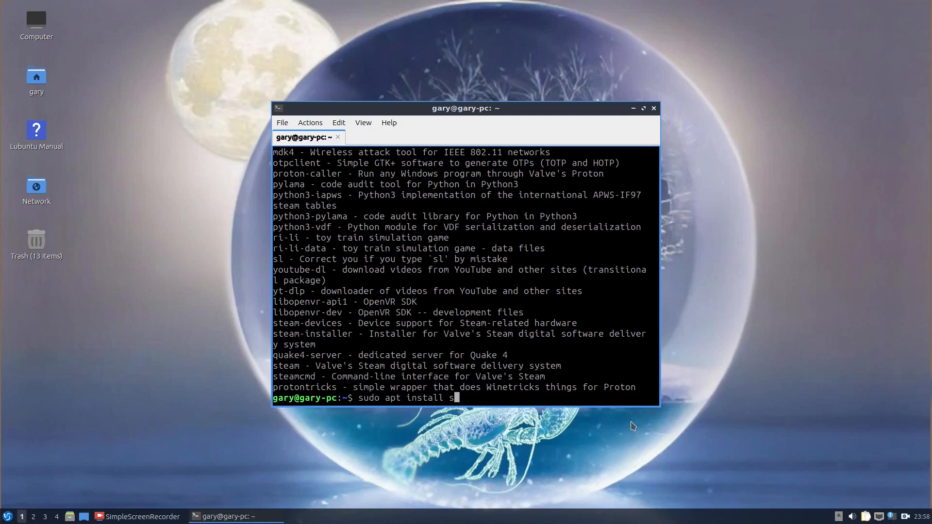
{"action": "type", "text": "team-installer"}
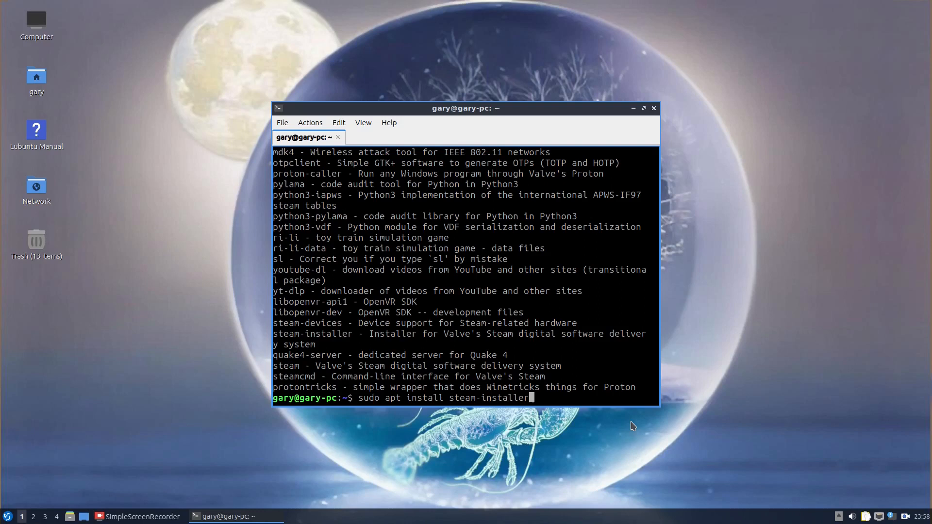
{"action": "mouse_move", "coordinate": [655, 111]}
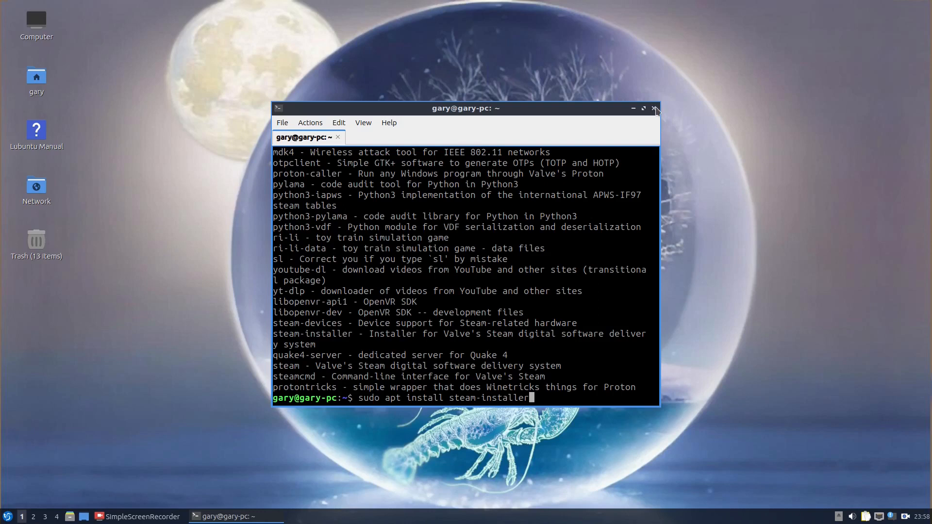
{"action": "left_click", "coordinate": [656, 108]}
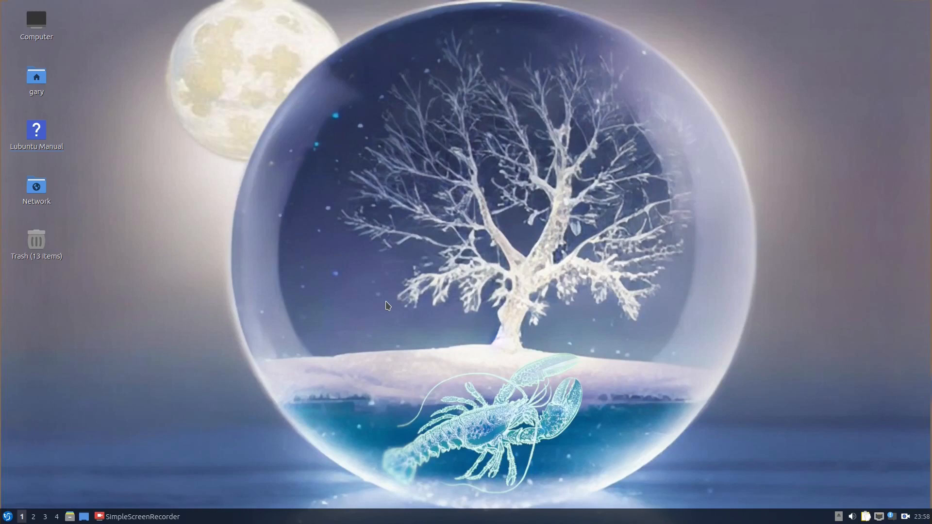
{"action": "mouse_move", "coordinate": [388, 344]}
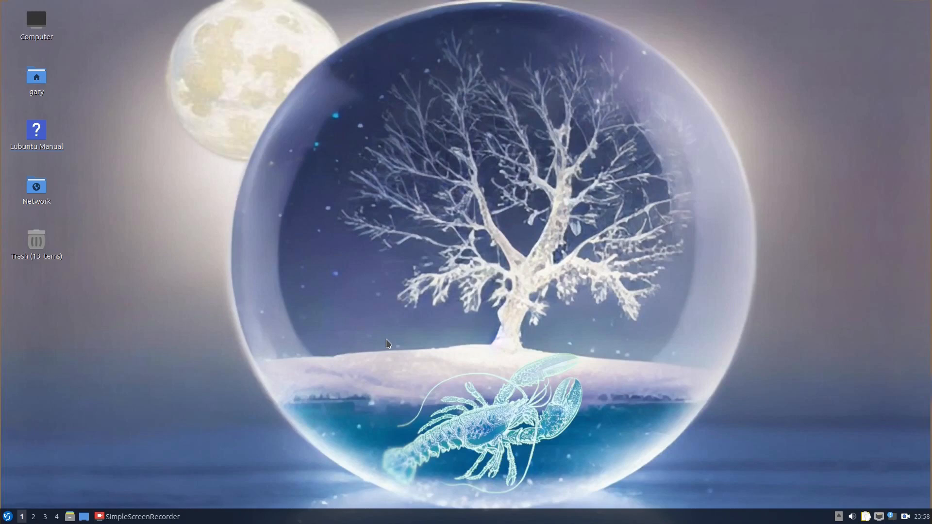
{"action": "mouse_move", "coordinate": [8, 516]}
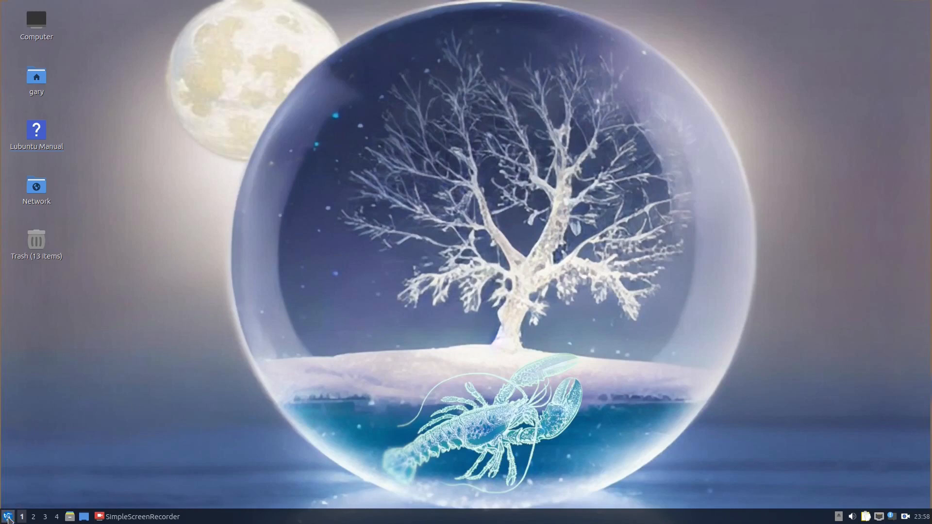
Step: Bring up the LXQt Configure Panel settings from the panel's right-click menu
{"action": "left_click", "coordinate": [8, 516]}
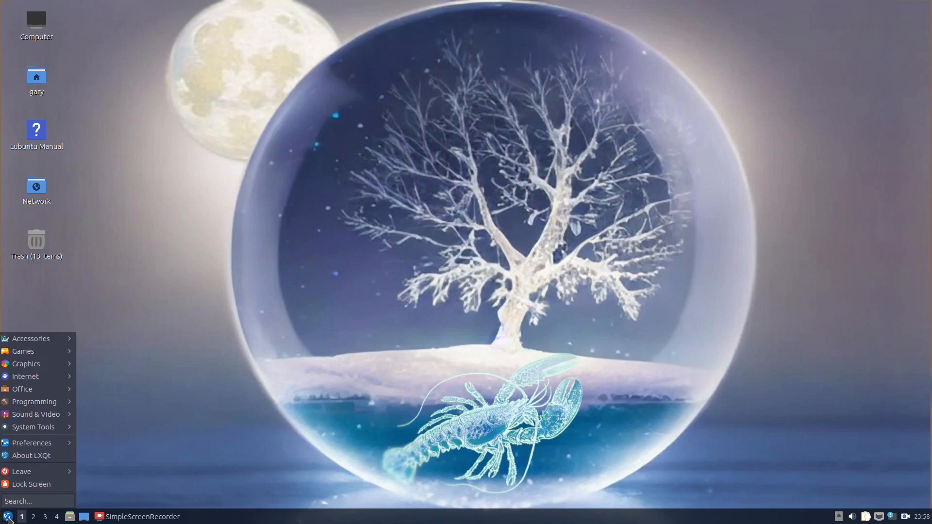
{"action": "mouse_move", "coordinate": [198, 453]}
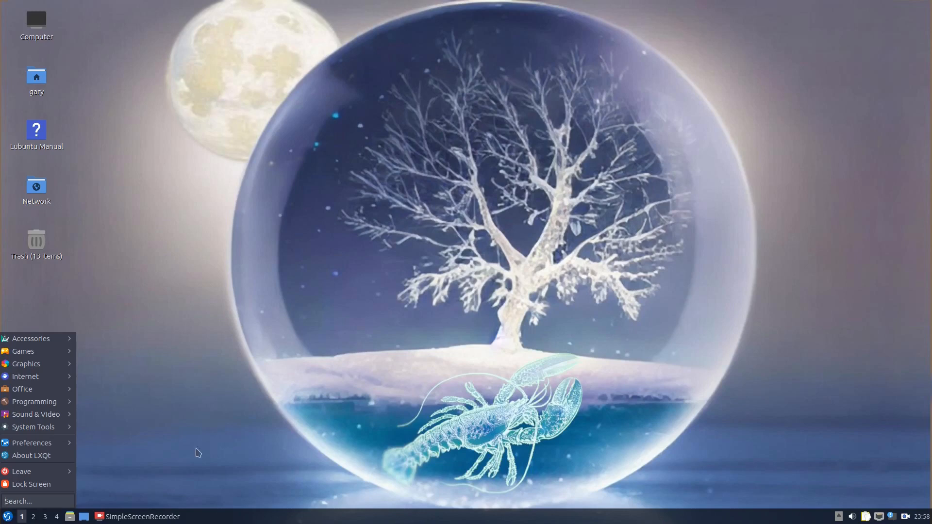
{"action": "right_click", "coordinate": [365, 516]}
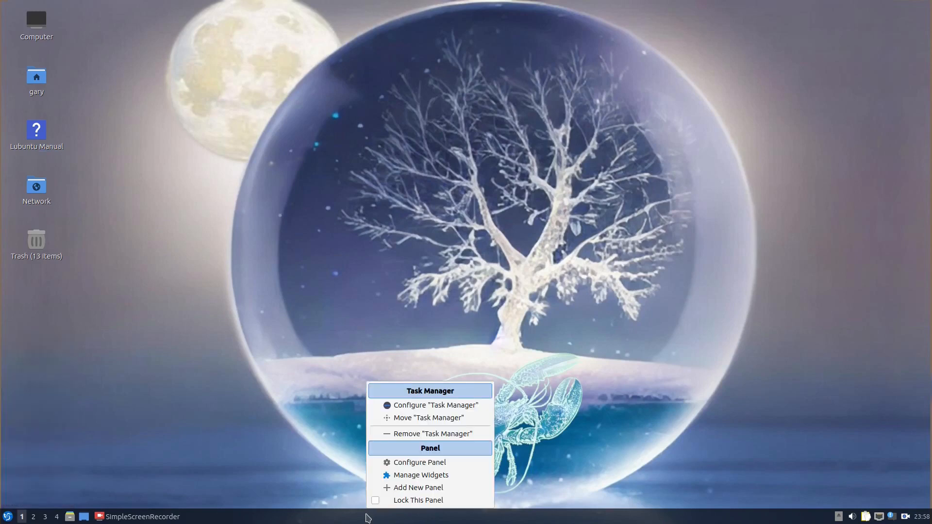
{"action": "mouse_move", "coordinate": [419, 463]}
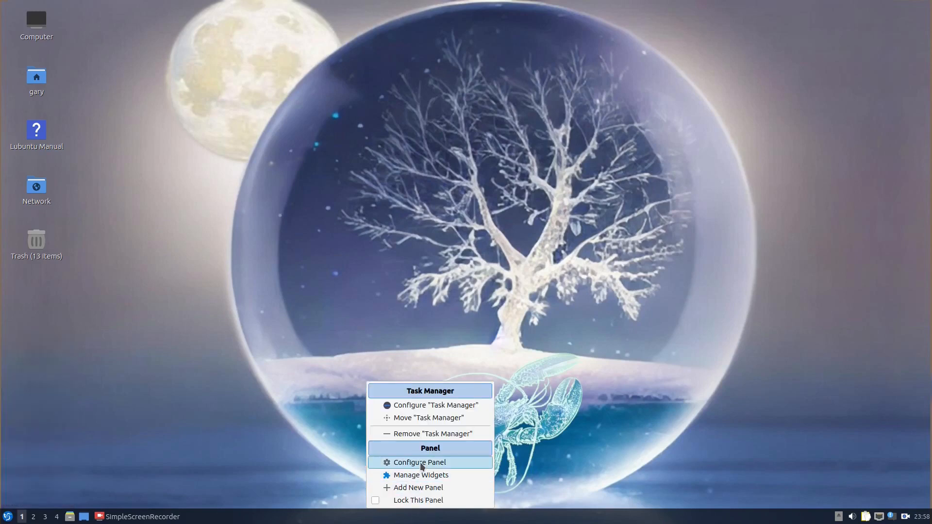
{"action": "left_click", "coordinate": [419, 463]}
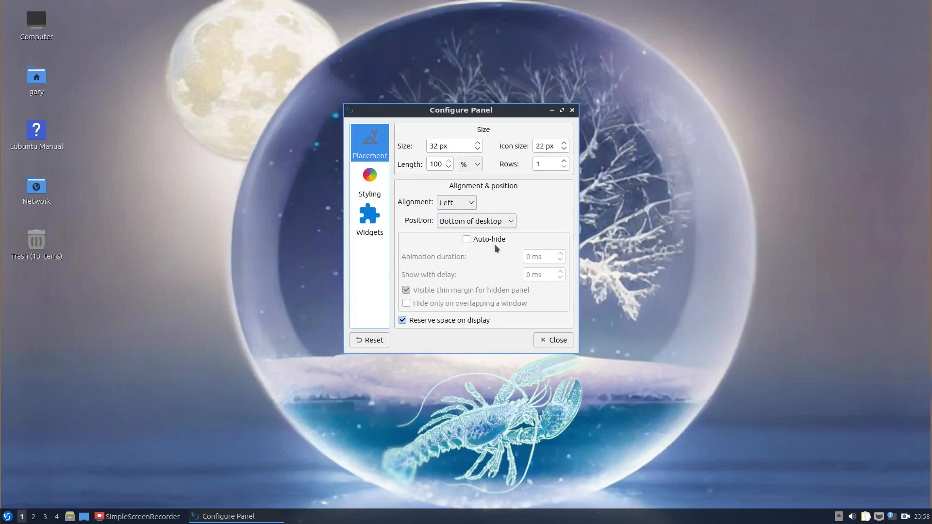
Step: Move the panel to the top, then the right edge, then back to the bottom of the desktop
{"action": "left_click", "coordinate": [476, 221]}
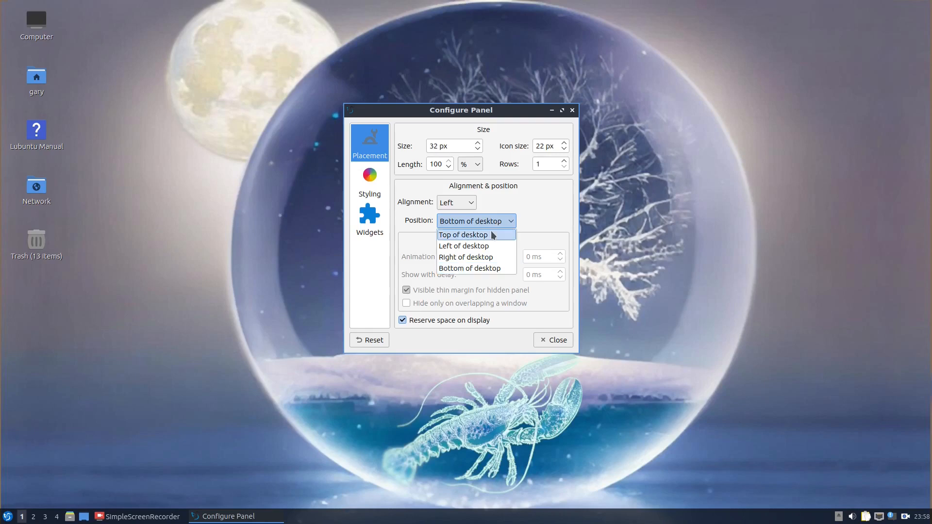
{"action": "left_click", "coordinate": [463, 235]}
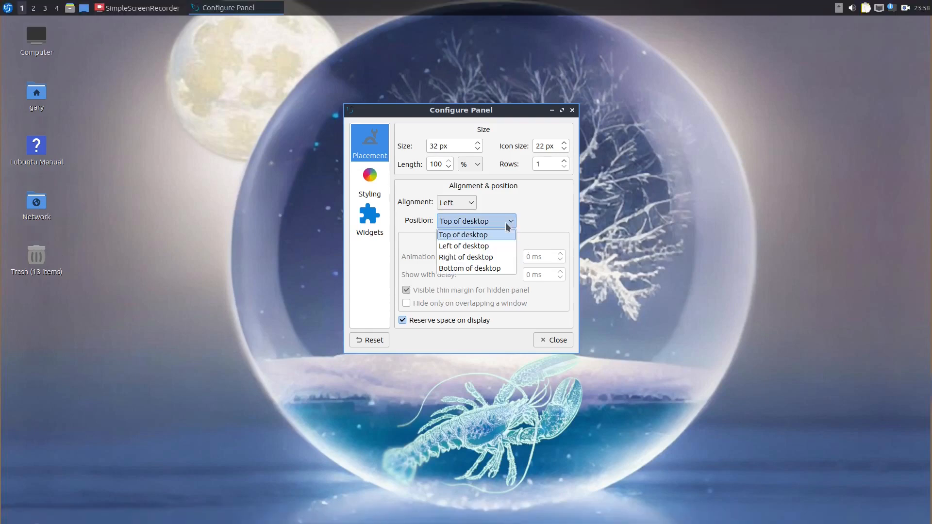
{"action": "left_click", "coordinate": [463, 245]}
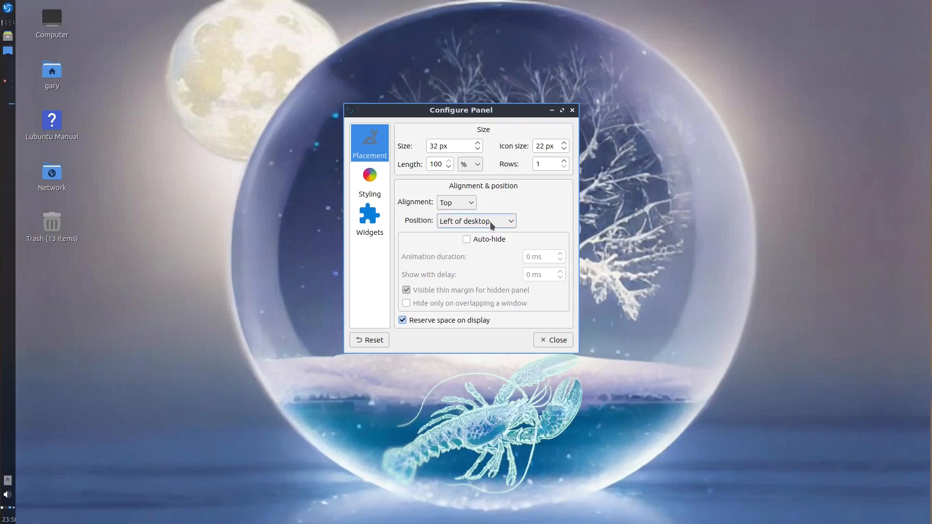
{"action": "left_click", "coordinate": [476, 220]}
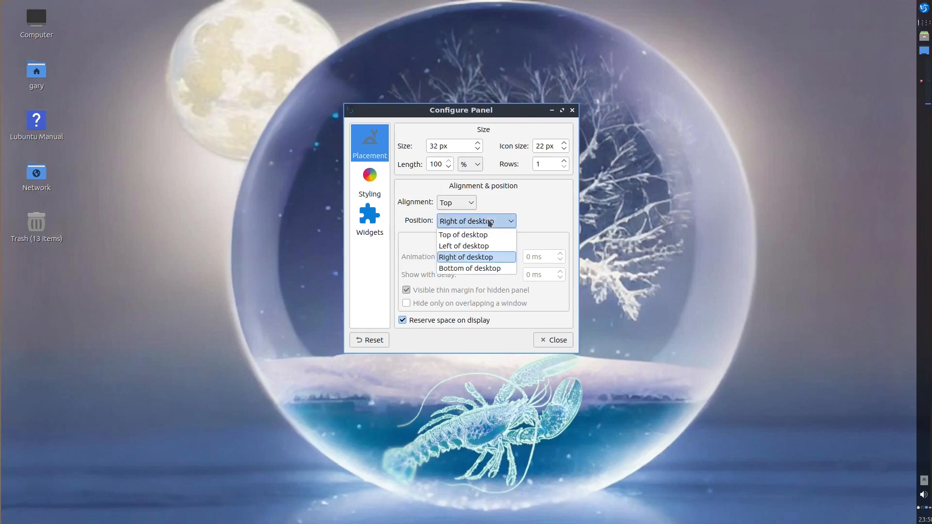
{"action": "left_click", "coordinate": [468, 268]}
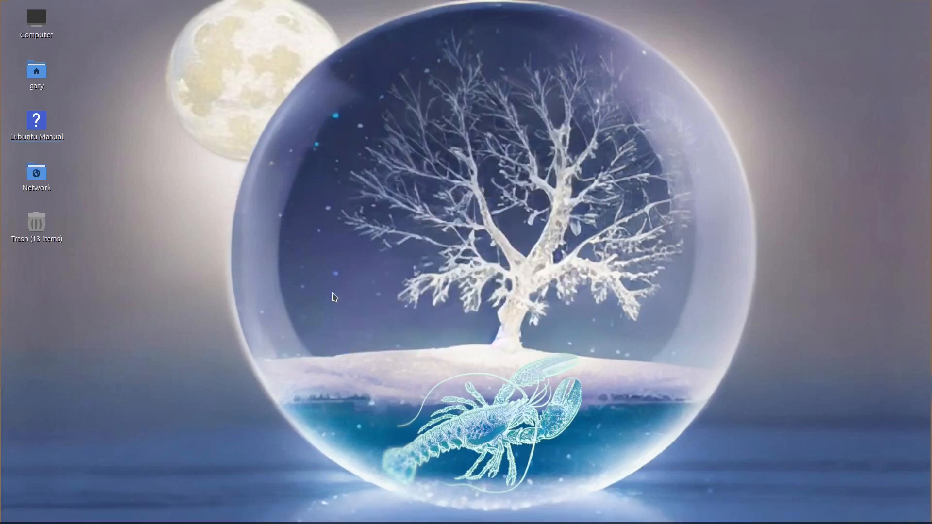
{"action": "mouse_move", "coordinate": [503, 111]}
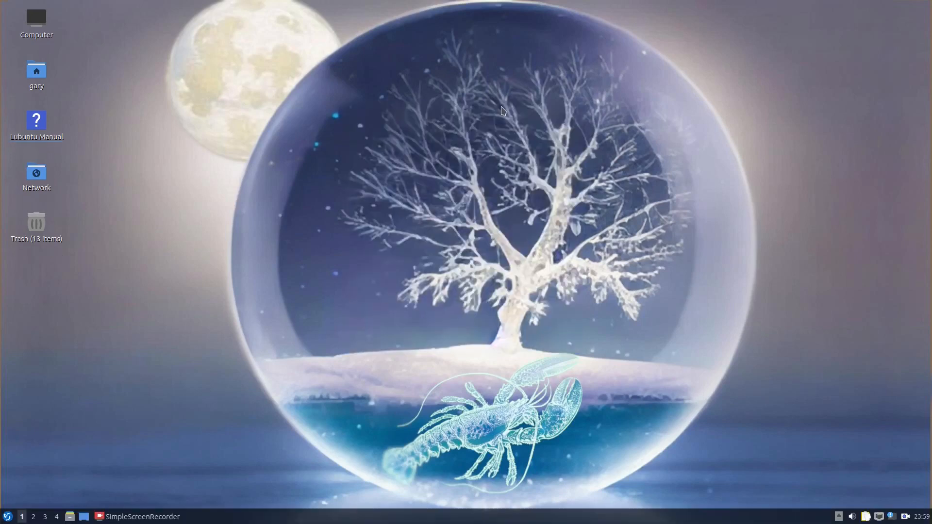
{"action": "mouse_move", "coordinate": [482, 221]}
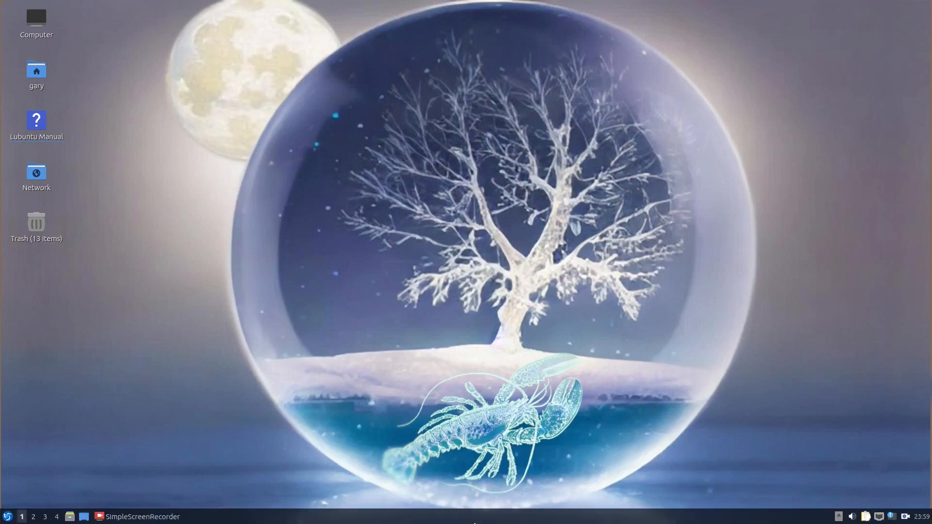
{"action": "mouse_move", "coordinate": [246, 455]}
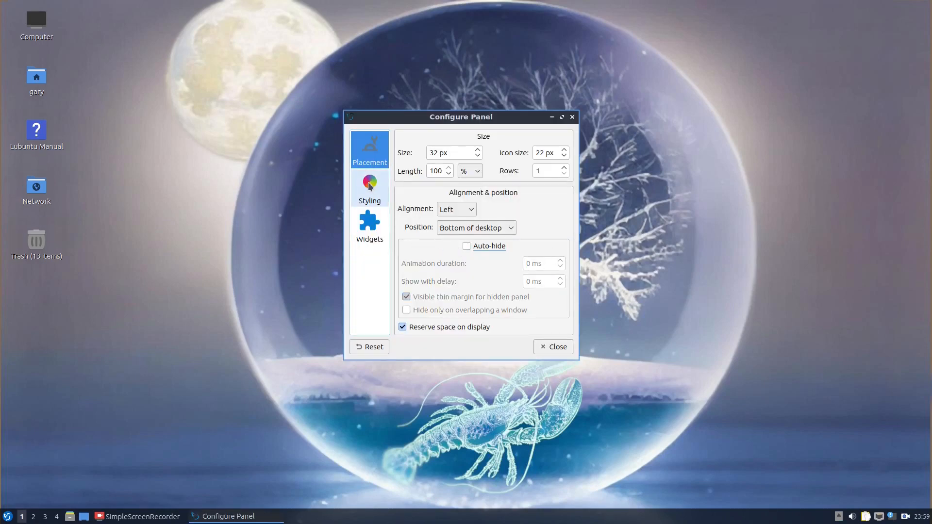
{"action": "left_click", "coordinate": [369, 188]}
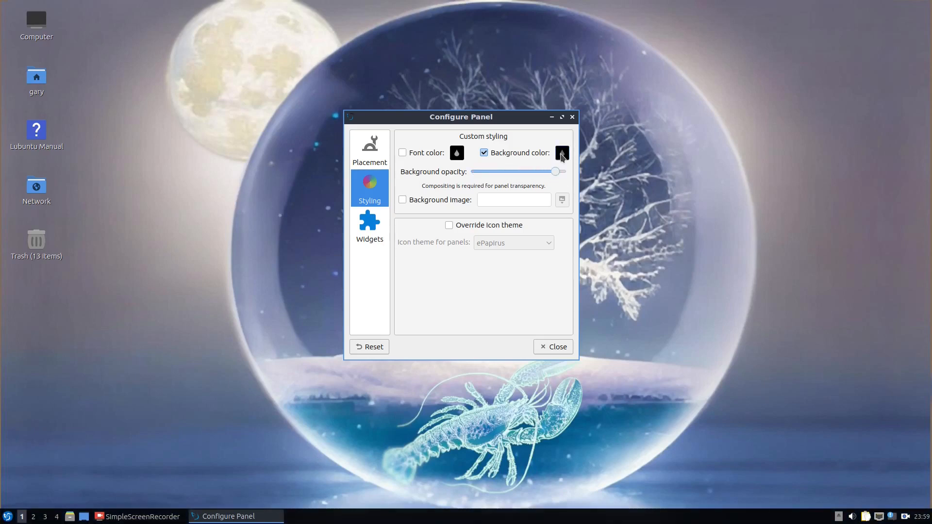
{"action": "mouse_move", "coordinate": [485, 159]}
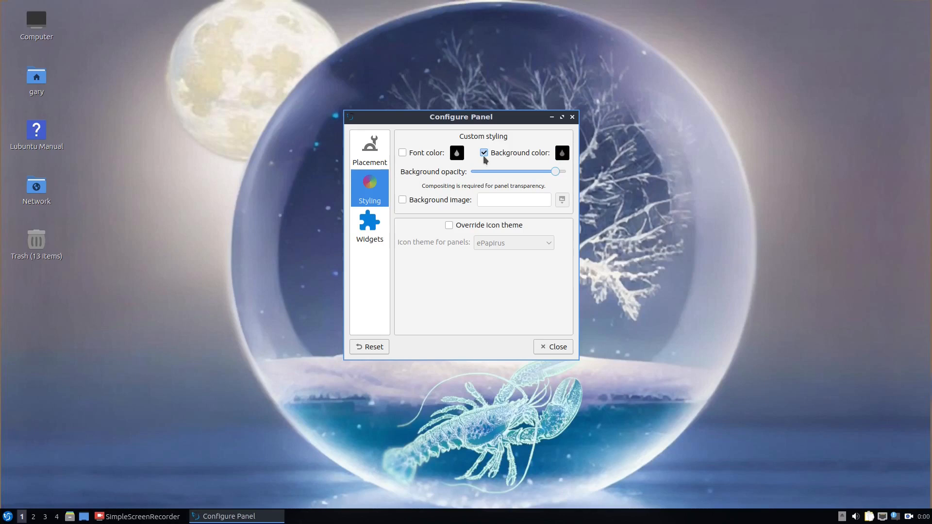
{"action": "mouse_move", "coordinate": [369, 227]}
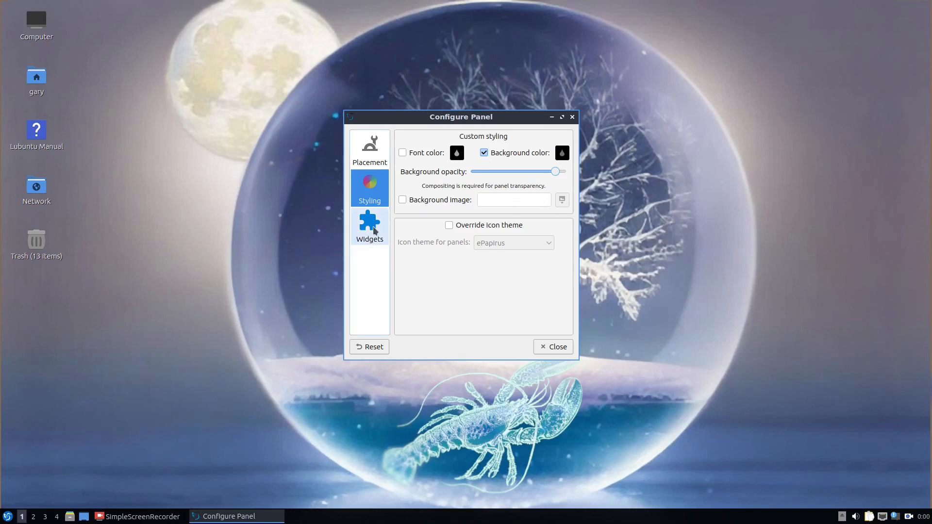
{"action": "left_click", "coordinate": [369, 227]}
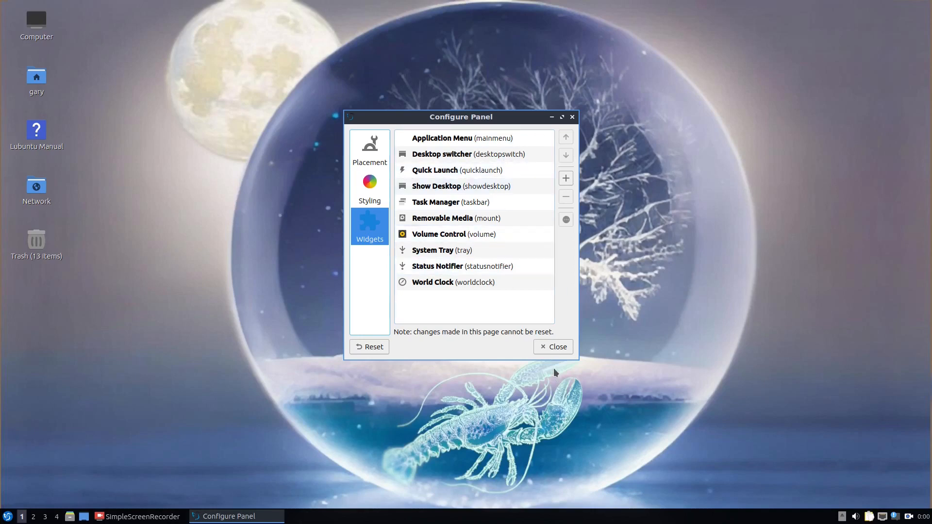
{"action": "left_click", "coordinate": [557, 346]}
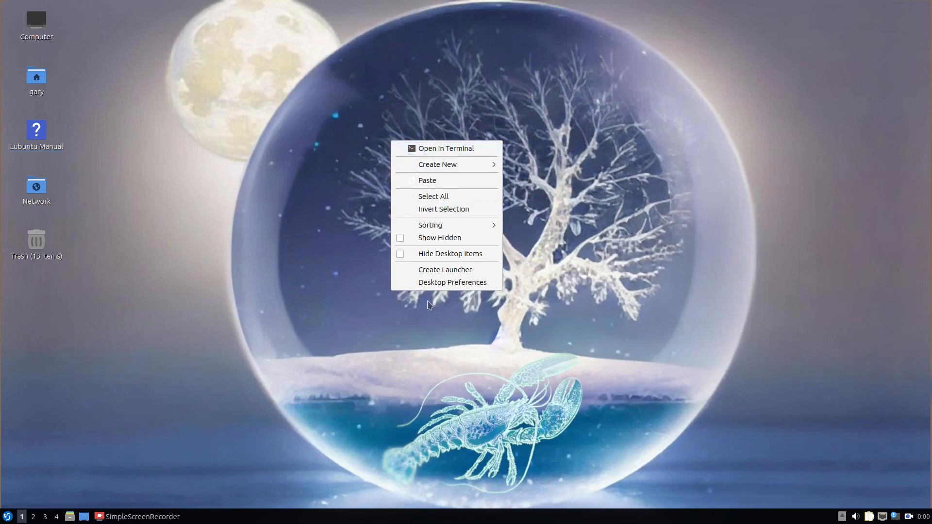
Step: In Desktop Preferences, set the desktop icon size to 32 x 32 and apply it
{"action": "left_click", "coordinate": [452, 281]}
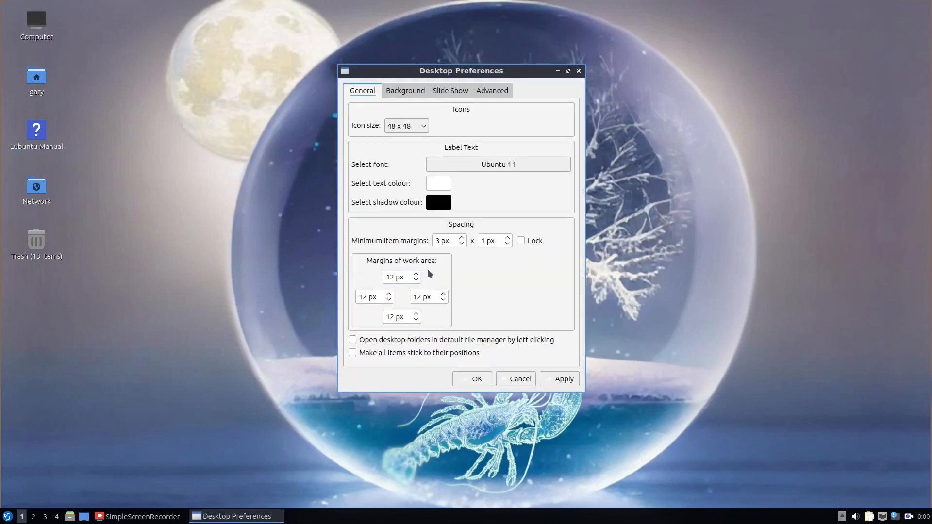
{"action": "mouse_move", "coordinate": [226, 160]}
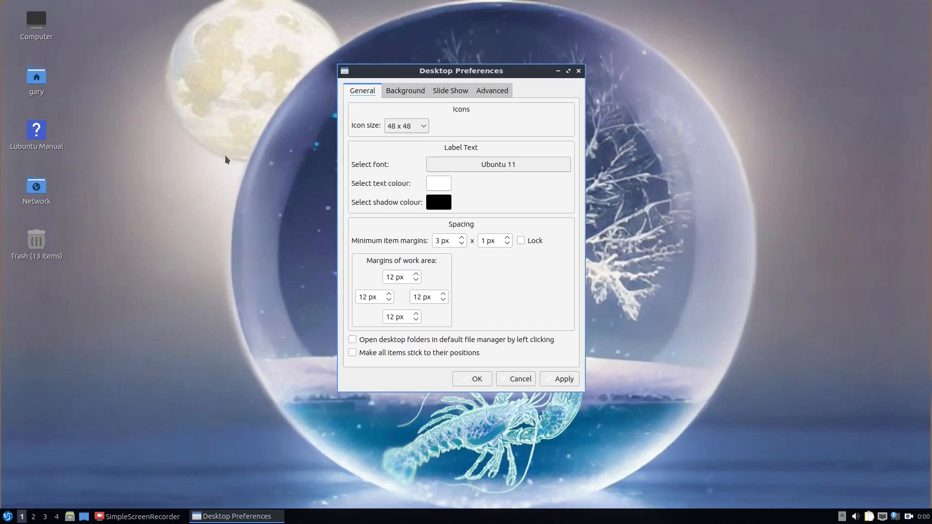
{"action": "mouse_move", "coordinate": [97, 59]}
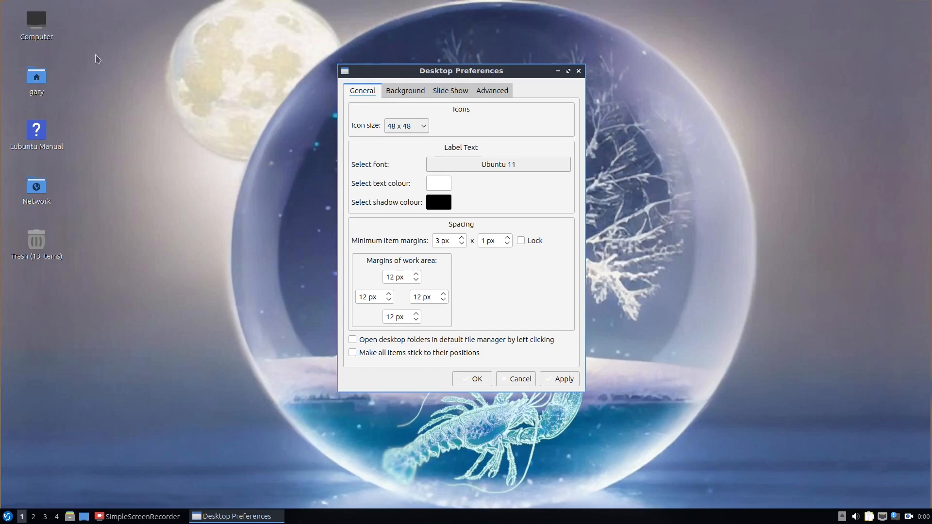
{"action": "left_click", "coordinate": [406, 125]}
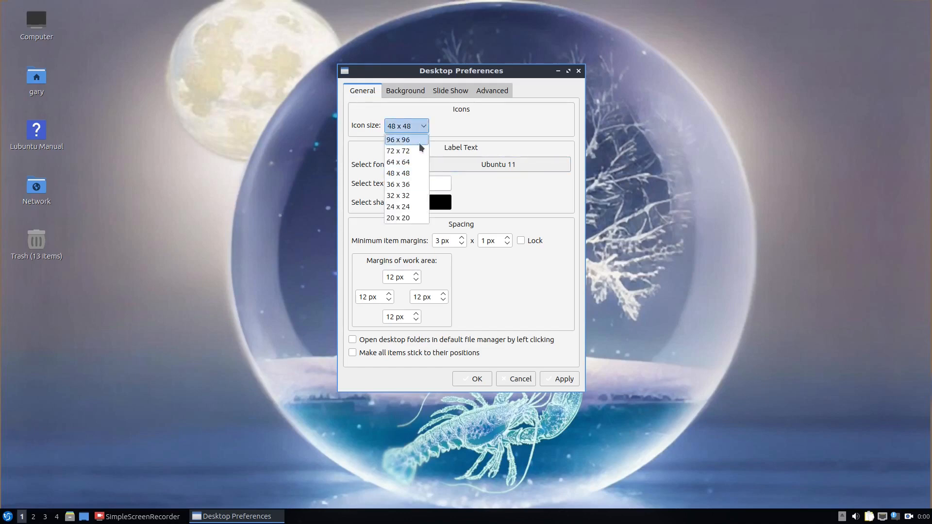
{"action": "left_click", "coordinate": [397, 195]}
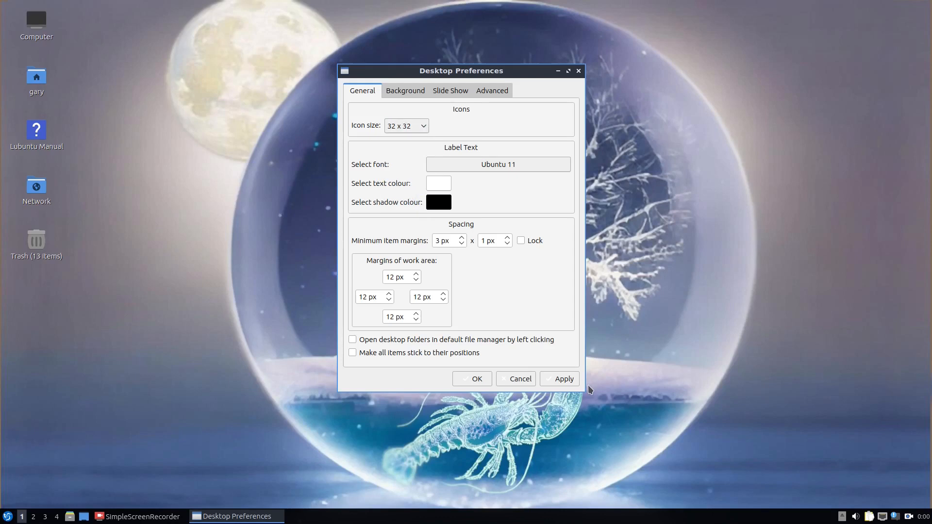
{"action": "left_click", "coordinate": [406, 125]}
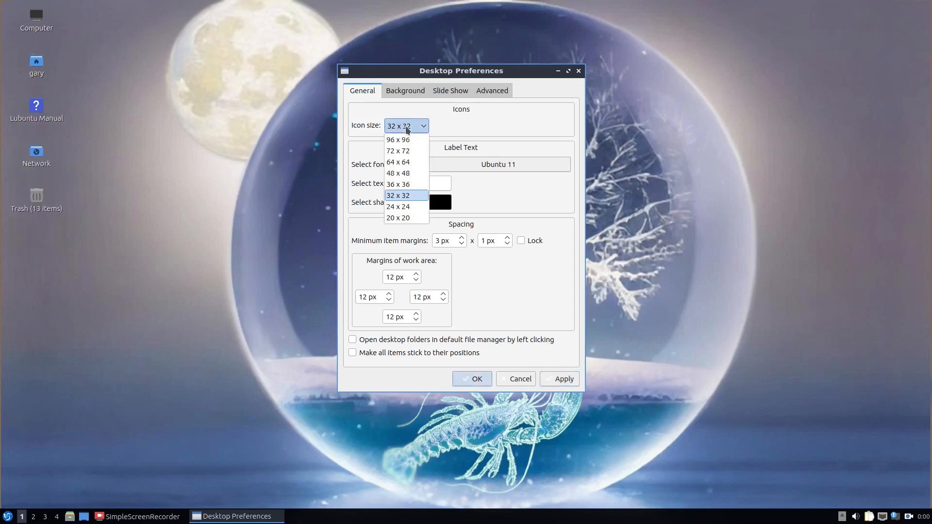
Step: Try the largest 96 x 96 icon size, then return the icons to 32 x 32
{"action": "left_click", "coordinate": [398, 140]}
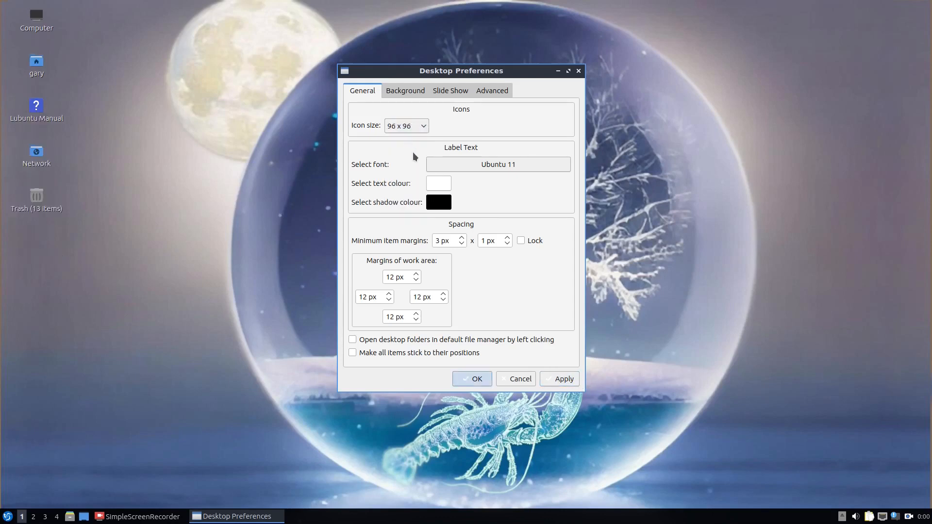
{"action": "left_click", "coordinate": [562, 378]}
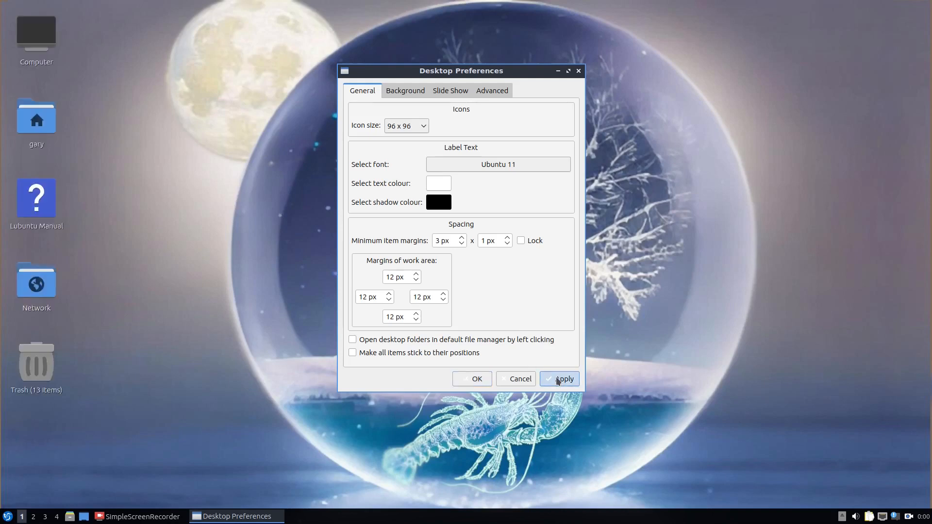
{"action": "left_click", "coordinate": [405, 125]}
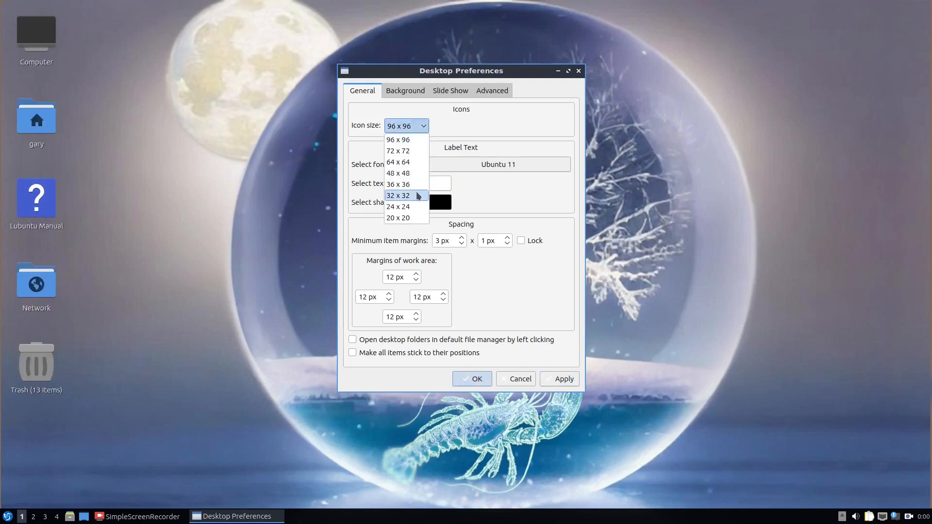
{"action": "left_click", "coordinate": [398, 195]}
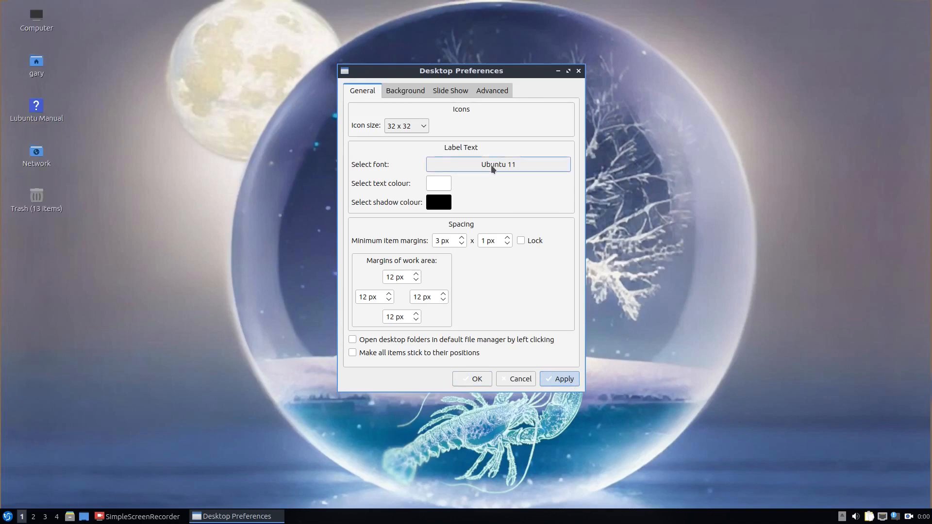
{"action": "mouse_move", "coordinate": [404, 91]}
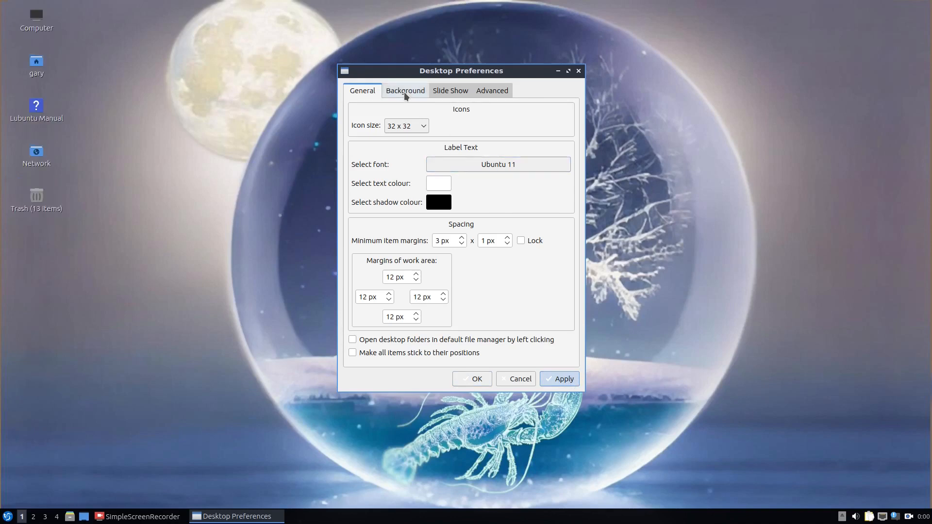
Step: Hide only the Lubuntu Manual desktop shortcut, keeping Home, Trash, Computer and Network visible
{"action": "left_click", "coordinate": [492, 91]}
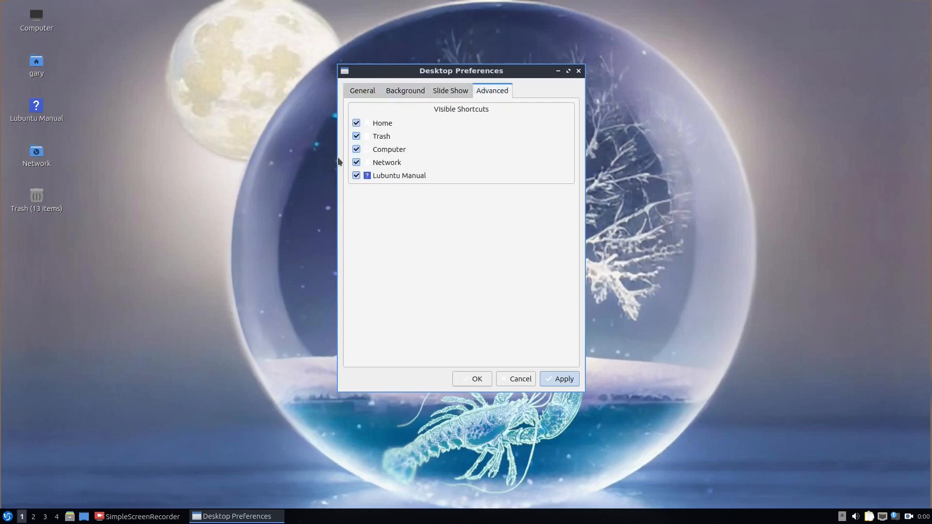
{"action": "mouse_move", "coordinate": [367, 125]}
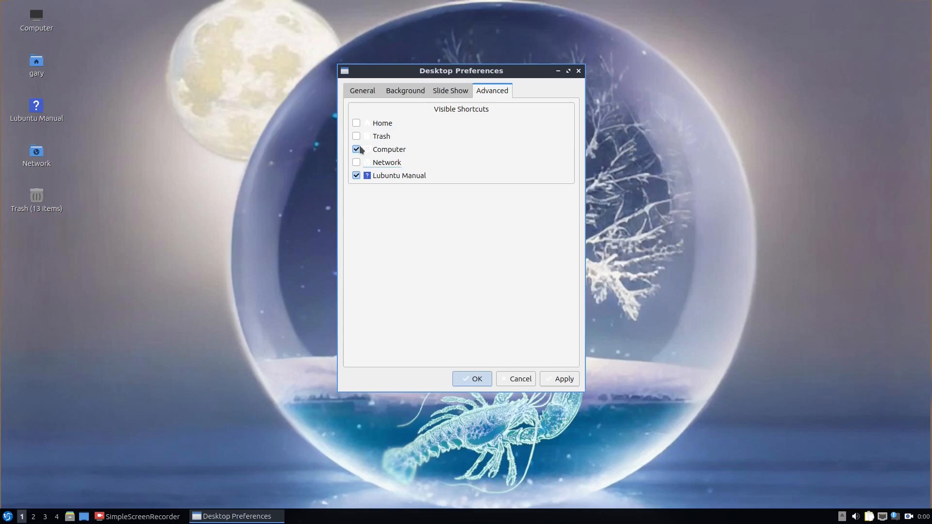
{"action": "left_click", "coordinate": [564, 378]}
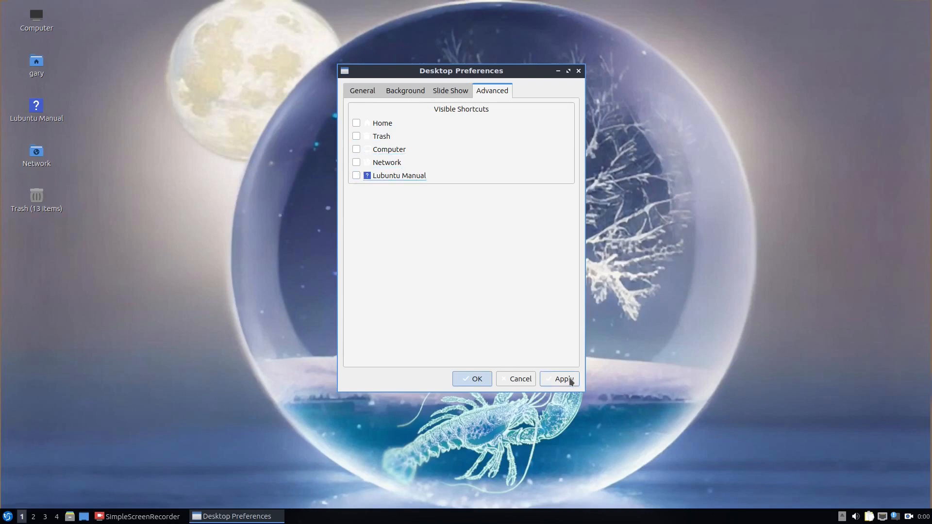
{"action": "left_click", "coordinate": [356, 123]}
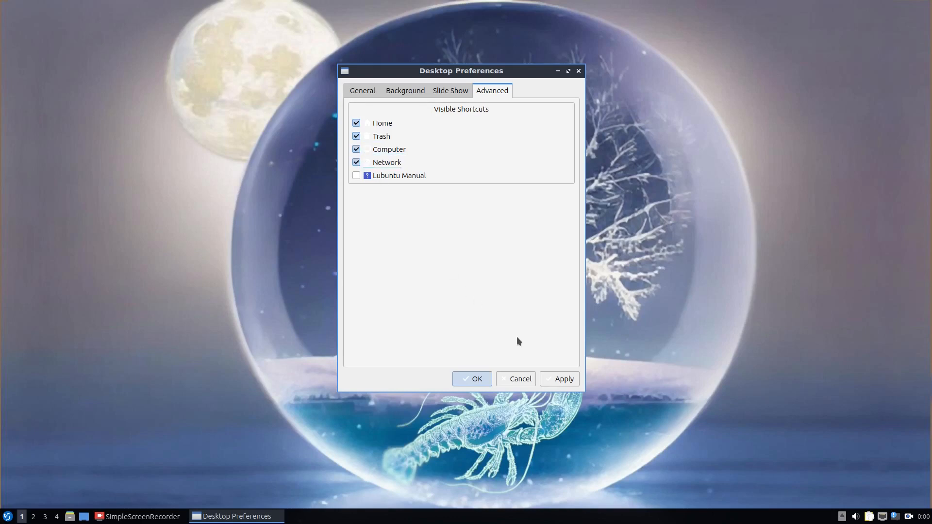
{"action": "left_click", "coordinate": [563, 379]}
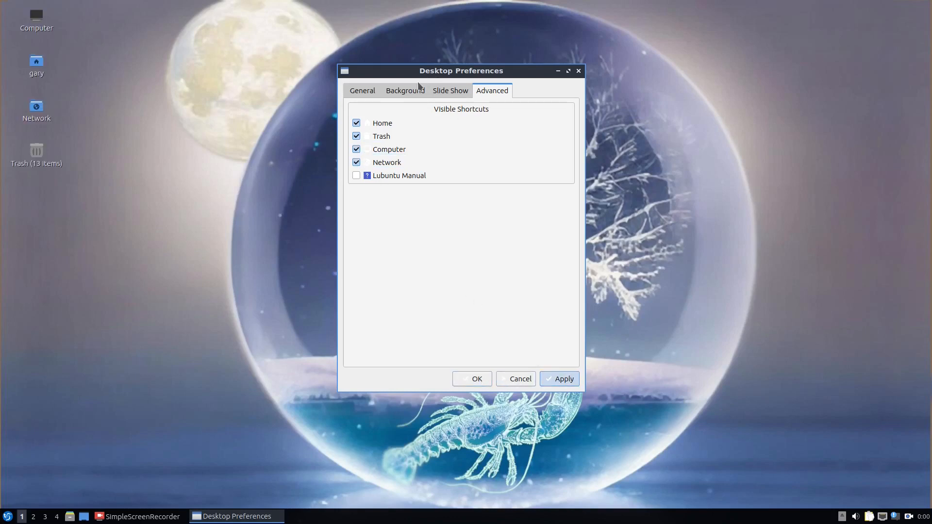
{"action": "left_click", "coordinate": [404, 91]}
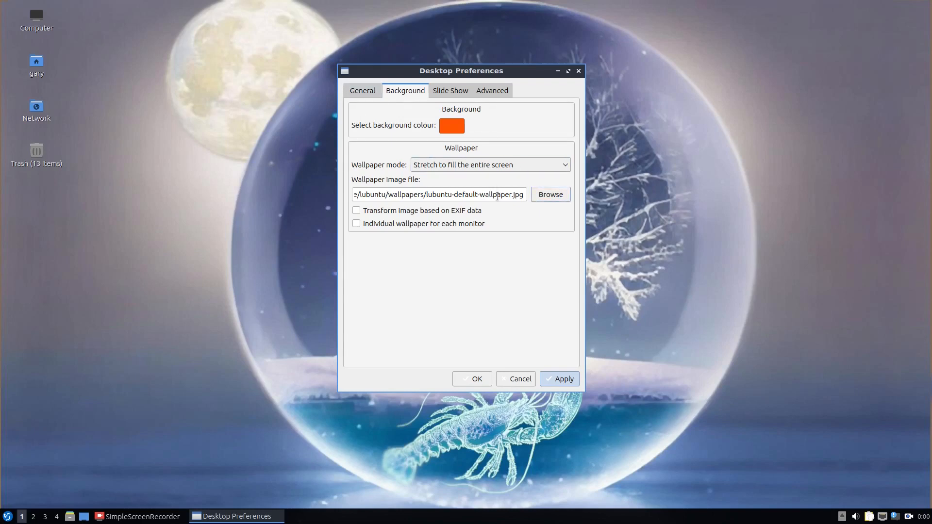
Step: Clear the wallpaper file path so the desktop shows a plain blue background
{"action": "triple_click", "coordinate": [438, 194]}
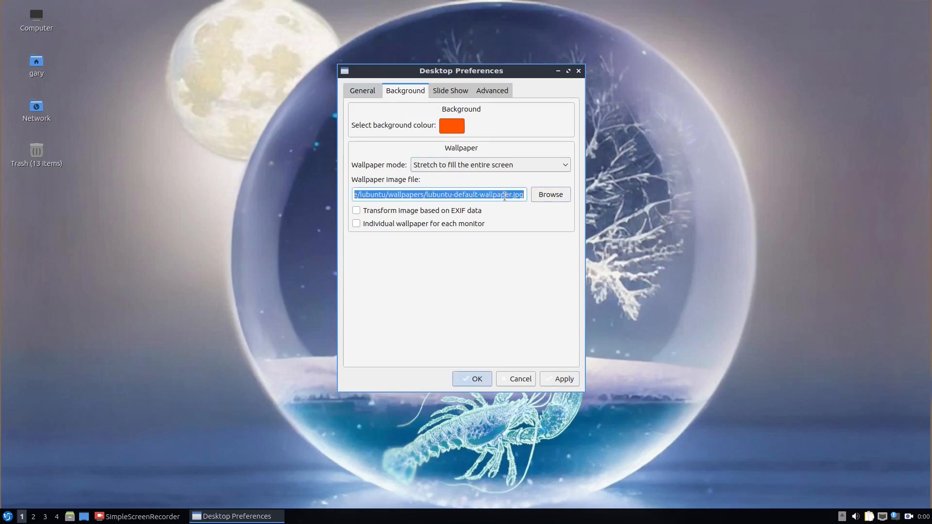
{"action": "key", "text": "Delete"}
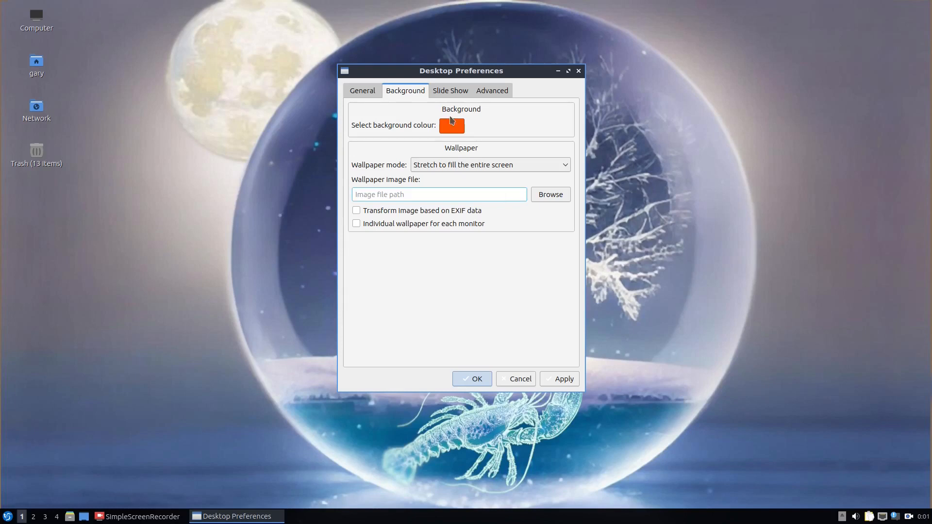
{"action": "left_click", "coordinate": [451, 126]}
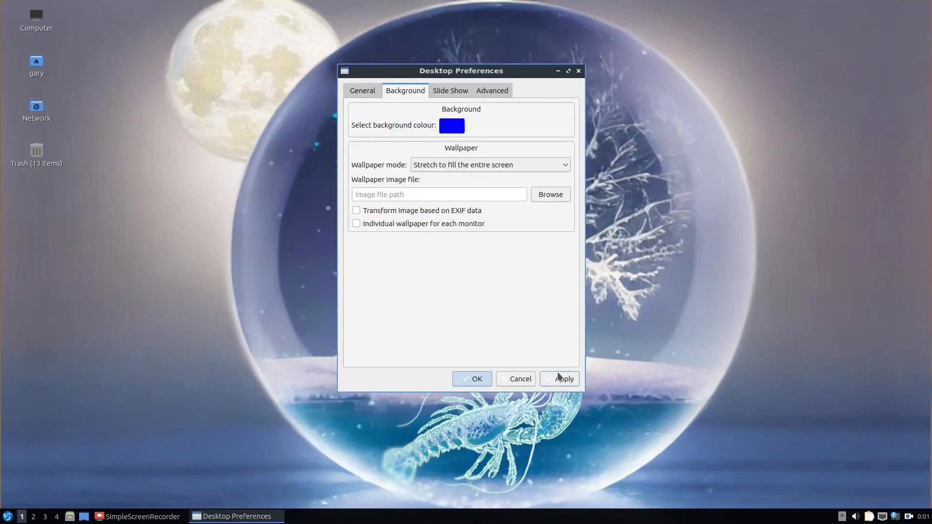
{"action": "left_click", "coordinate": [563, 378]}
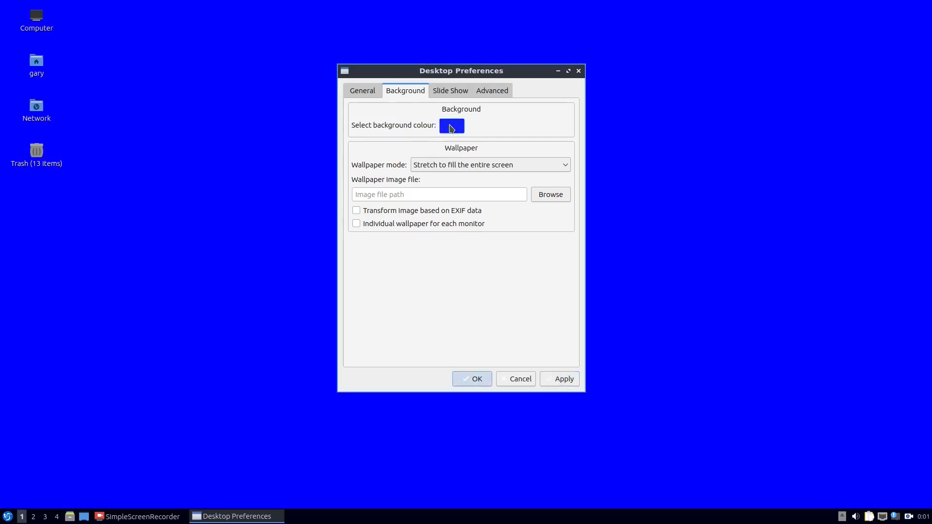
Step: Change the desktop background colour to solid black and apply it
{"action": "left_click", "coordinate": [451, 125]}
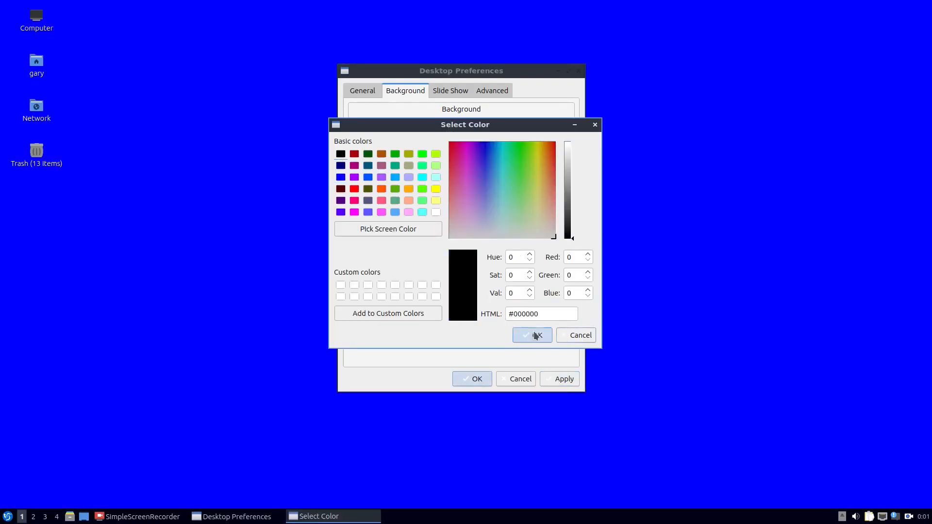
{"action": "left_click", "coordinate": [530, 334]}
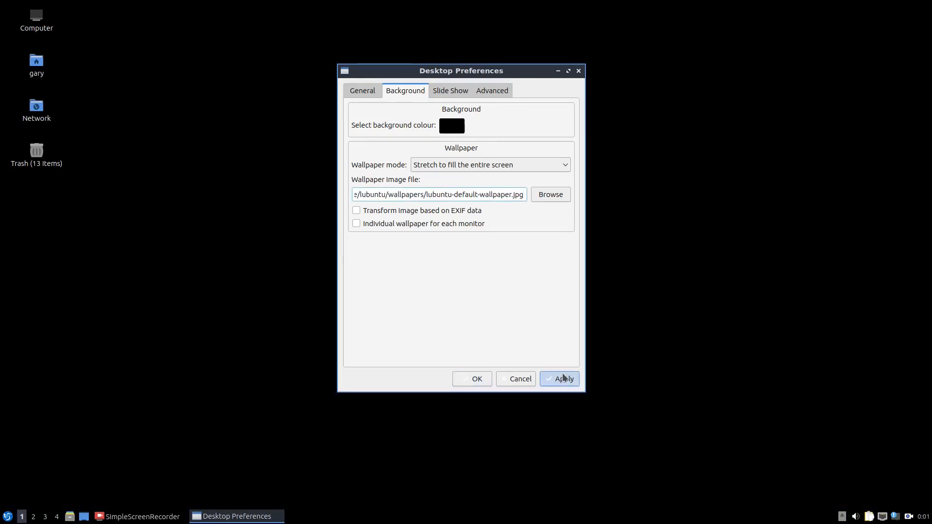
{"action": "left_click", "coordinate": [549, 194]}
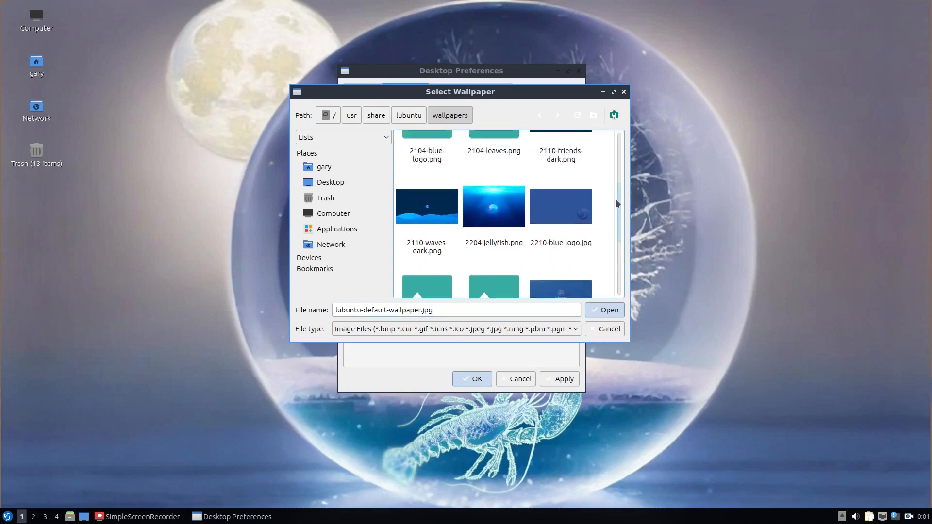
Step: Navigate the file picker to the /usr/share/lxqt/wallpapers folder
{"action": "scroll", "scroll_direction": "down", "scroll_amount": 3}
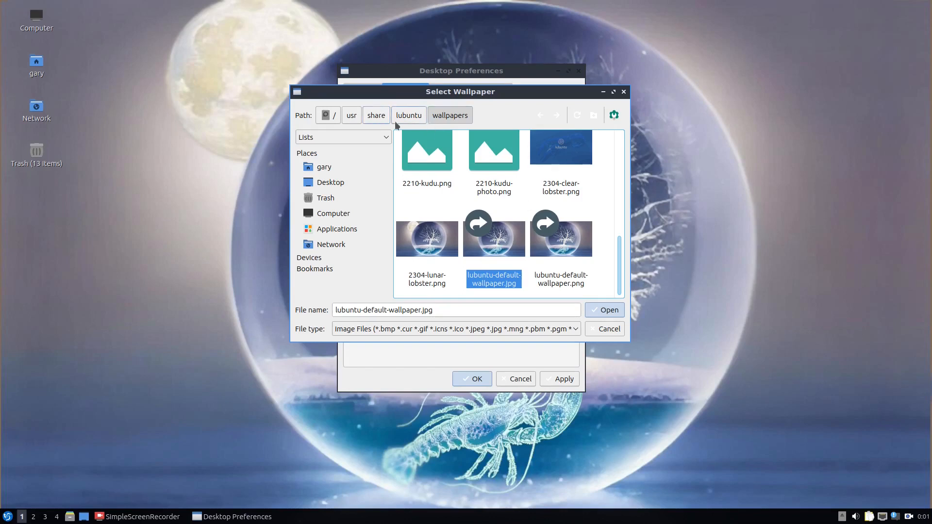
{"action": "left_click", "coordinate": [376, 115]}
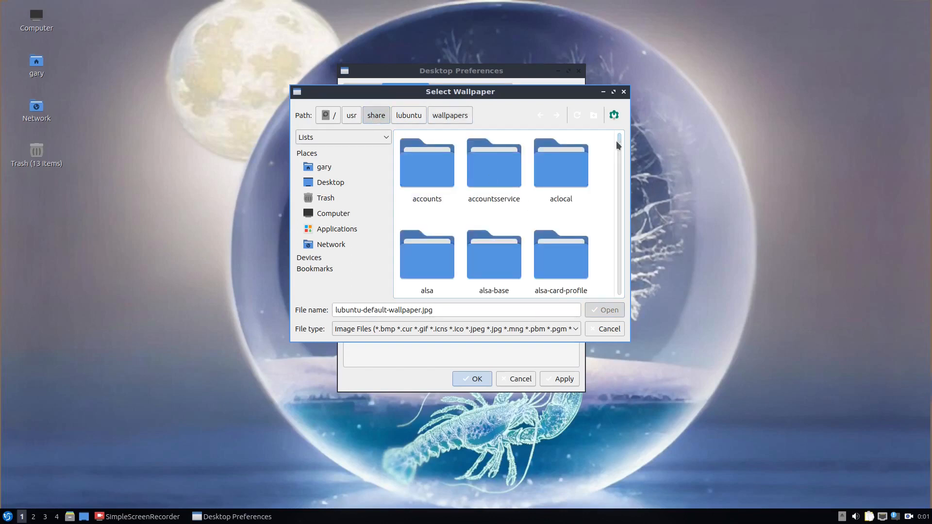
{"action": "scroll", "scroll_direction": "down", "scroll_amount": 3}
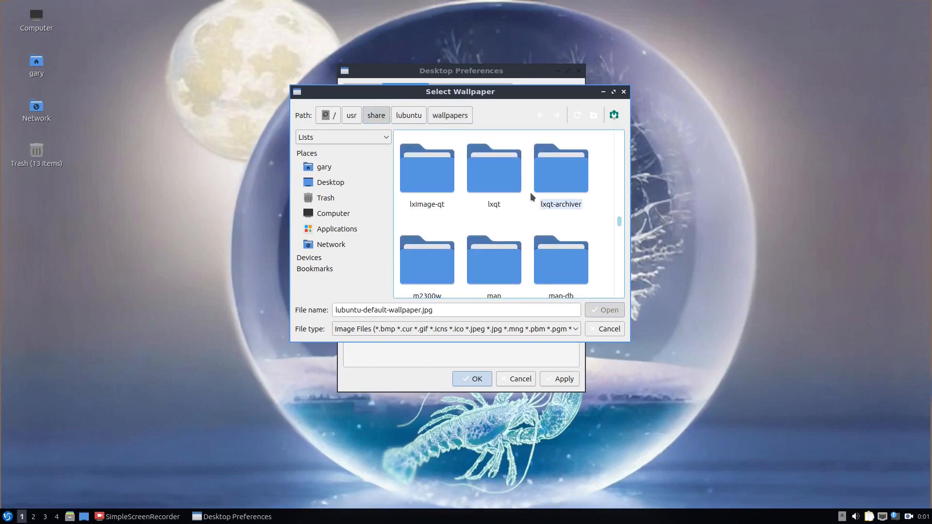
{"action": "double_click", "coordinate": [494, 167]}
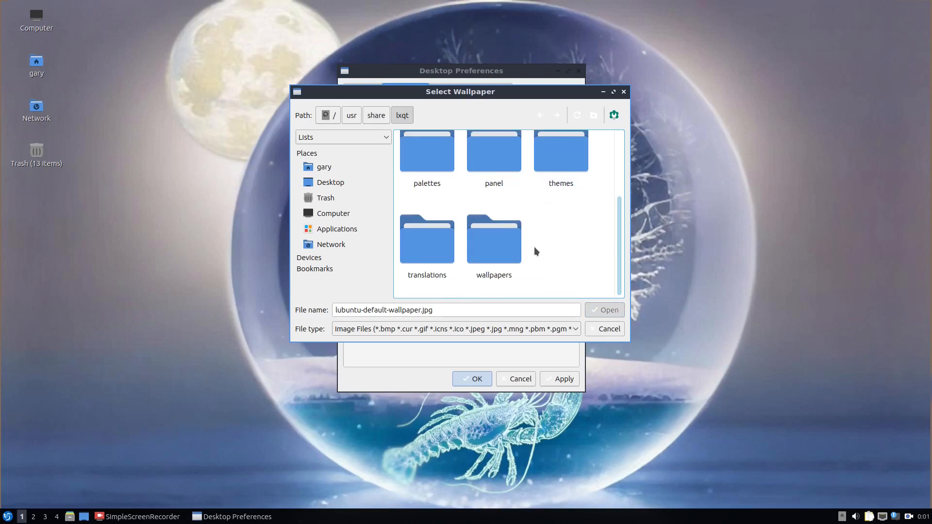
{"action": "double_click", "coordinate": [493, 239]}
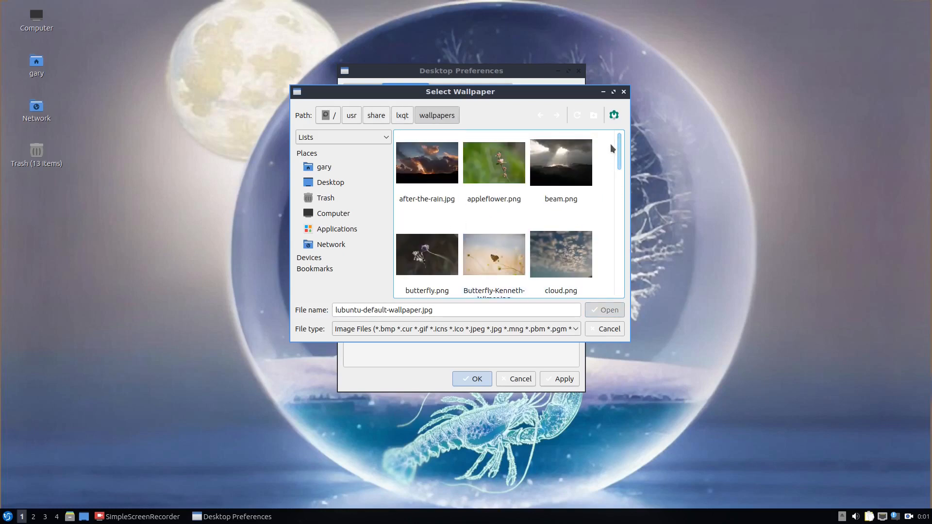
Step: Choose this-is-not-windows.jpg as the desktop wallpaper image
{"action": "scroll", "scroll_direction": "down", "scroll_amount": 3}
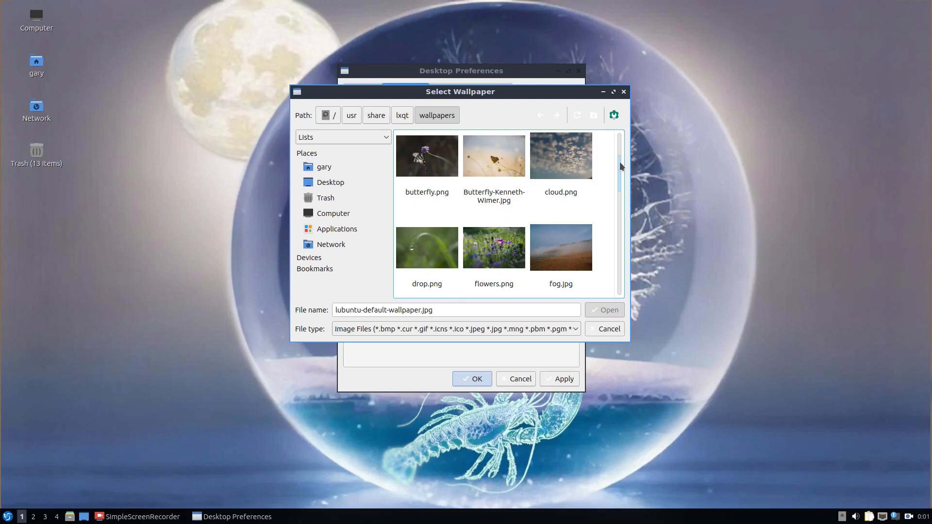
{"action": "scroll", "scroll_direction": "down", "scroll_amount": 3}
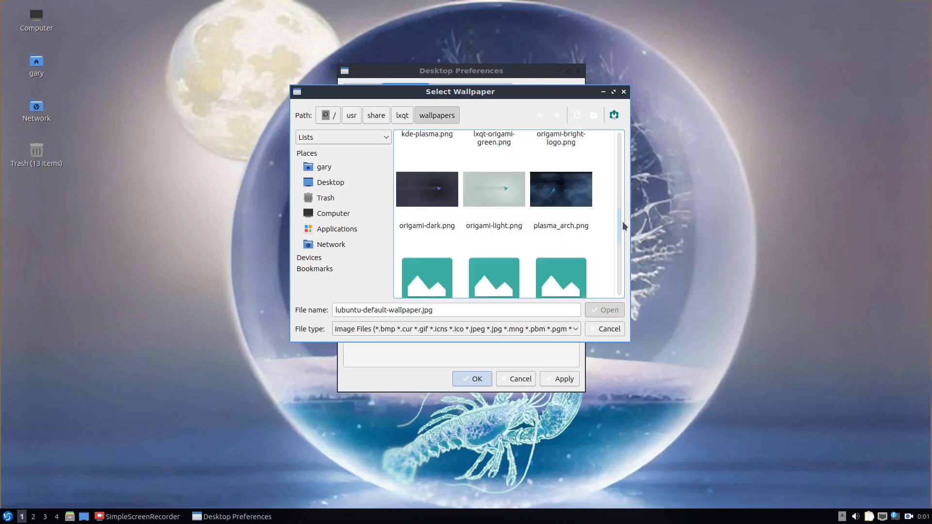
{"action": "scroll", "scroll_direction": "down", "scroll_amount": 3}
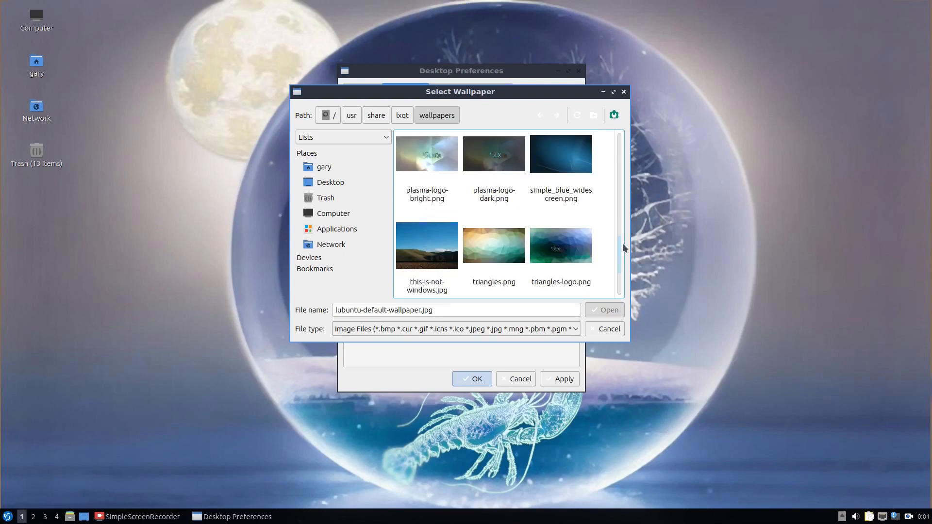
{"action": "left_click", "coordinate": [426, 246]}
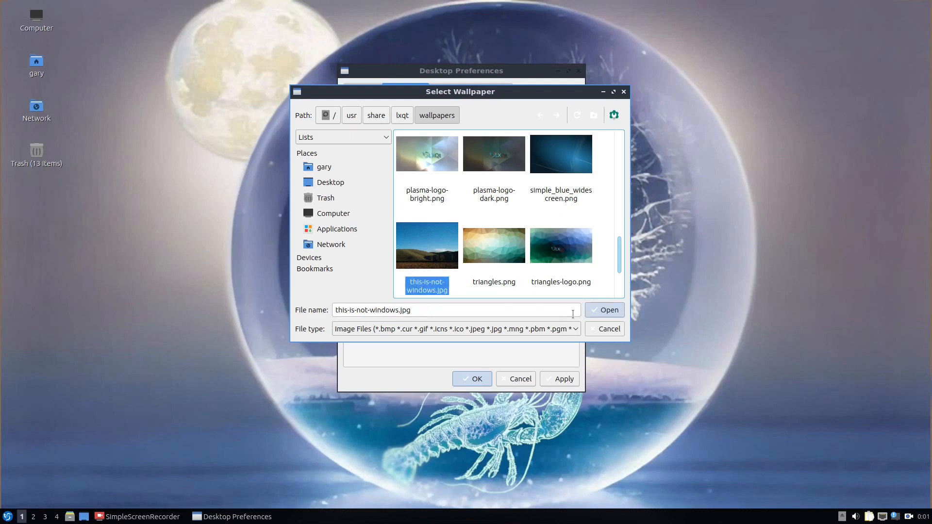
{"action": "left_click", "coordinate": [609, 309]}
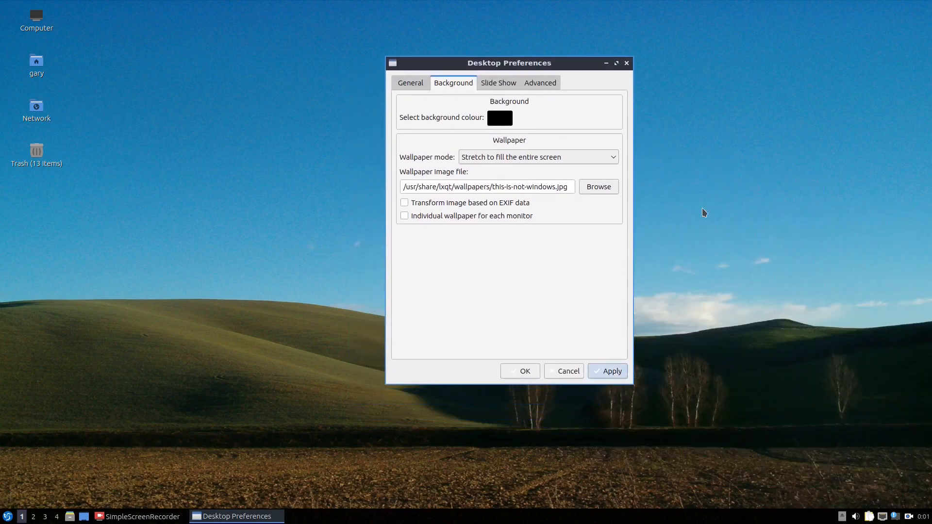
Step: Browse the home folder for the seaside sunset photo to use as wallpaper
{"action": "left_click", "coordinate": [598, 186]}
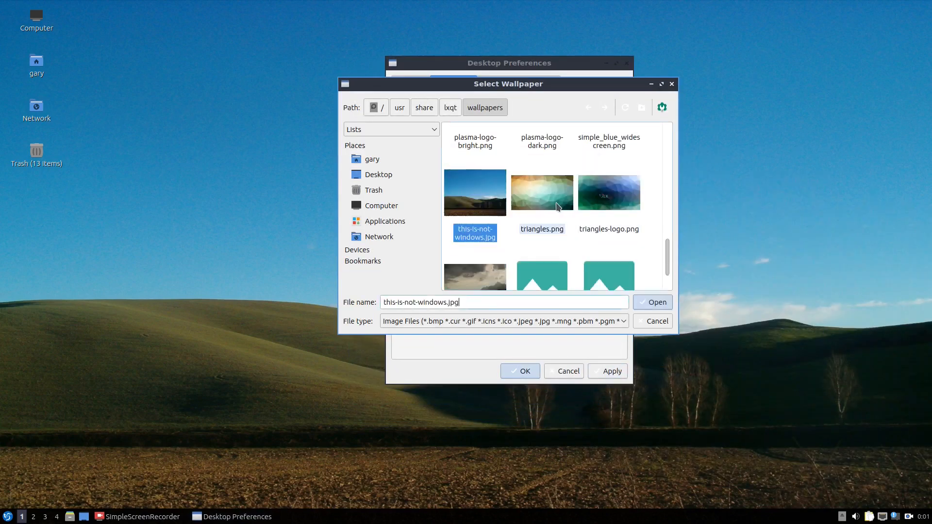
{"action": "left_click", "coordinate": [372, 159]}
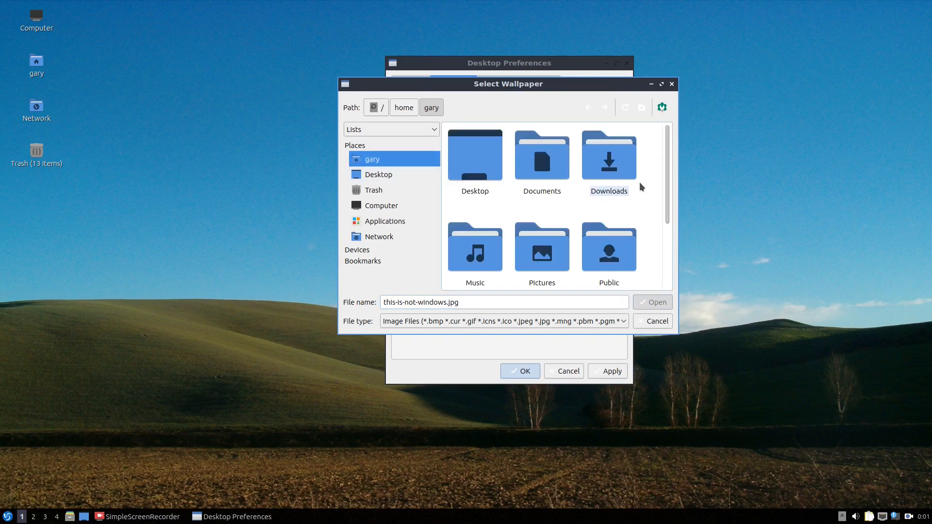
{"action": "double_click", "coordinate": [542, 246]}
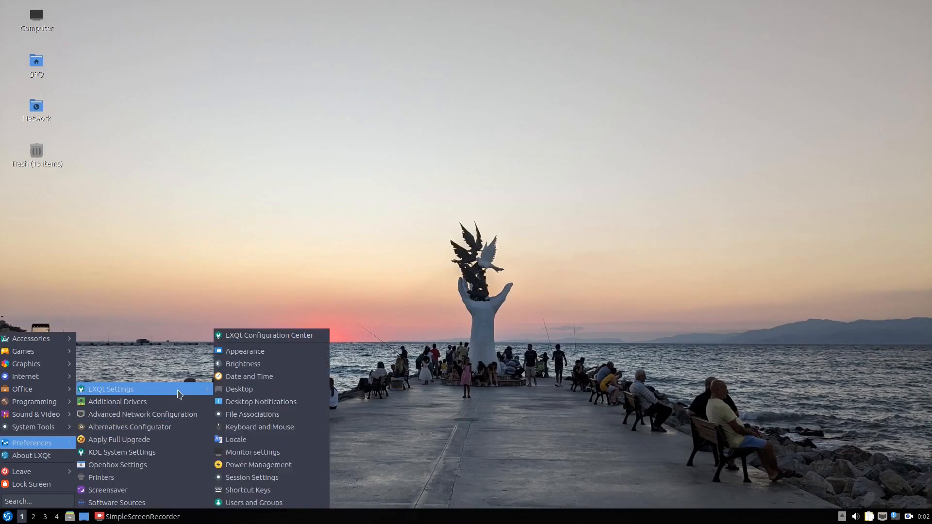
{"action": "mouse_move", "coordinate": [270, 334]}
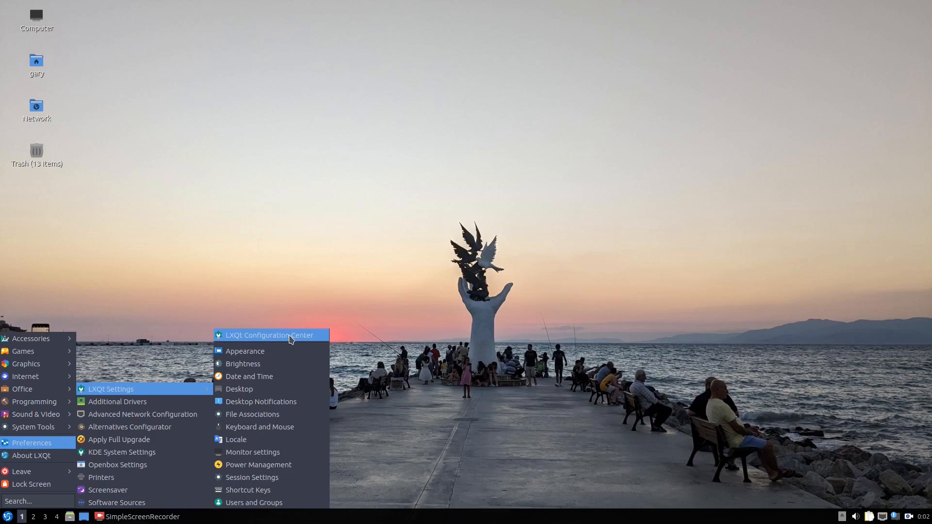
Step: Launch LXQt Configuration Center and open its Appearance settings
{"action": "left_click", "coordinate": [269, 334]}
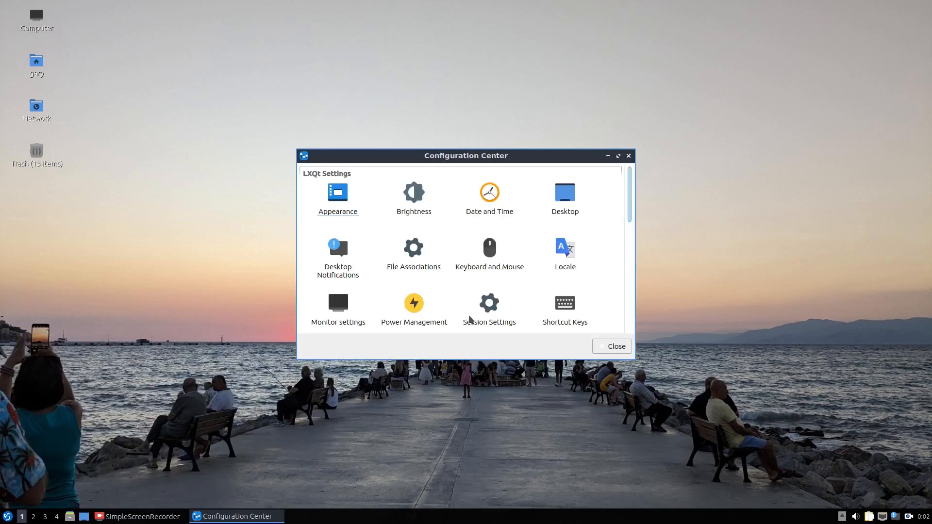
{"action": "mouse_move", "coordinate": [336, 212]}
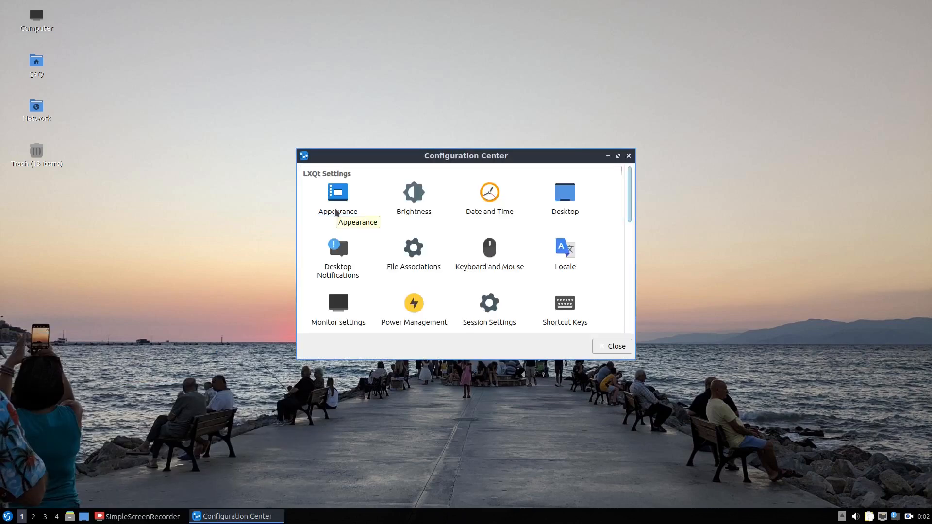
{"action": "left_click", "coordinate": [338, 198]}
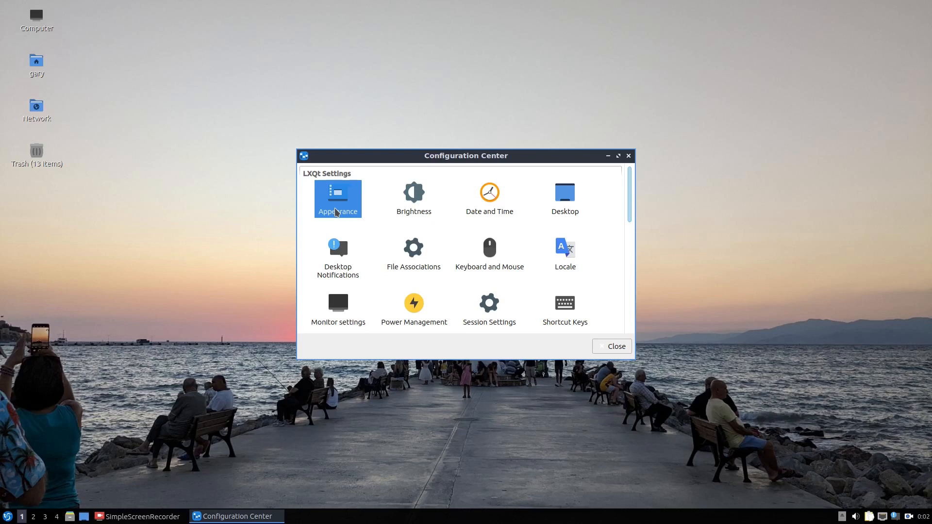
{"action": "double_click", "coordinate": [338, 199]}
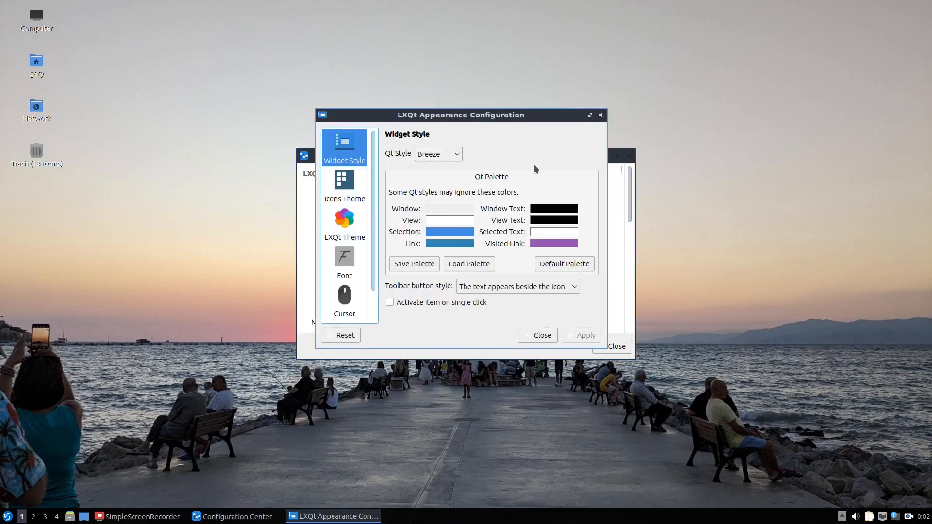
{"action": "mouse_move", "coordinate": [466, 162]}
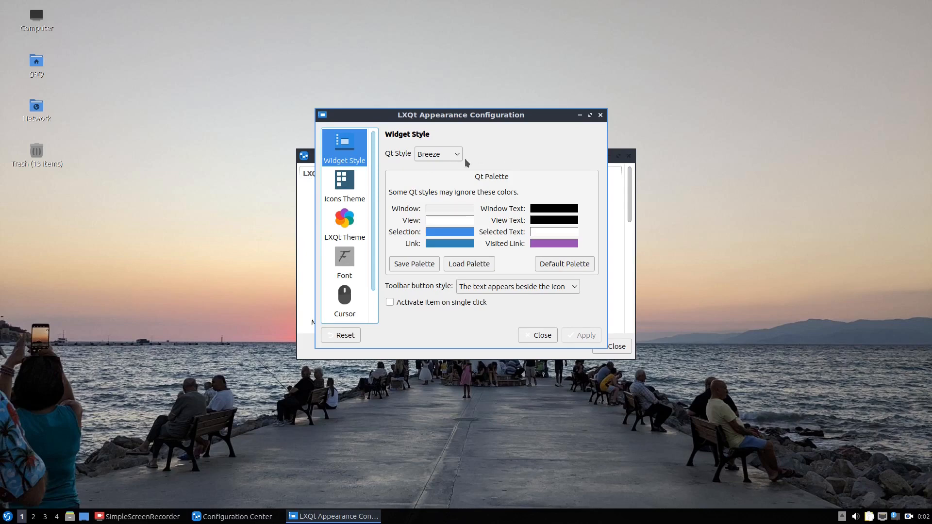
Step: Apply the Papirus-Light icon theme in LXQt Appearance Configuration
{"action": "left_click", "coordinate": [344, 181]}
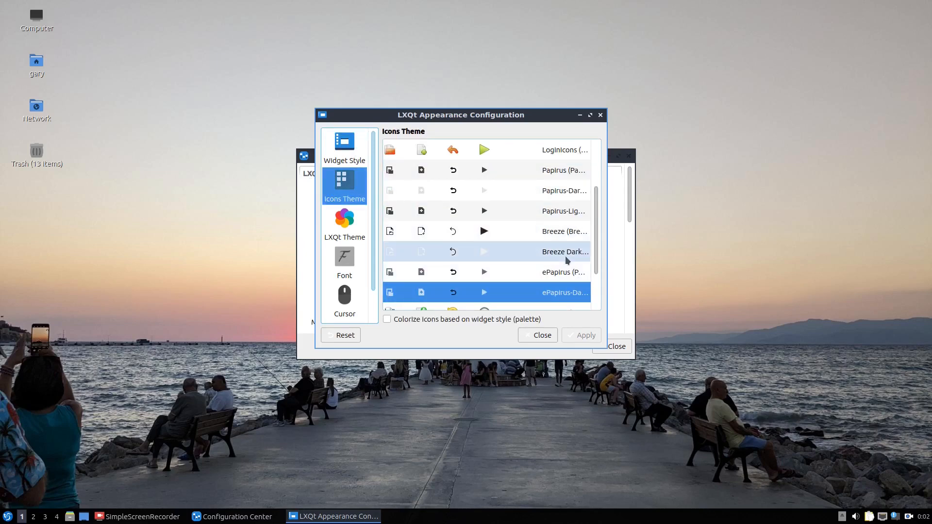
{"action": "scroll", "scroll_direction": "up", "scroll_amount": 3}
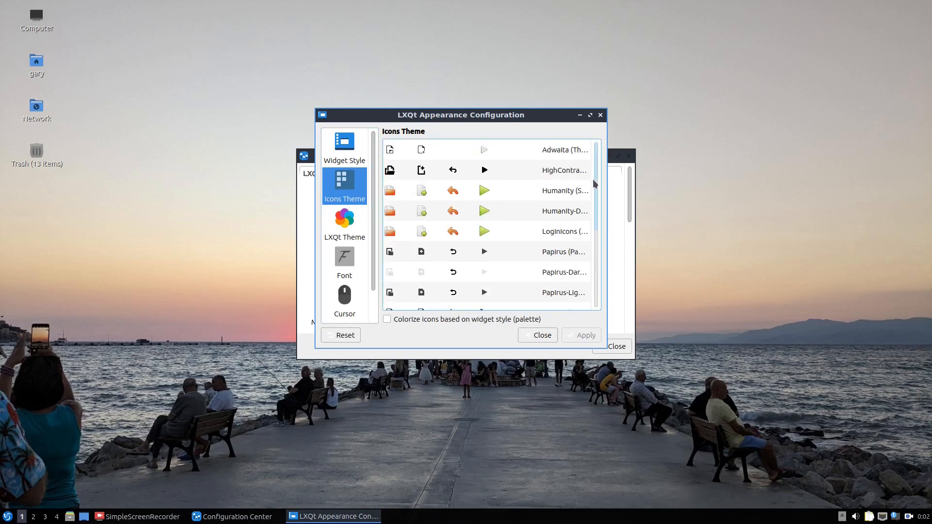
{"action": "scroll", "scroll_direction": "down", "scroll_amount": 3}
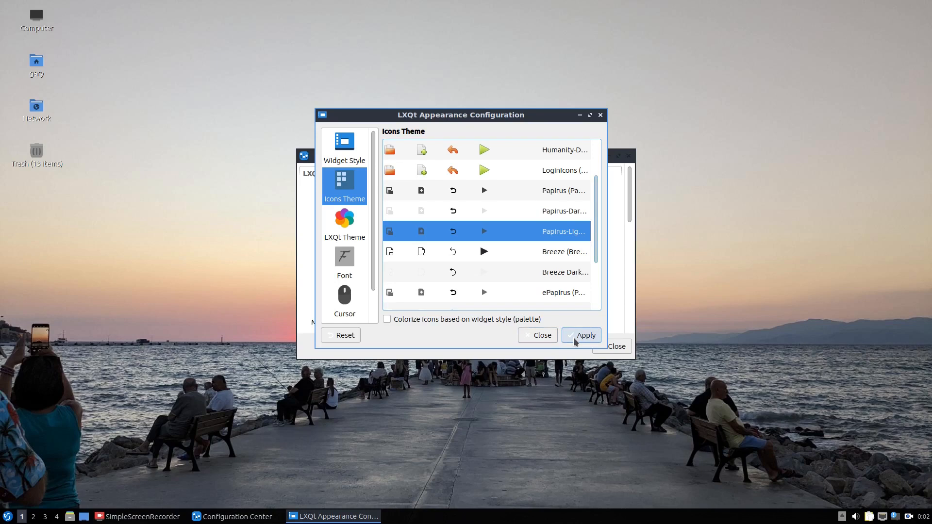
{"action": "left_click", "coordinate": [581, 335]}
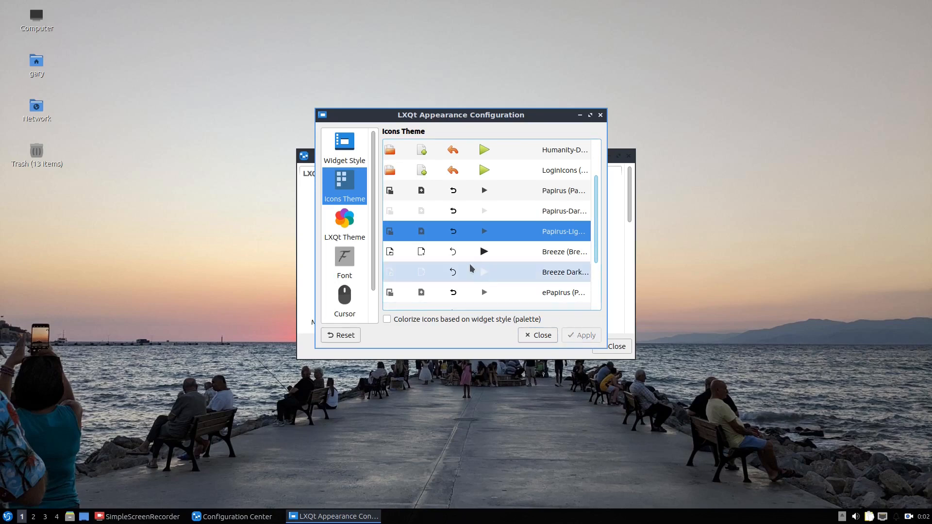
{"action": "left_click", "coordinate": [344, 223]}
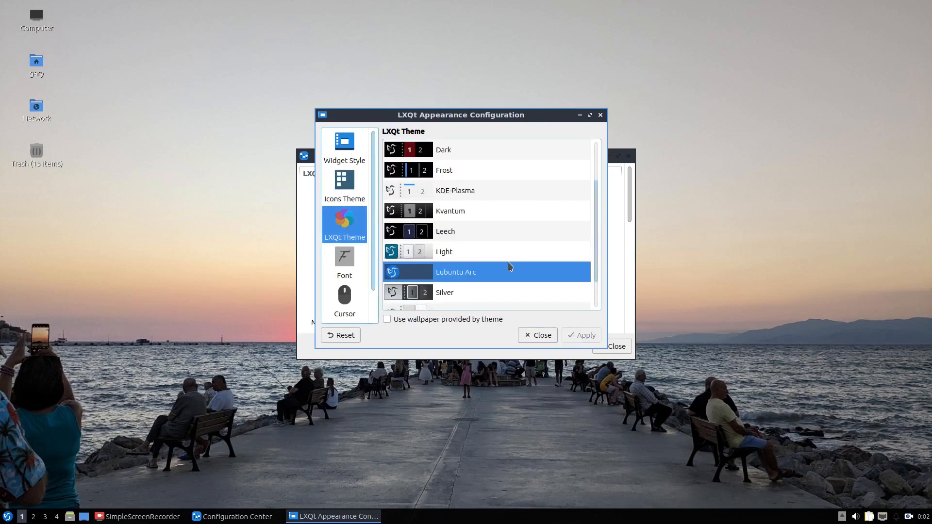
{"action": "mouse_move", "coordinate": [448, 214]}
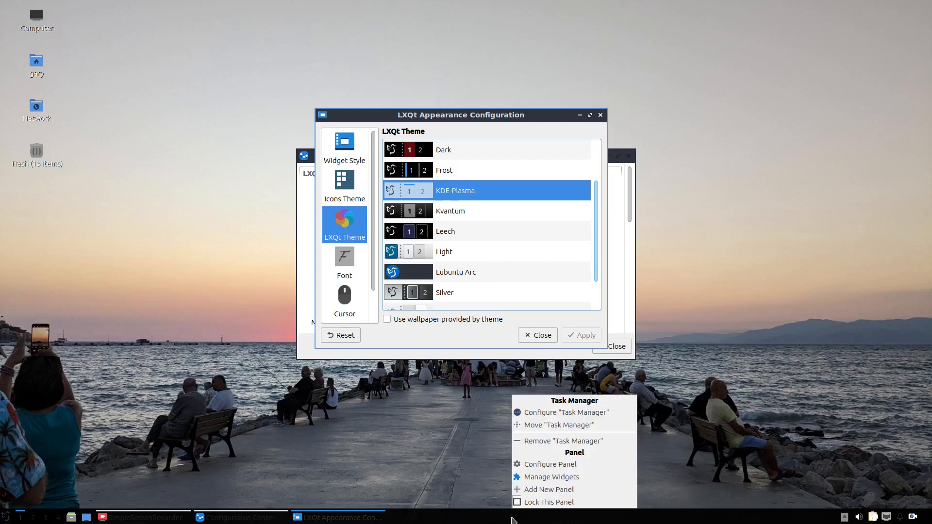
{"action": "mouse_move", "coordinate": [559, 464]}
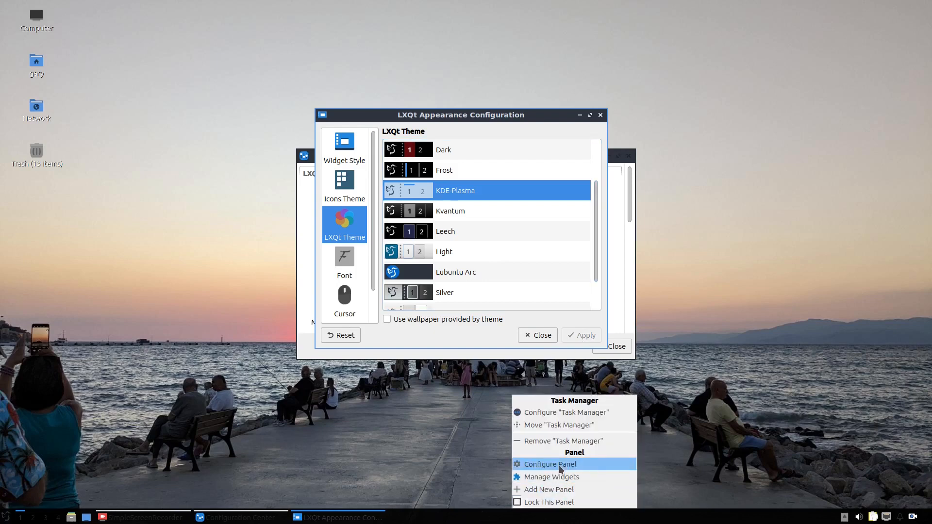
Step: Turn off the panel's custom background colour and close the appearance settings
{"action": "left_click", "coordinate": [549, 464]}
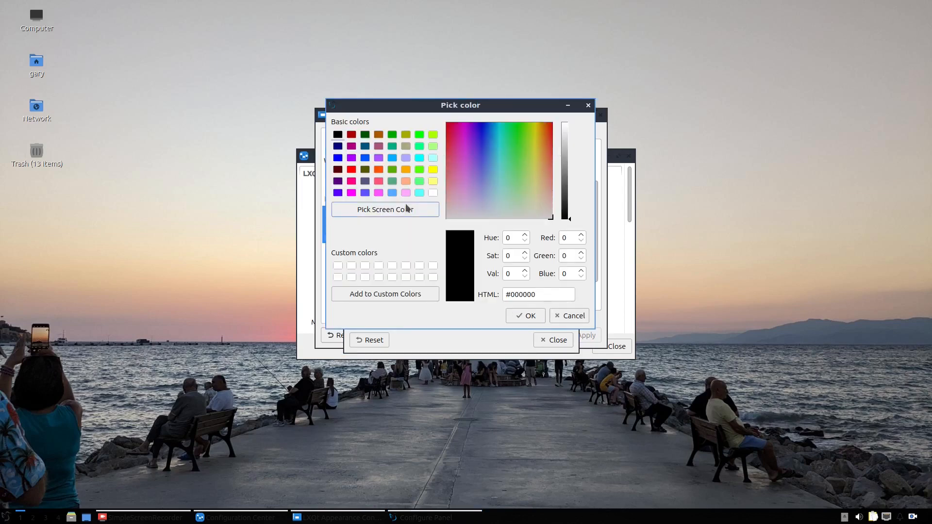
{"action": "left_click", "coordinate": [569, 315]}
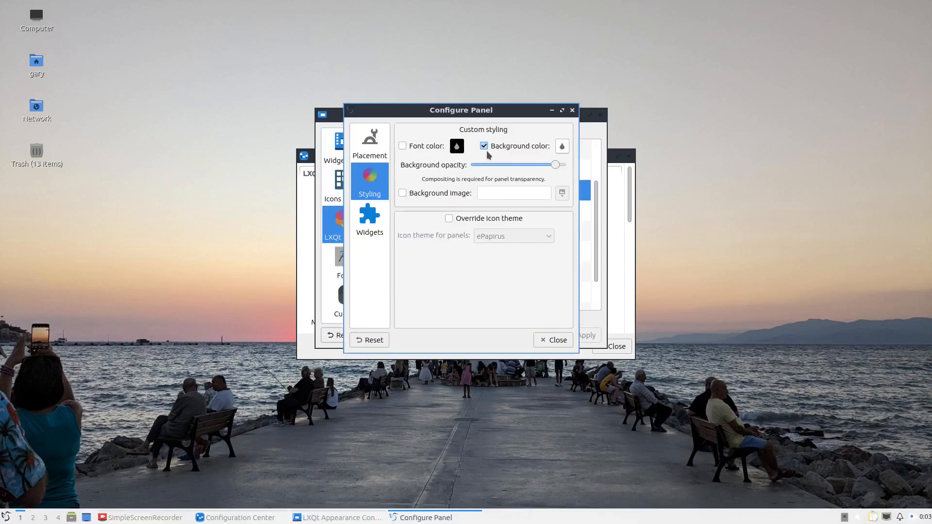
{"action": "left_click", "coordinate": [484, 146]}
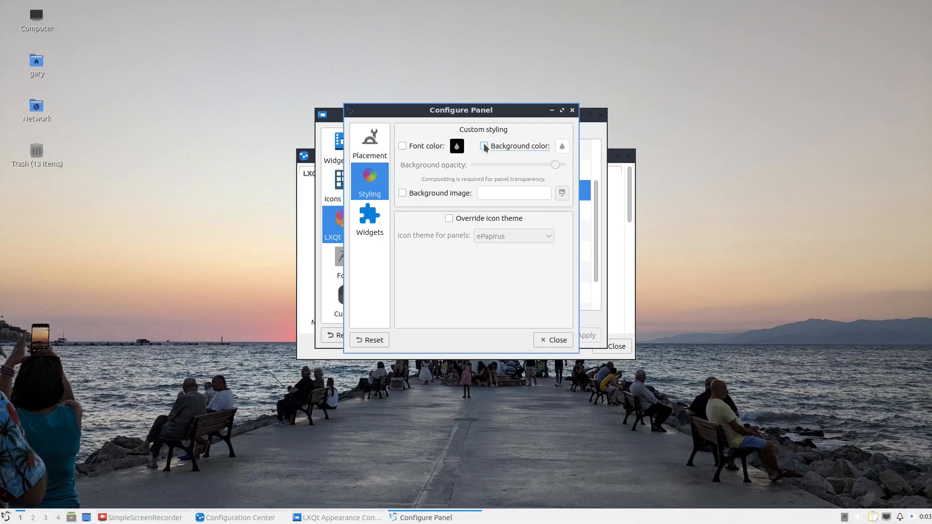
{"action": "left_click", "coordinate": [337, 516]}
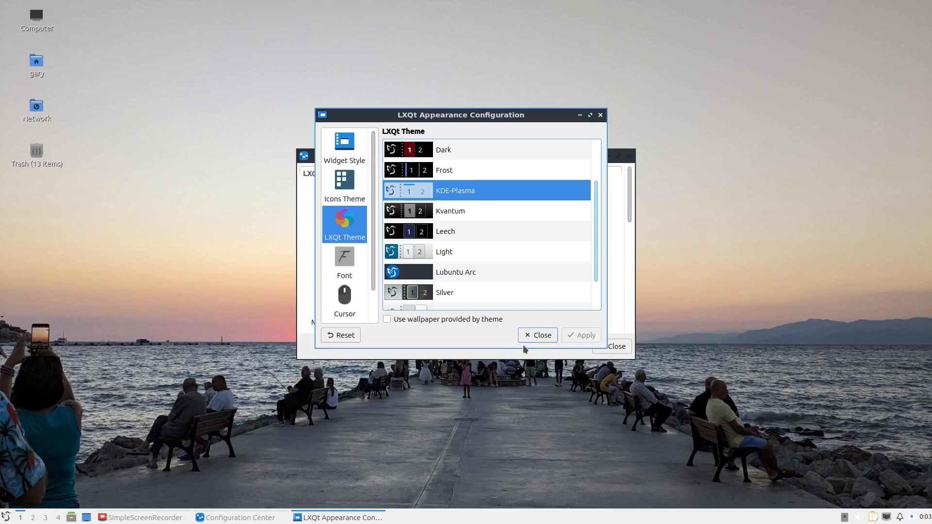
{"action": "left_click", "coordinate": [537, 335]}
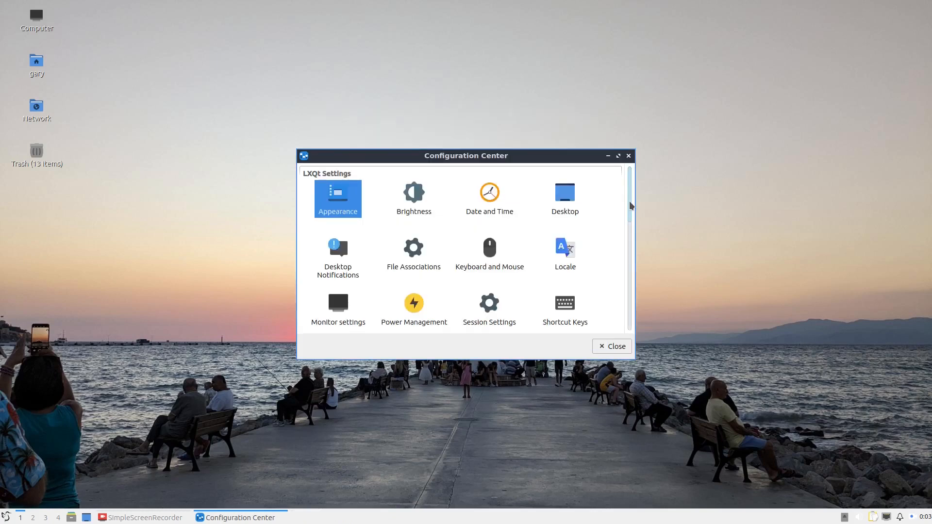
Step: Scroll through the System Settings section, then bring up the application menu
{"action": "scroll", "scroll_direction": "down", "scroll_amount": 3}
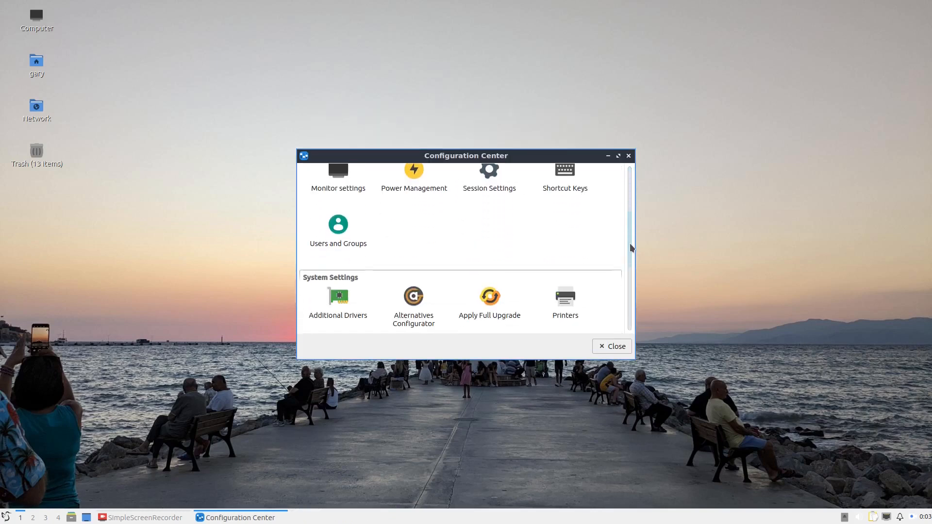
{"action": "scroll", "scroll_direction": "down", "scroll_amount": 3}
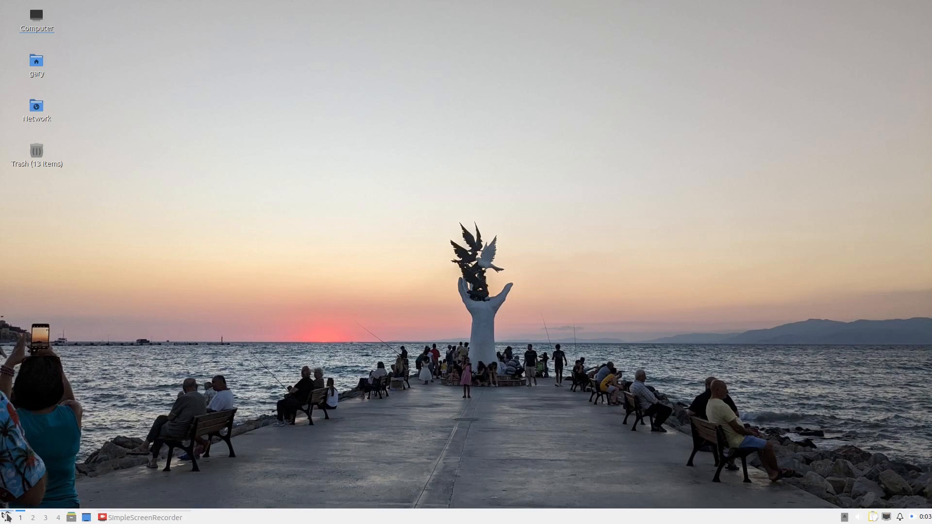
{"action": "left_click", "coordinate": [6, 516]}
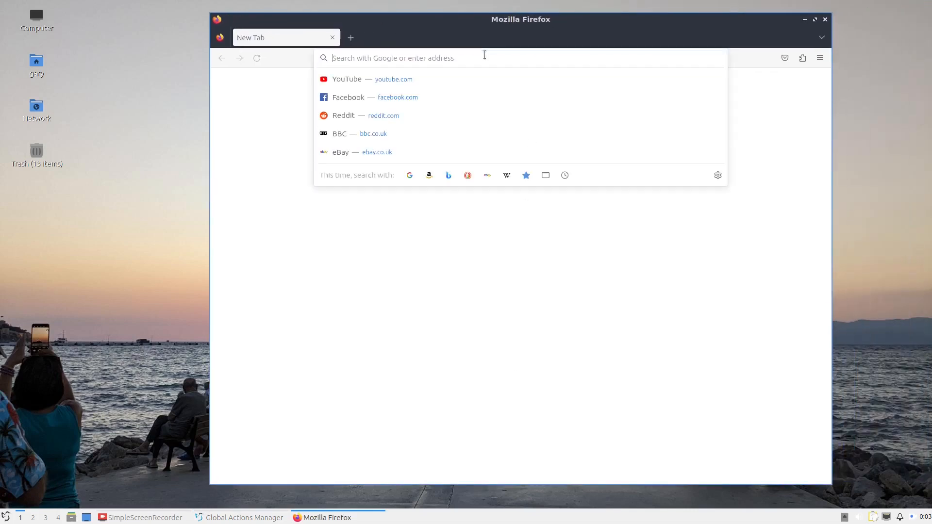
{"action": "type", "text": "youtube.com/@eve"}
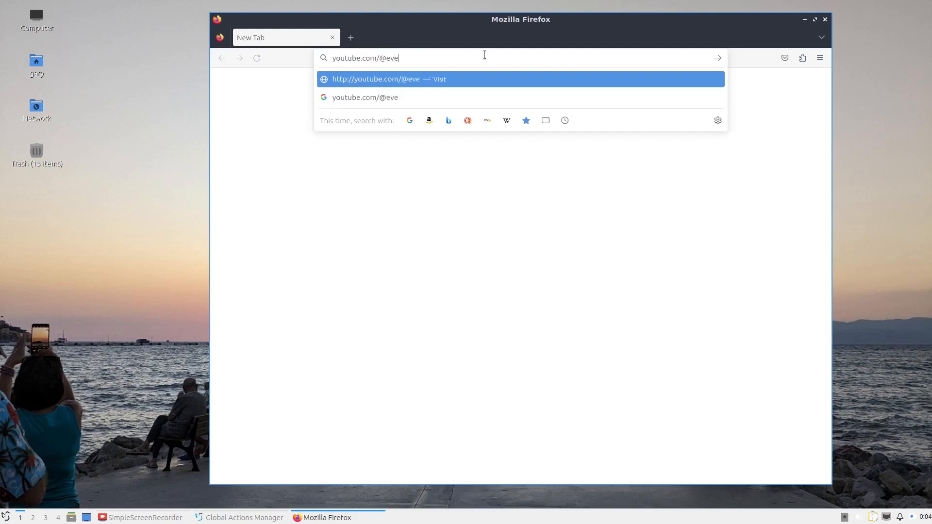
{"action": "type", "text": "rydaylinuxuser"}
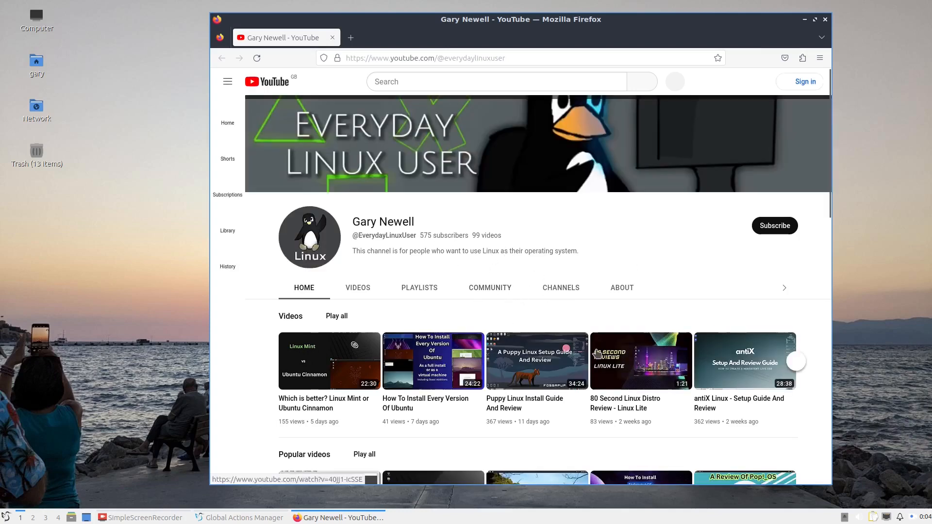
{"action": "mouse_move", "coordinate": [597, 354]}
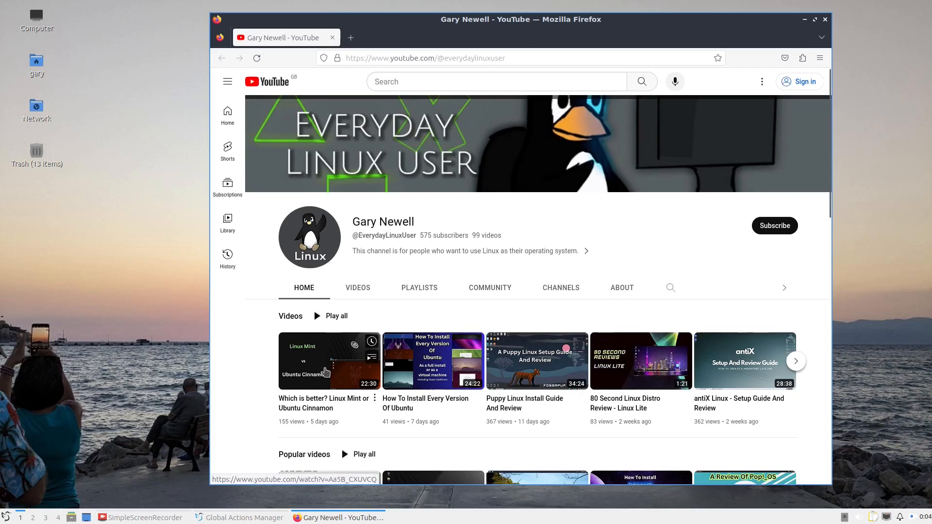
{"action": "mouse_move", "coordinate": [314, 363]}
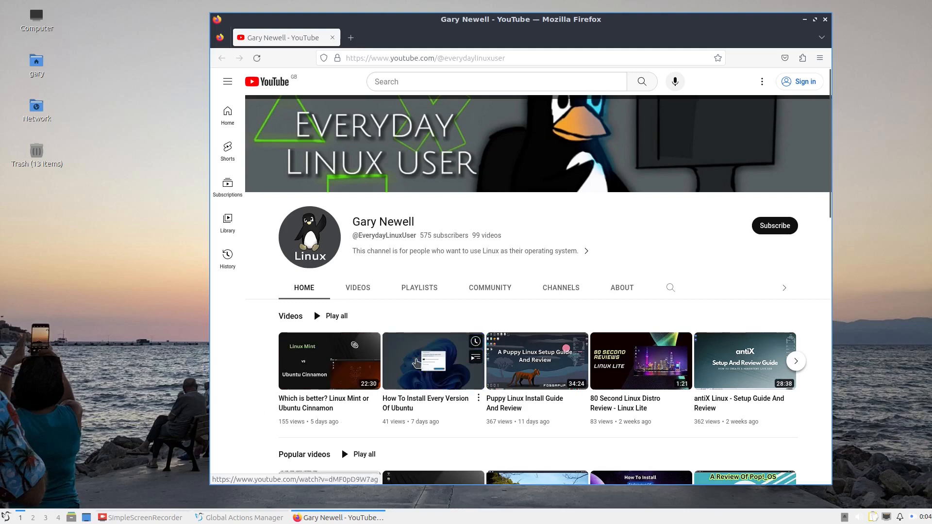
{"action": "mouse_move", "coordinate": [422, 365]}
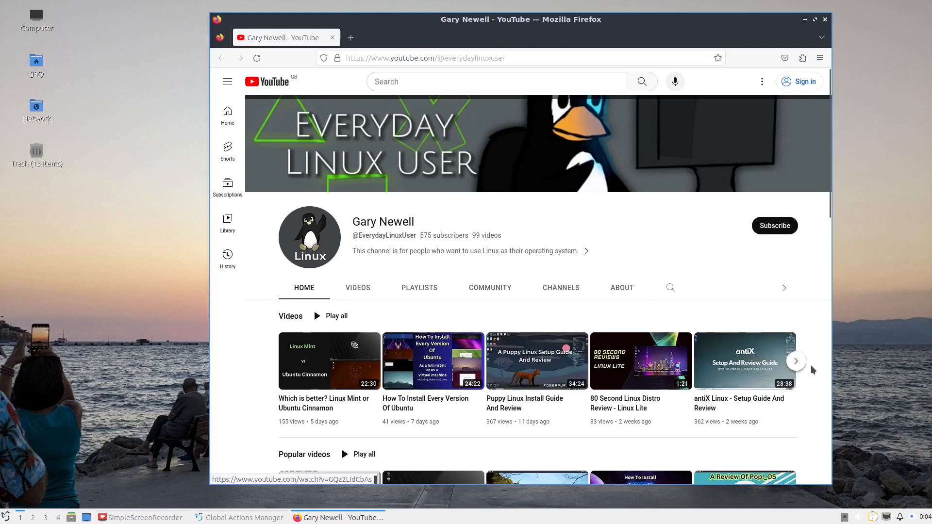
{"action": "left_click", "coordinate": [795, 361]}
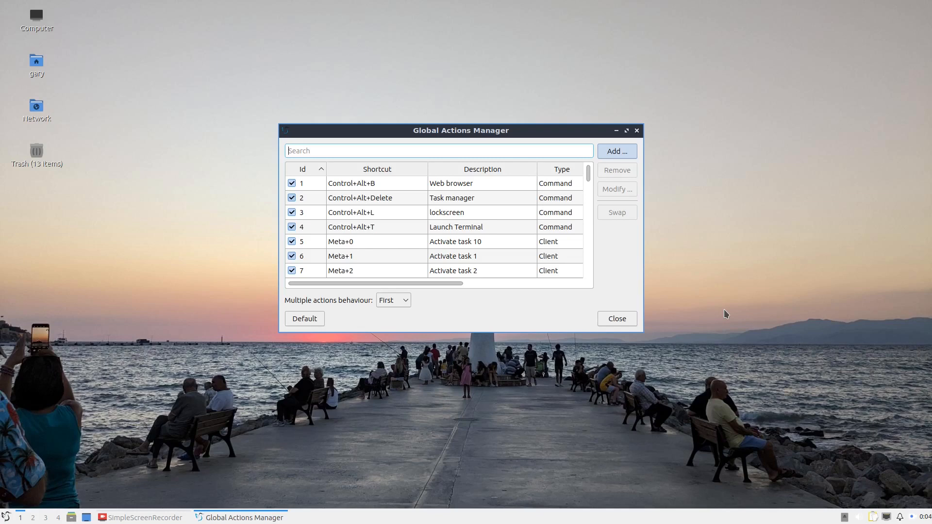
{"action": "mouse_move", "coordinate": [686, 258]}
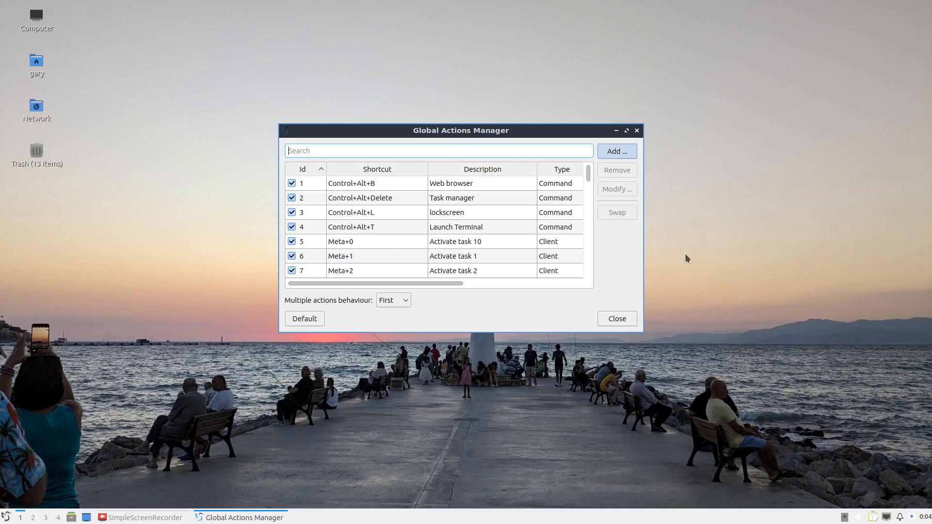
{"action": "left_click", "coordinate": [481, 241]}
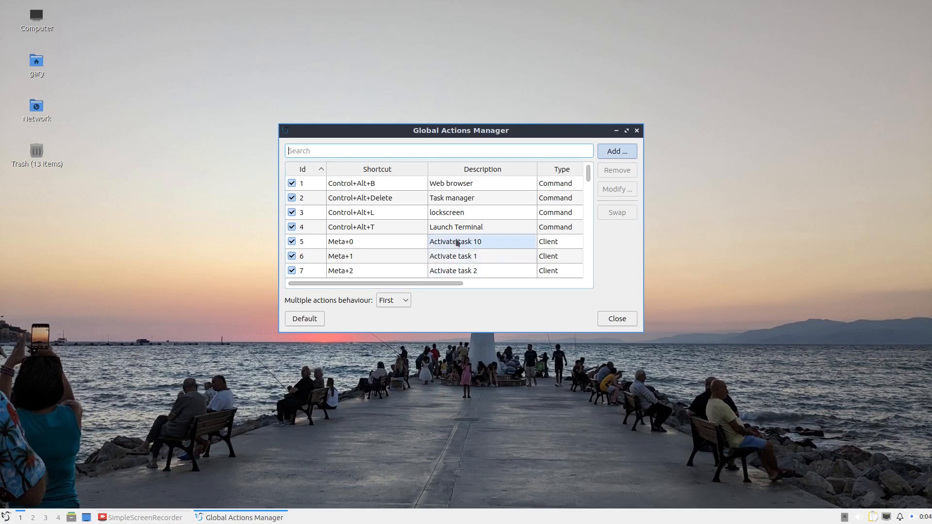
{"action": "mouse_move", "coordinate": [401, 215]}
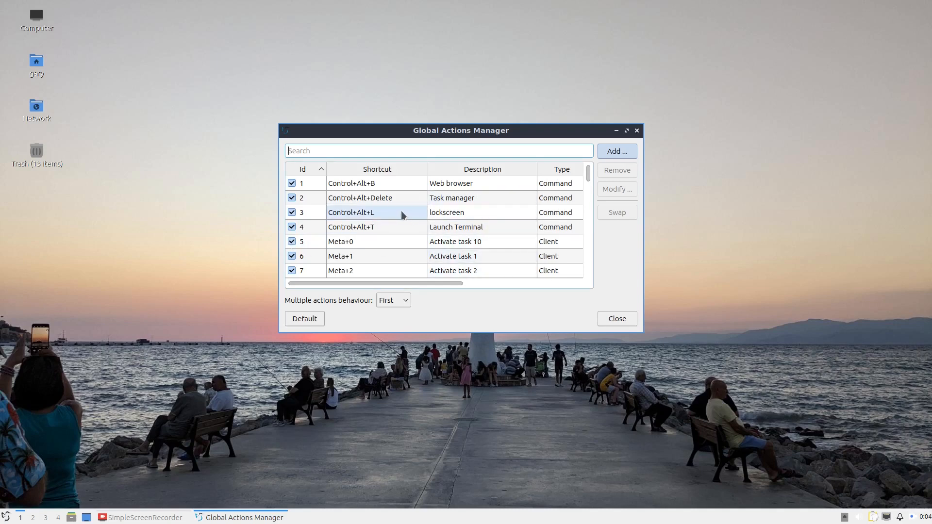
{"action": "mouse_move", "coordinate": [615, 392]}
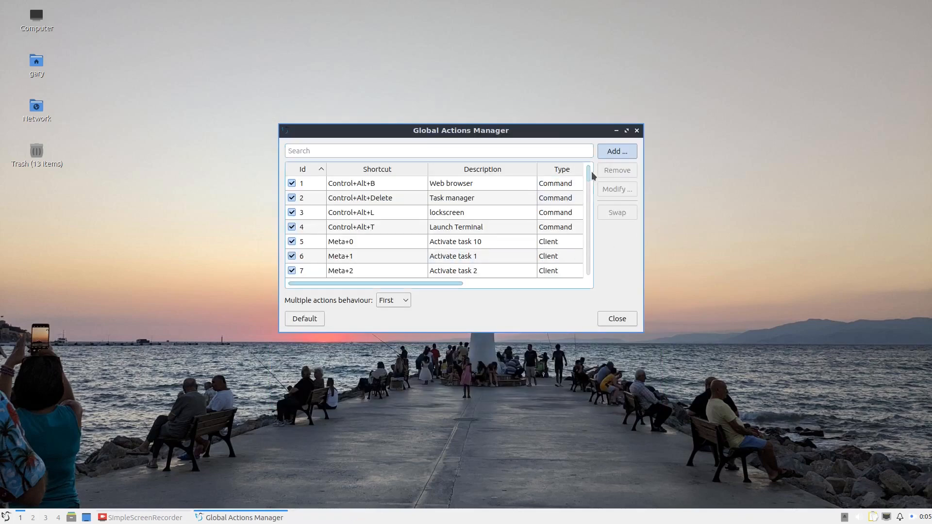
Step: Scroll the shortcut list to the Switch to desktop entries, staying on desktop 1
{"action": "scroll", "scroll_direction": "down", "scroll_amount": 3}
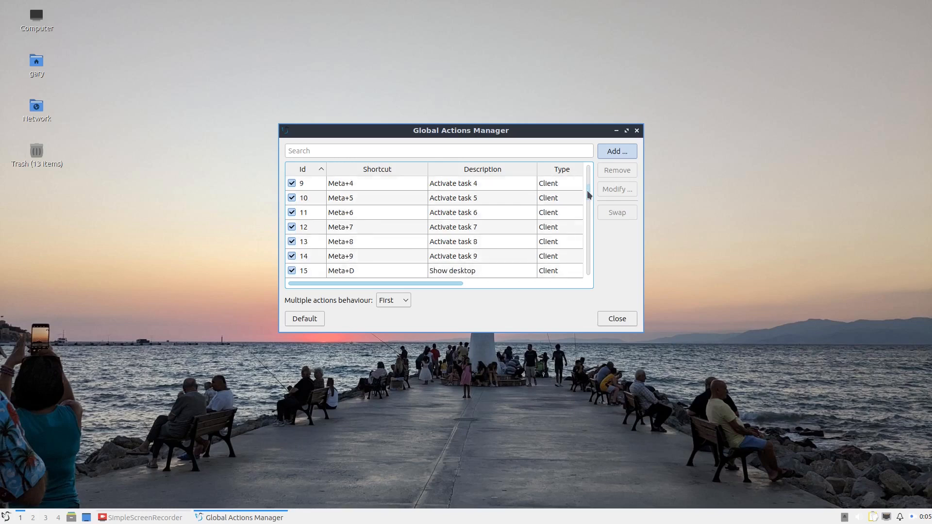
{"action": "scroll", "scroll_direction": "down", "scroll_amount": 3}
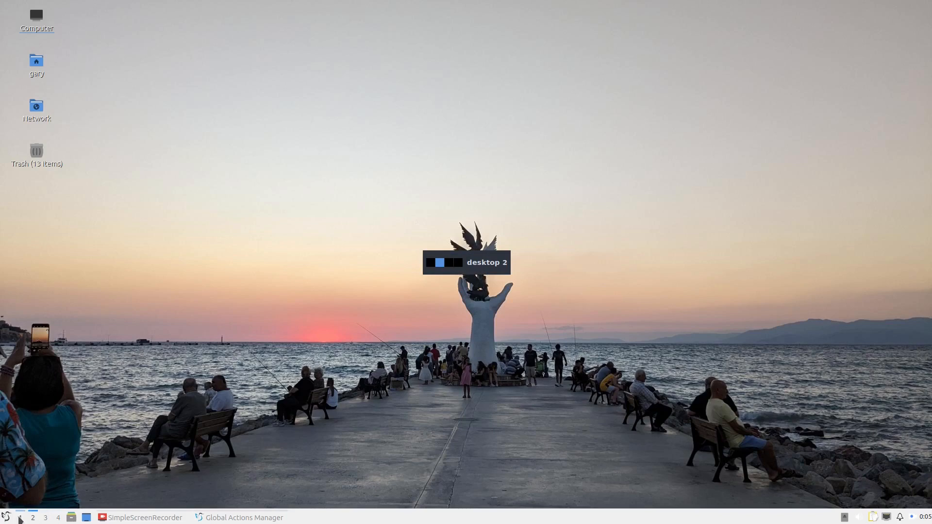
{"action": "left_click", "coordinate": [244, 517]}
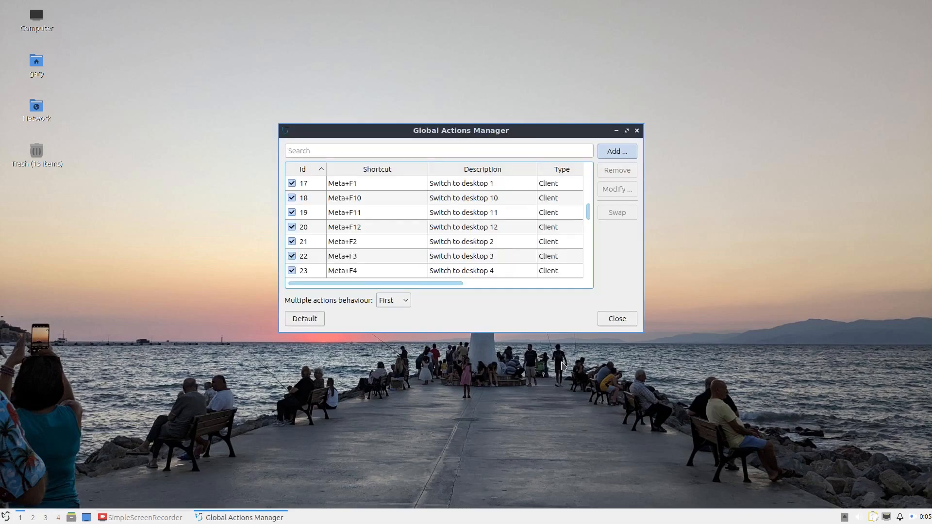
Step: Cycle through desktops 2, 3 and 4 via the panel pager and return to desktop 1
{"action": "left_click", "coordinate": [616, 318]}
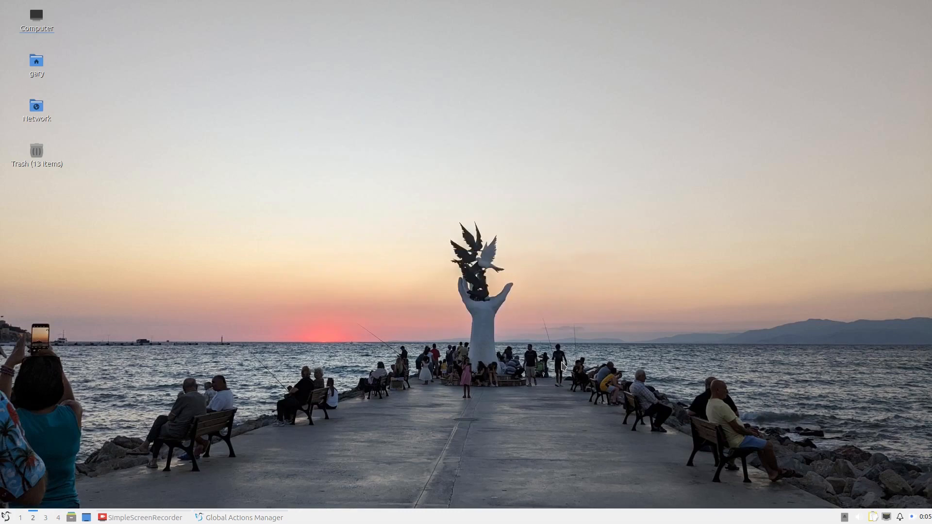
{"action": "left_click", "coordinate": [45, 517]}
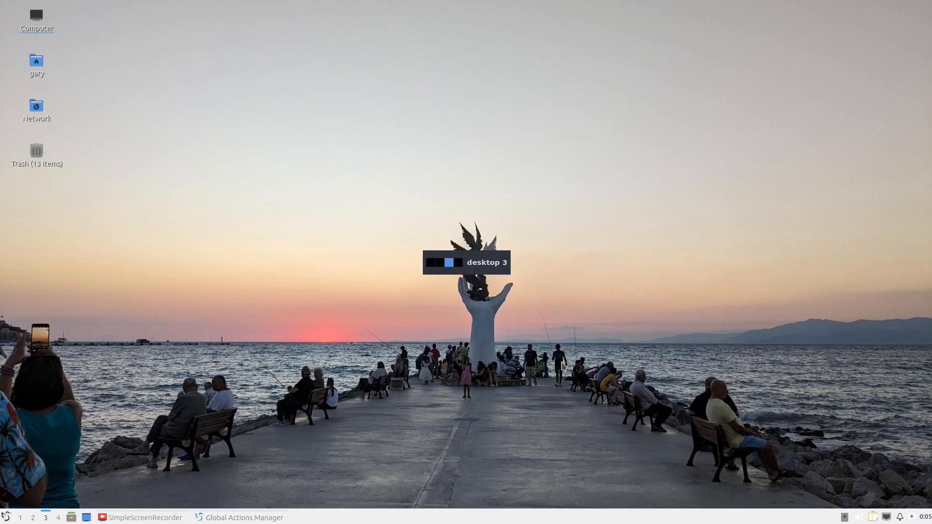
{"action": "left_click", "coordinate": [59, 518]}
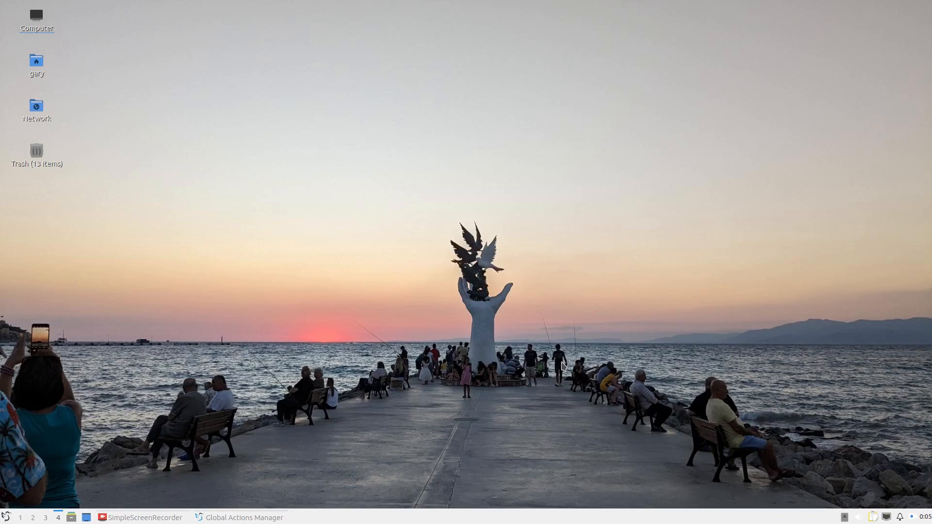
{"action": "left_click", "coordinate": [244, 517]}
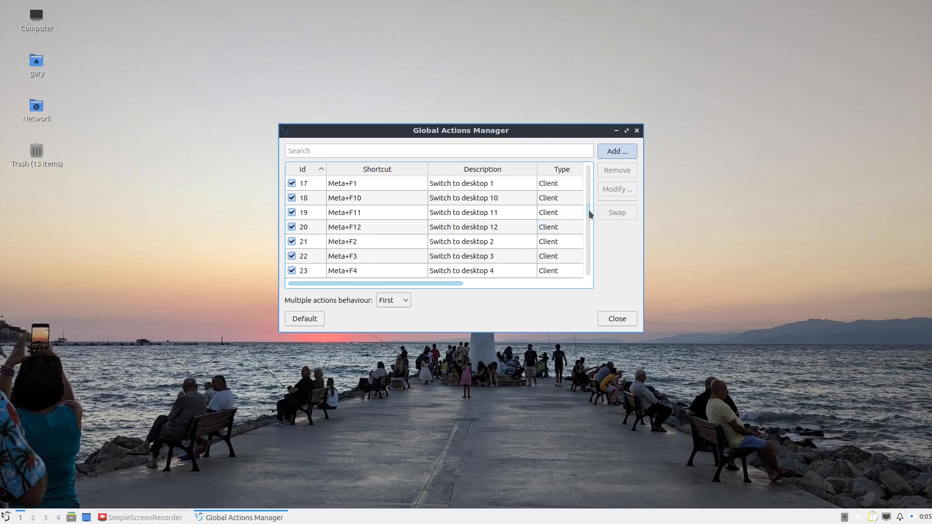
Step: Review the XF86 volume, calculator, eject and mail shortcuts, then close the Global Actions Manager
{"action": "scroll", "scroll_direction": "down", "scroll_amount": 3}
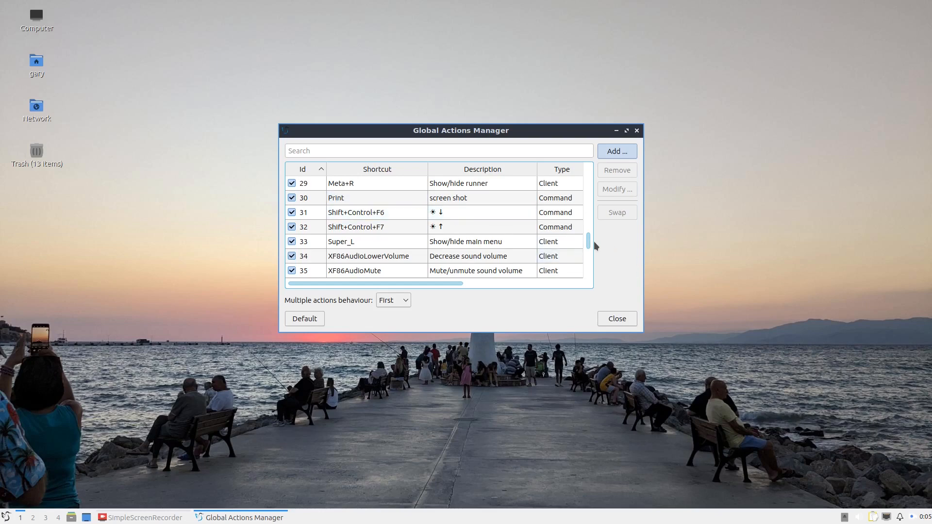
{"action": "left_click", "coordinate": [376, 212]}
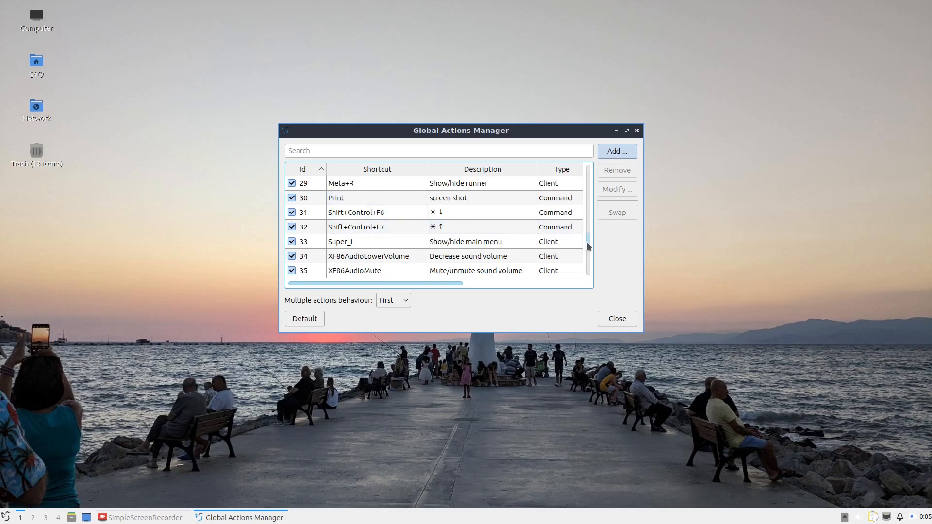
{"action": "scroll", "scroll_direction": "down", "scroll_amount": 3}
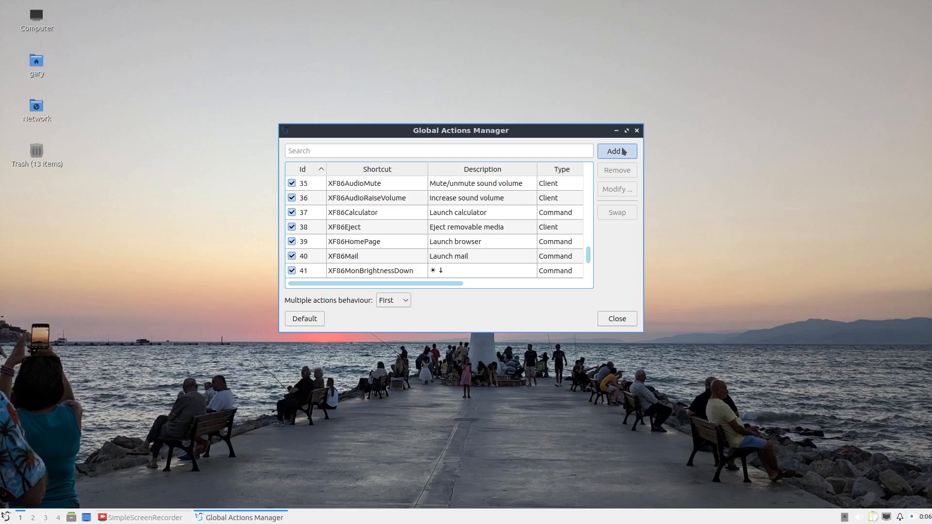
{"action": "left_click", "coordinate": [616, 318]}
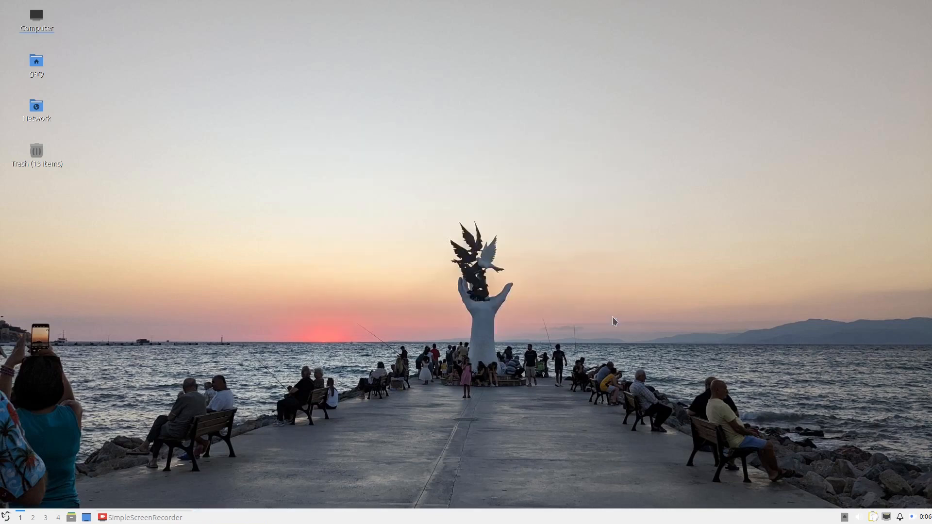
{"action": "mouse_move", "coordinate": [337, 290]}
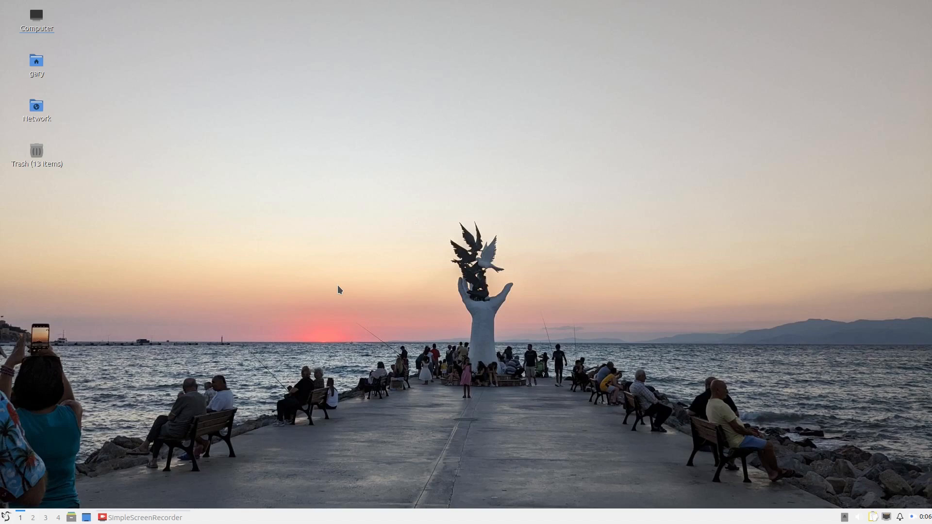
{"action": "mouse_move", "coordinate": [355, 310]}
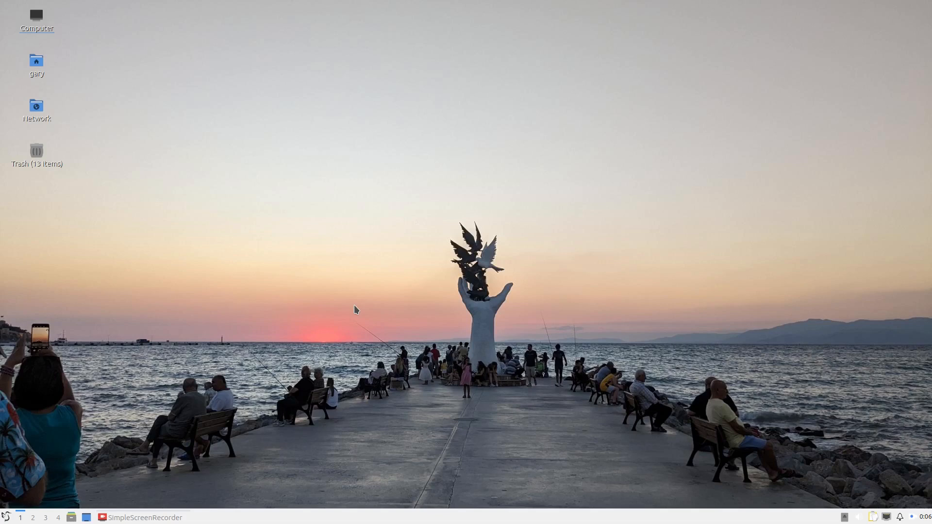
{"action": "mouse_move", "coordinate": [416, 313]}
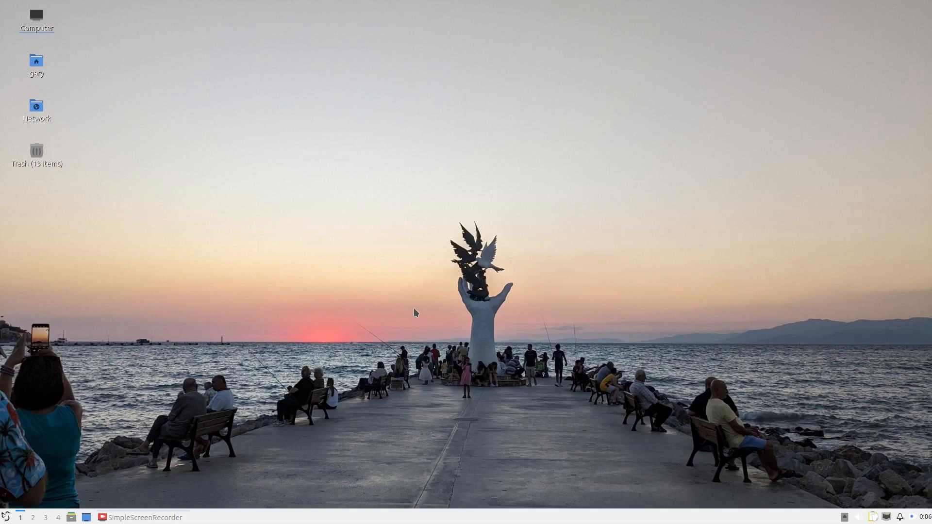